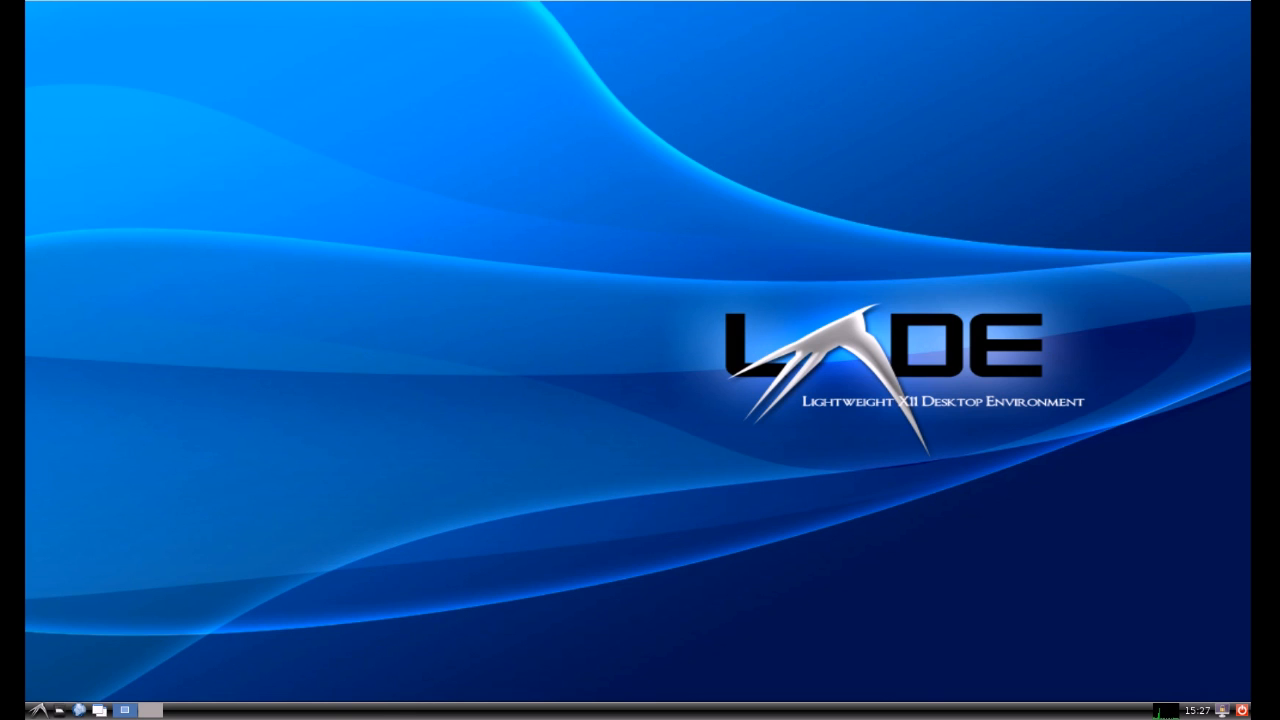
Launch Geany from the start menu's Programming list and close the firstprogram.py tab
left_click(36, 710)
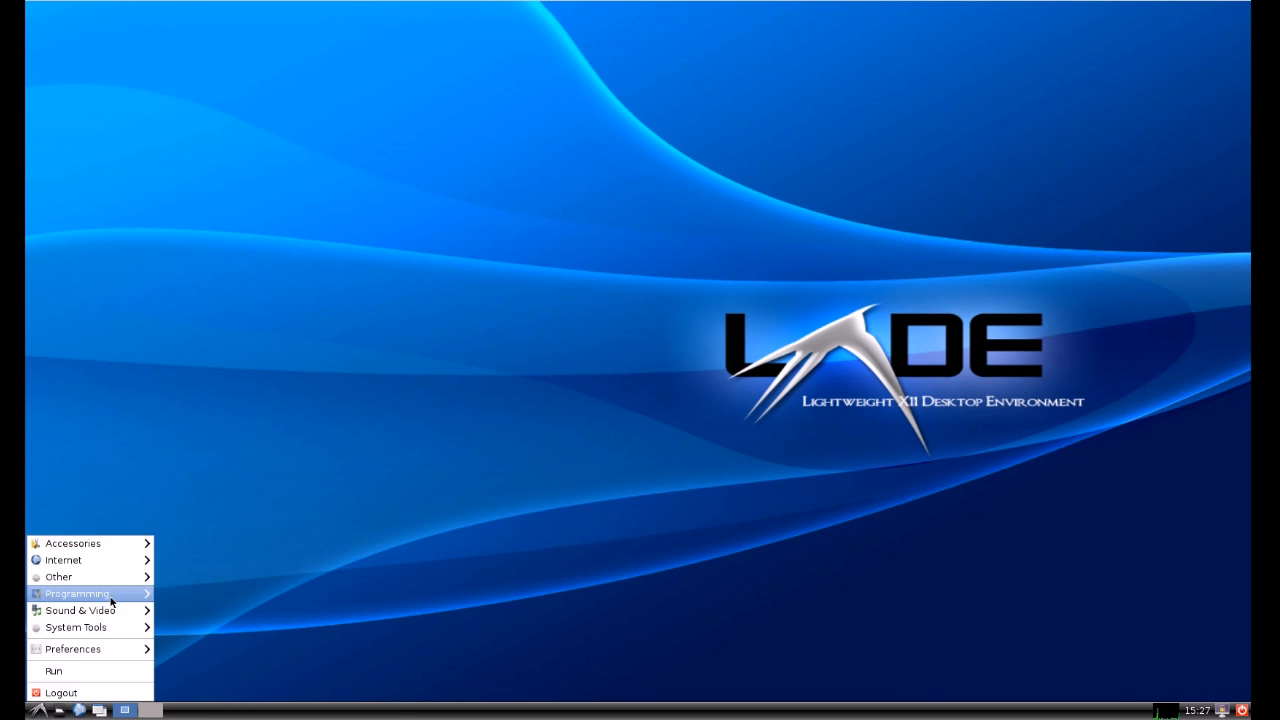
left_click(228, 544)
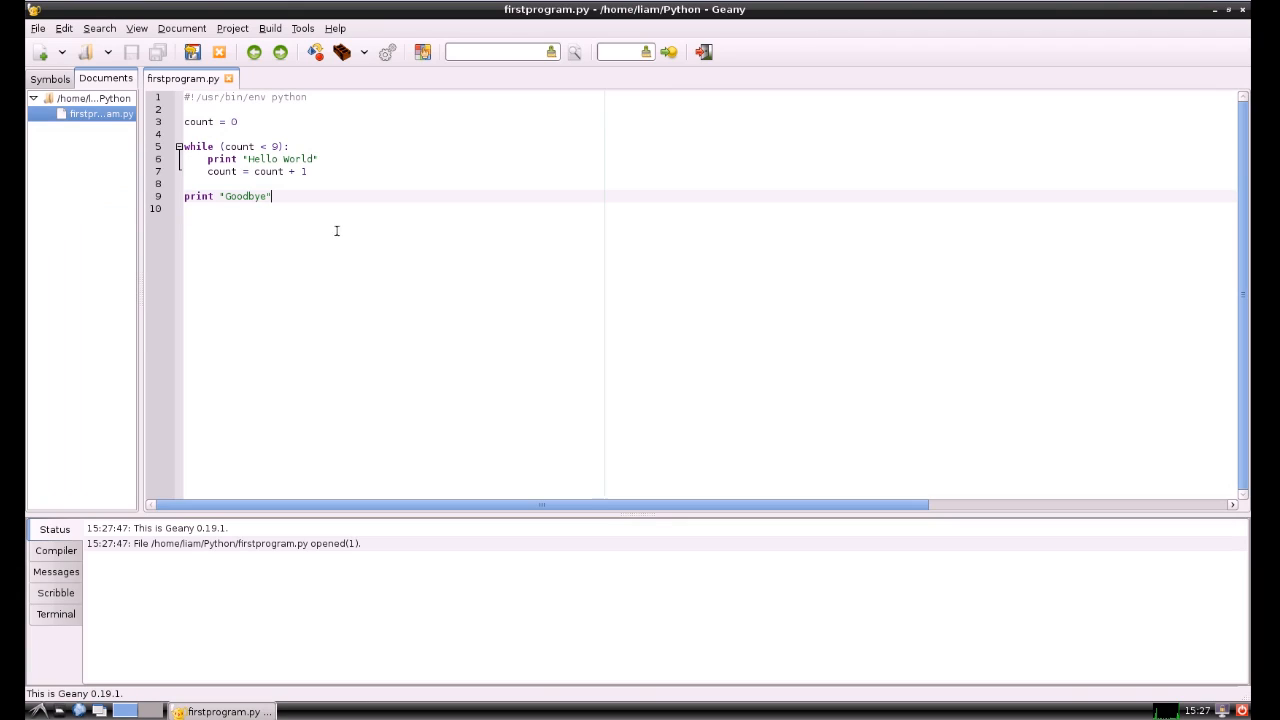
mouse_move(228, 78)
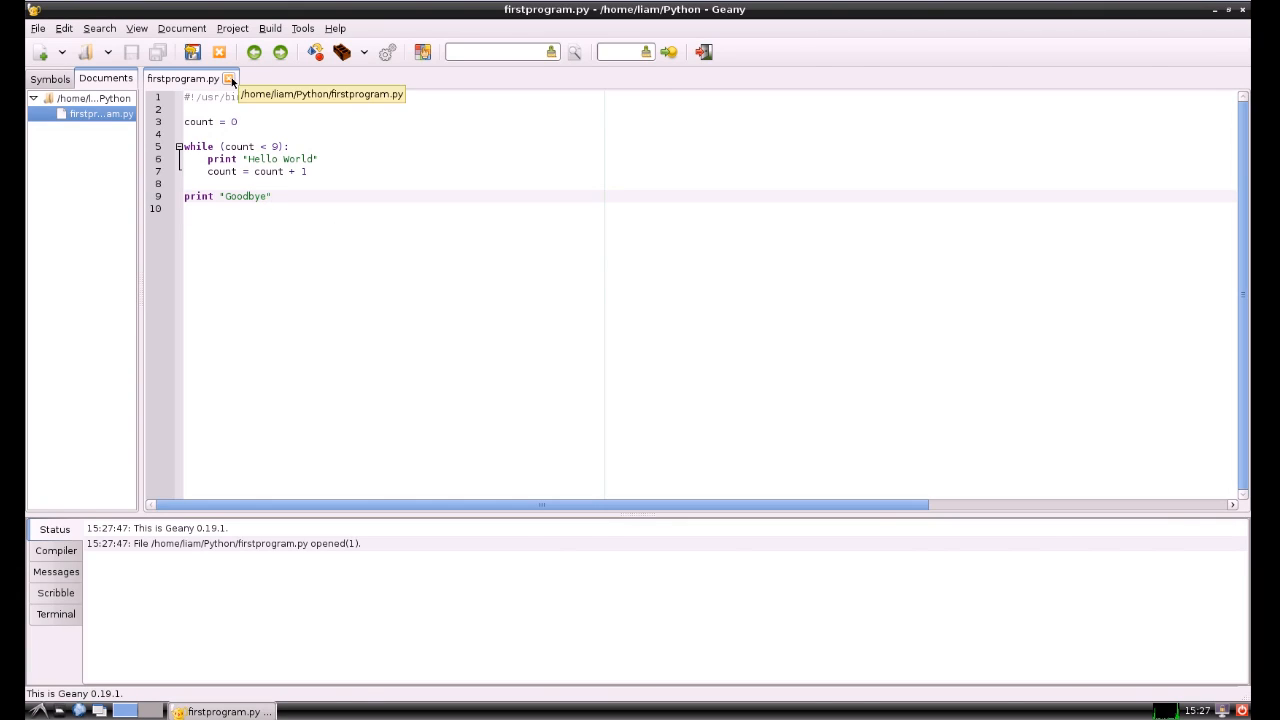
left_click(270, 196)
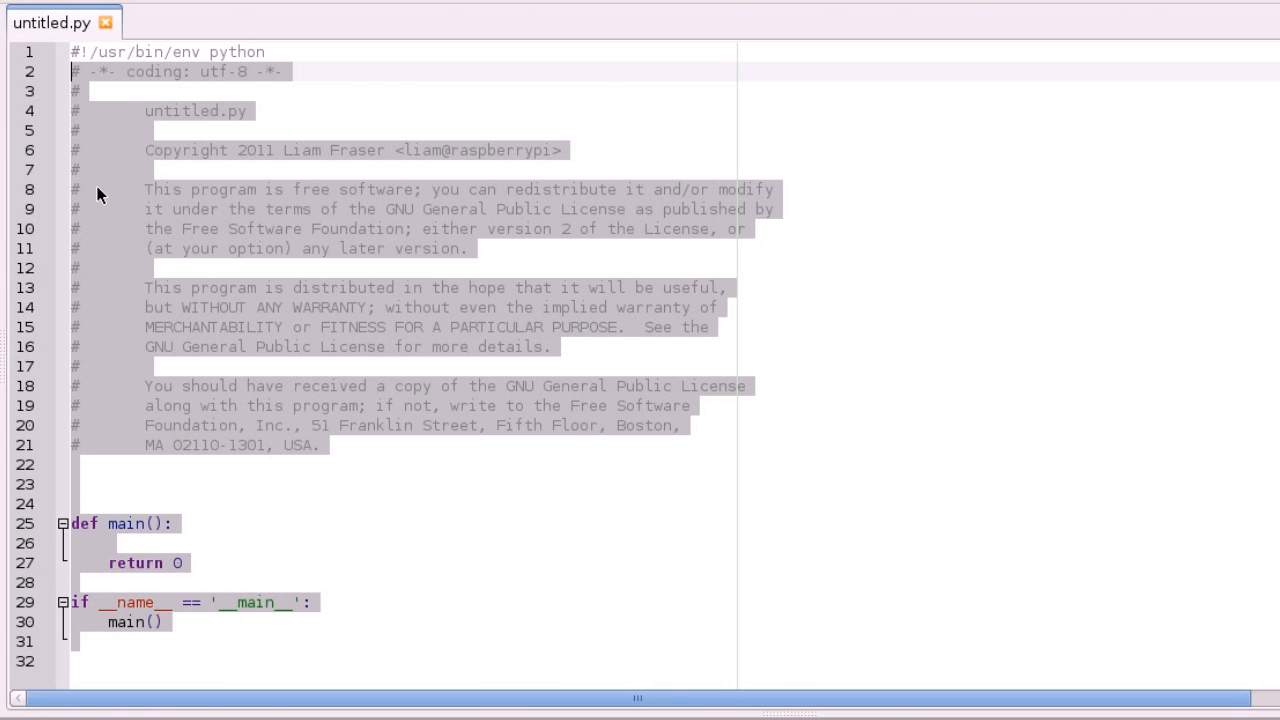
Strip the template to the shebang line and save it as secondprogram.py in the Python folder
key("Delete")
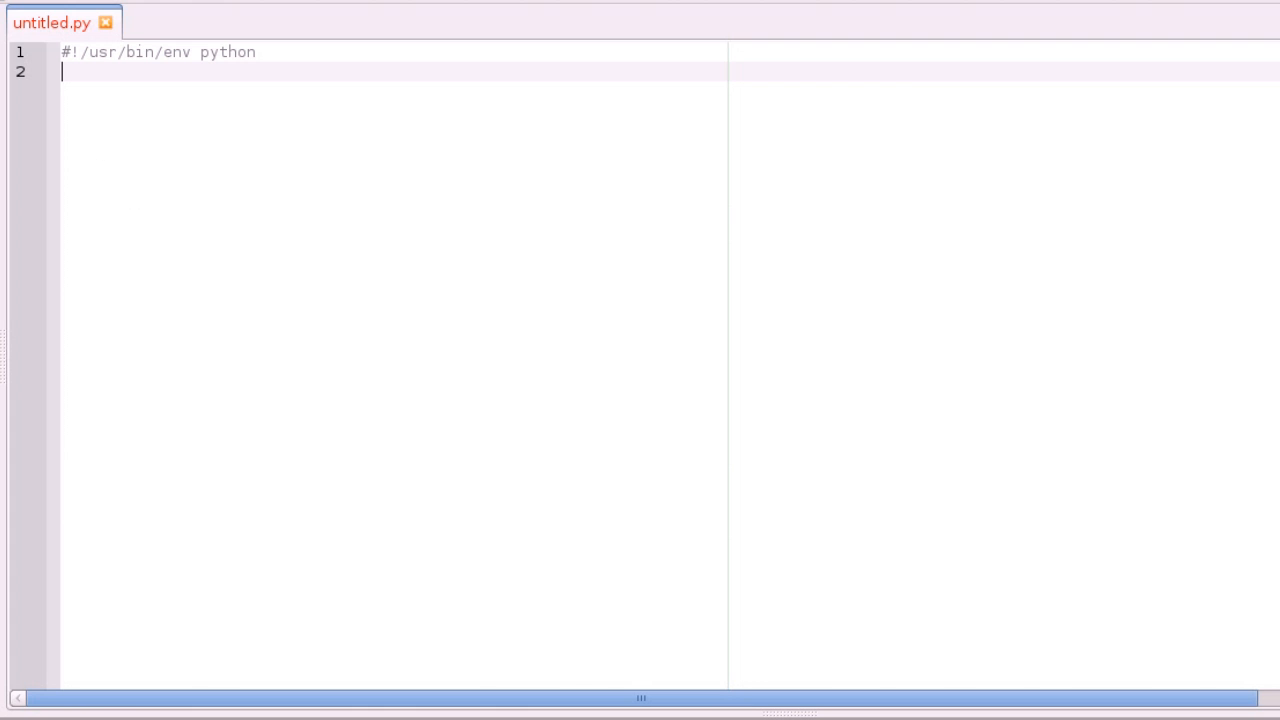
key("ctrl+s")
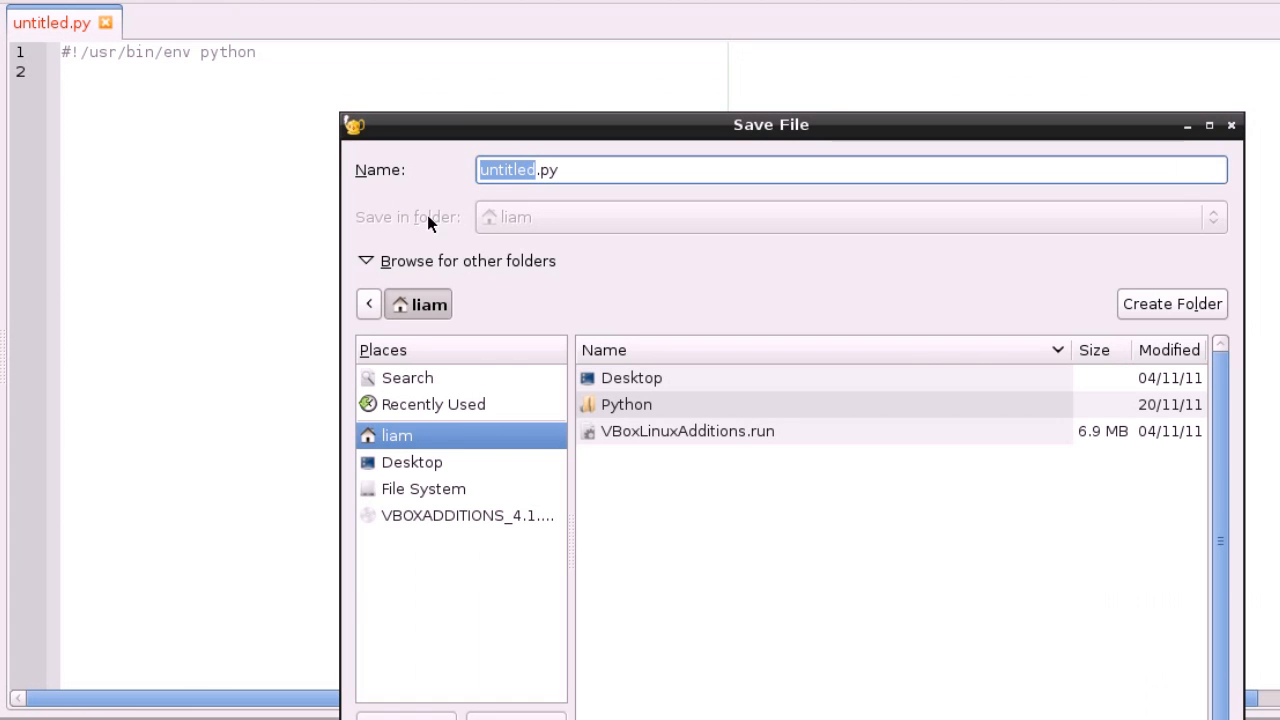
double_click(626, 404)
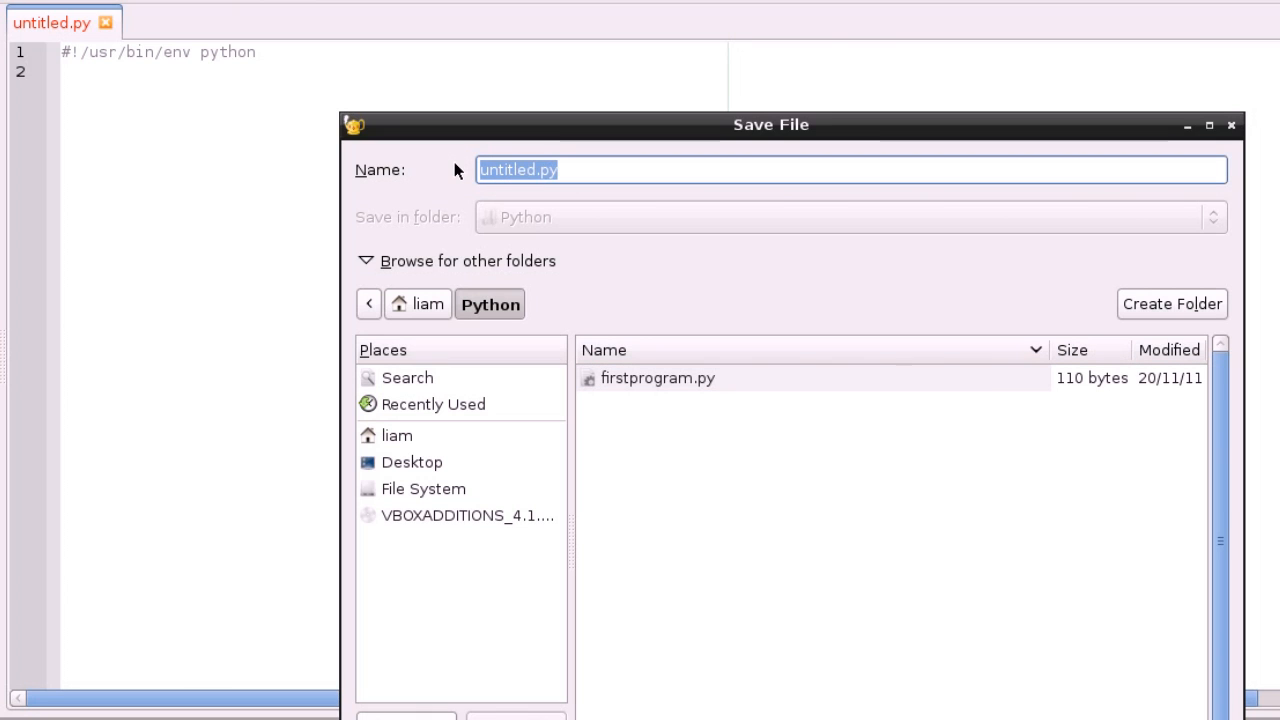
type("secondpr")
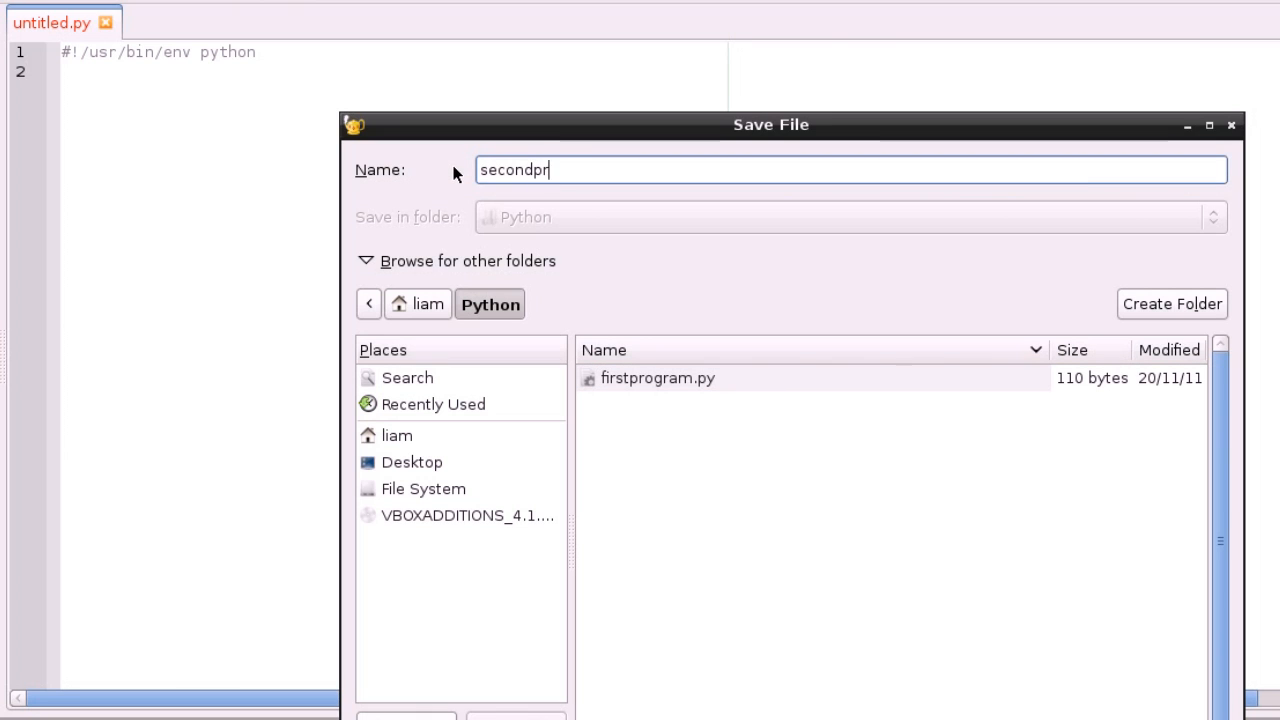
type("ogram.py")
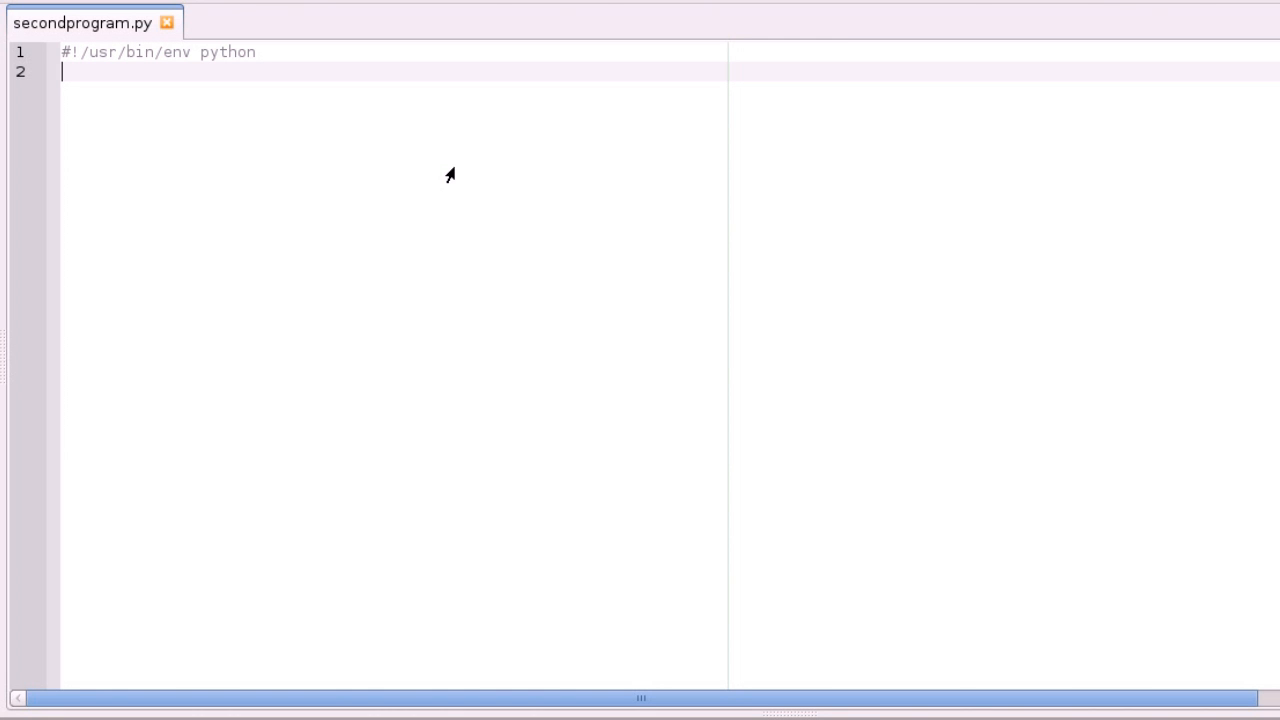
Start a triple-quoted block under the shebang headed 'Good coding style:' with a new line after it
type("\"\"\"")
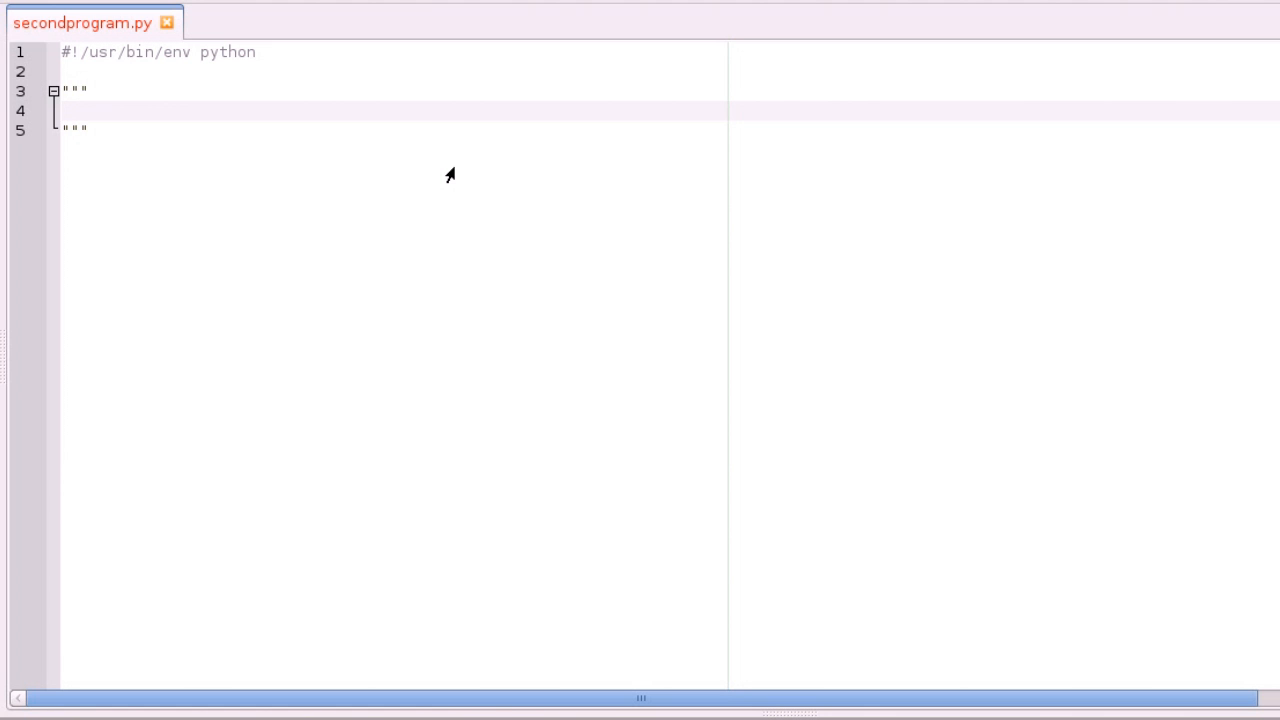
type("Good")
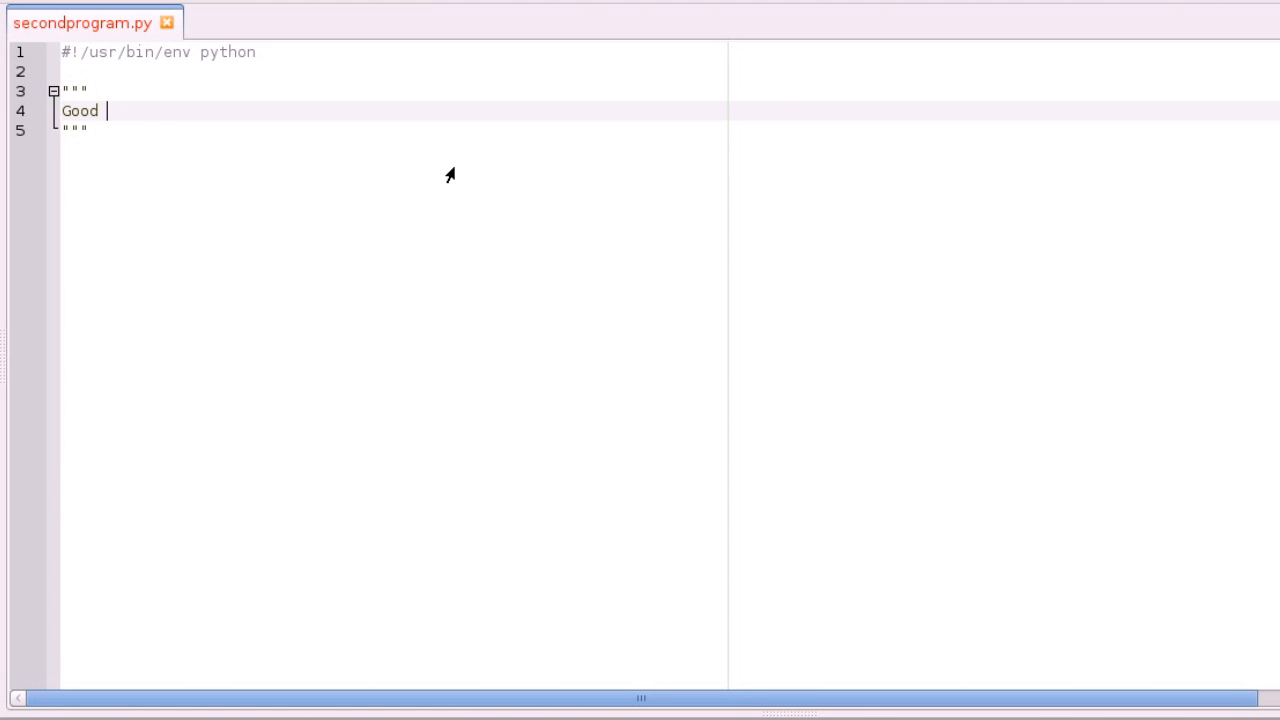
type("coding style:")
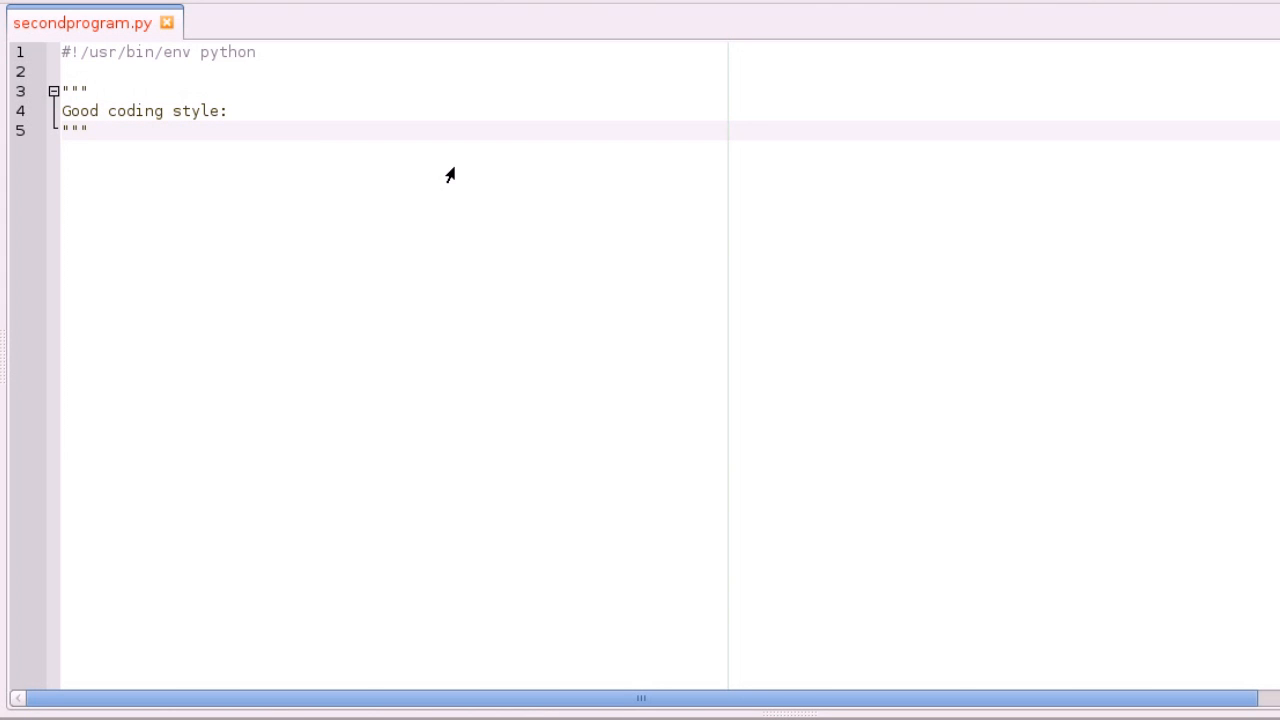
left_click(228, 112)
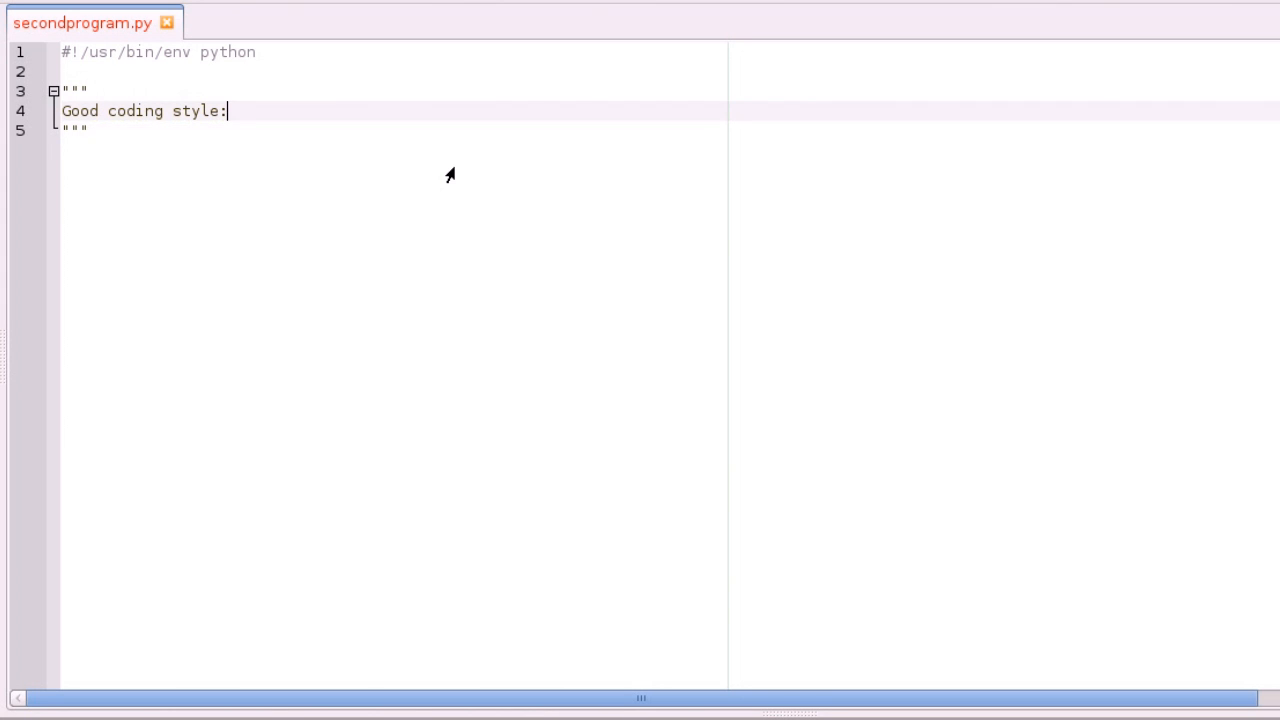
key("Return")
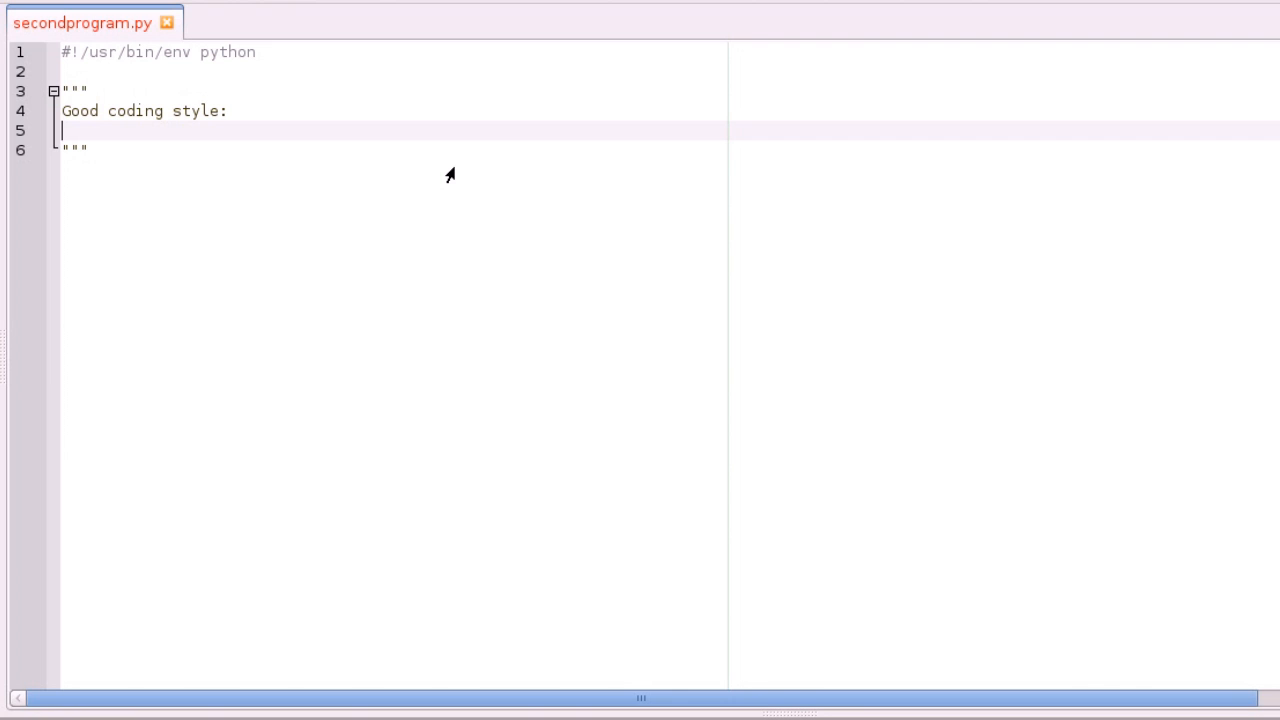
mouse_move(448, 176)
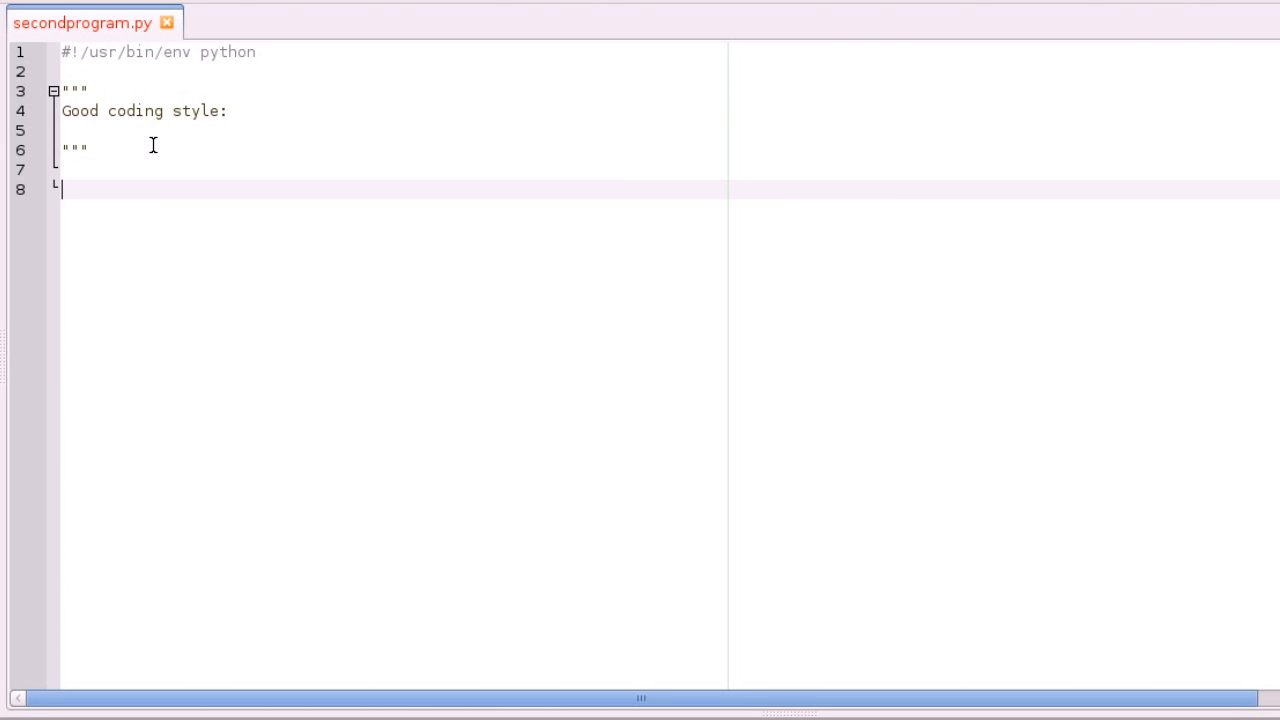
type("#")
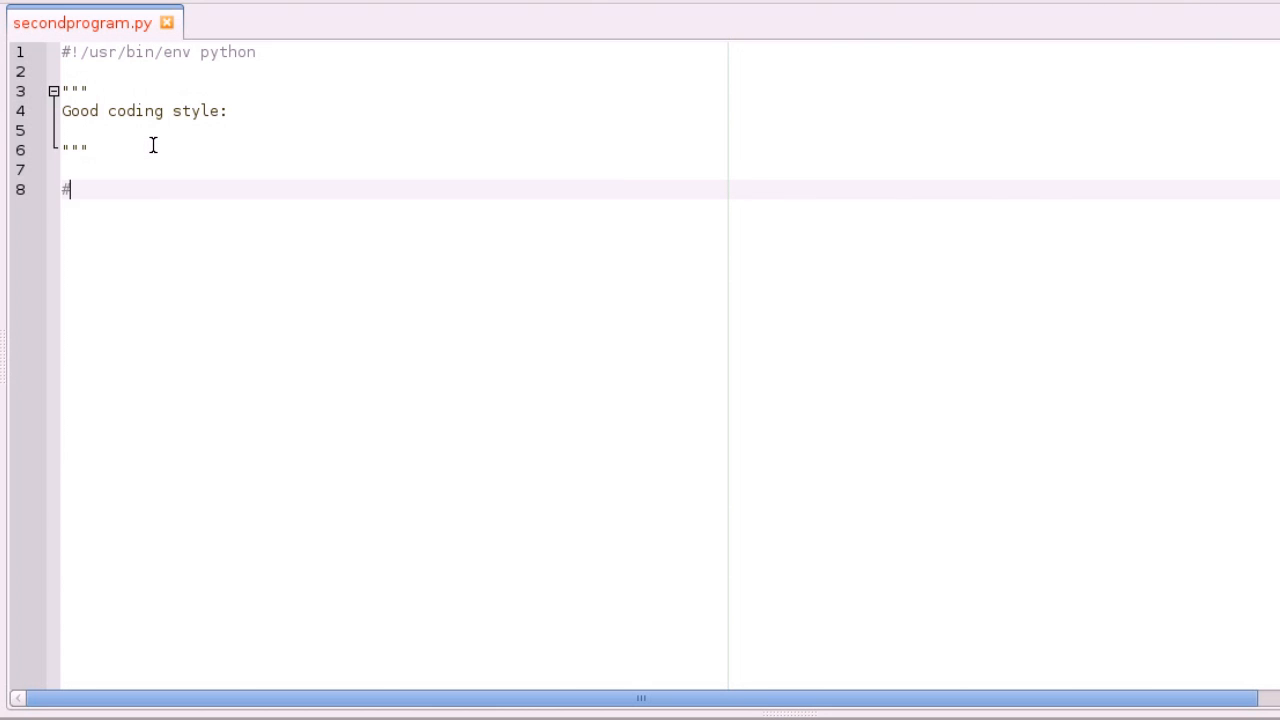
type("Hel")
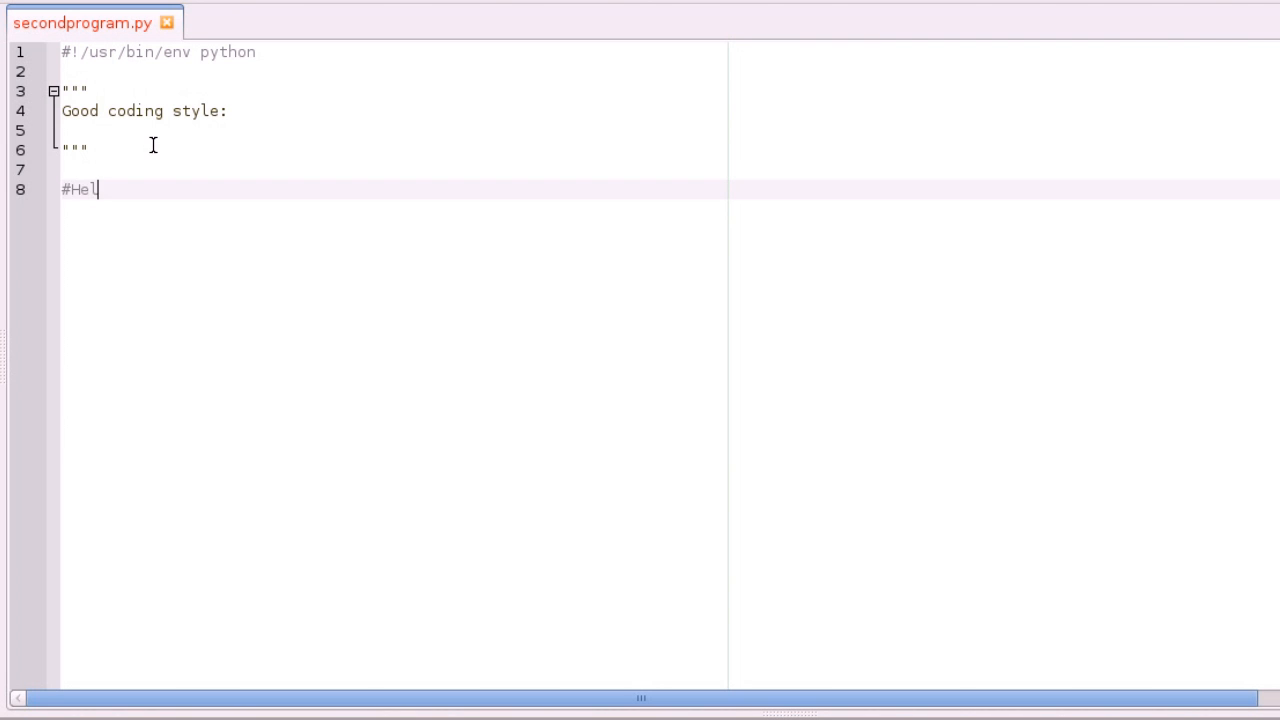
type("lo, this is a com")
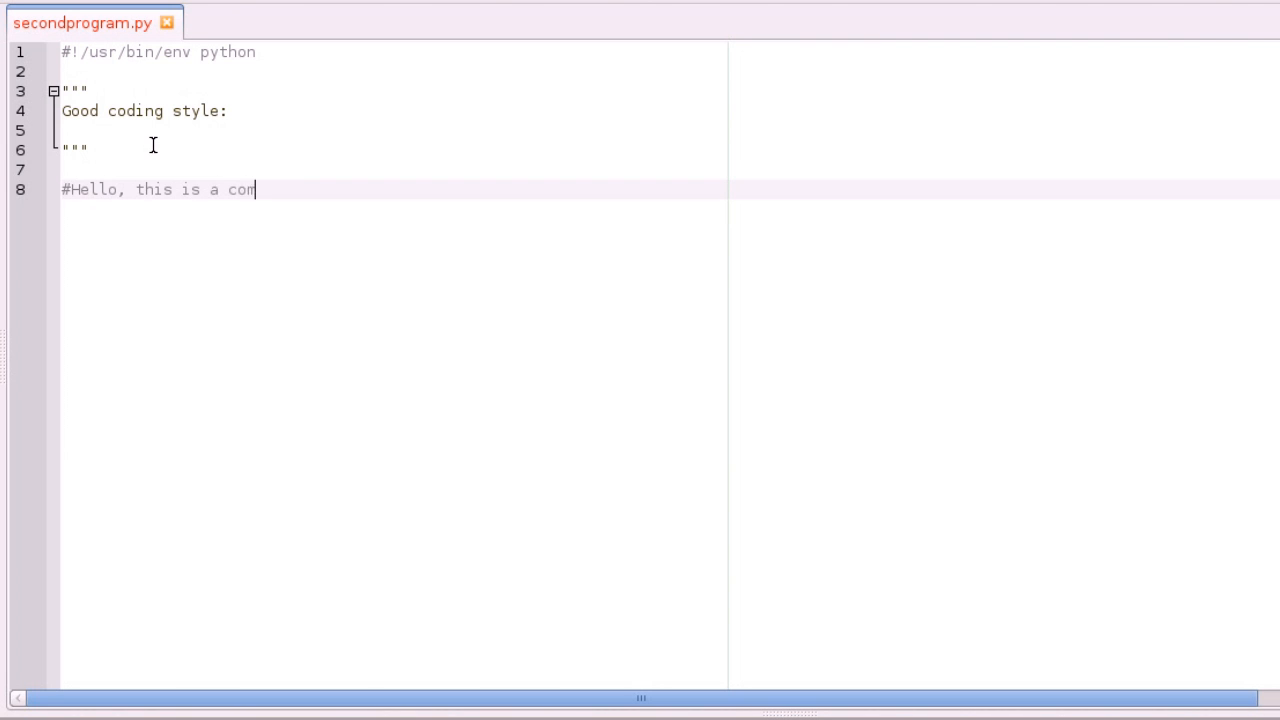
type("ment")
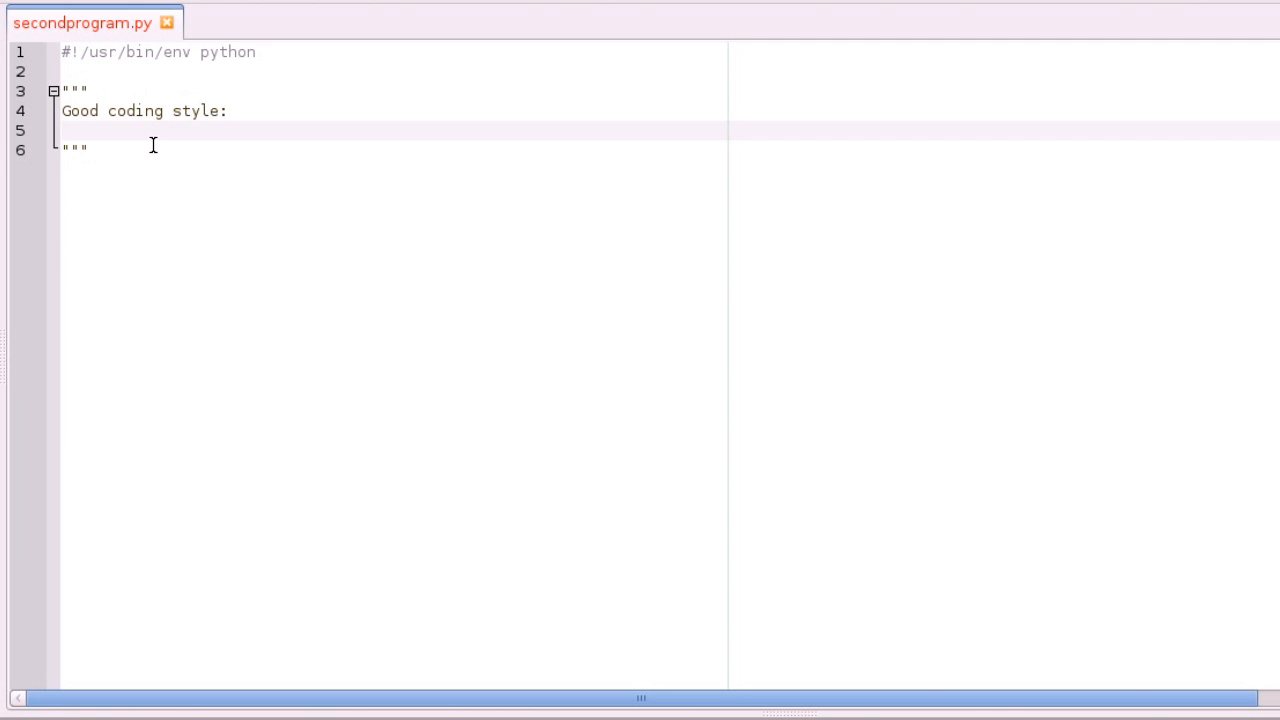
left_click(62, 130)
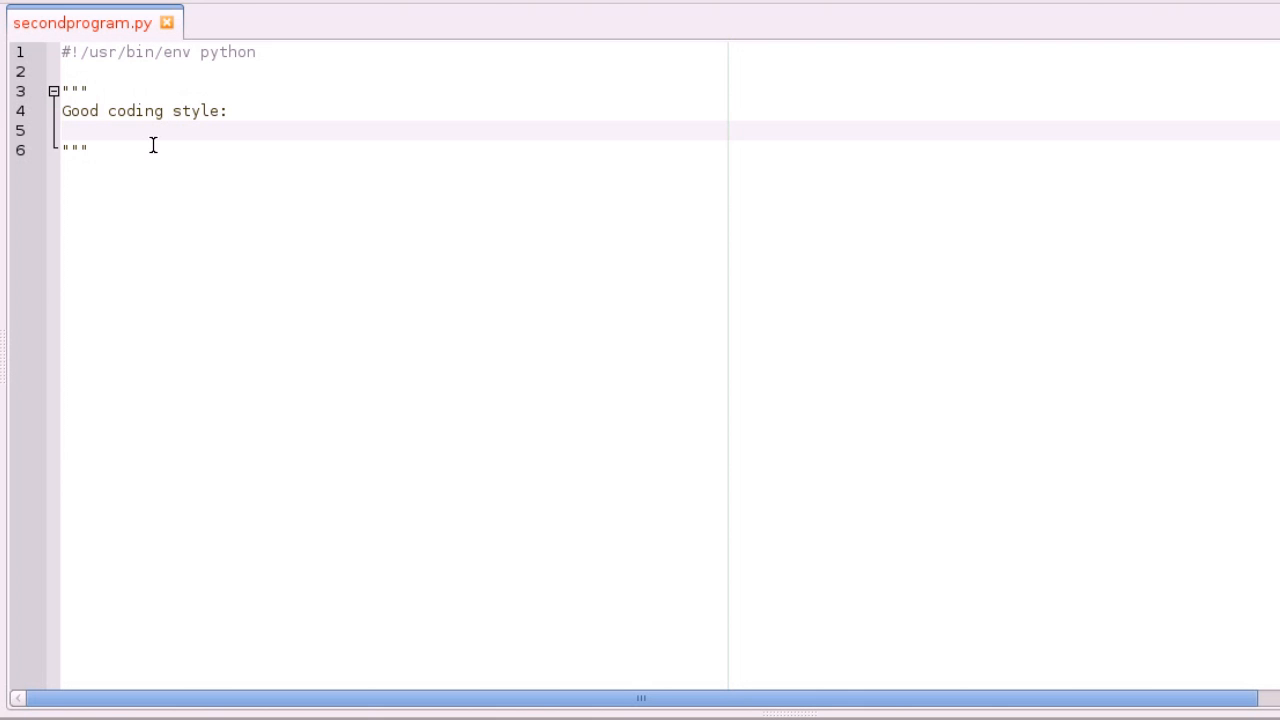
left_click(62, 130)
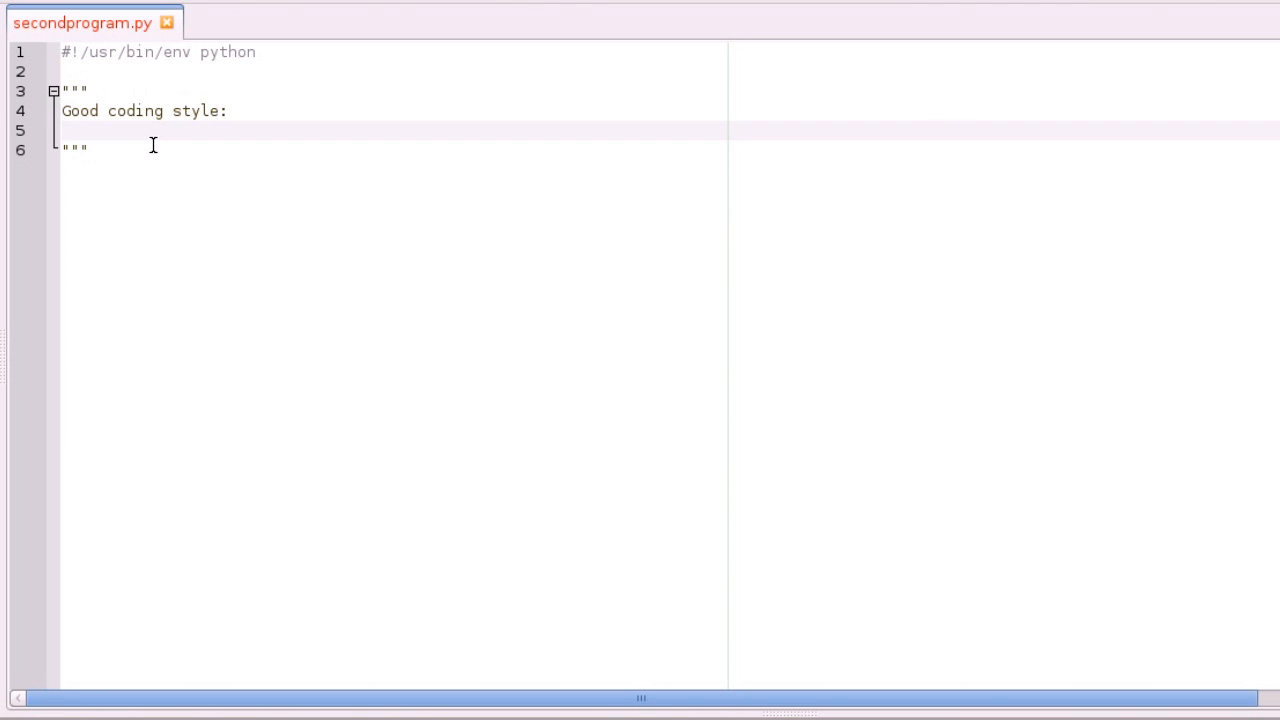
left_click(62, 130)
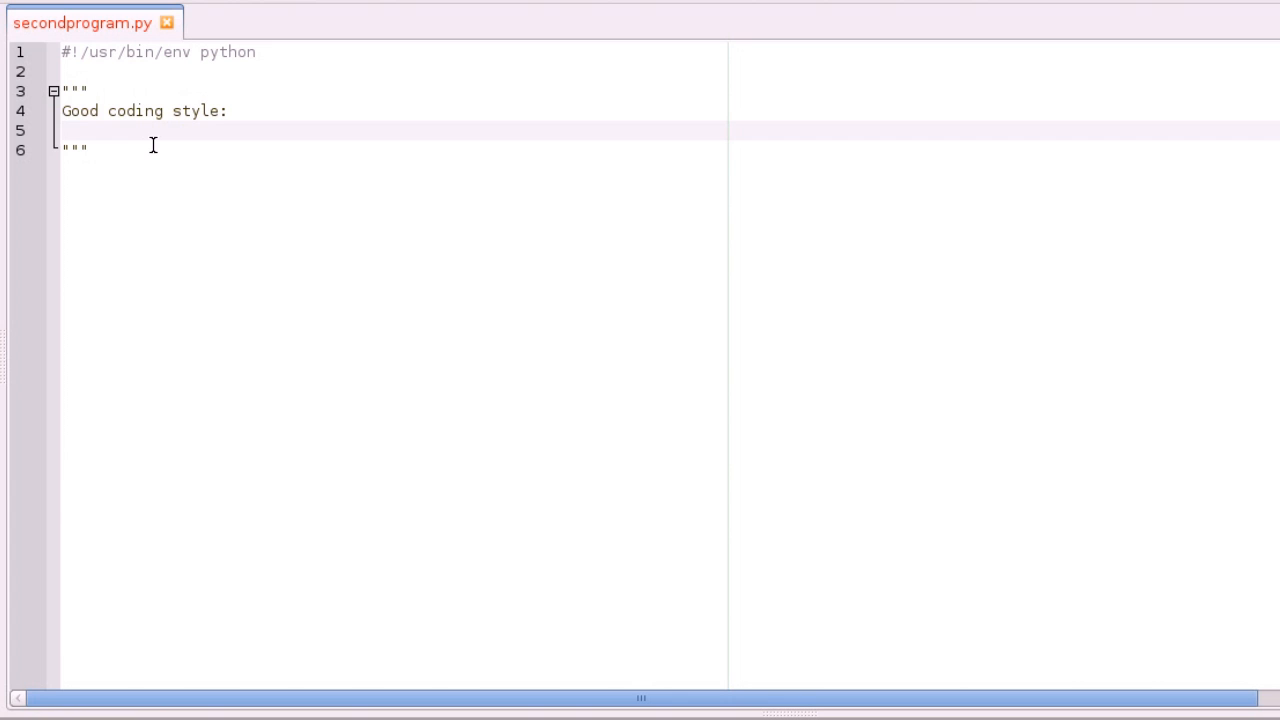
Write '1. Comments' as the first item under the heading and start the next line
type("1.")
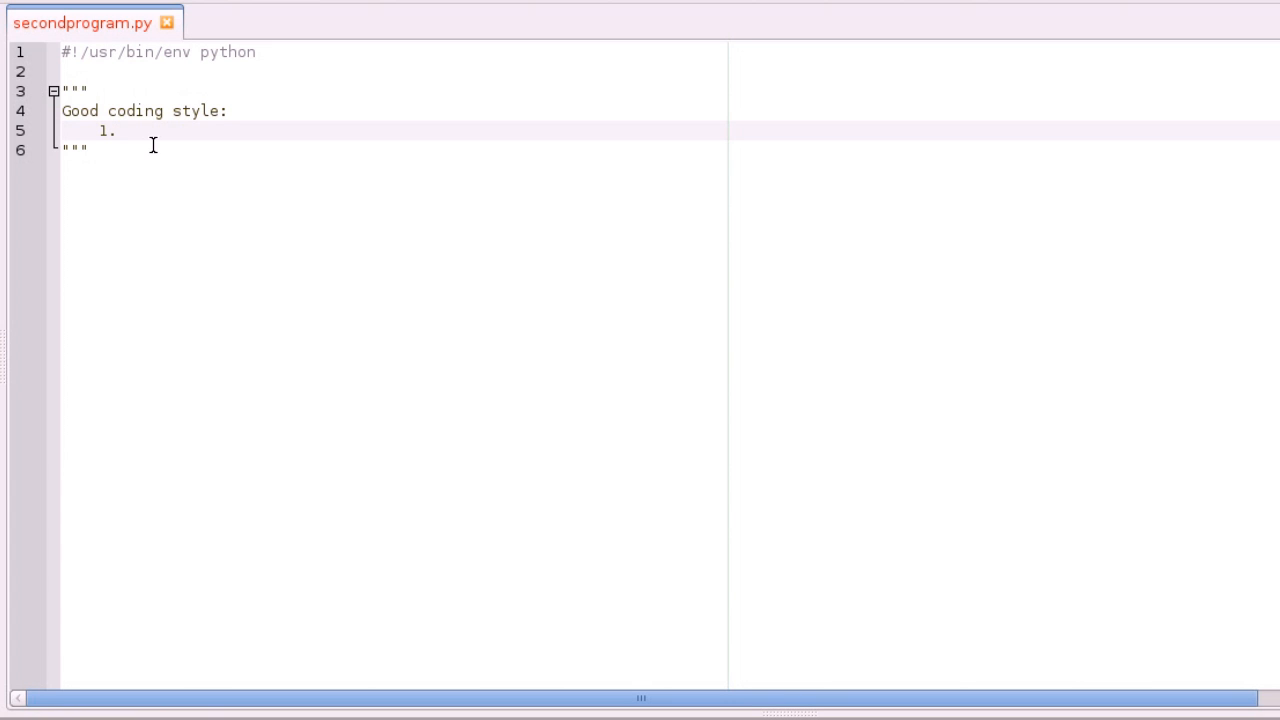
type("Comments")
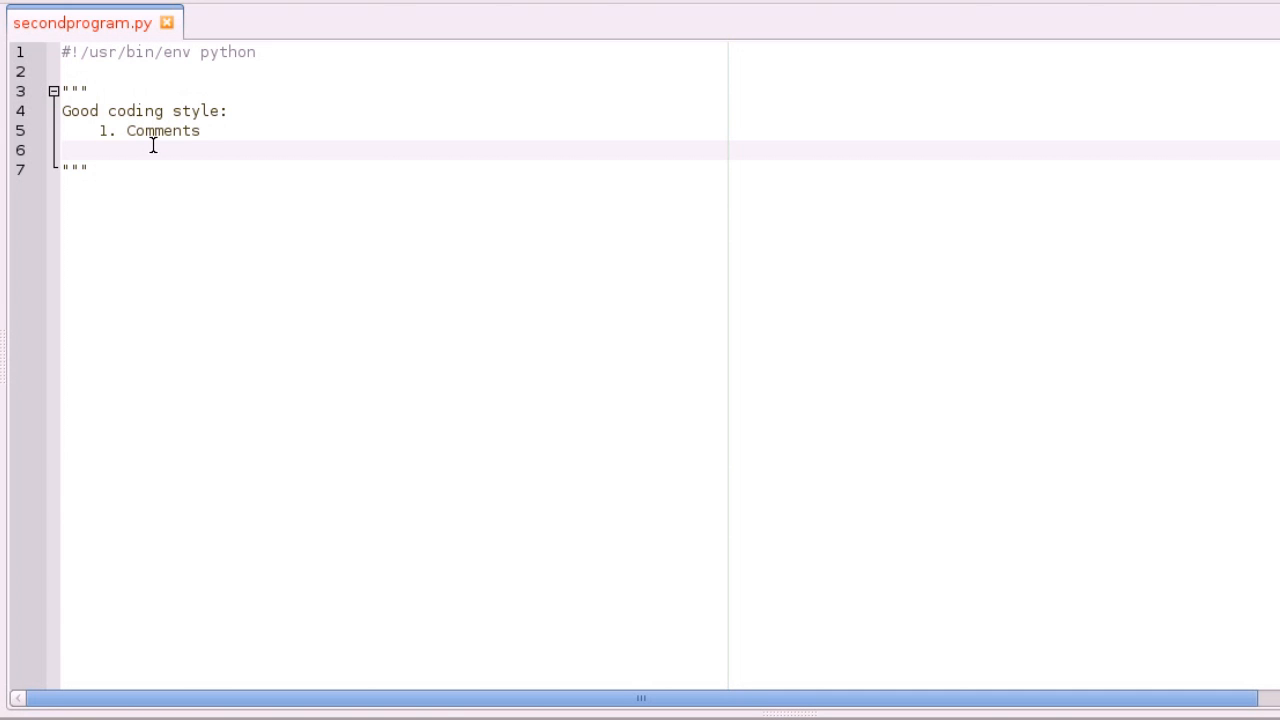
left_click(96, 148)
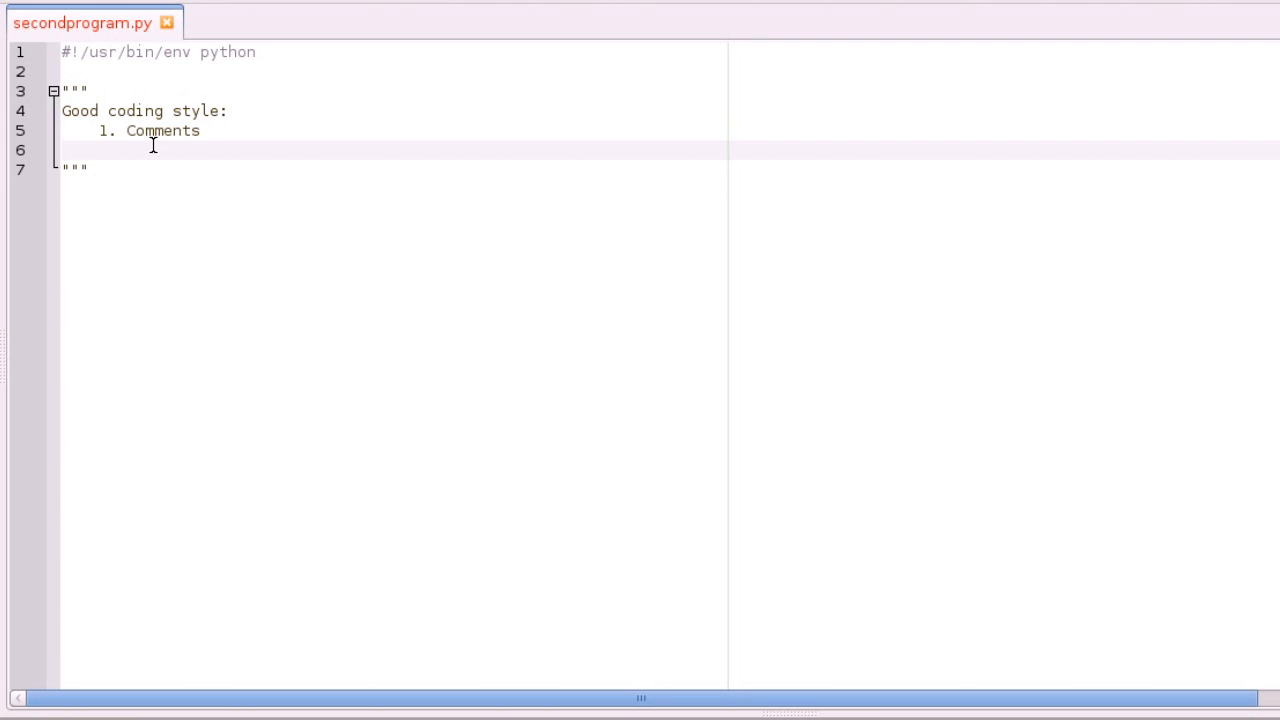
left_click(96, 150)
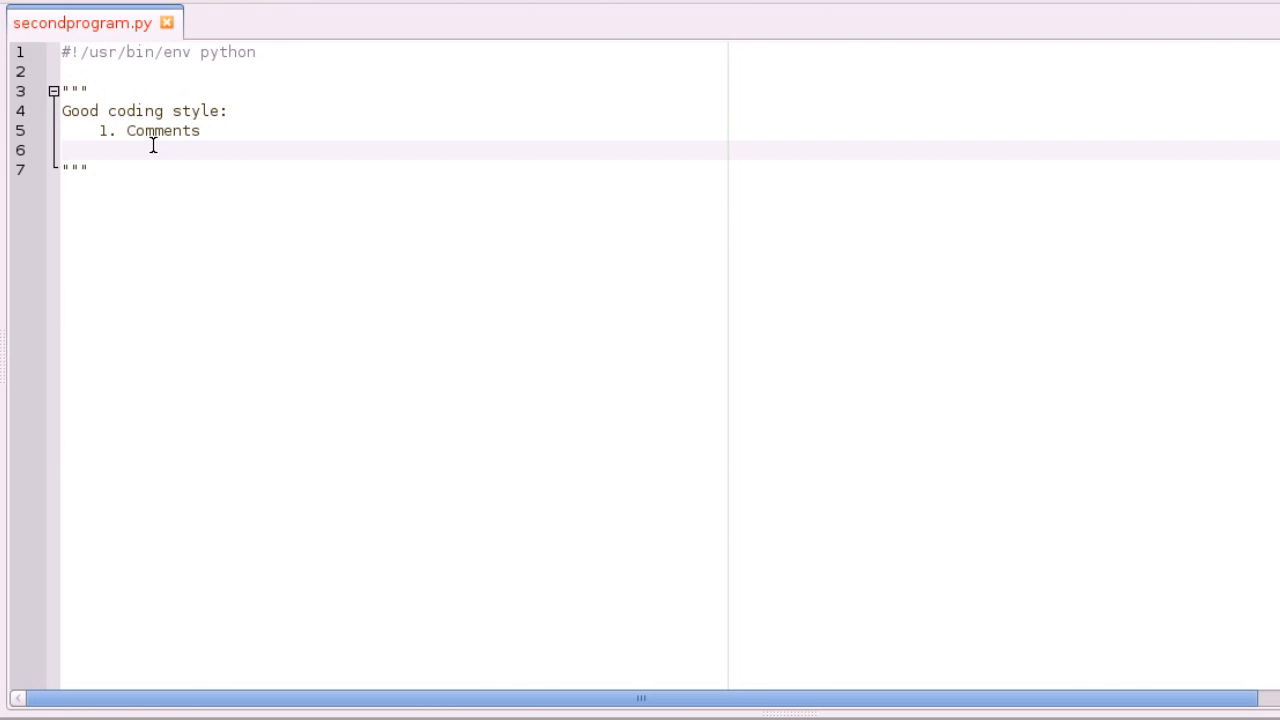
left_click(96, 148)
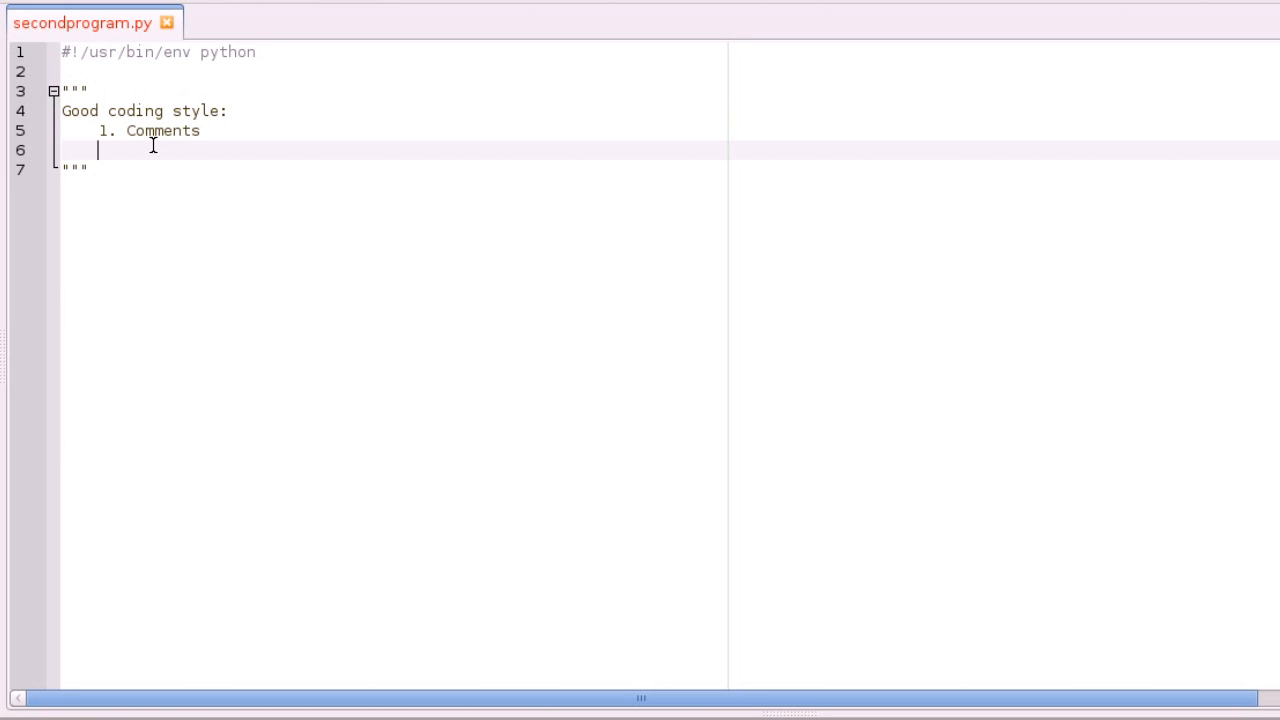
Write '2. Self documenting identifiers' as the second list item and start item 3
type("2.")
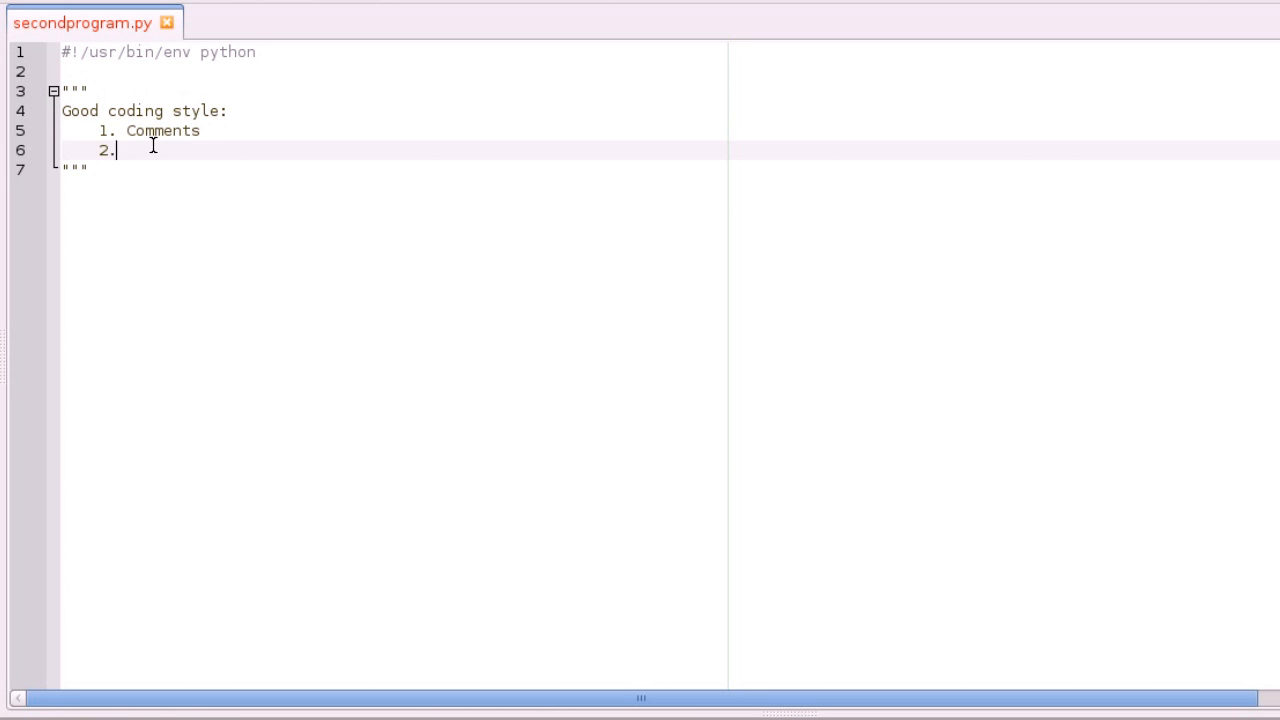
type("Self do")
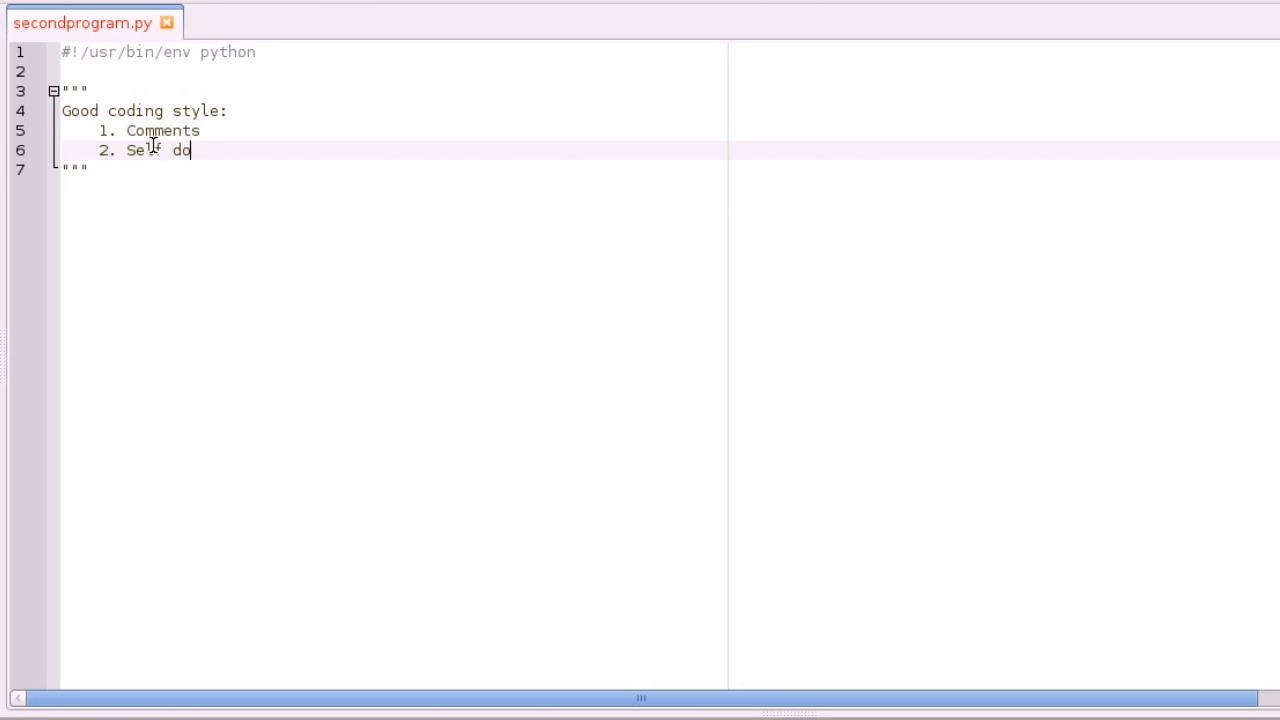
type("cumenting ide")
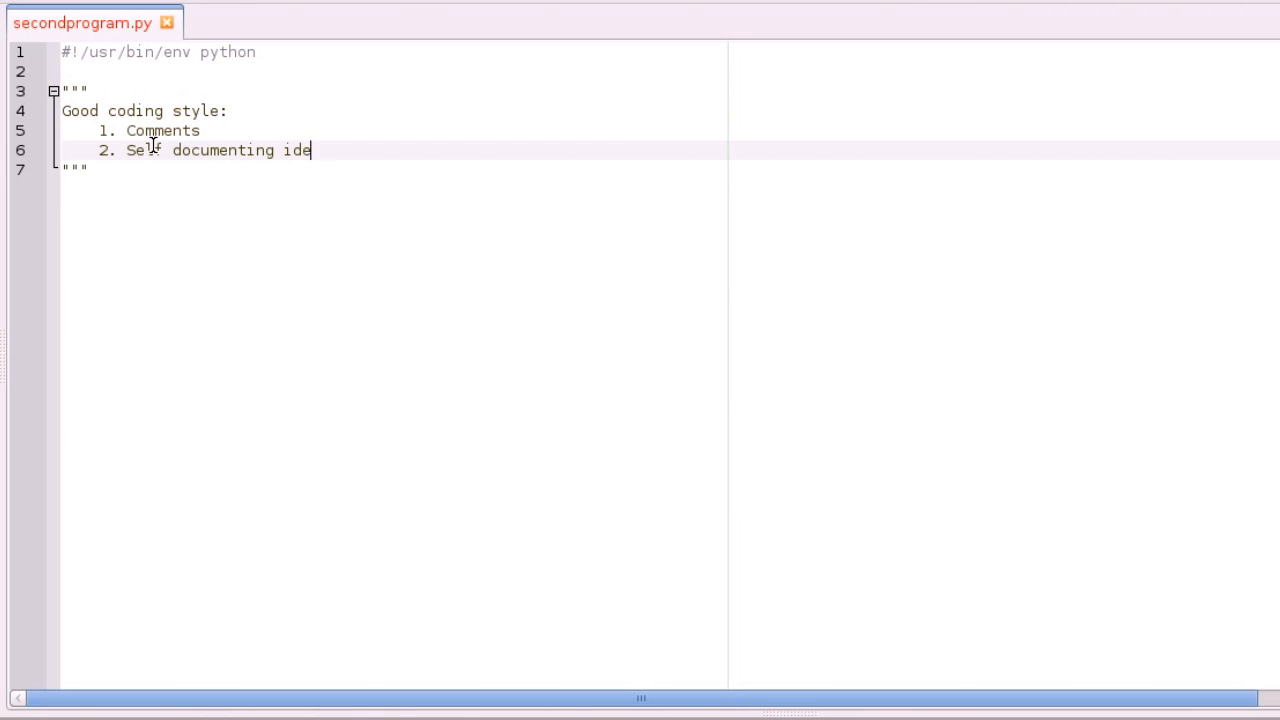
type("ntifiers")
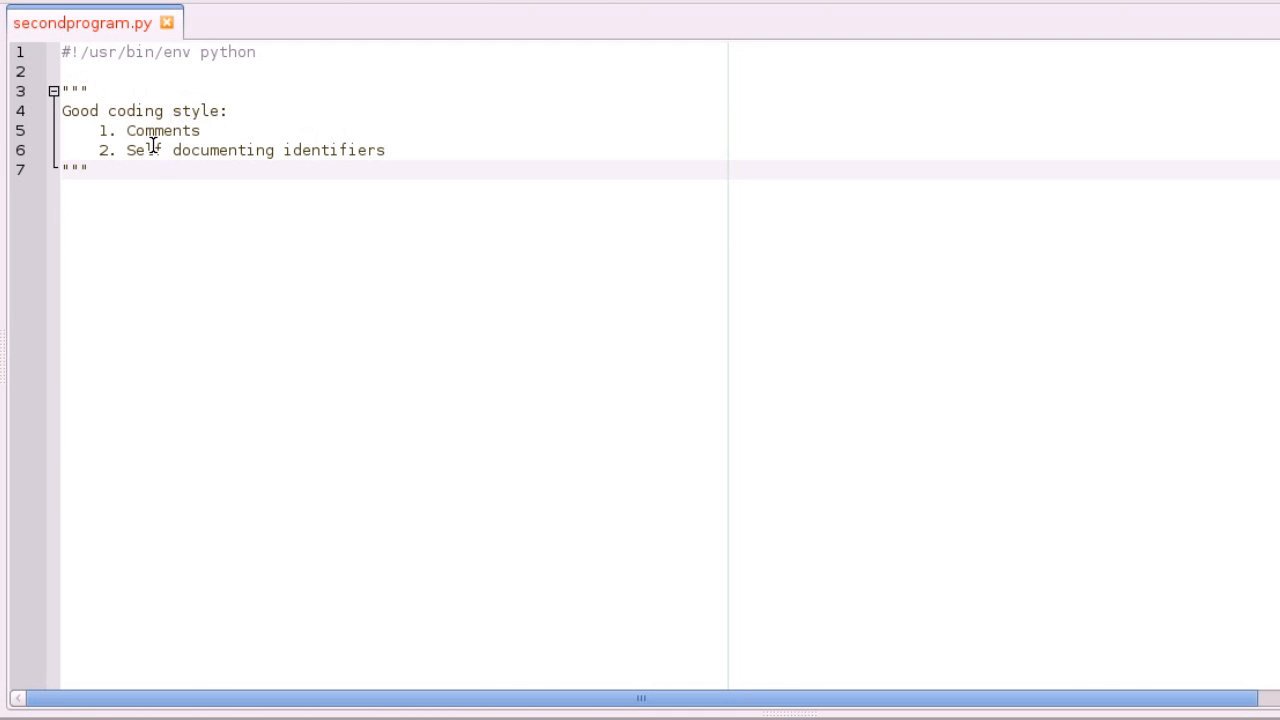
left_click(90, 168)
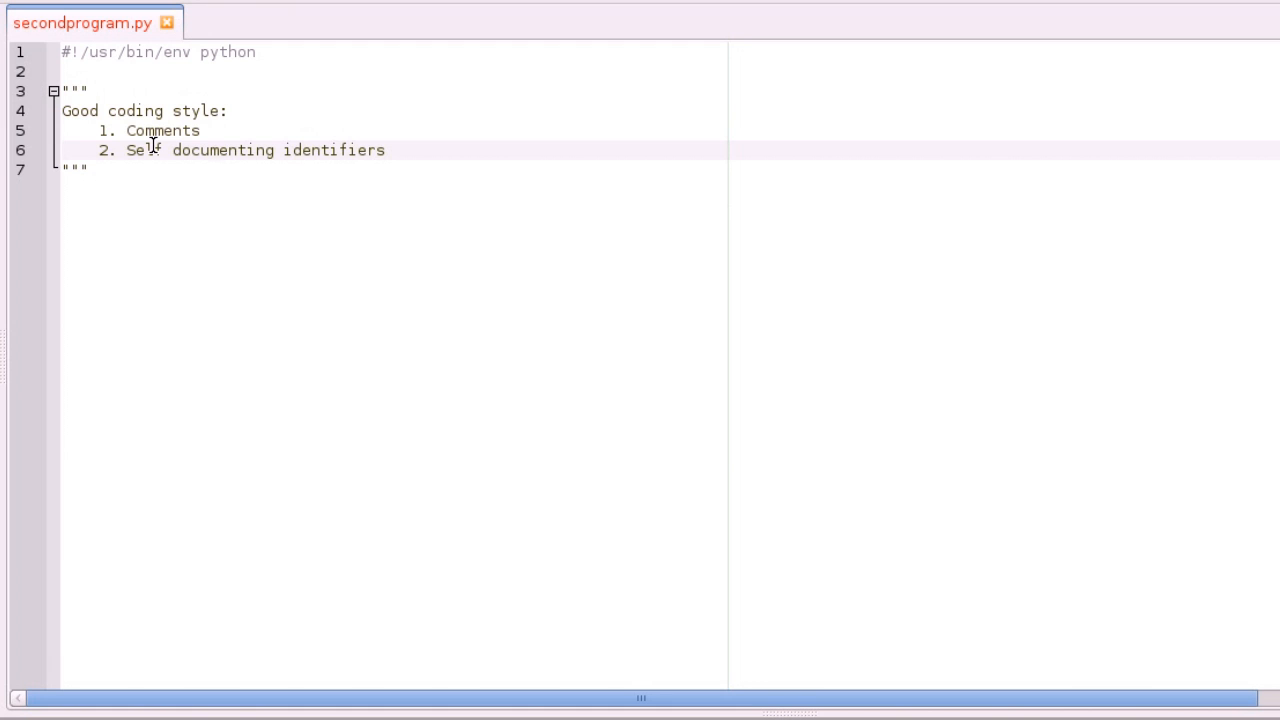
left_click(384, 150)
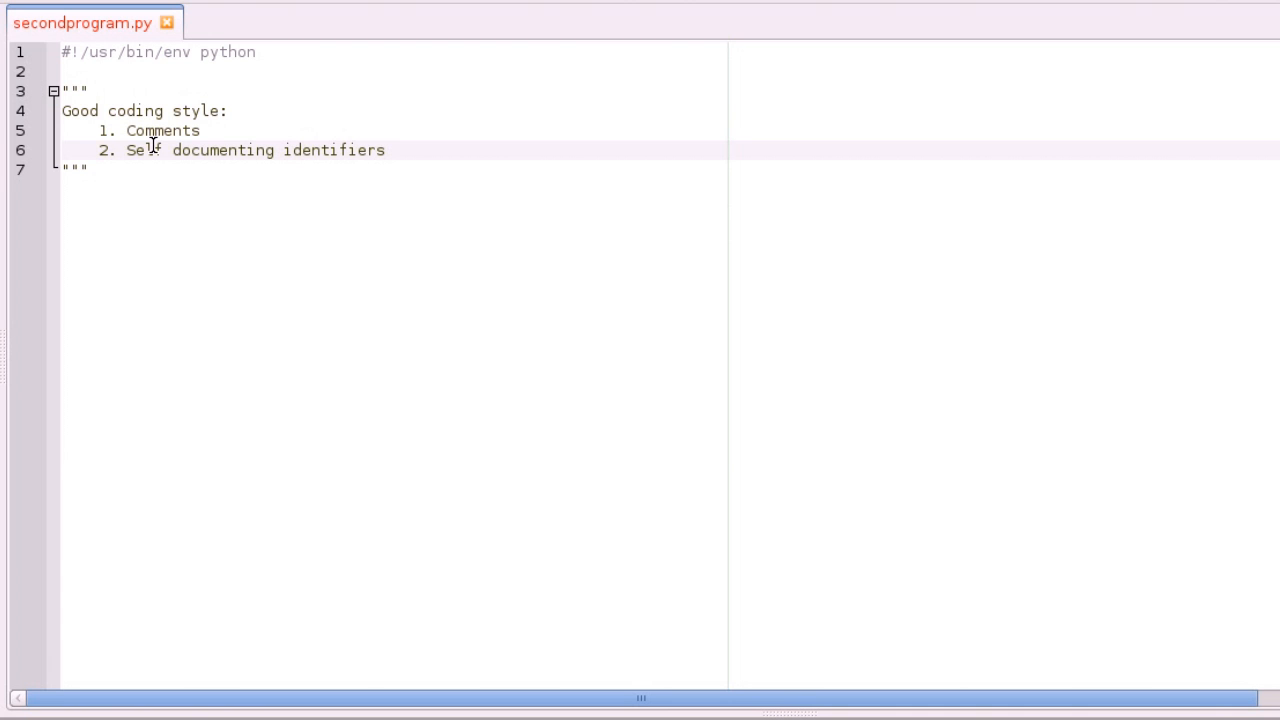
left_click(384, 150)
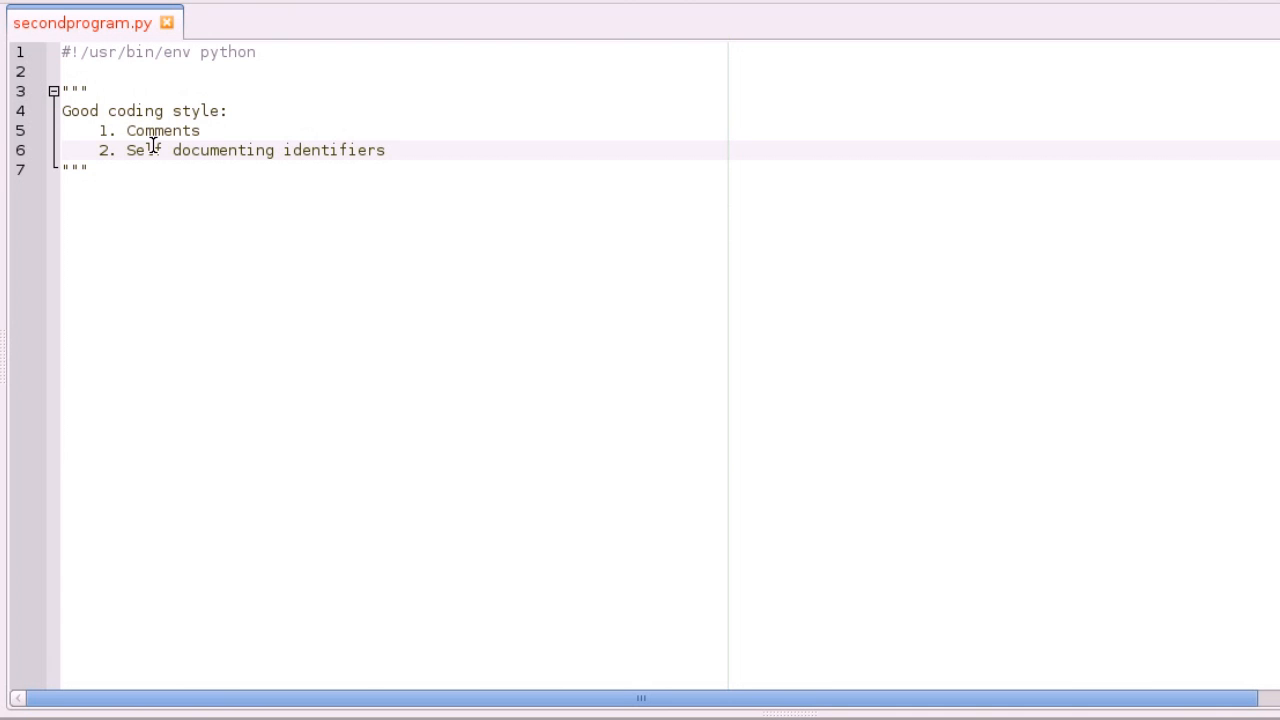
left_click(384, 150)
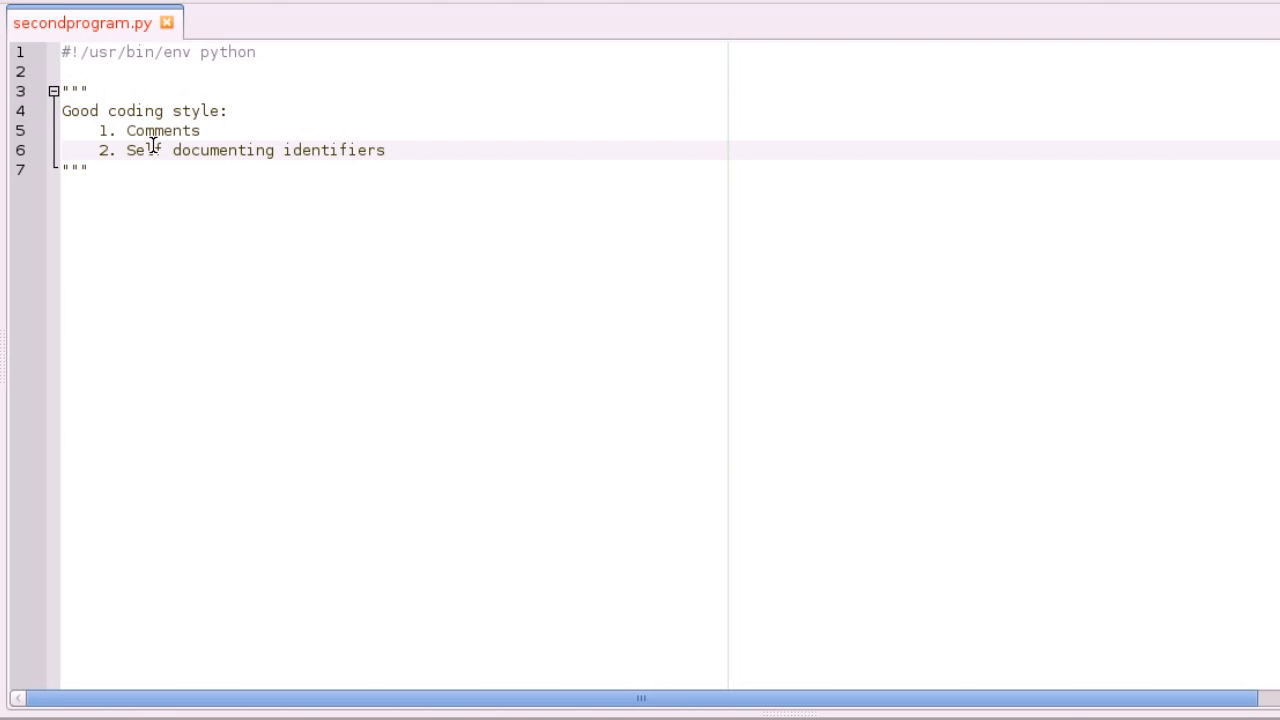
left_click(384, 150)
type("3.")
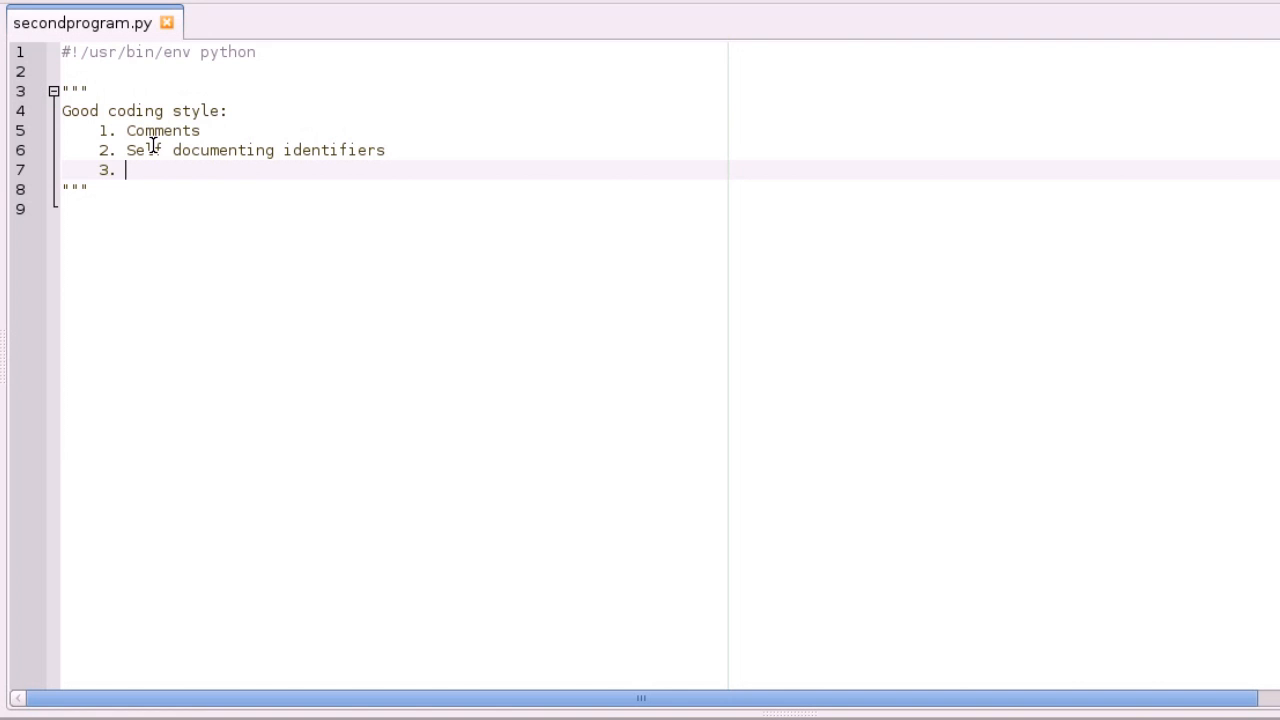
Write '3. Spaces, tabs, tidiness' as the third list item in the docstring
type("Spaces")
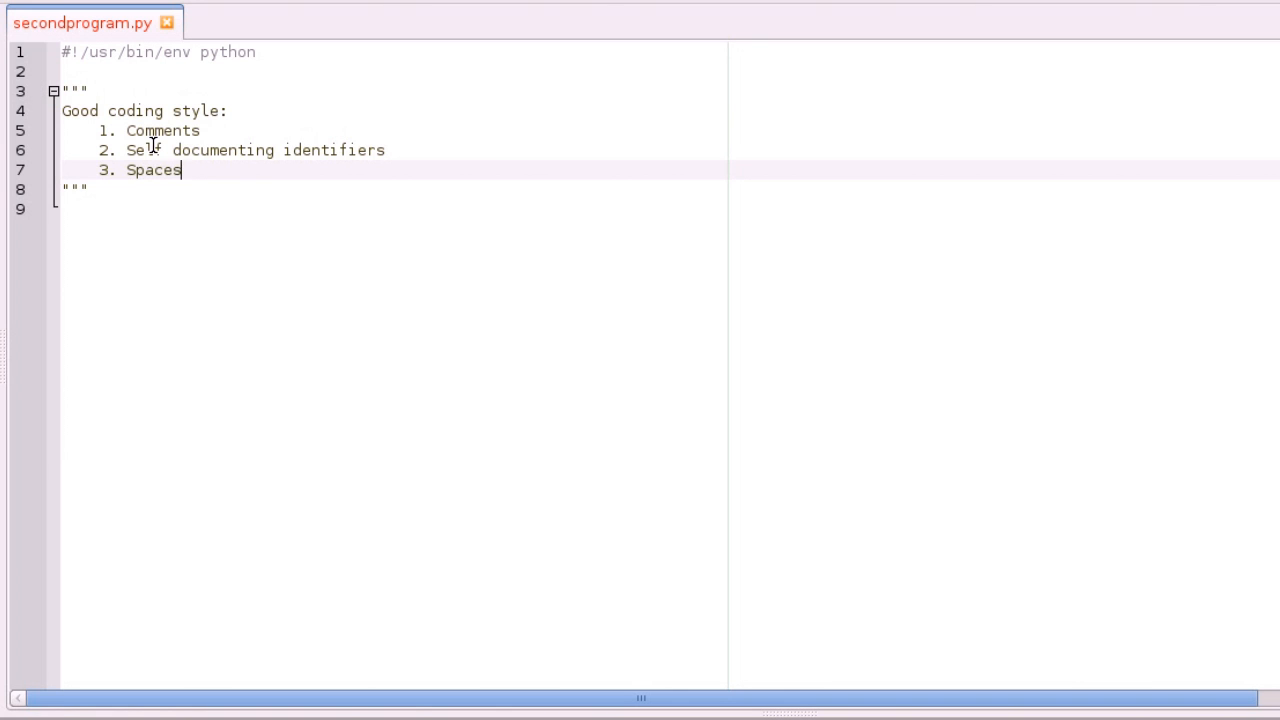
type(", tabs,")
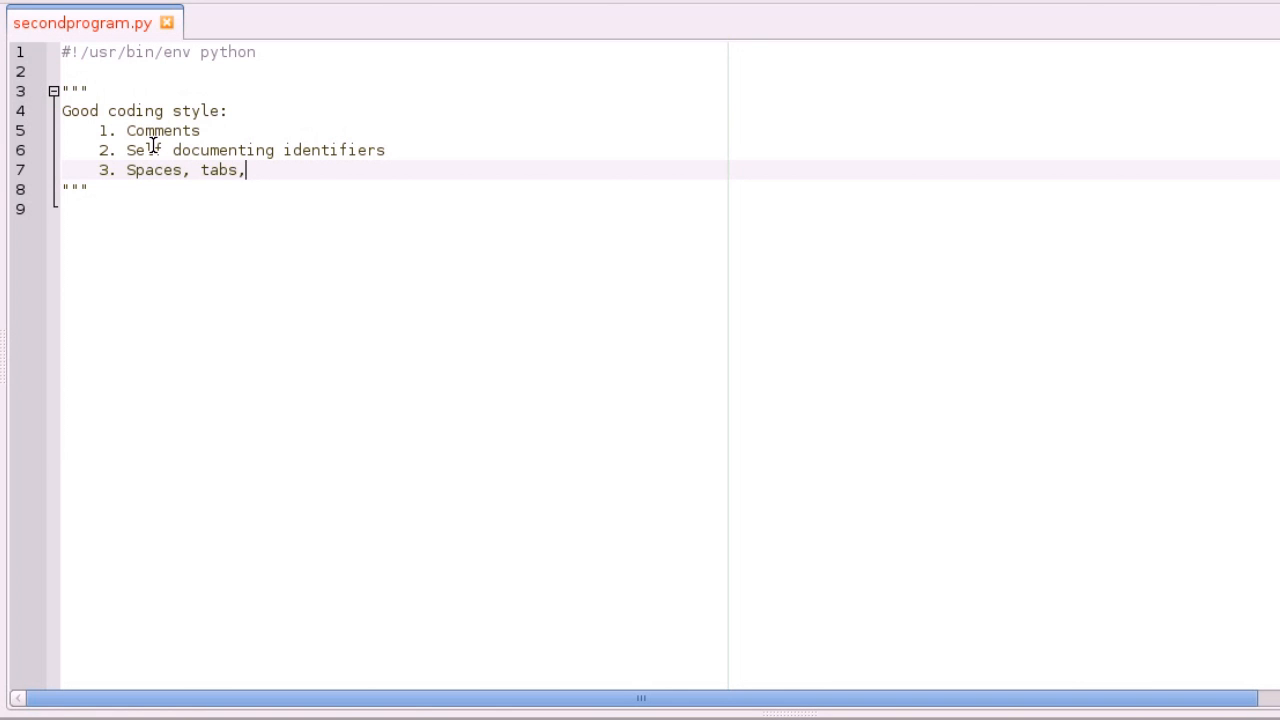
type("tid")
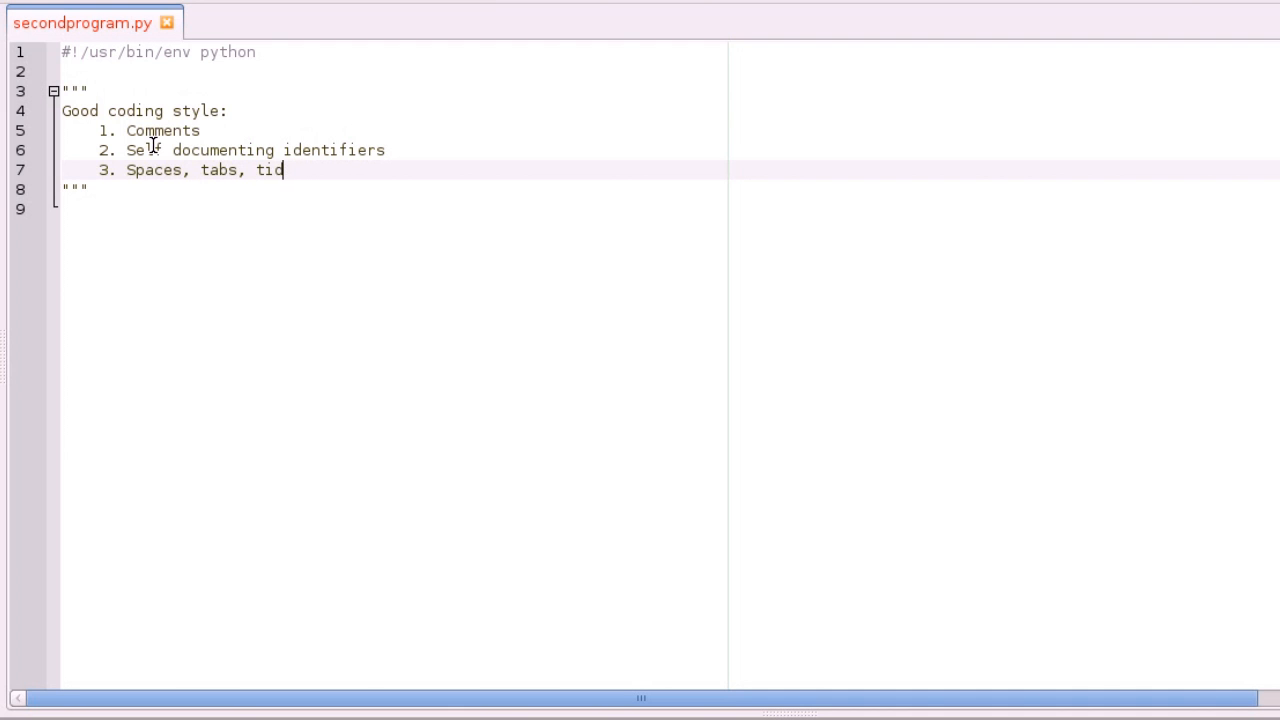
type("iness")
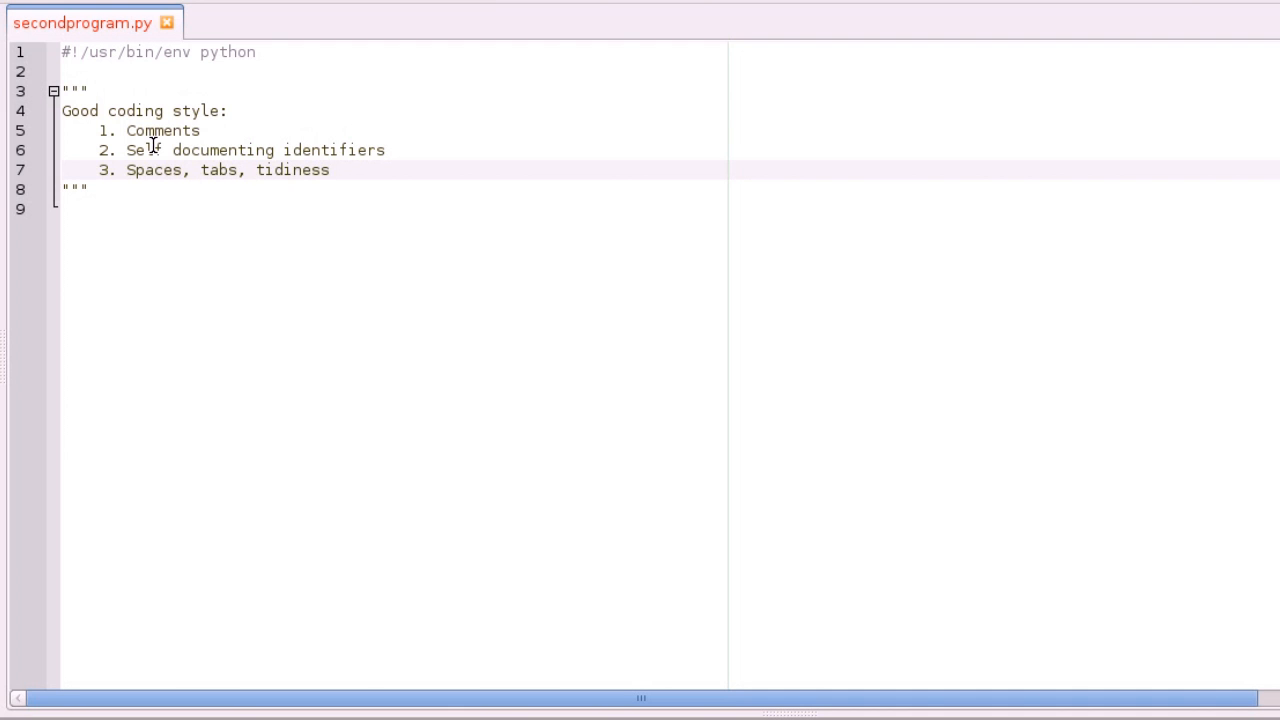
left_click(88, 188)
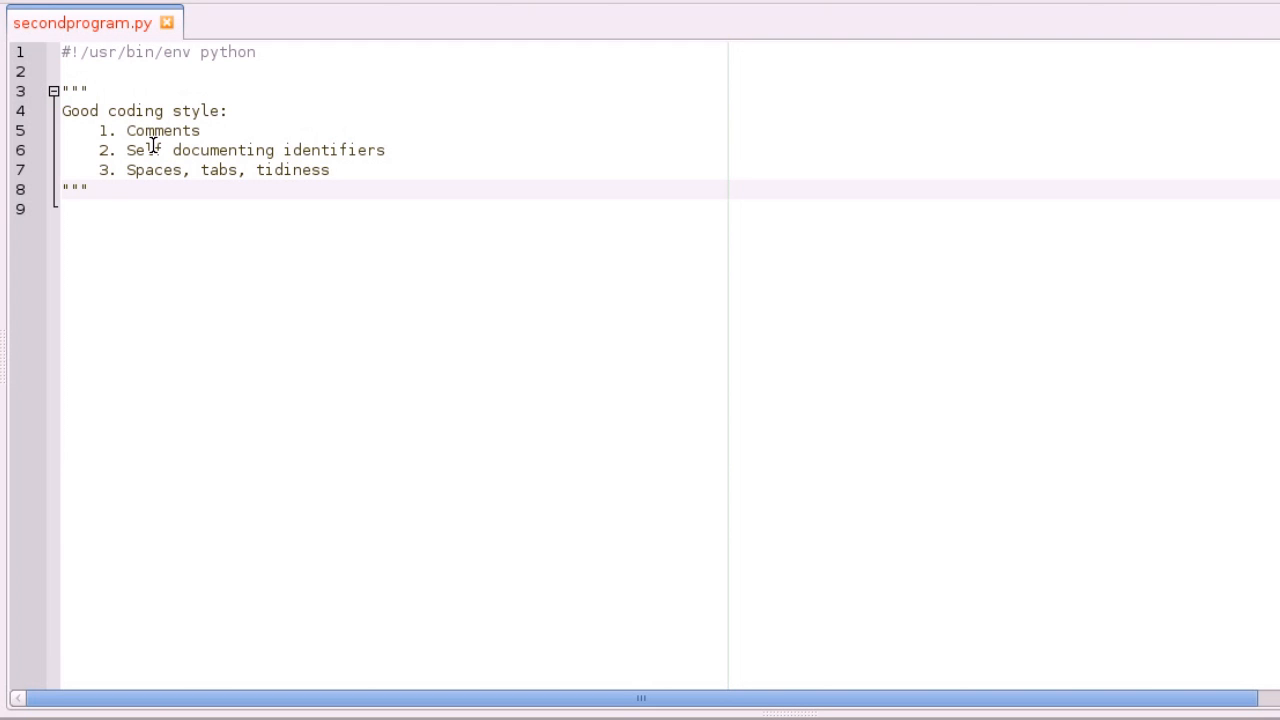
left_click(88, 188)
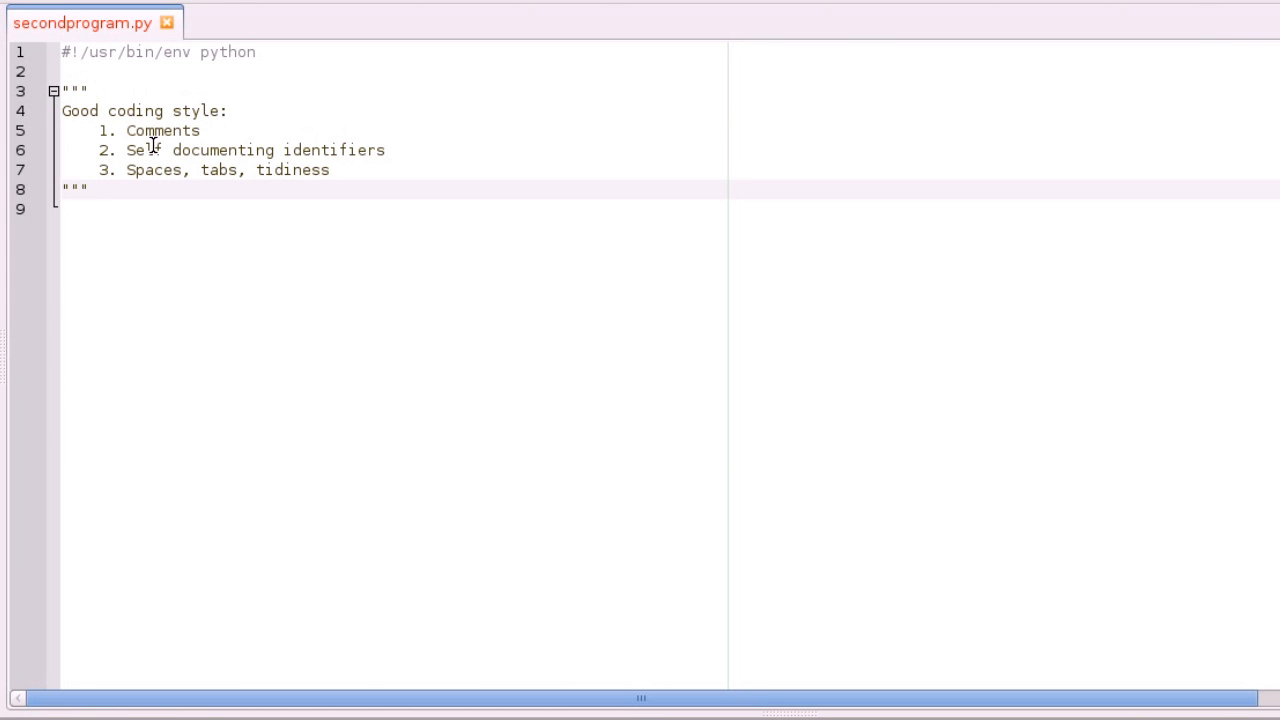
left_click(88, 188)
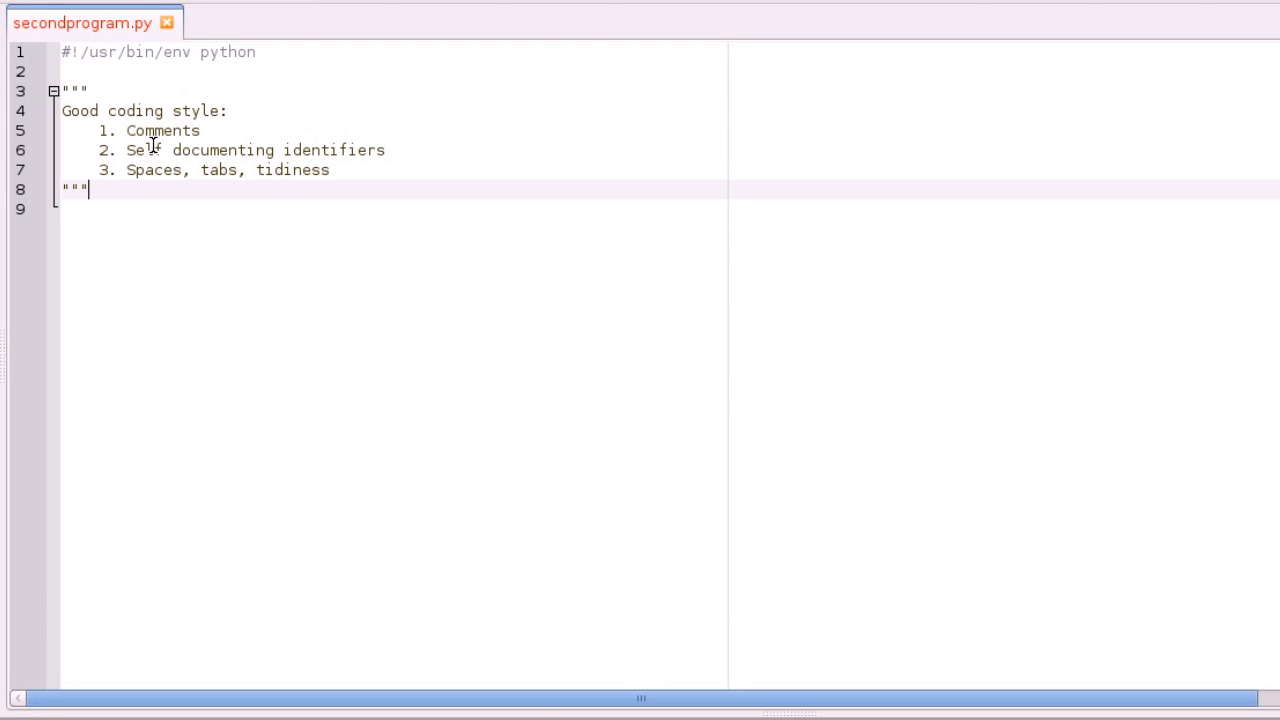
left_click(328, 170)
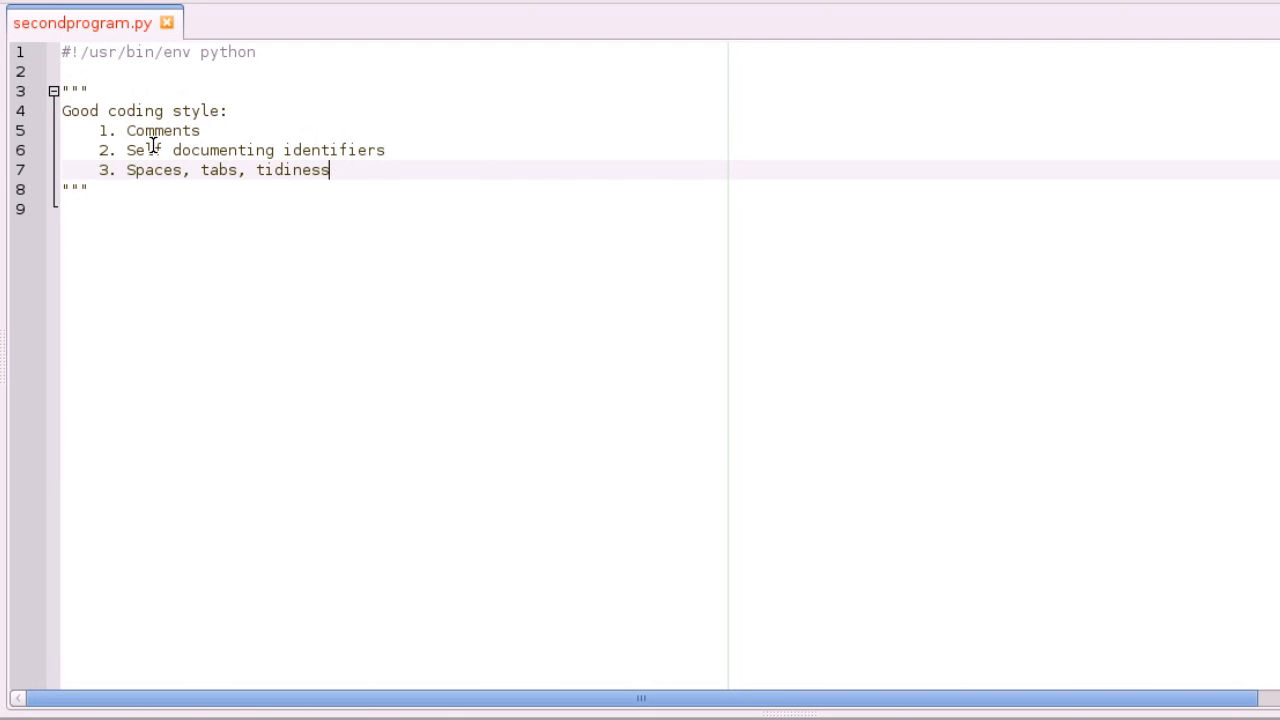
Write '4. Reusable code' as the fourth item and leave blank lines after the closing quotes
key("Return")
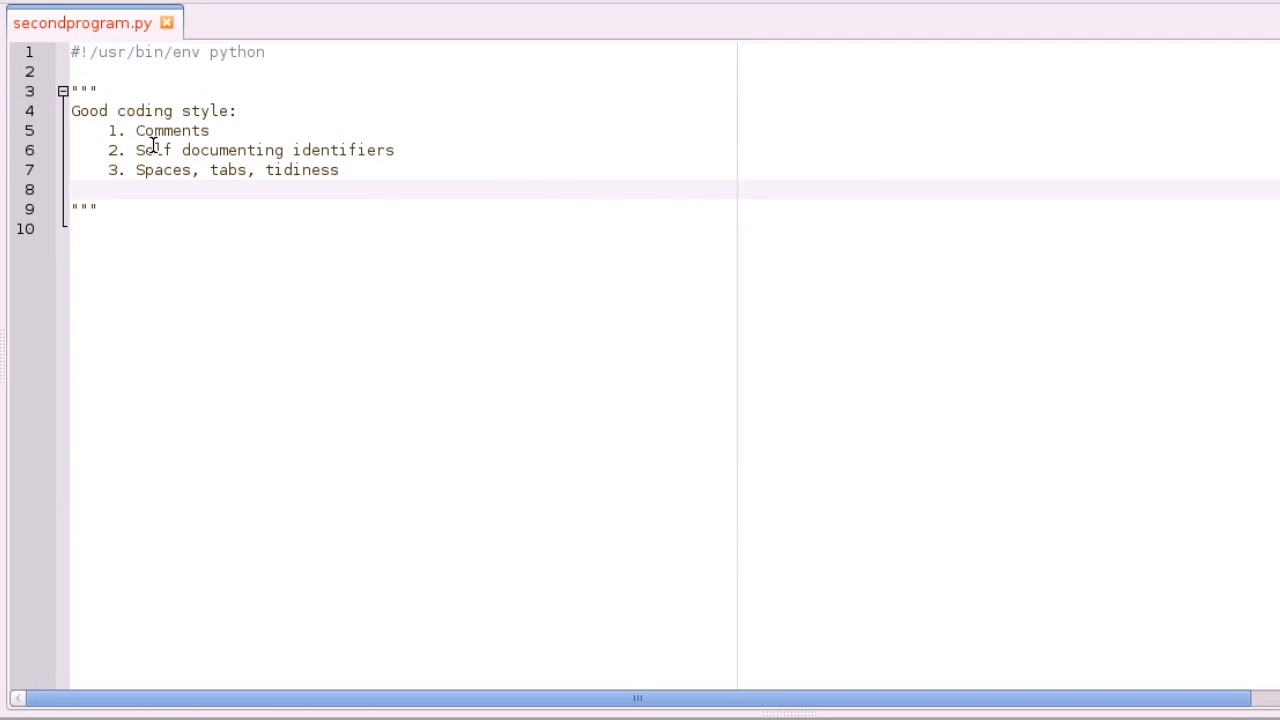
type("4.")
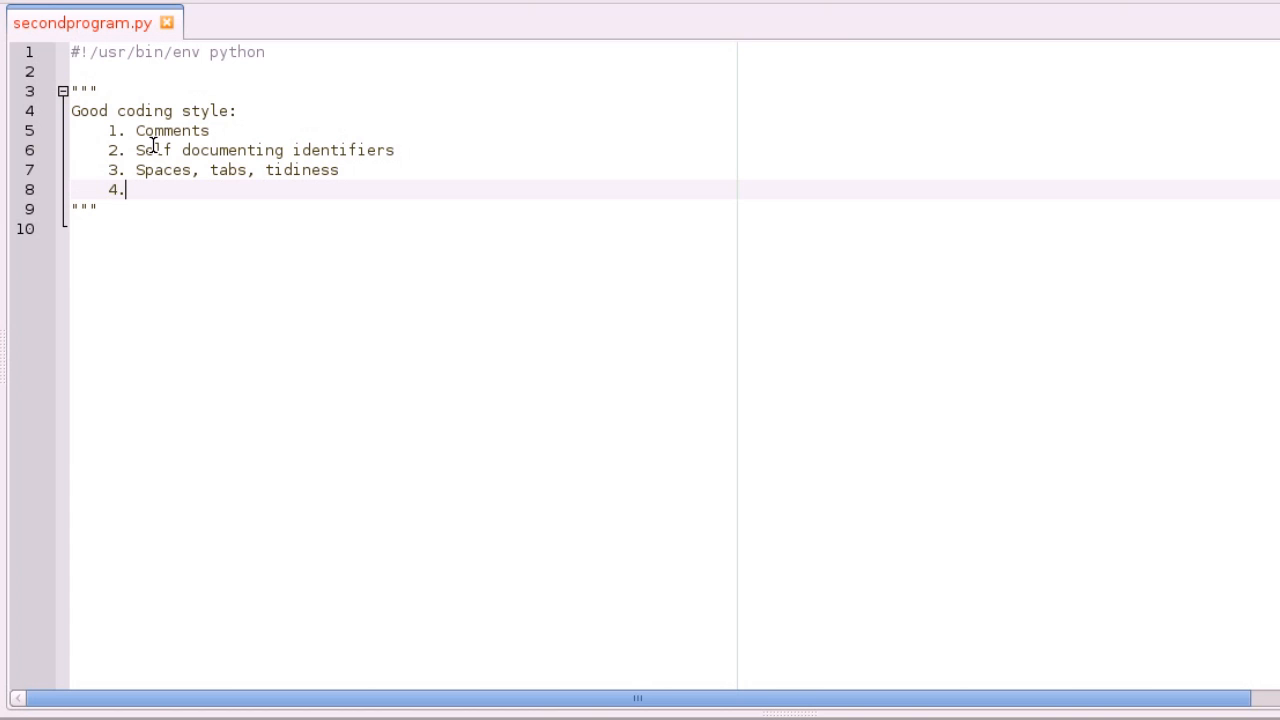
type("Reu")
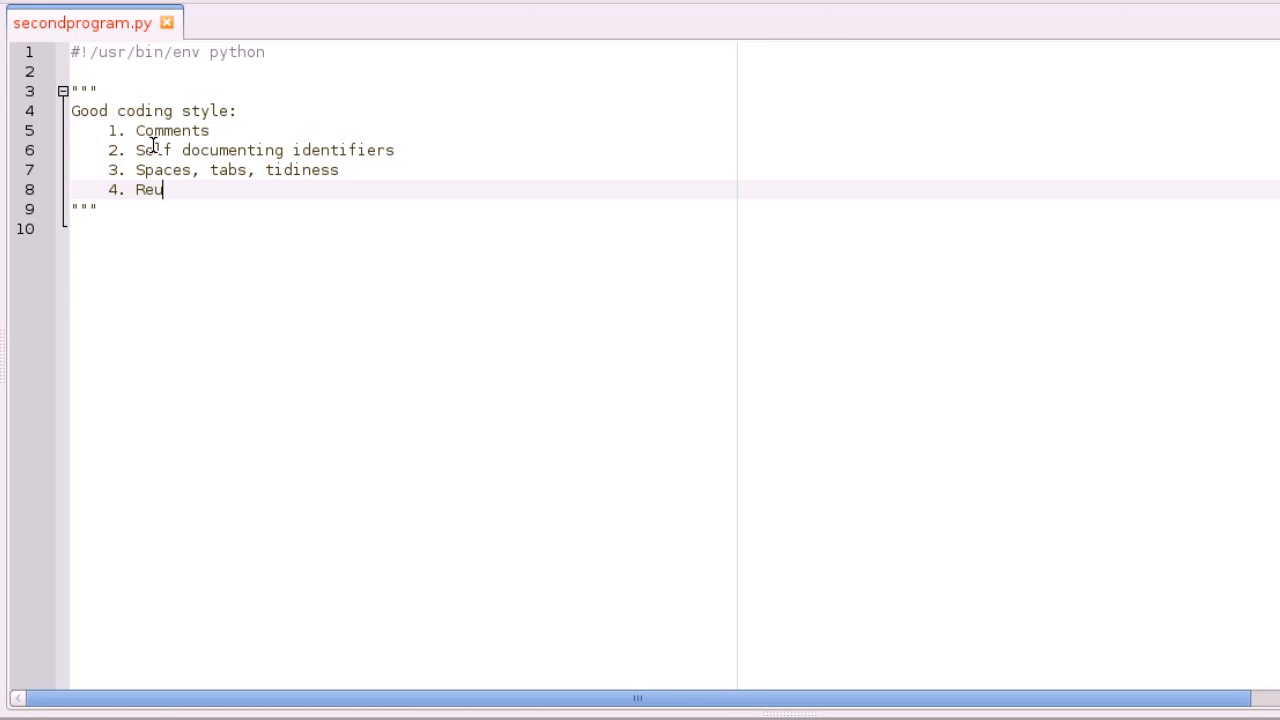
type("sable code")
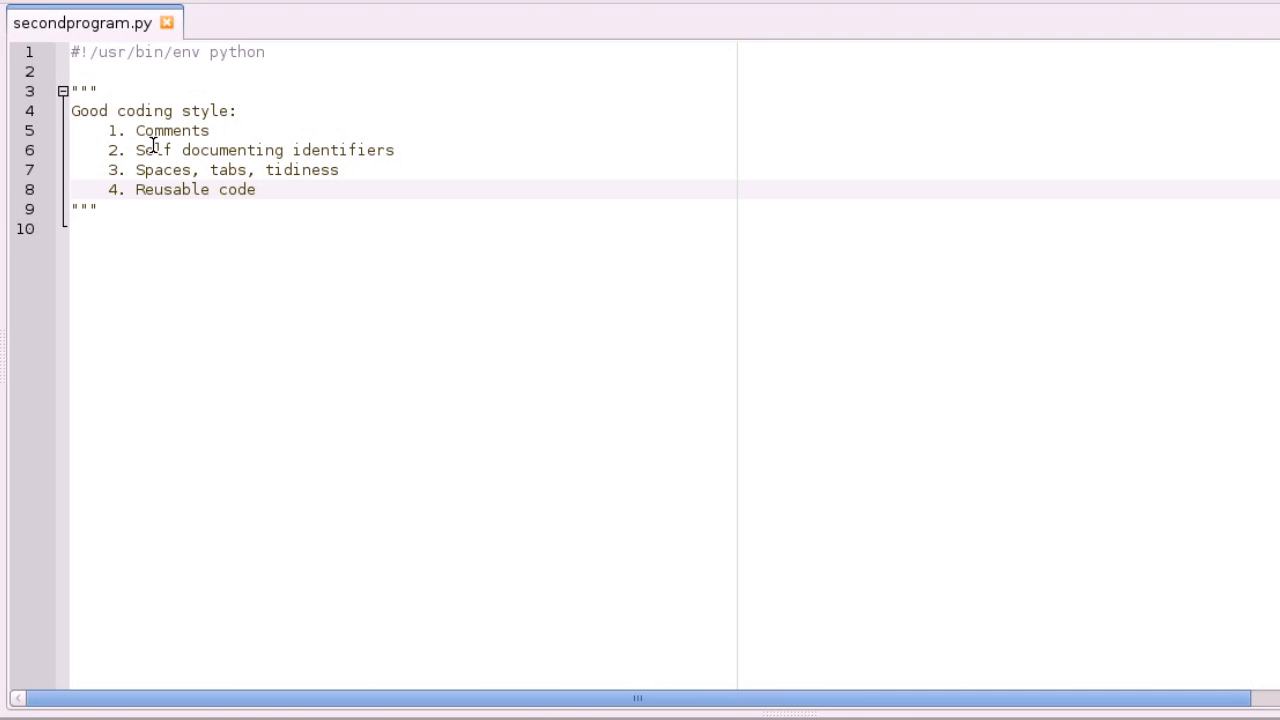
left_click(256, 190)
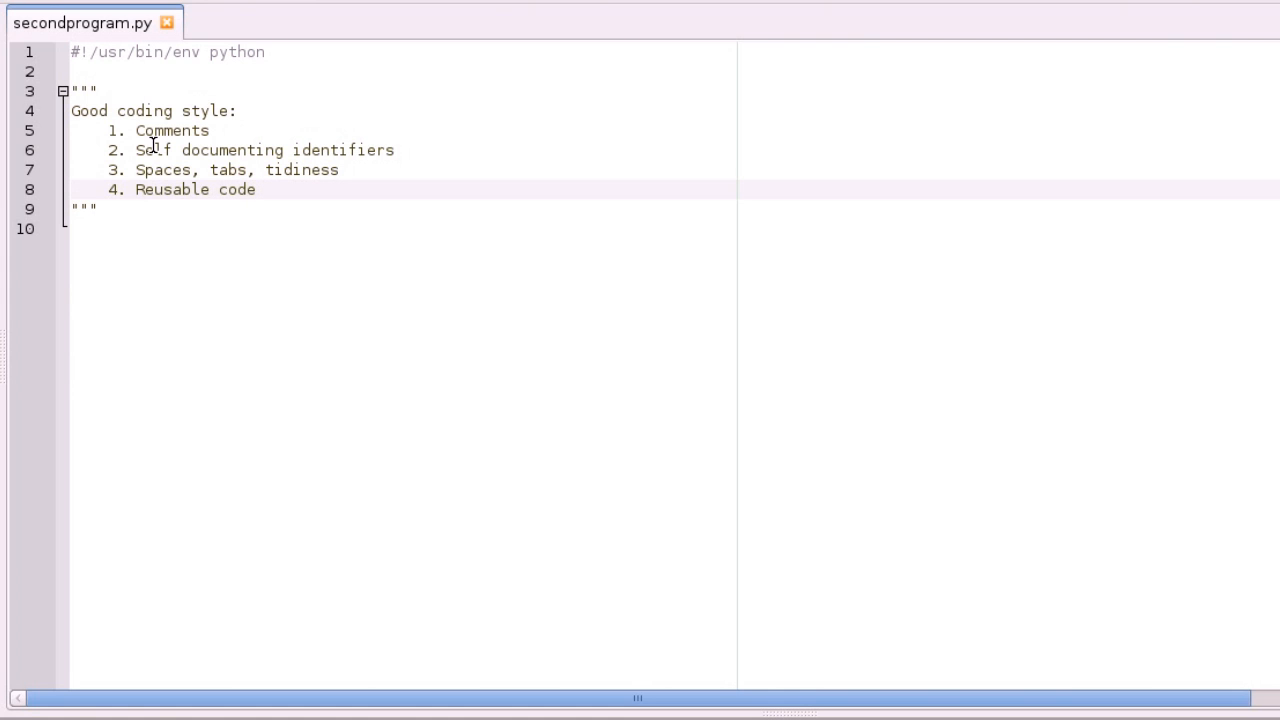
left_click(256, 188)
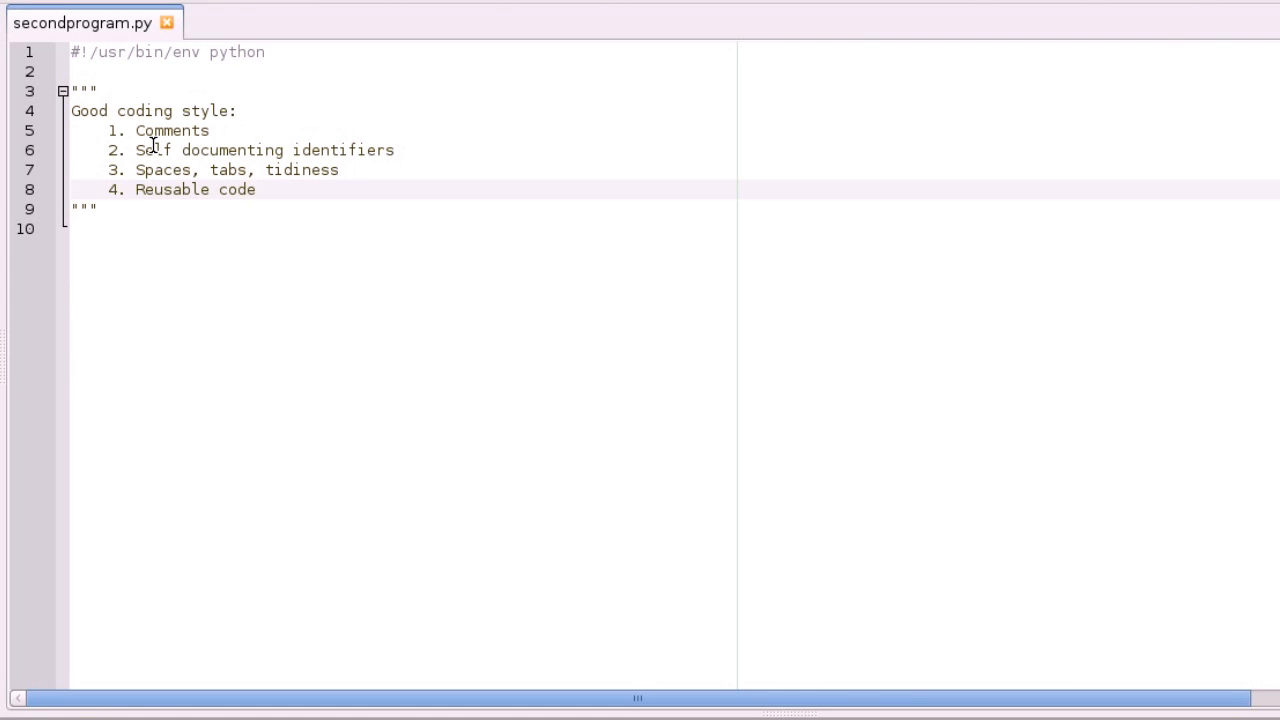
left_click(256, 188)
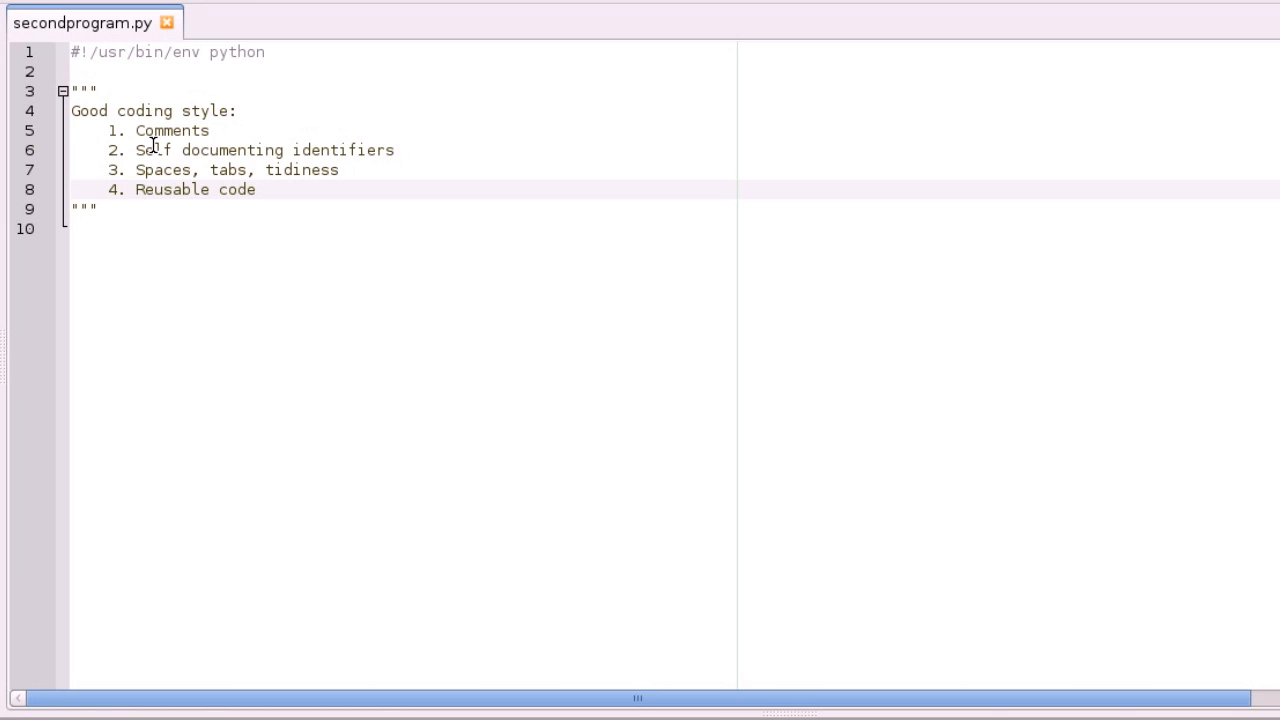
left_click(256, 190)
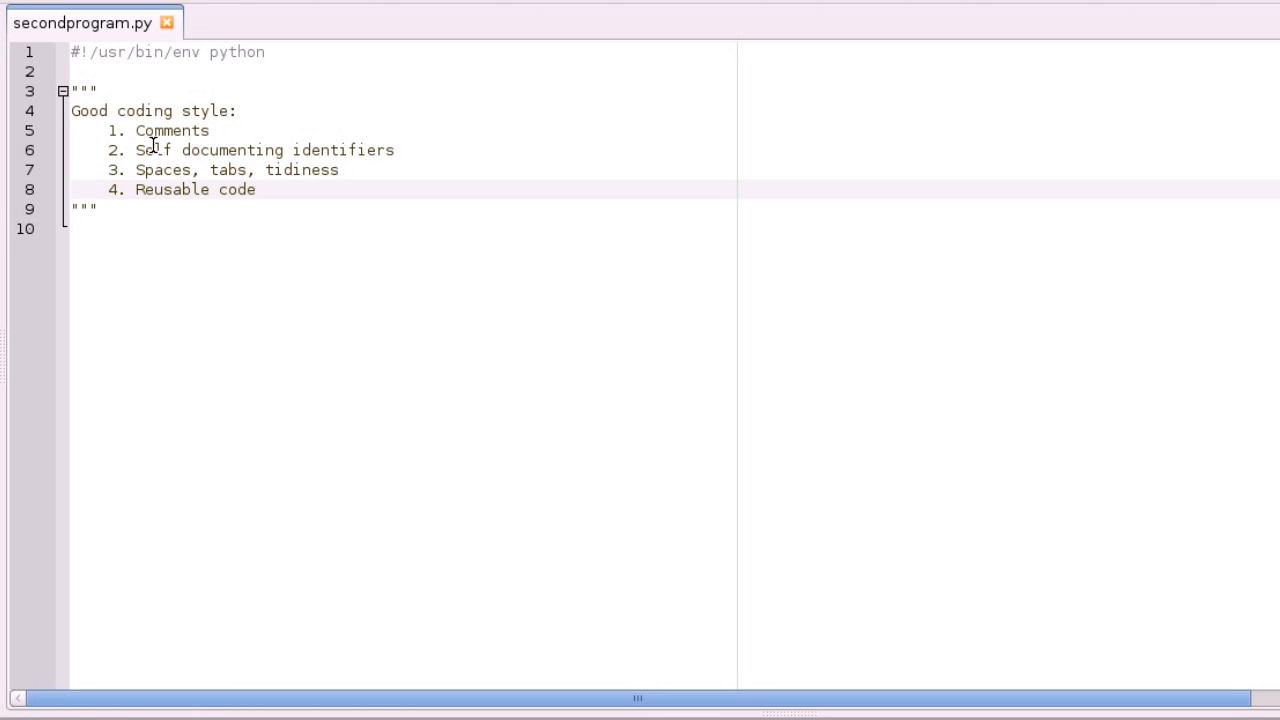
left_click(256, 188)
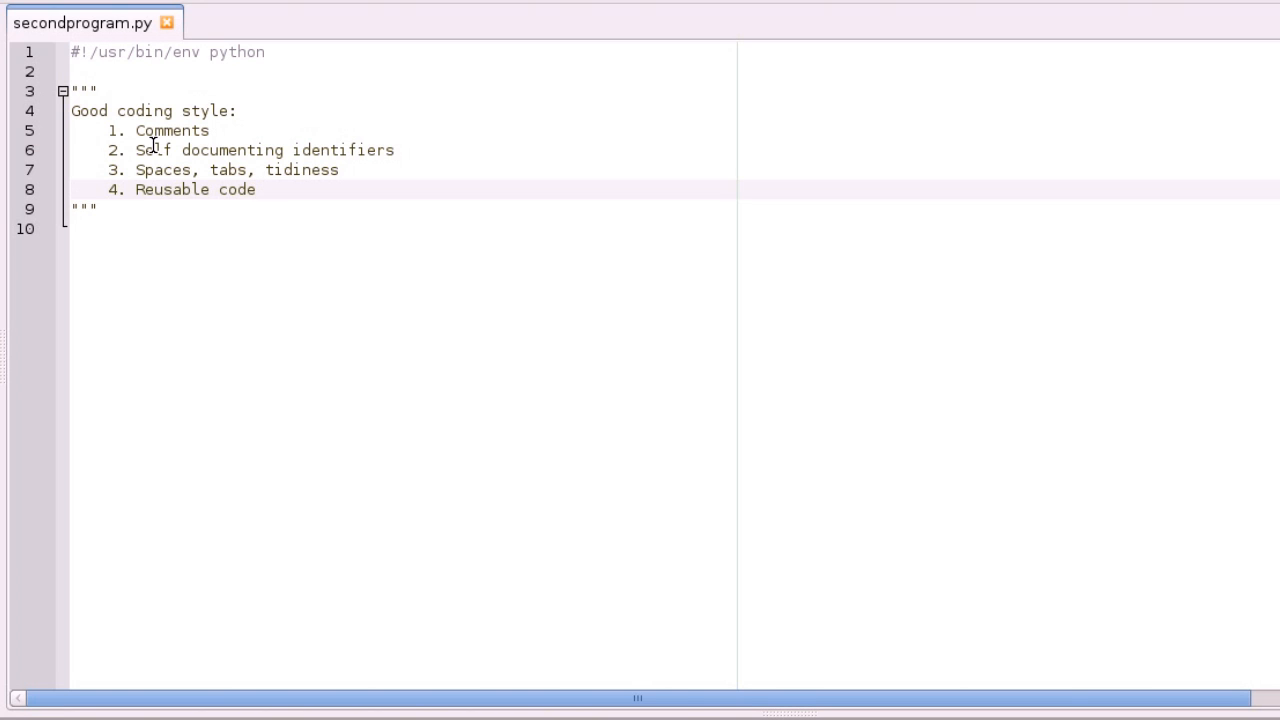
left_click(256, 188)
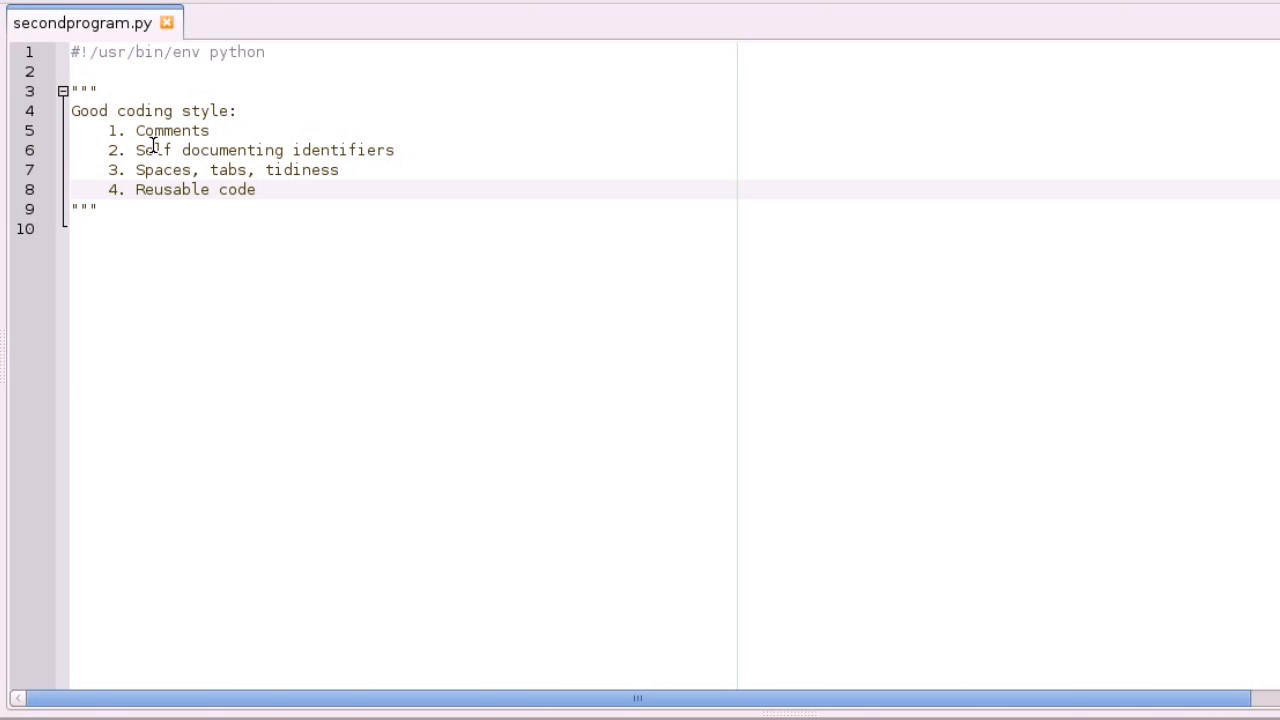
left_click(256, 190)
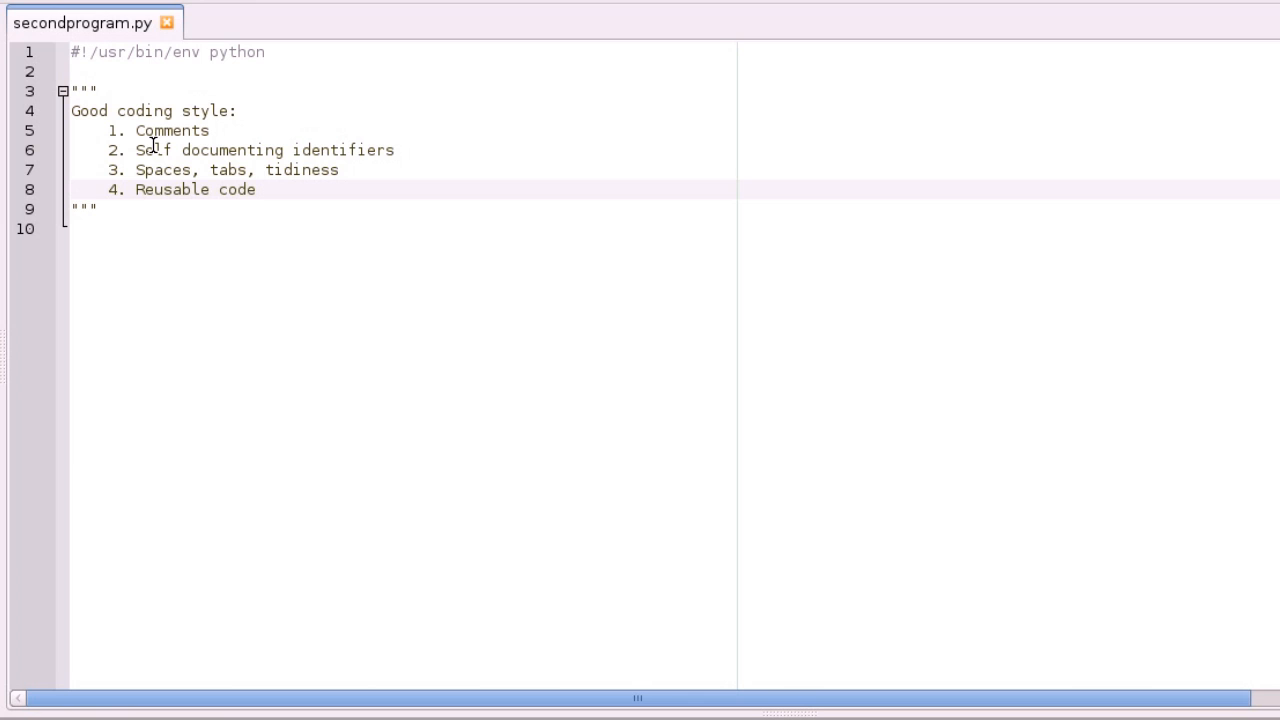
left_click(256, 190)
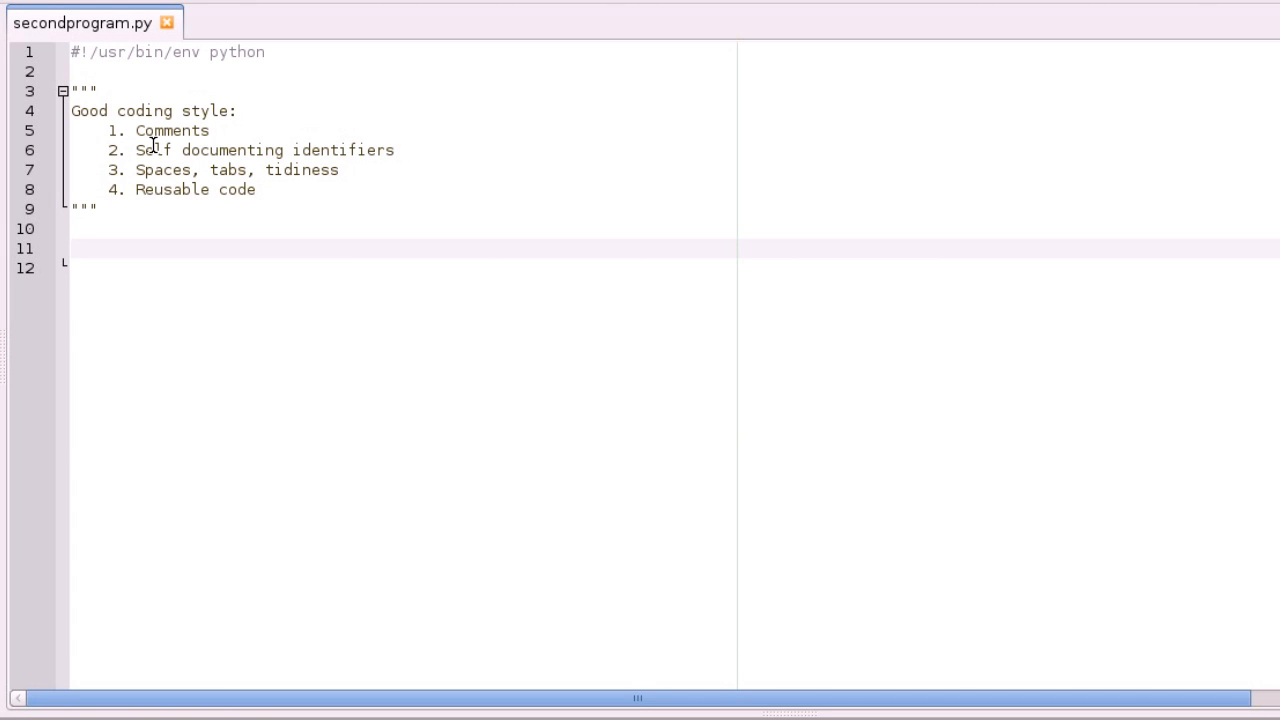
Write a second docstring 'This program will print a list of names' with a 'By Liam Frase' author line
type("\"\"\"")
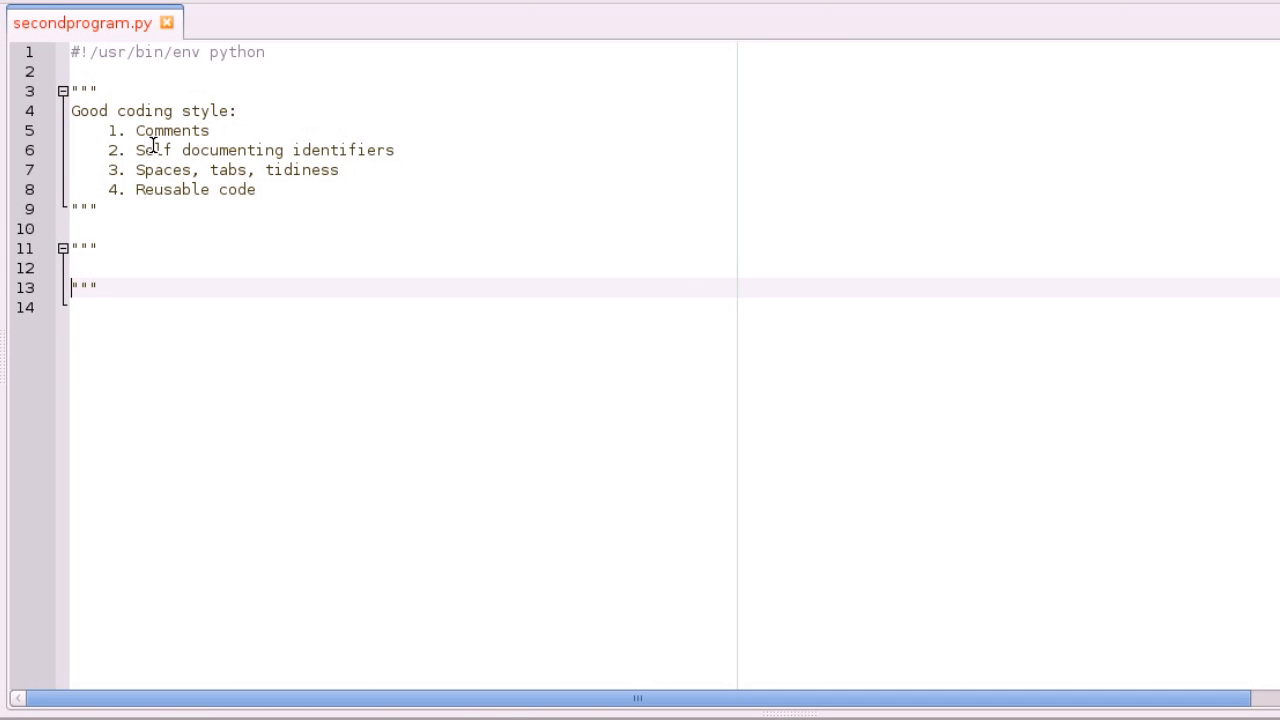
type("This prog")
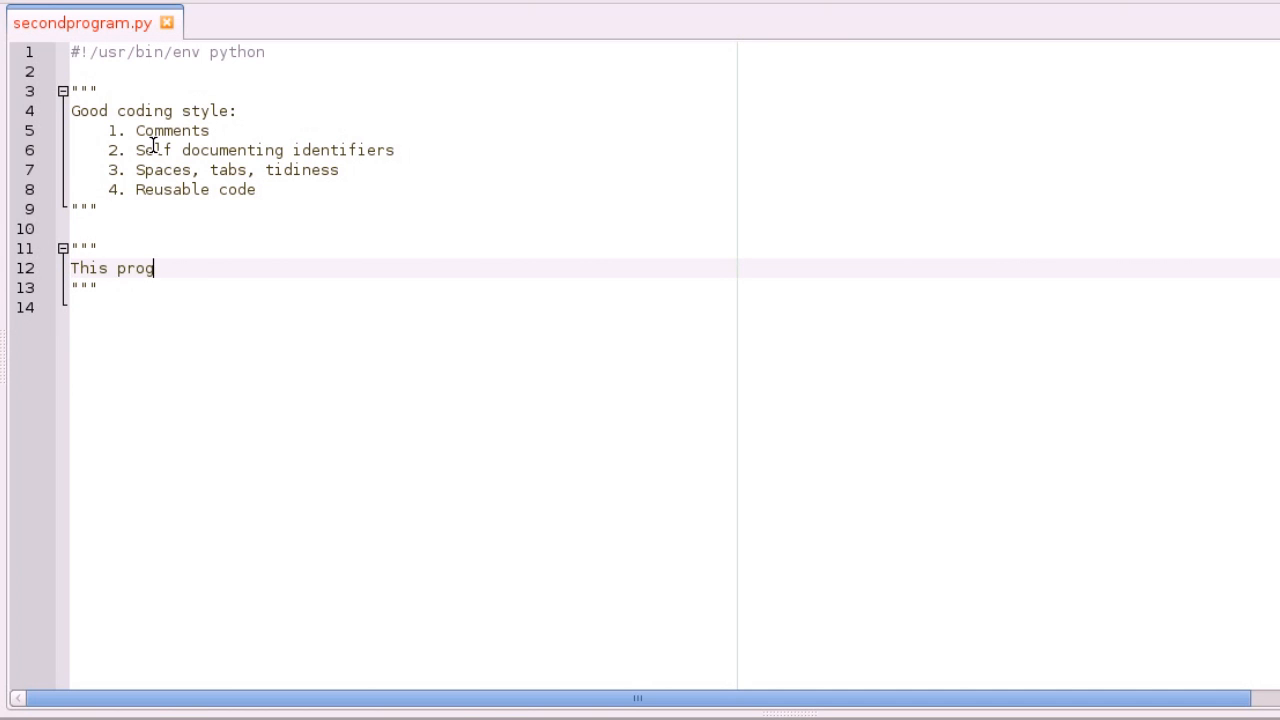
type("ram will")
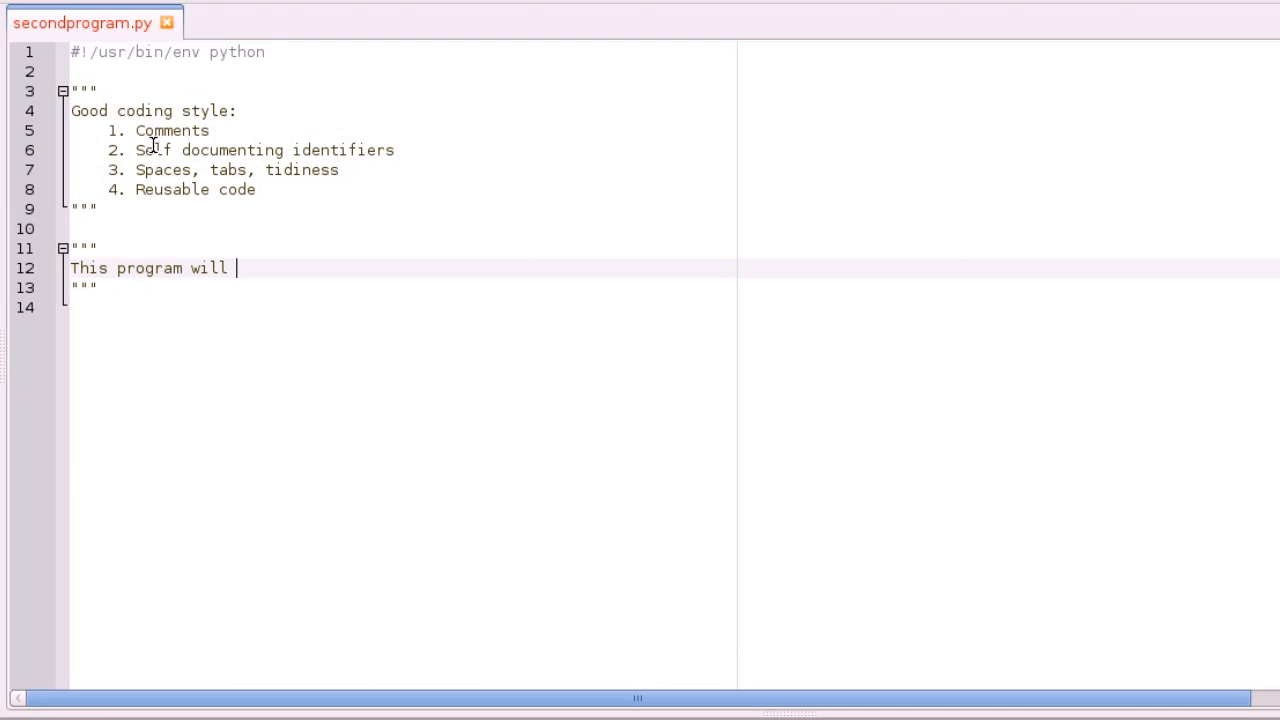
type("prin")
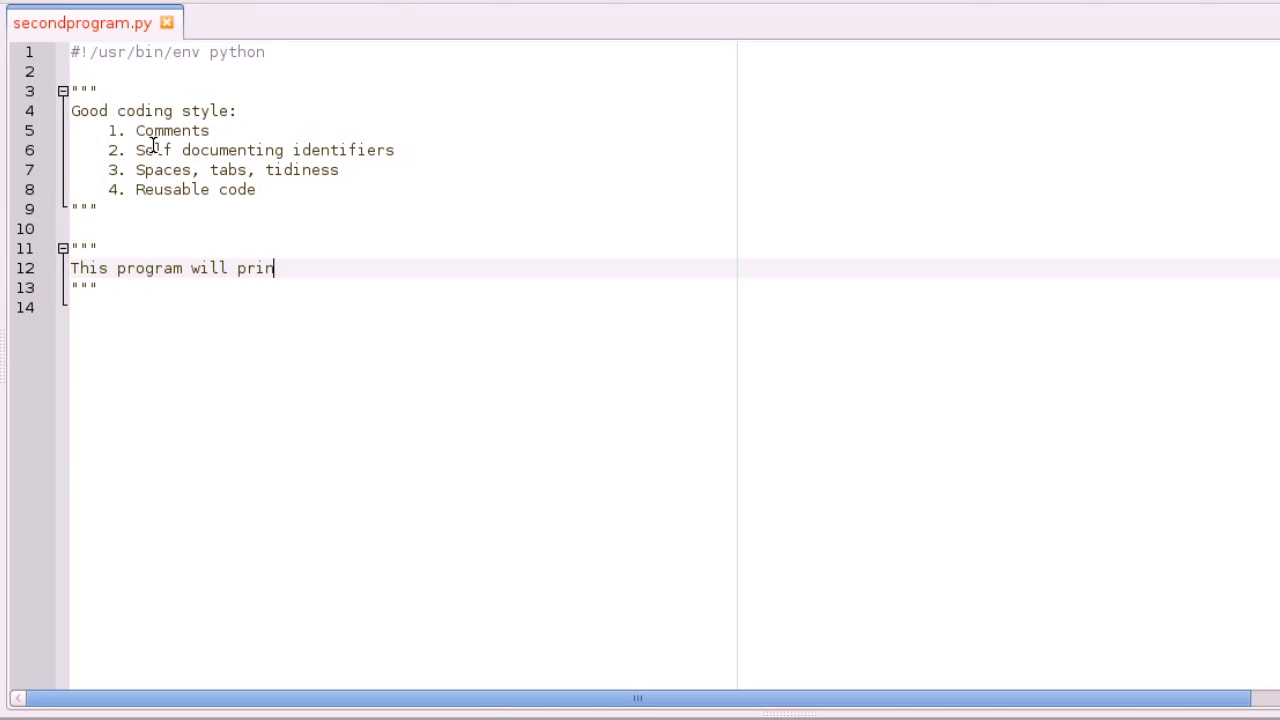
type("t a list of names")
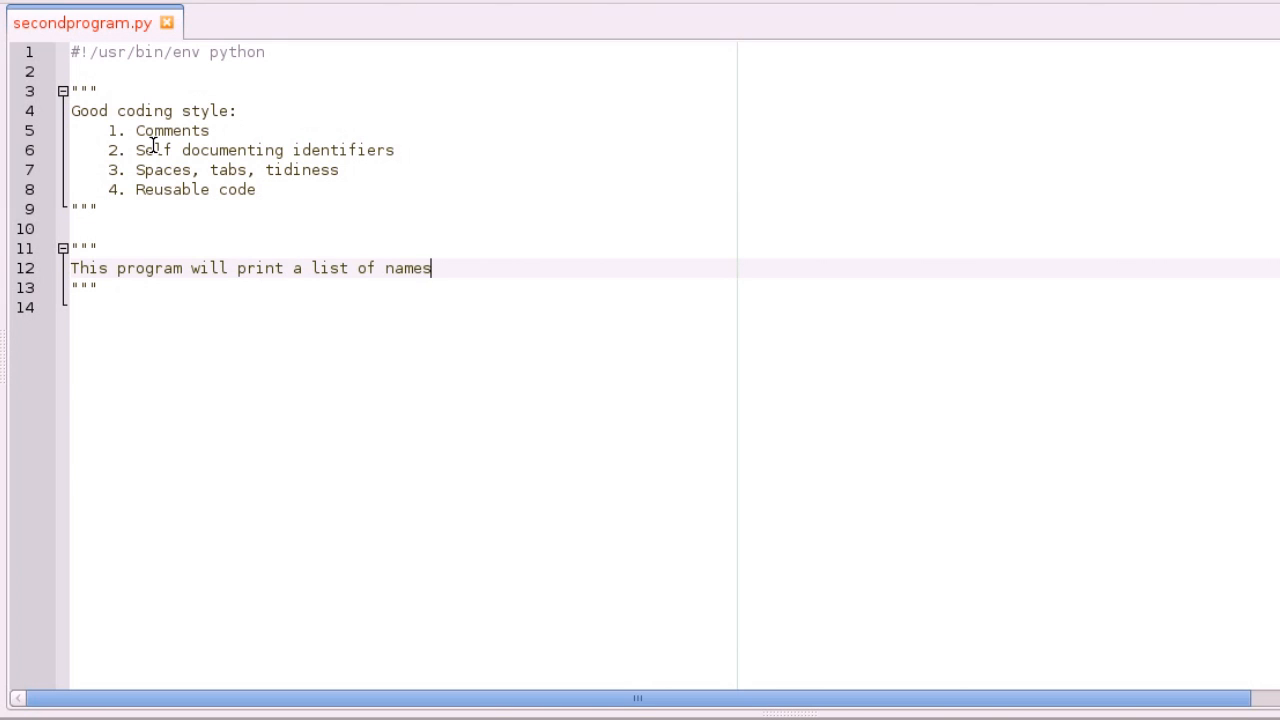
mouse_move(508, 346)
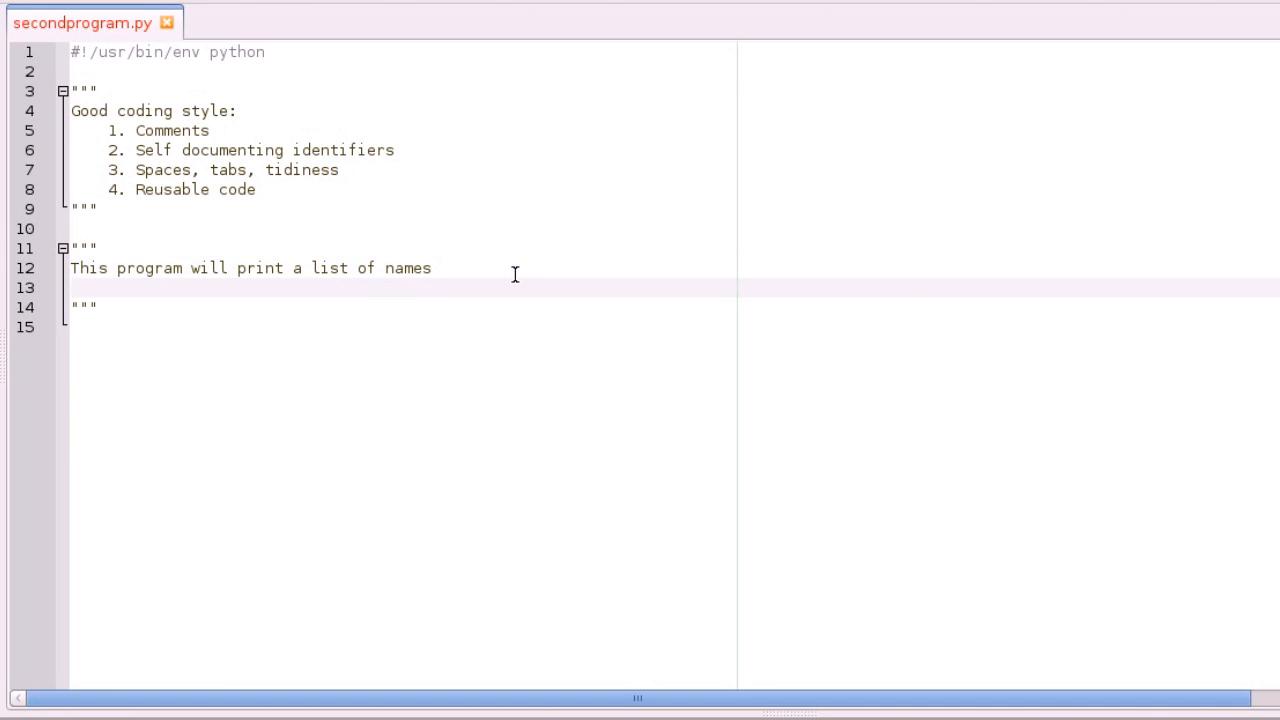
type("B")
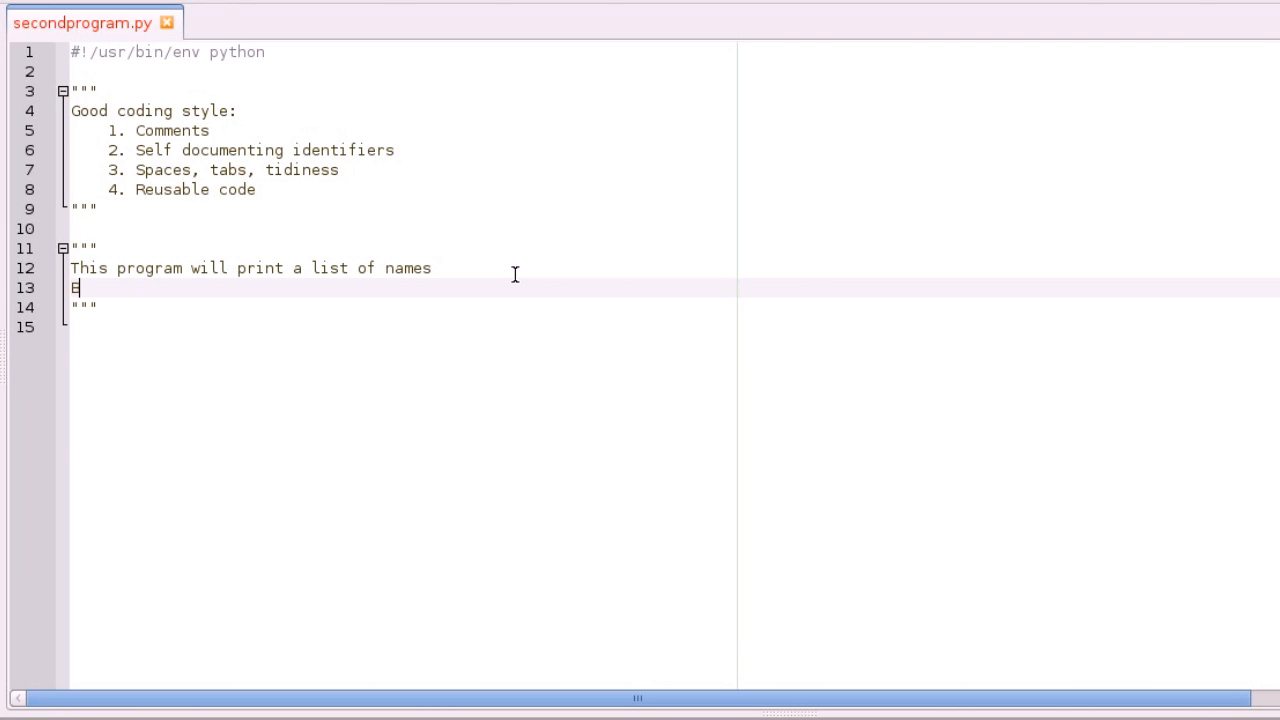
type("By Liam Fraser")
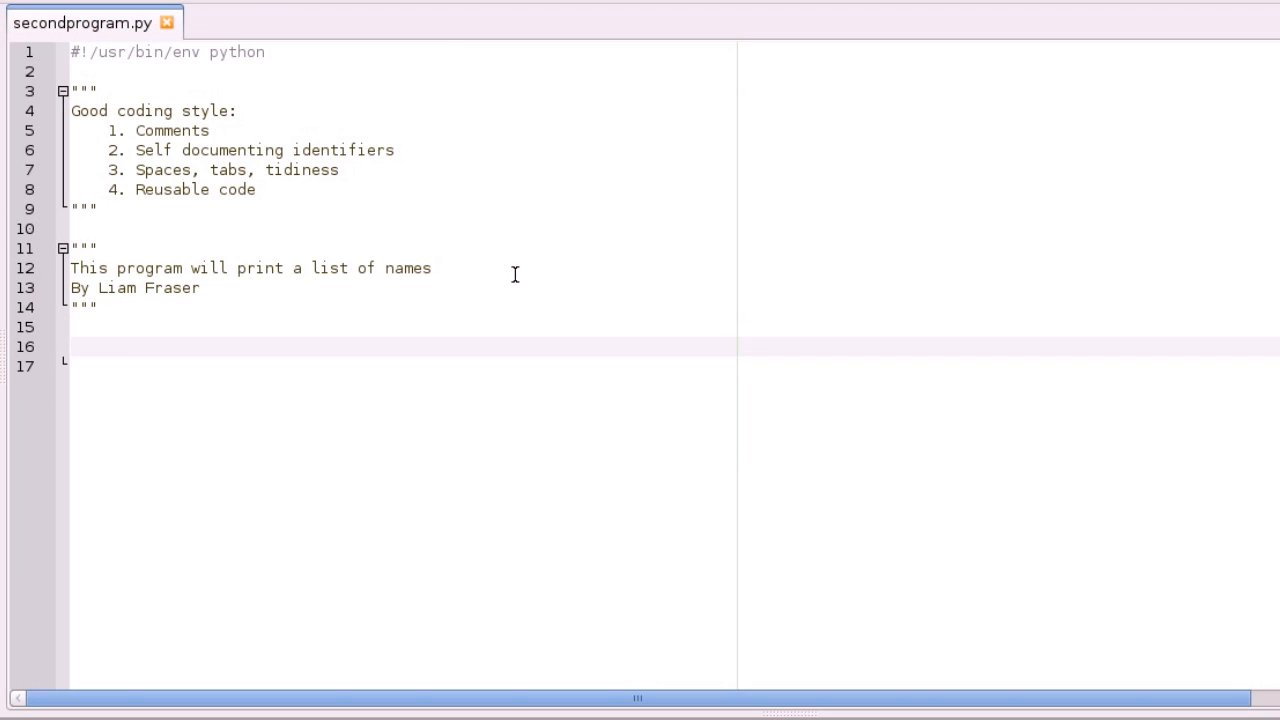
left_click(72, 346)
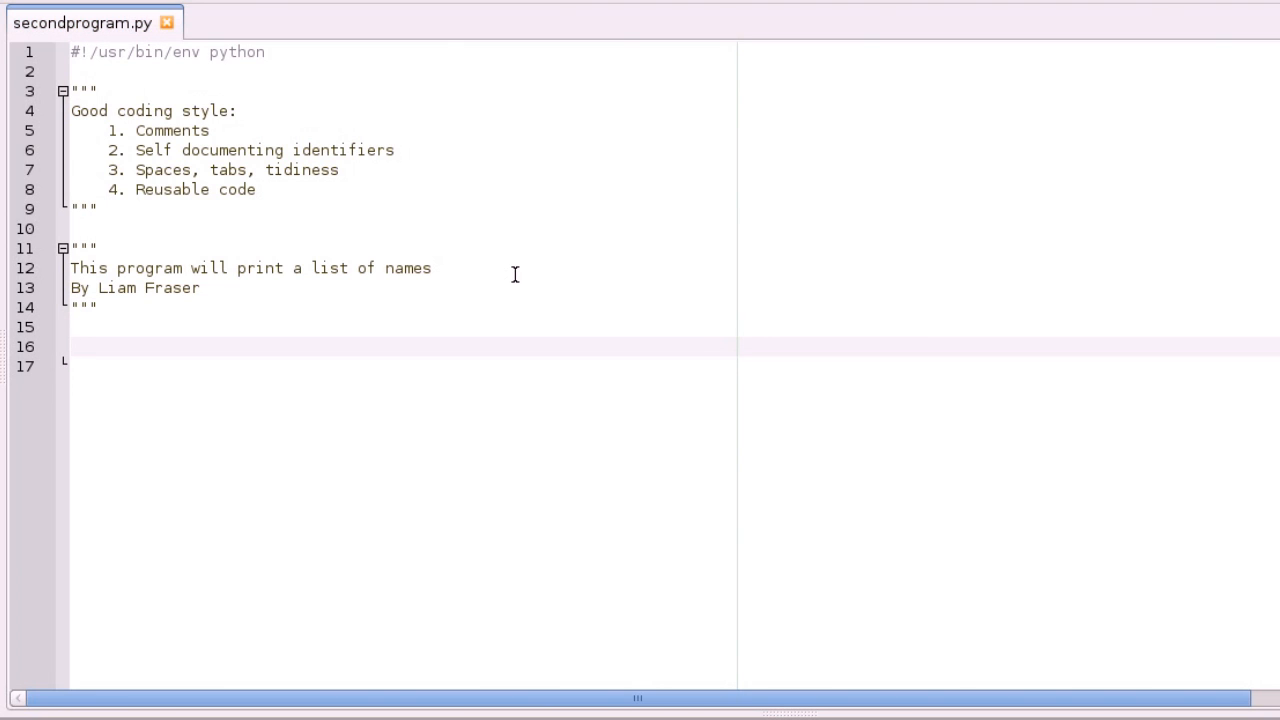
left_click(72, 348)
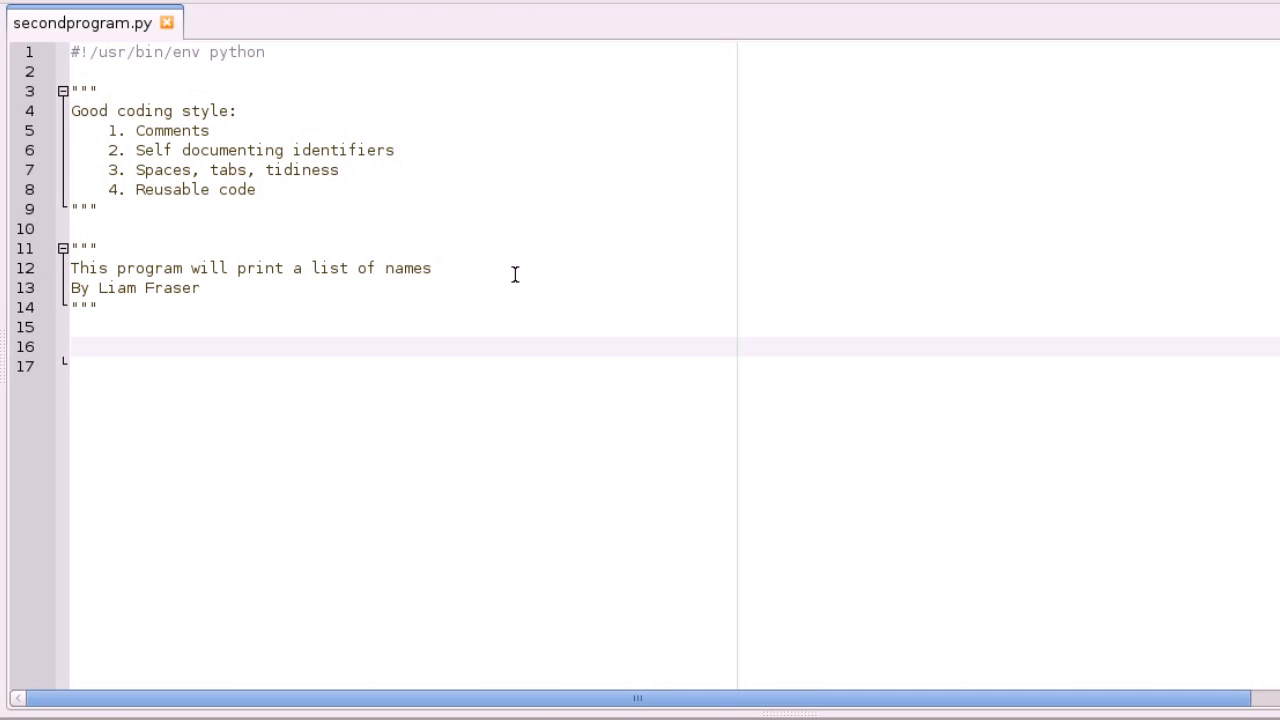
Write the function header def greet(name): below the author docstring
type("def")
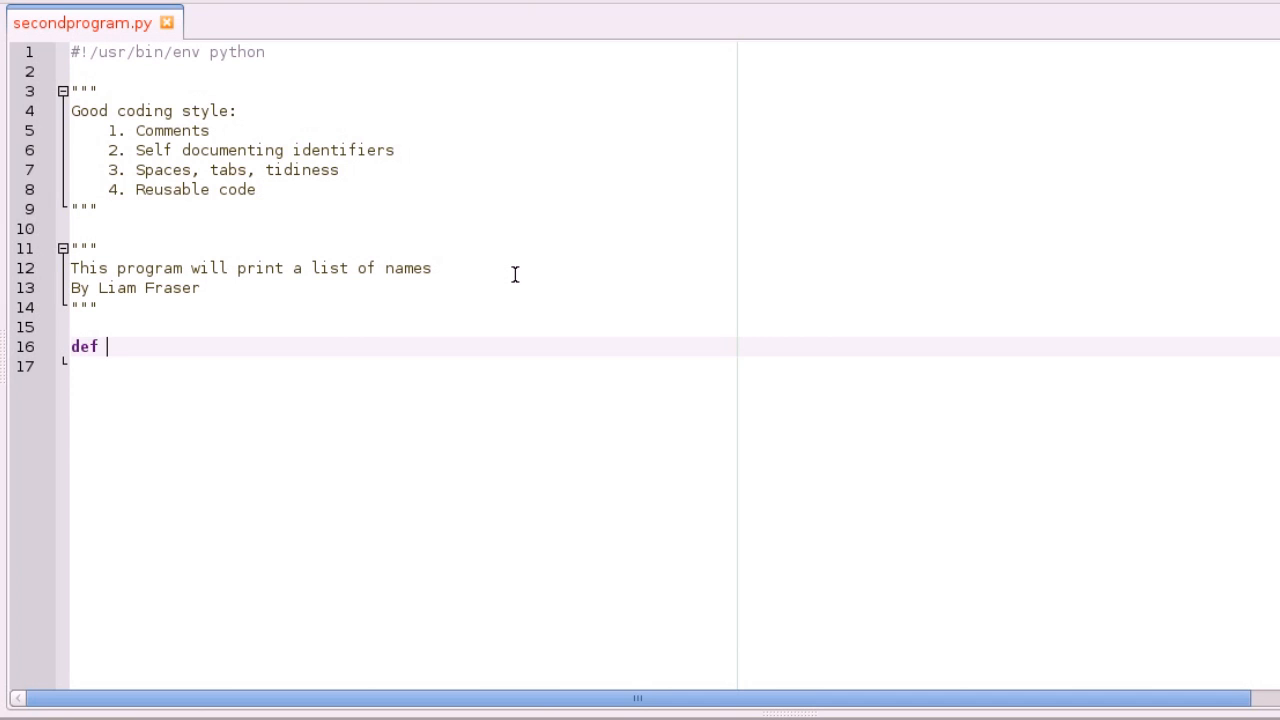
type("greet(")
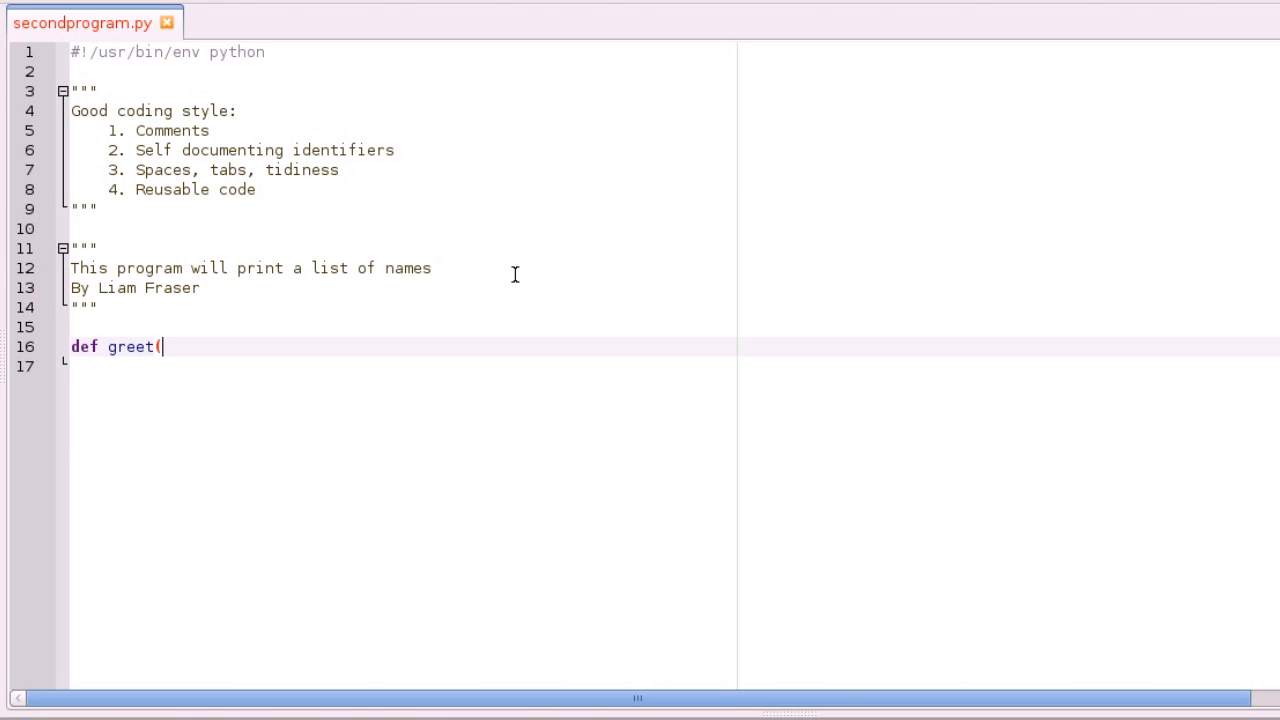
type("name")
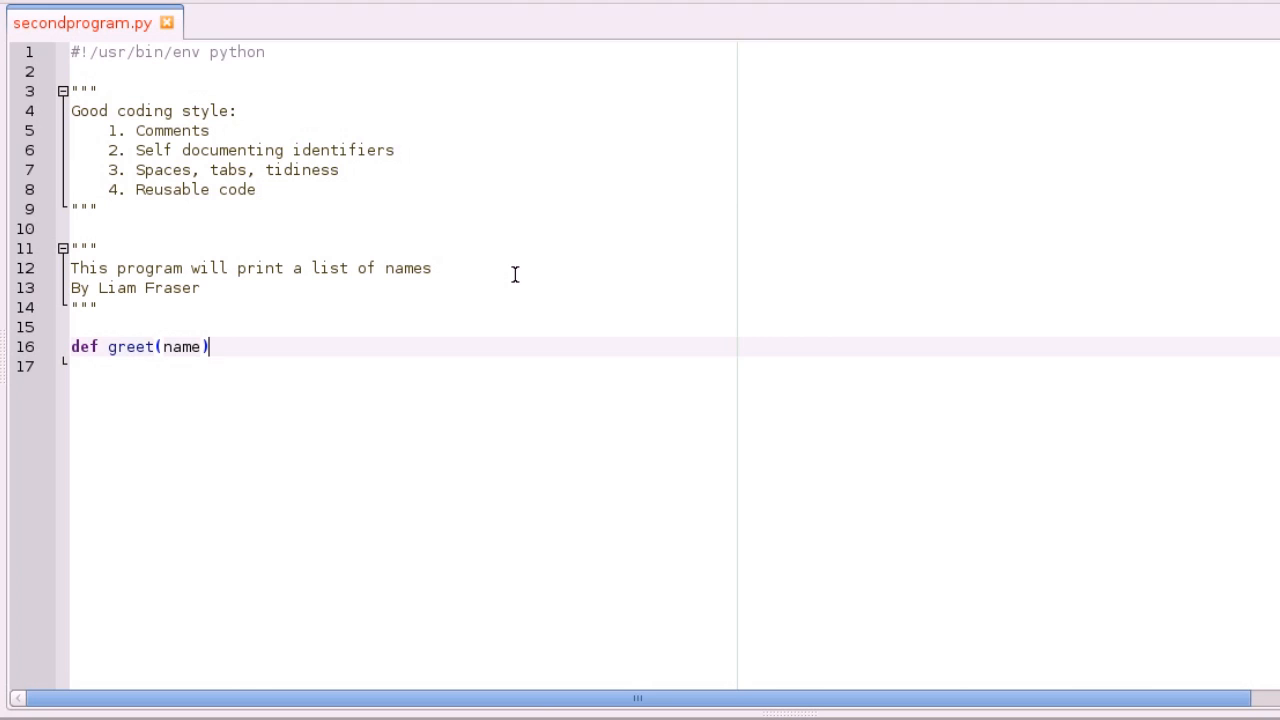
type(":")
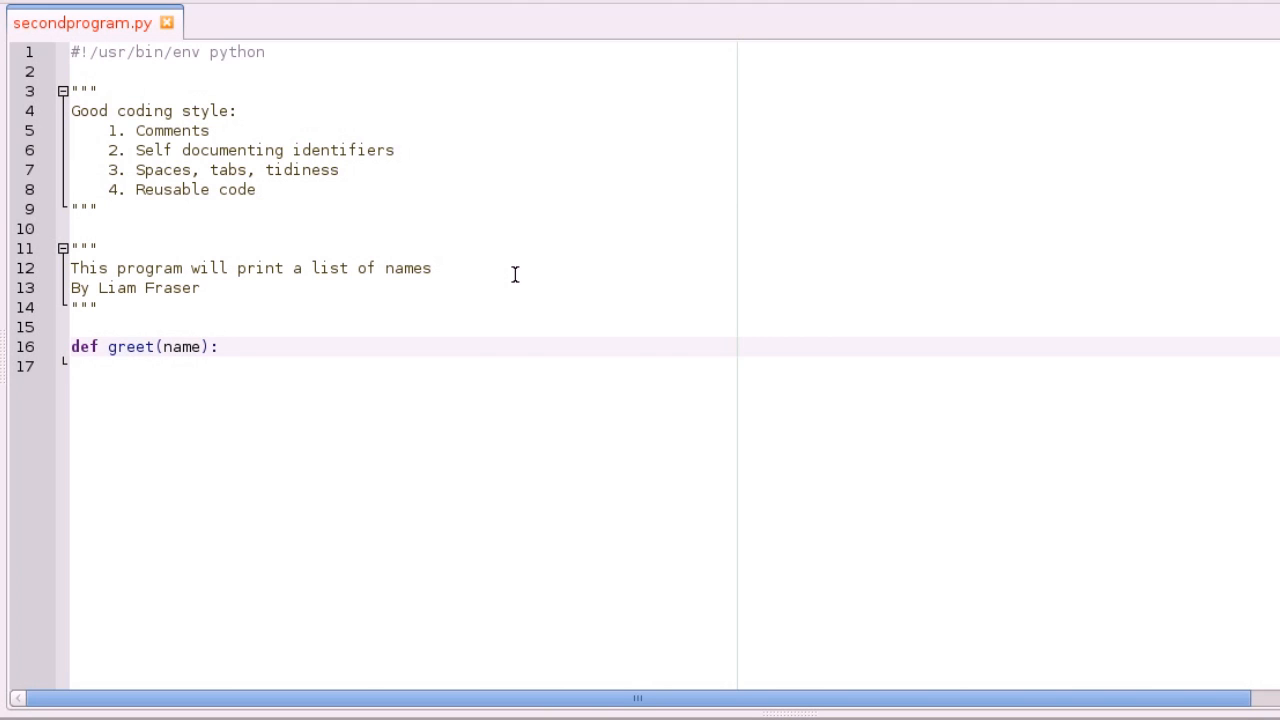
left_click(218, 346)
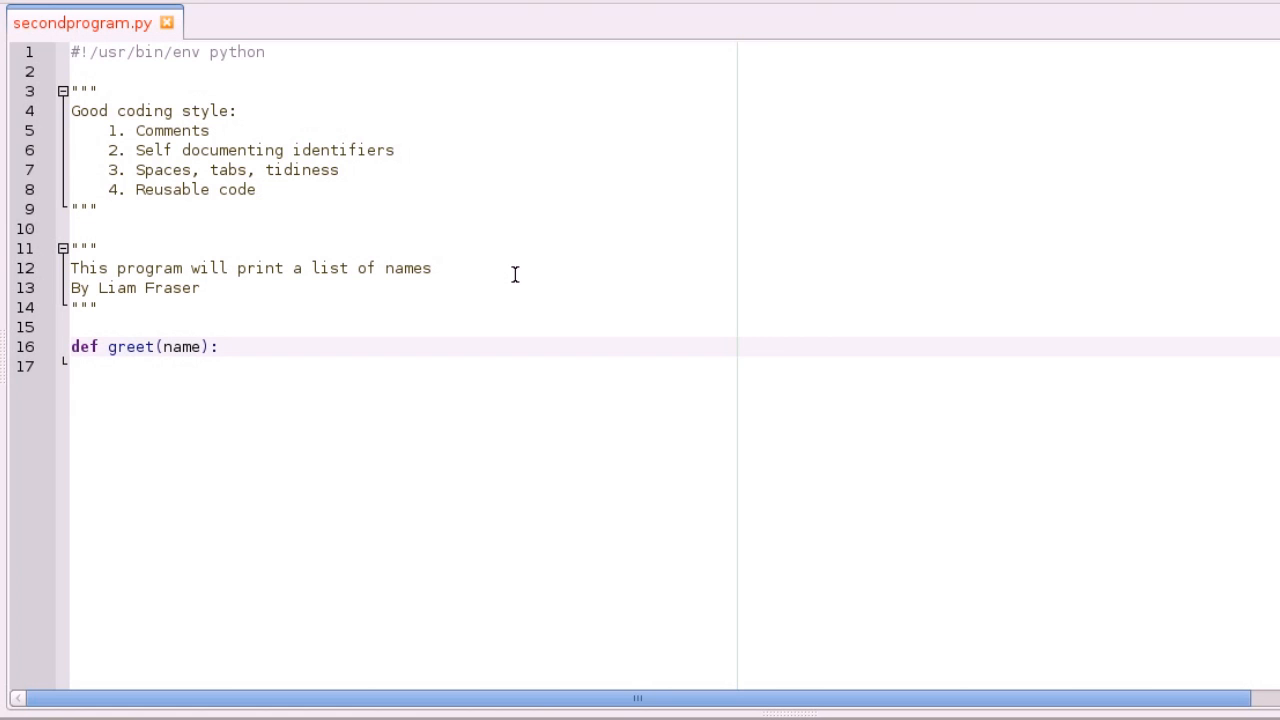
left_click(216, 346)
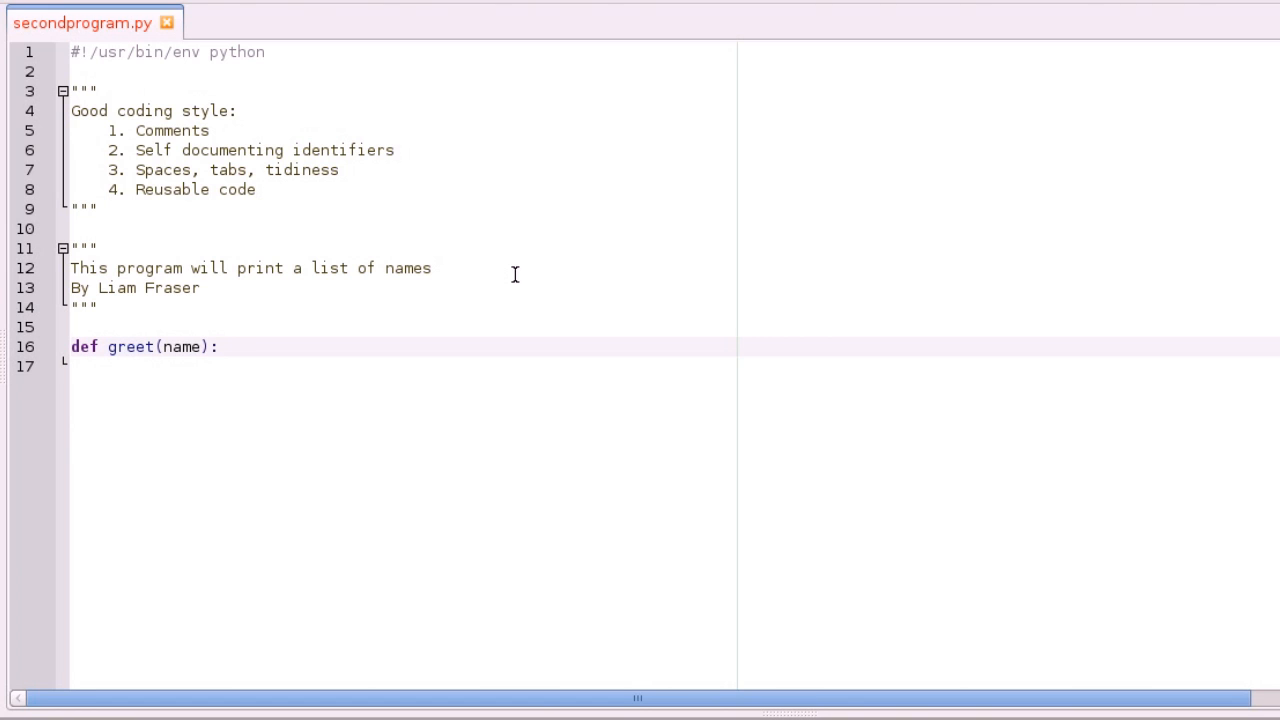
left_click(216, 346)
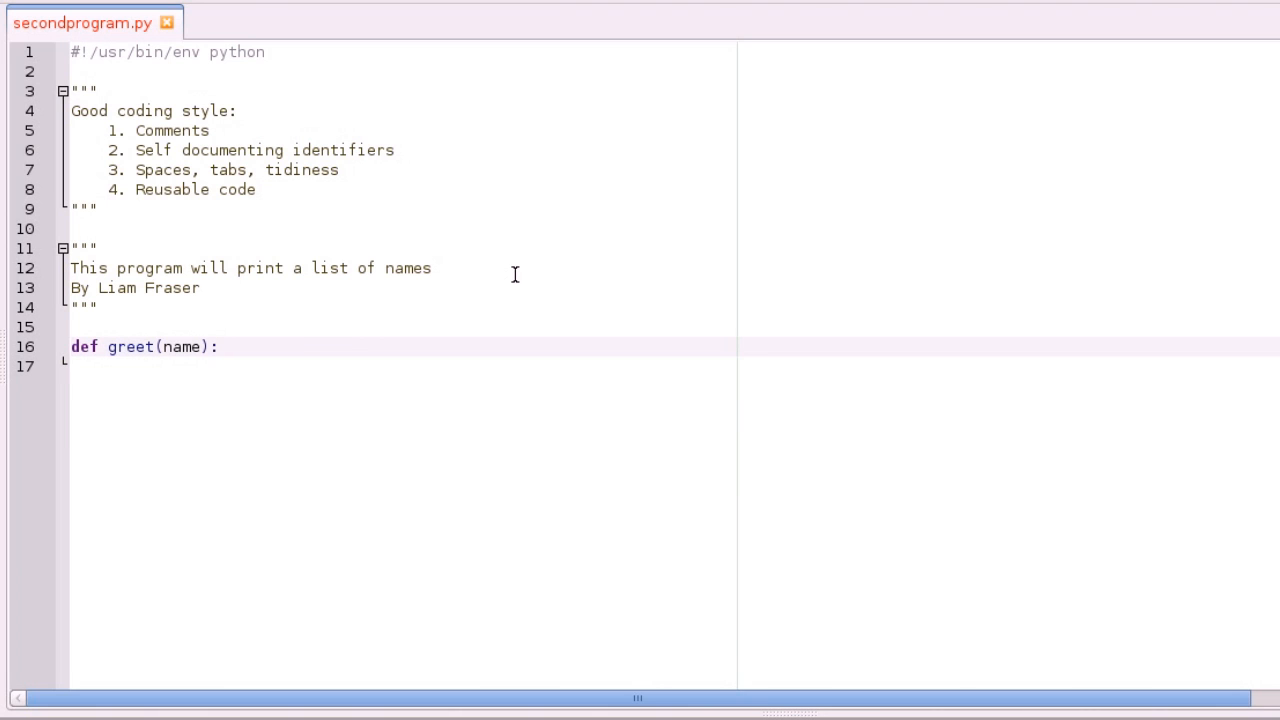
left_click(218, 346)
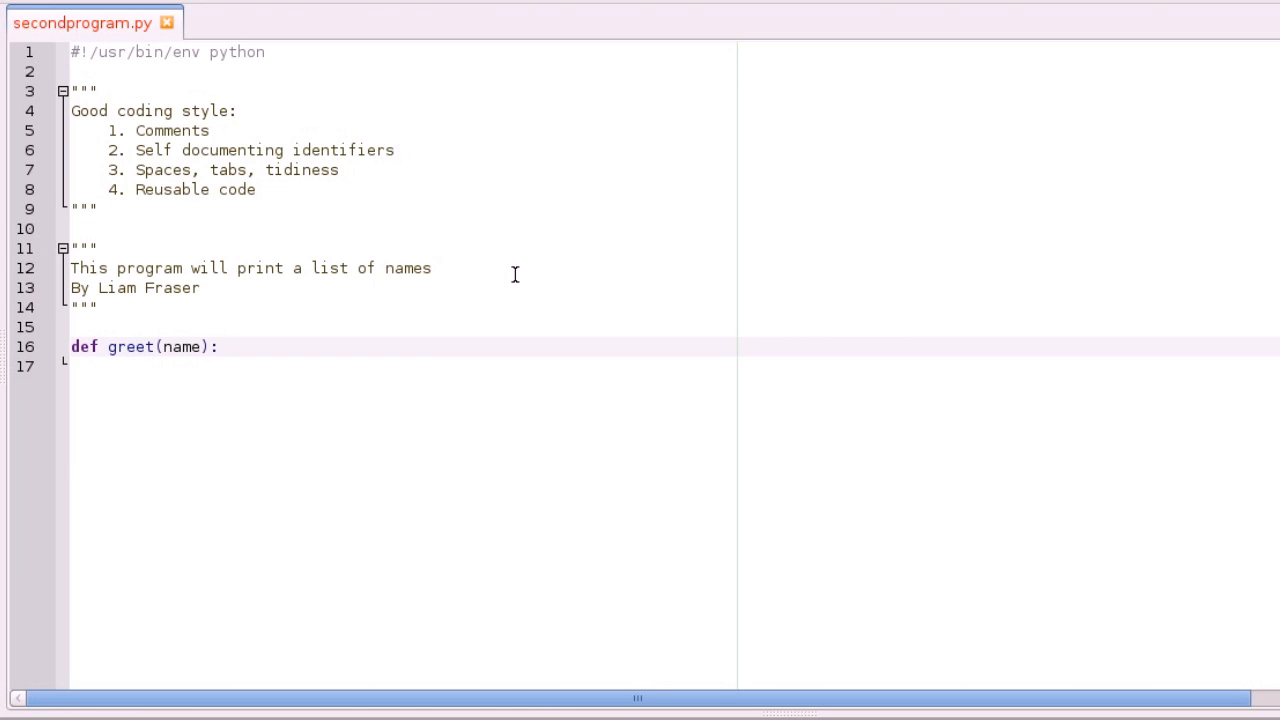
left_click(216, 346)
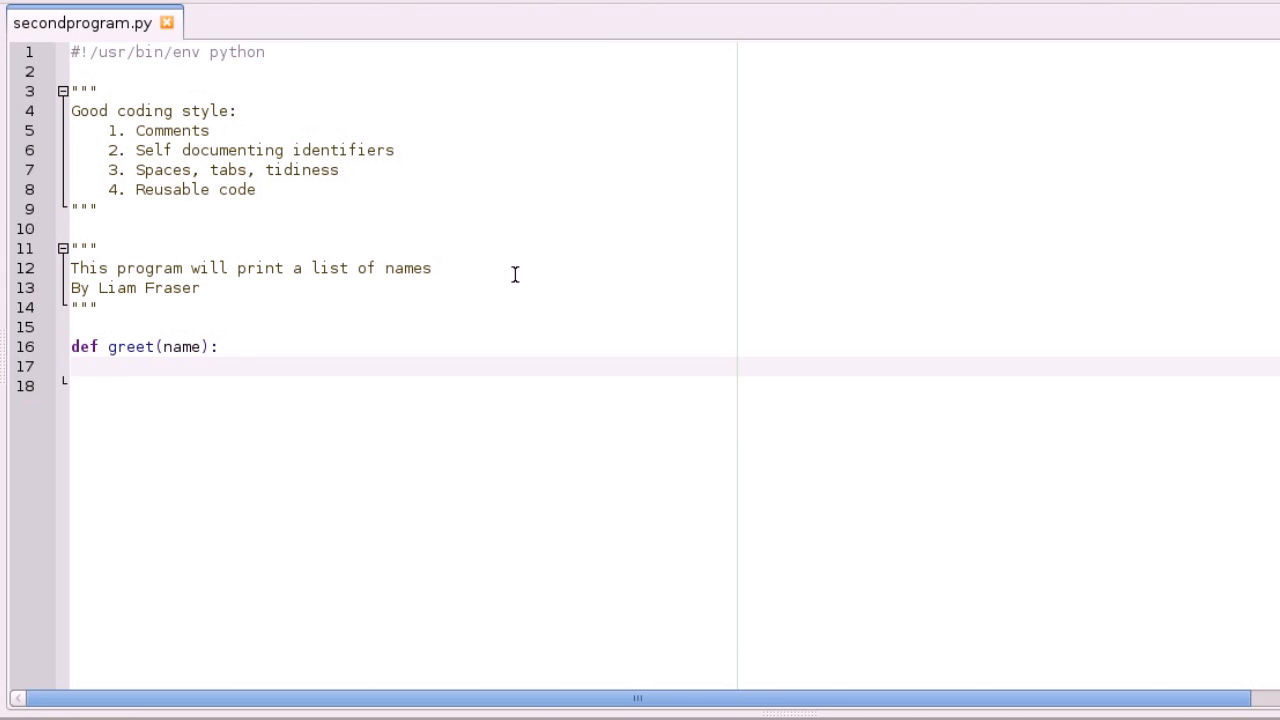
Fill the greet body with print "Hello", name and leave blank lines after it
type("print")
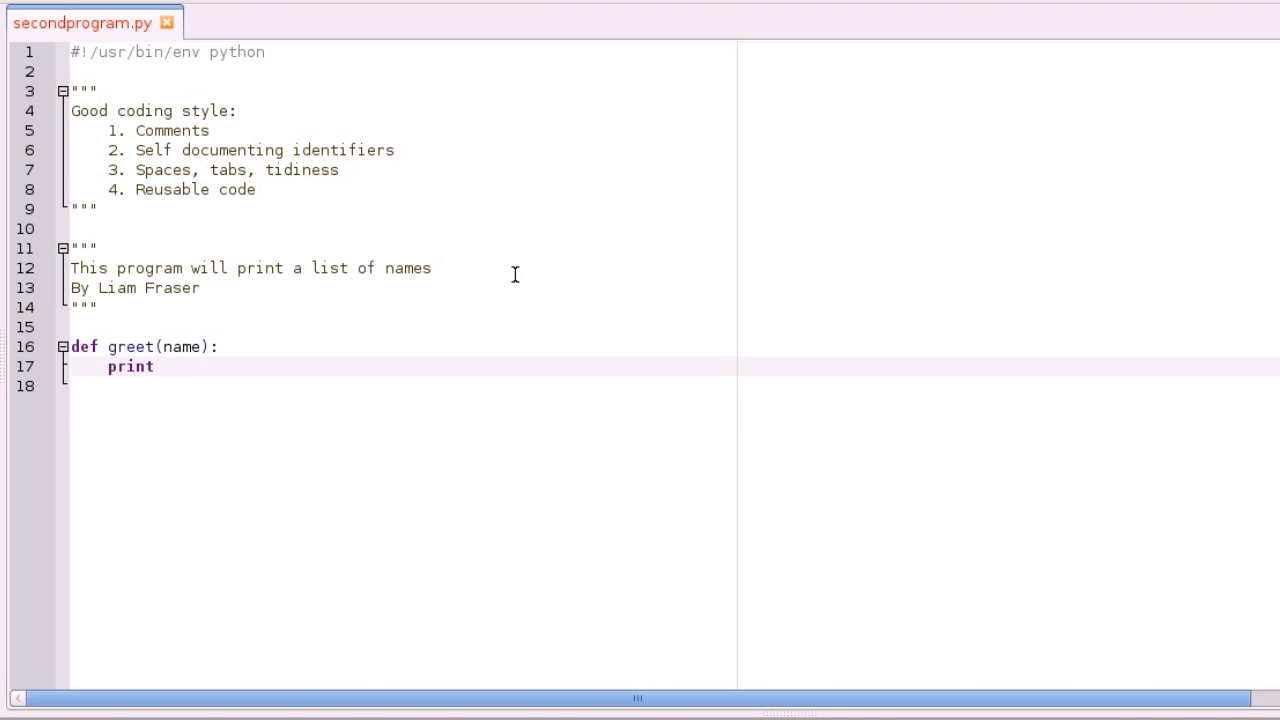
type("\"He\"")
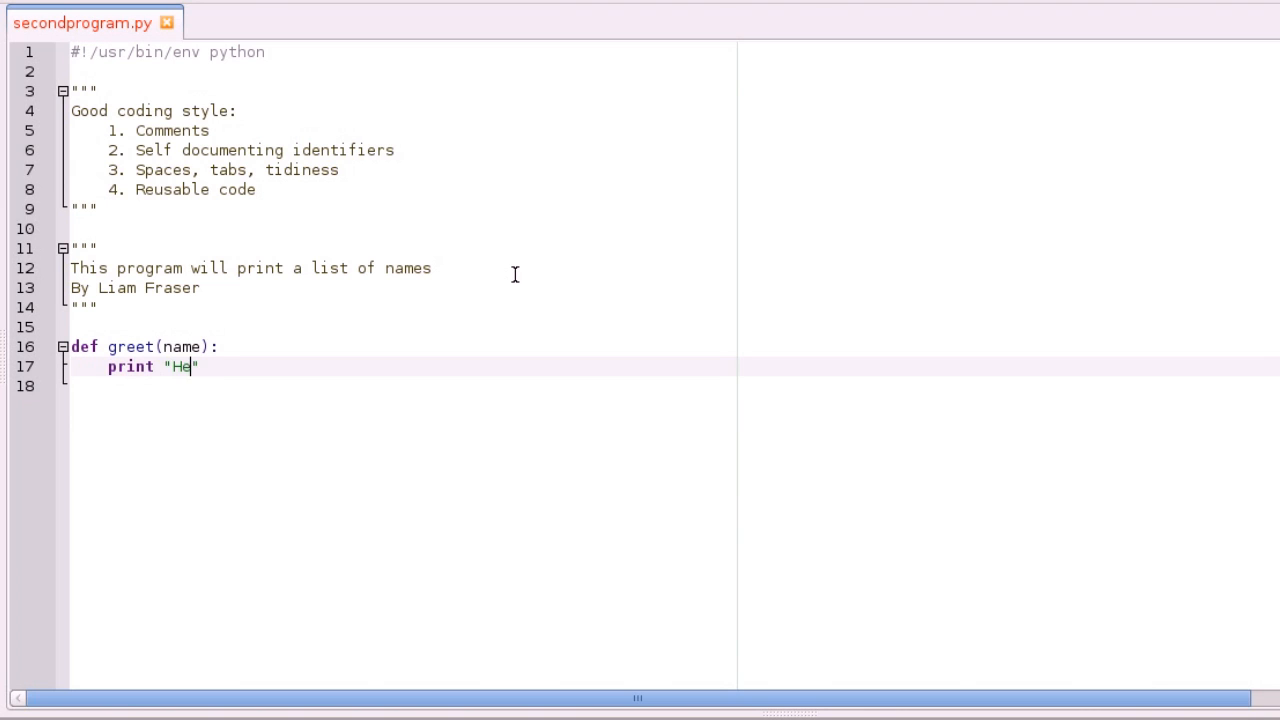
type("llo")
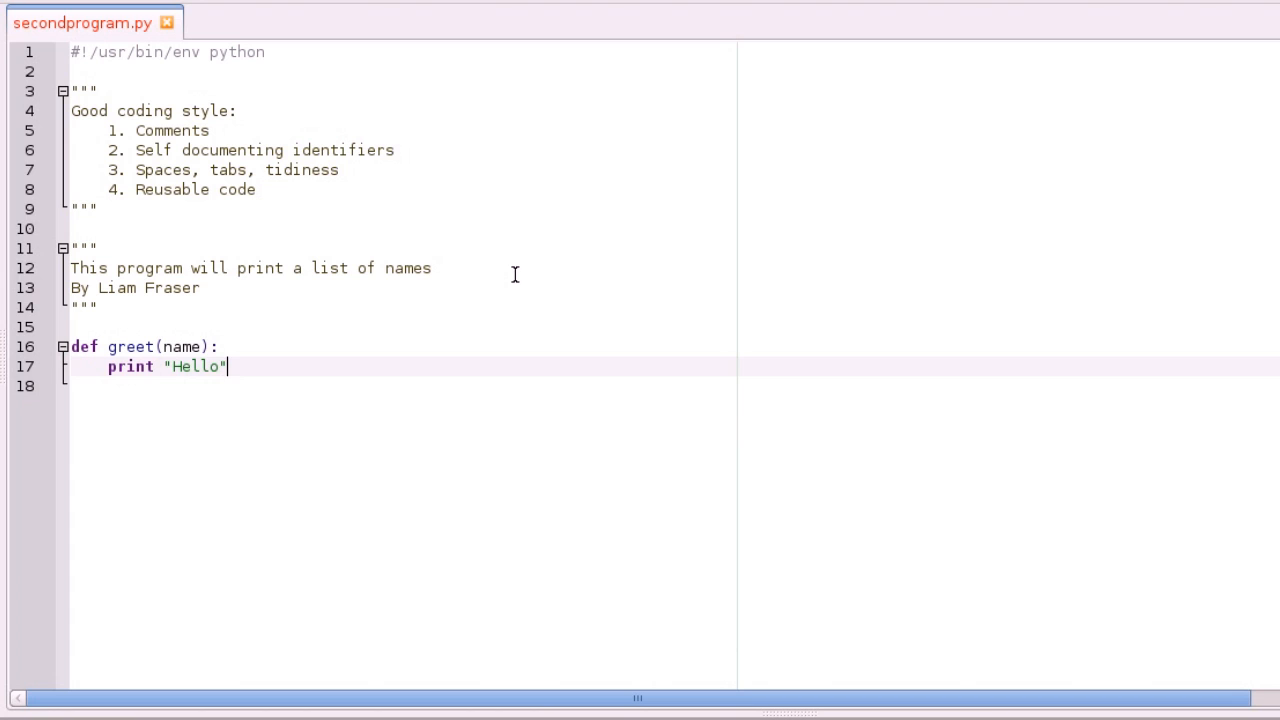
type(", name")
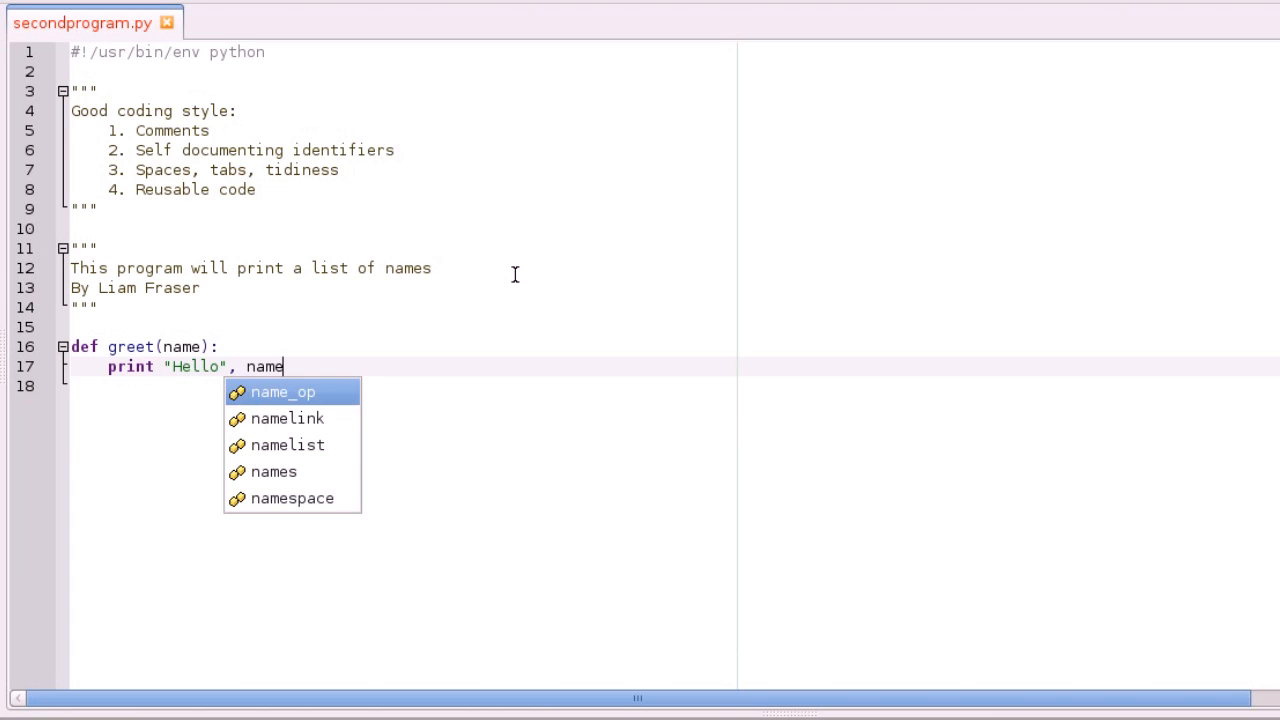
key("Escape")
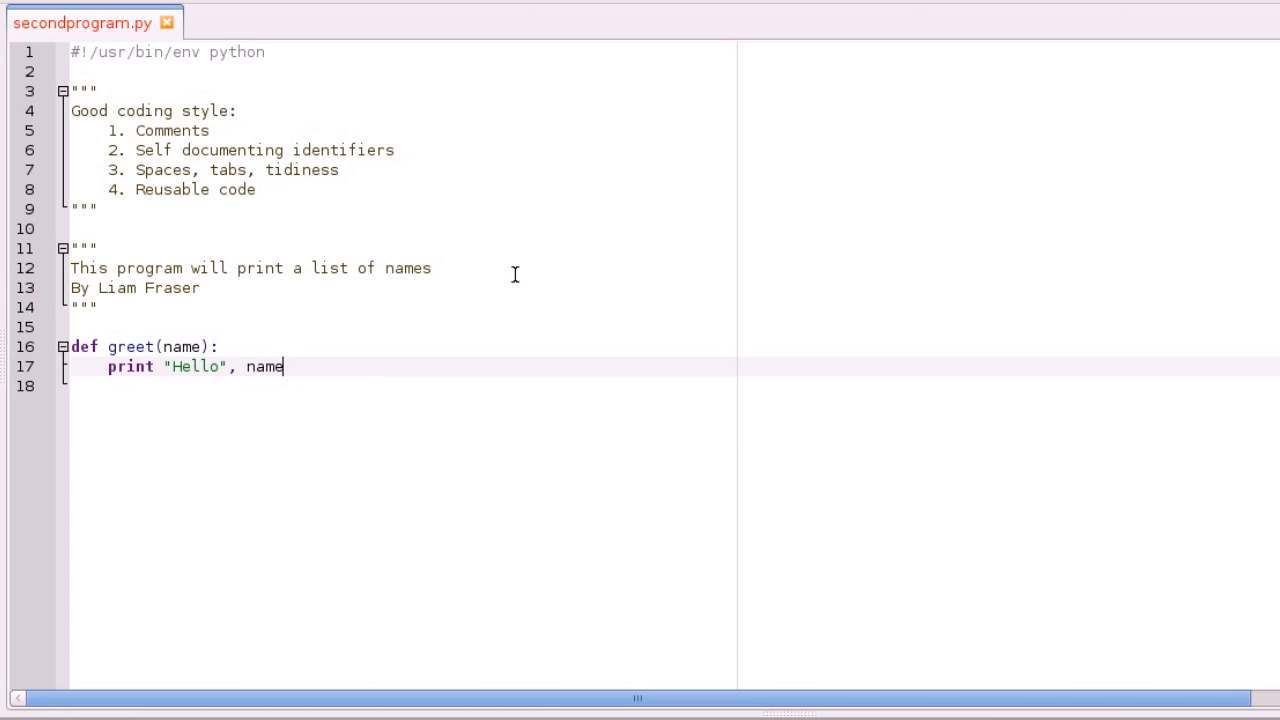
key("Return")
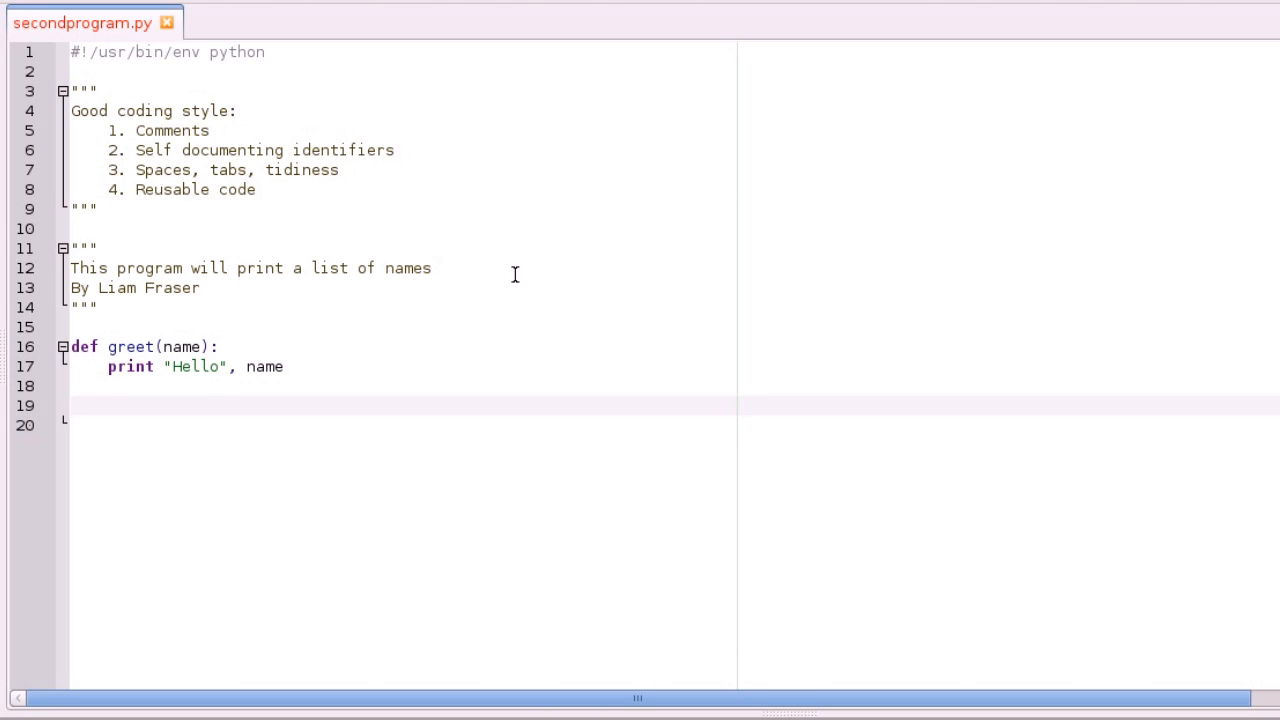
left_click(70, 404)
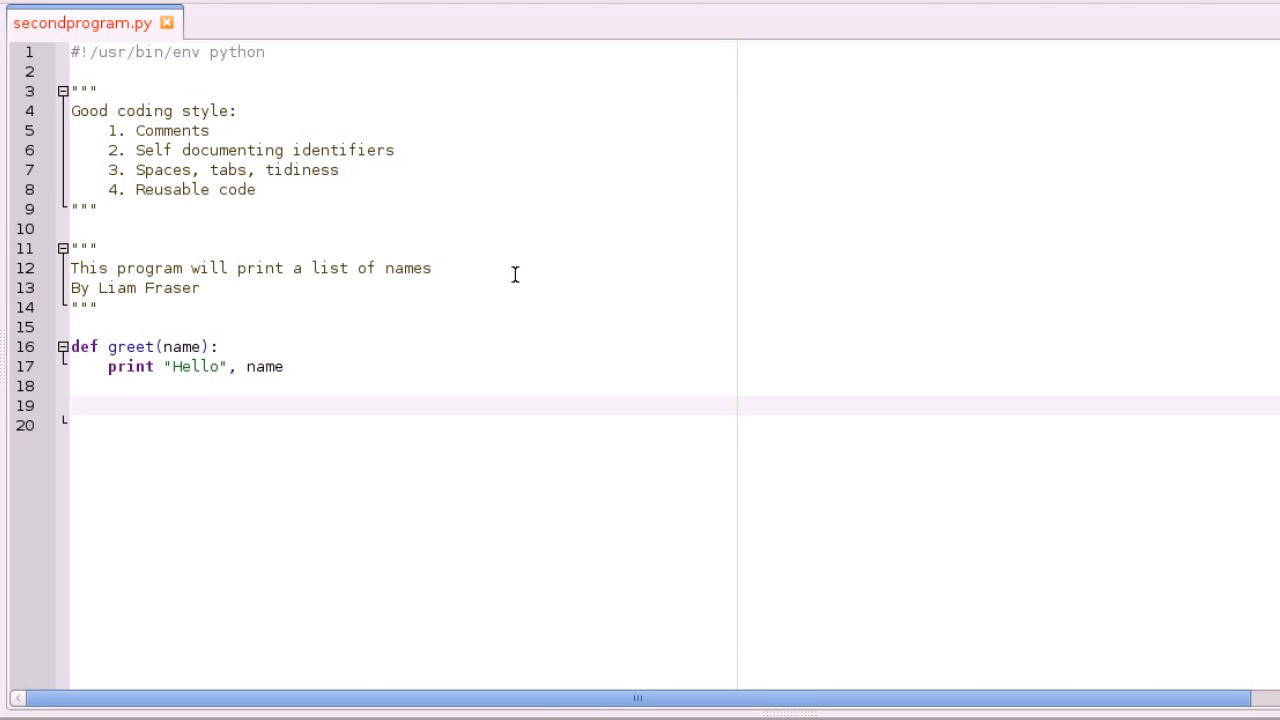
left_click(70, 404)
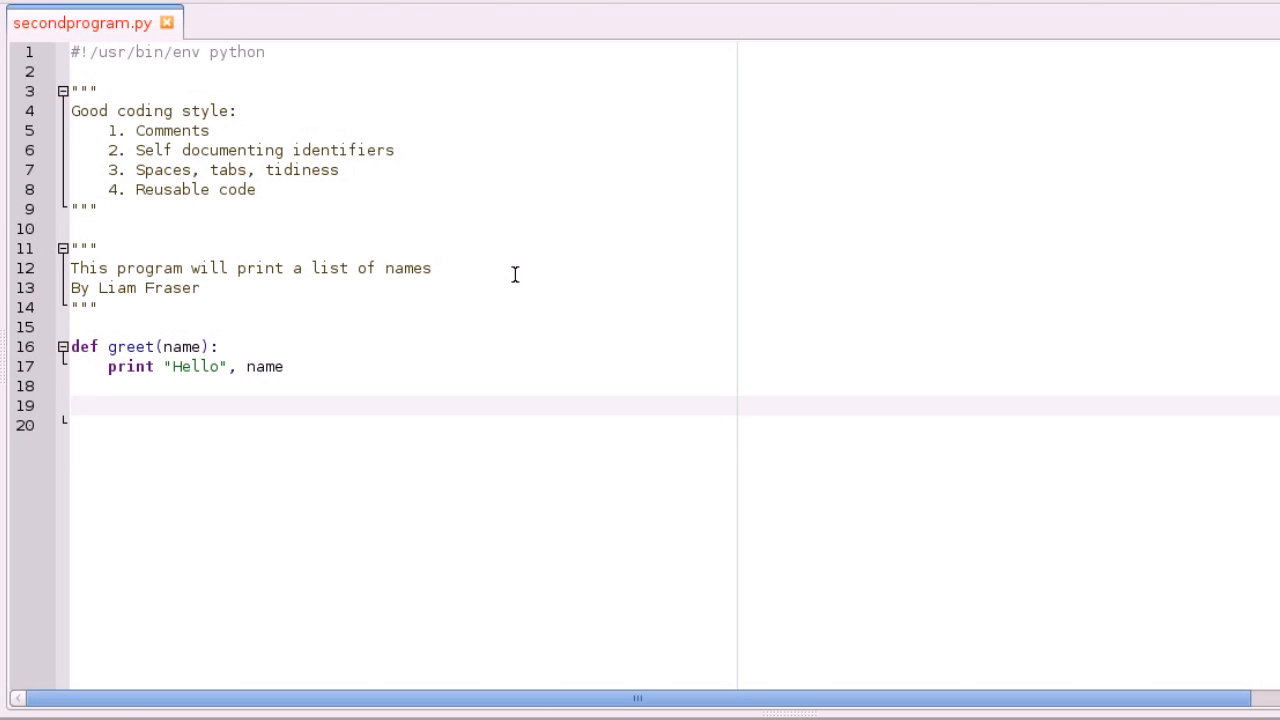
left_click(70, 404)
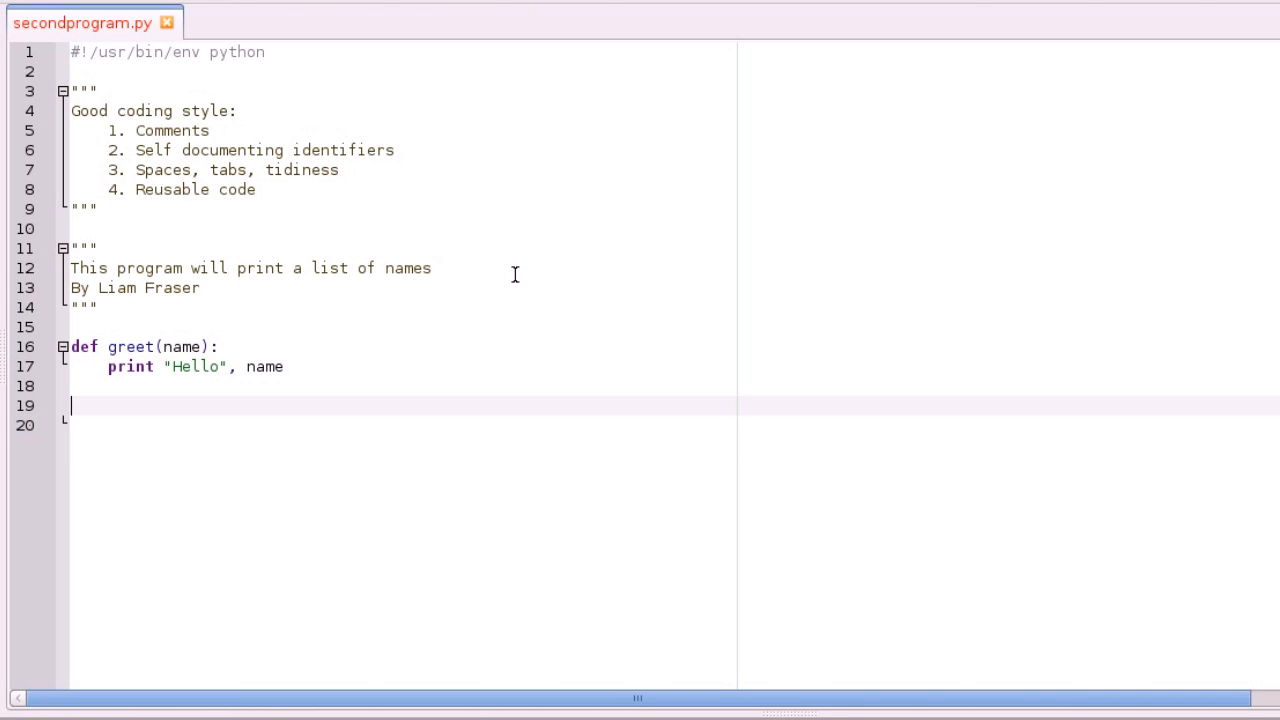
Add the call greet("Liam") on a new line below the greet function definition
type("gre")
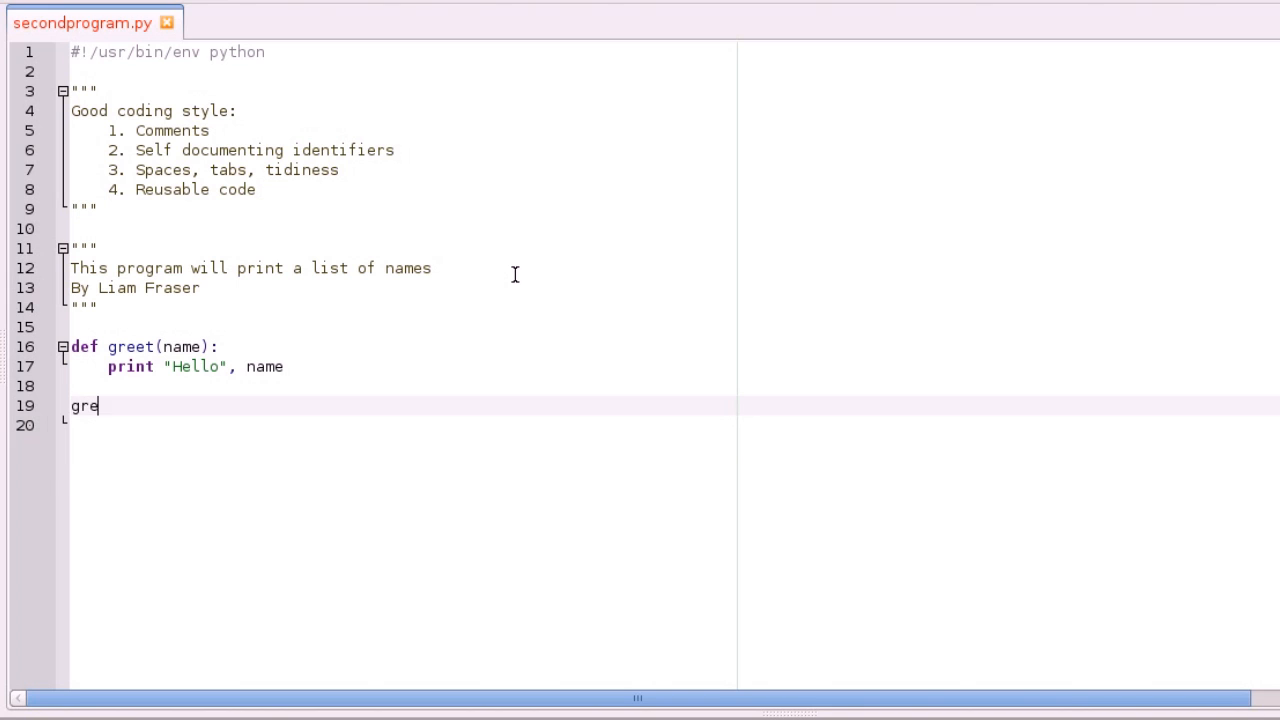
type("et(")
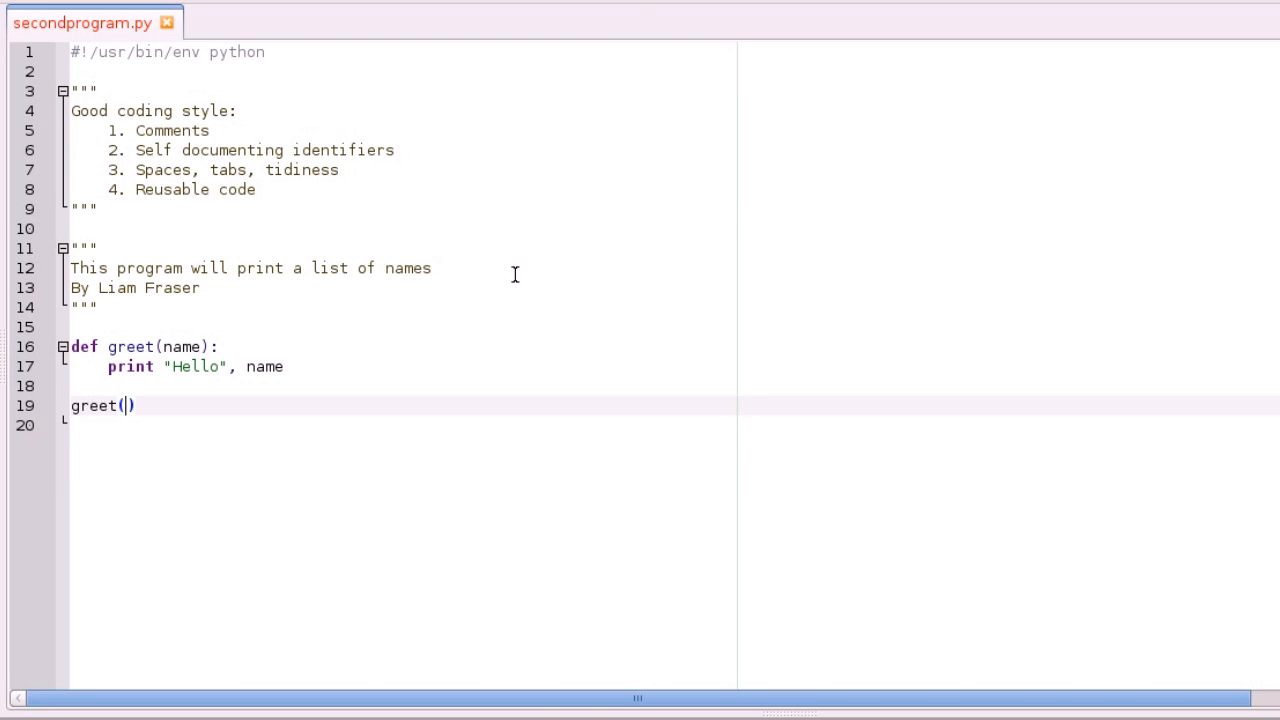
type("\"Liam\"")
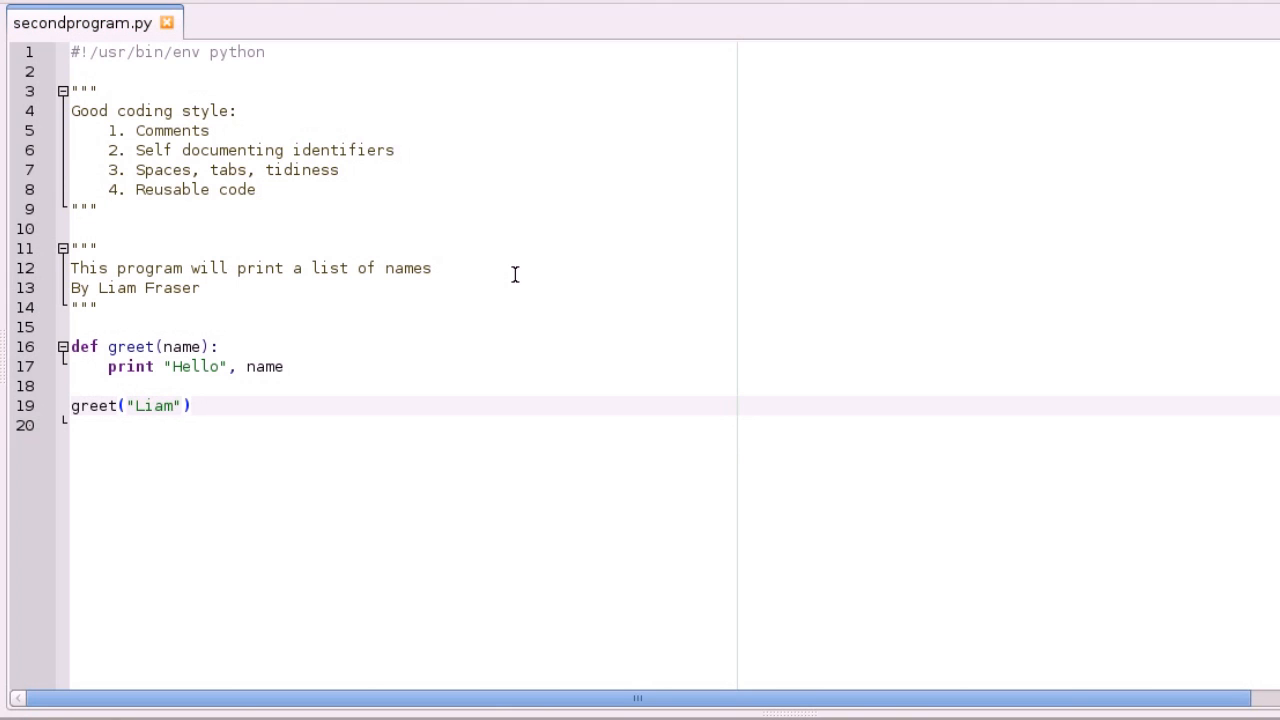
mouse_move(238, 402)
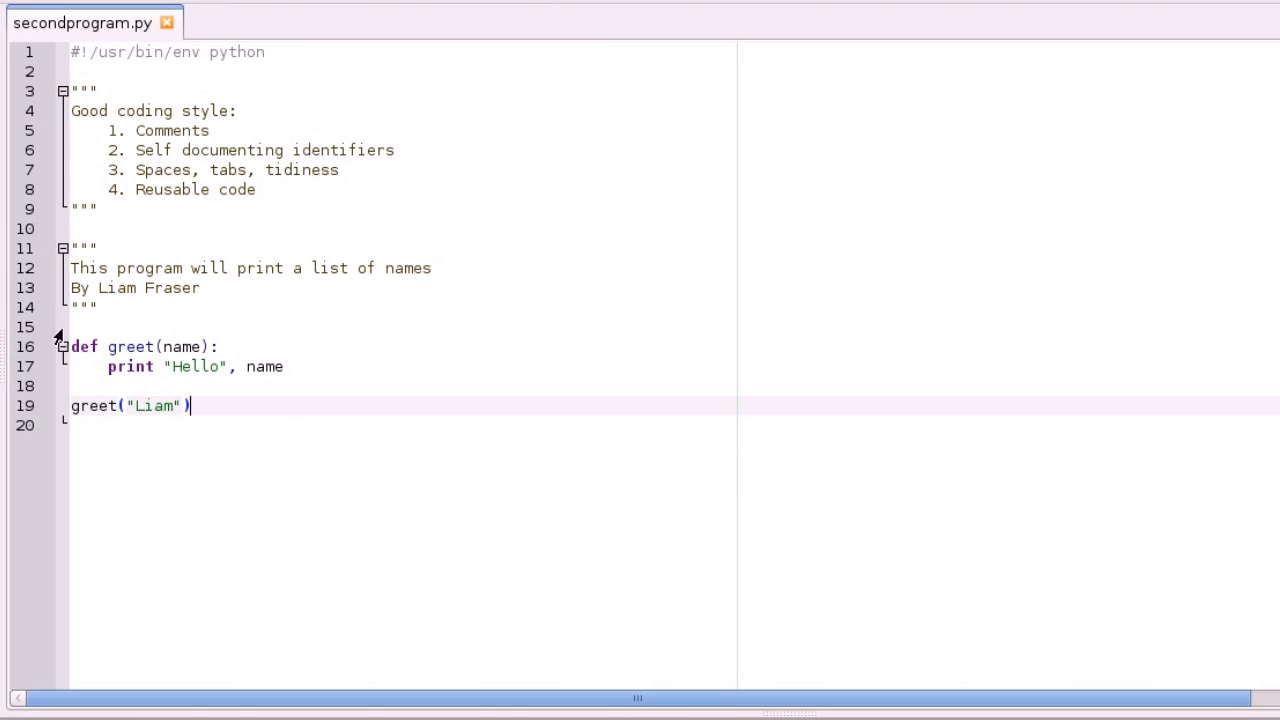
mouse_move(204, 364)
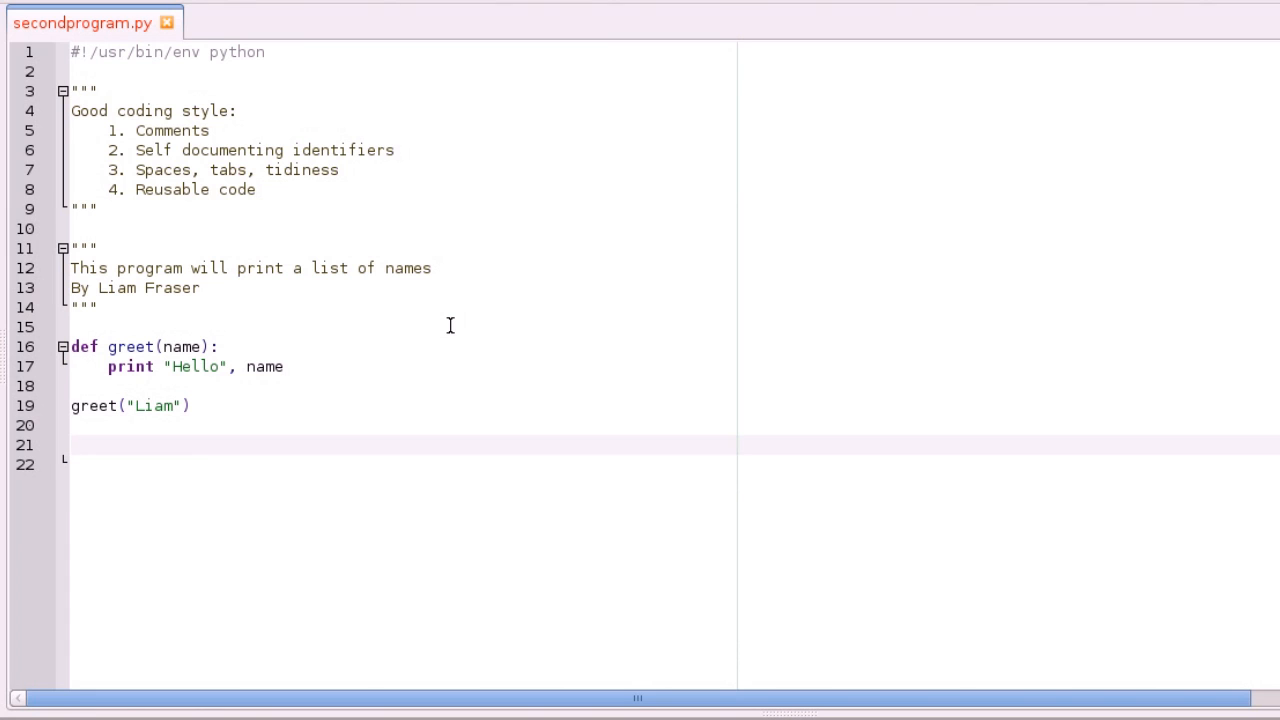
left_click(72, 444)
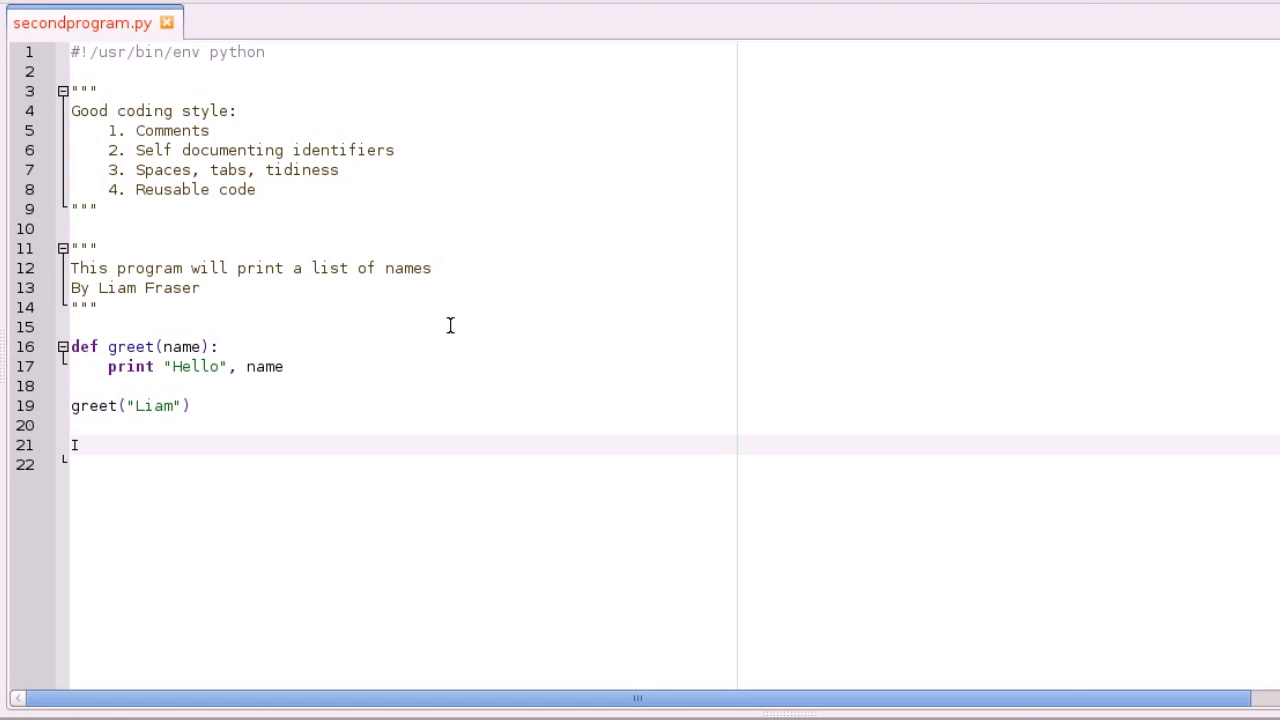
type("If")
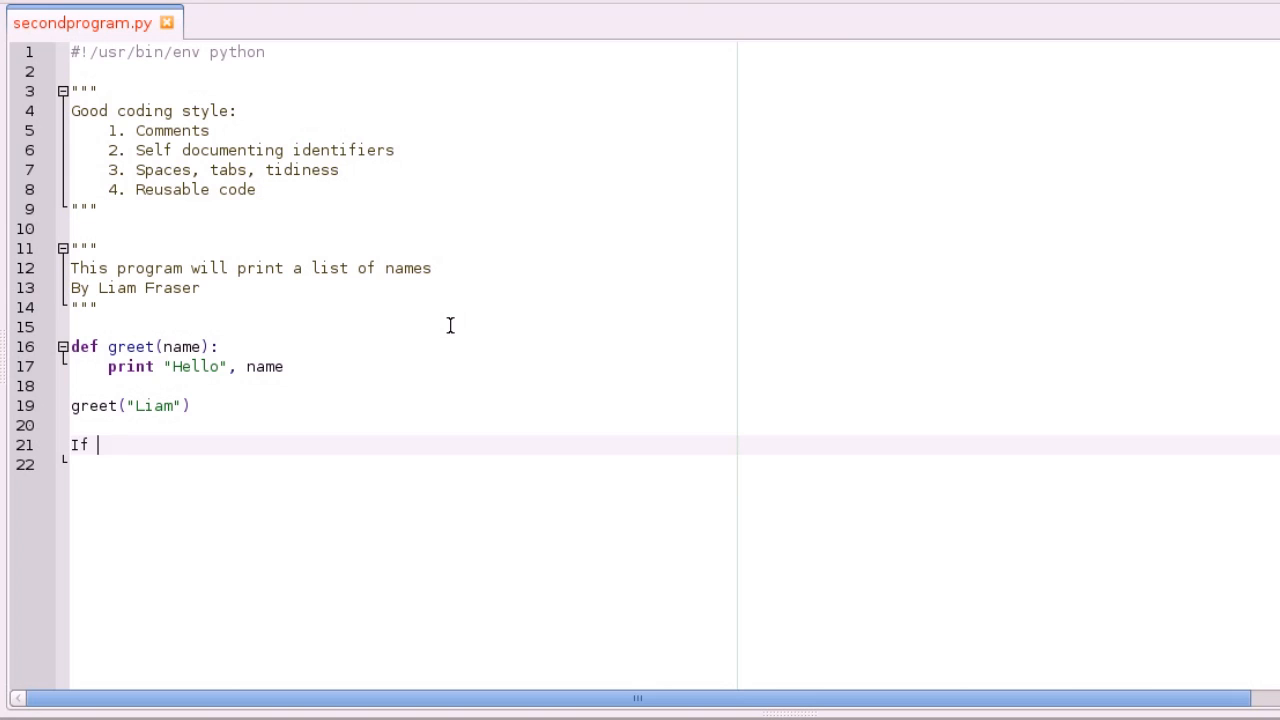
type("(d")
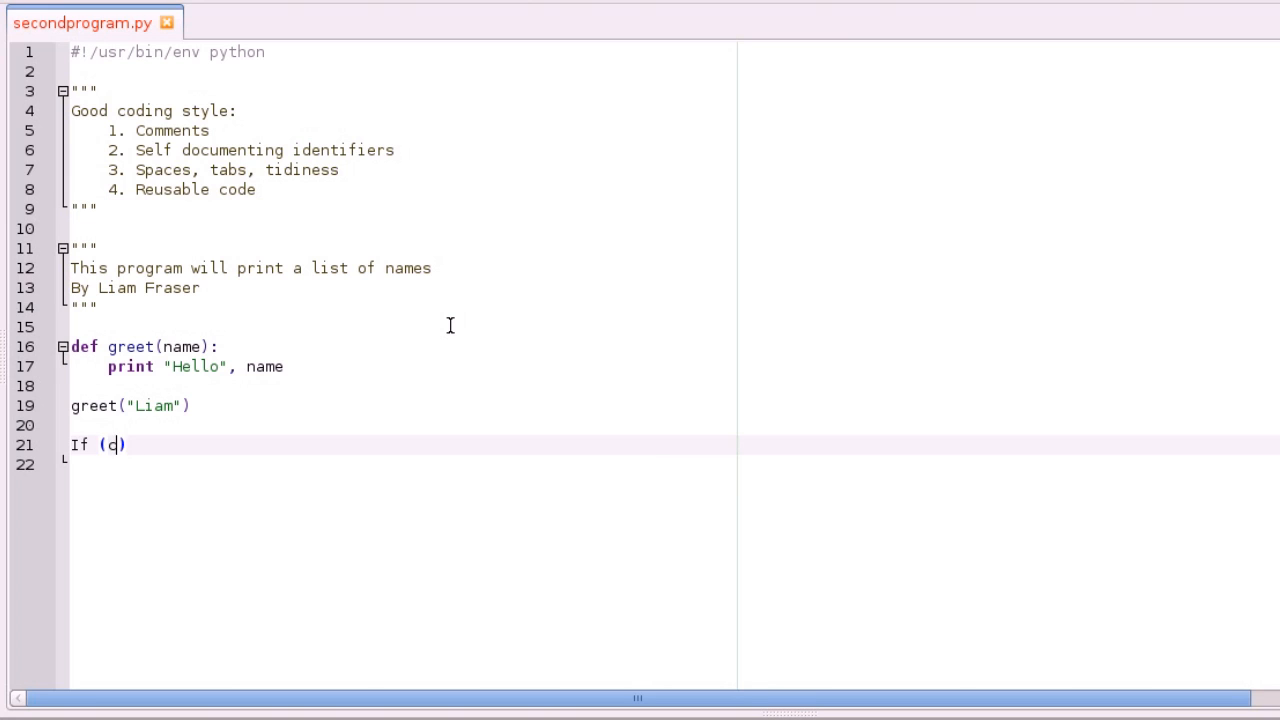
type("ondition")
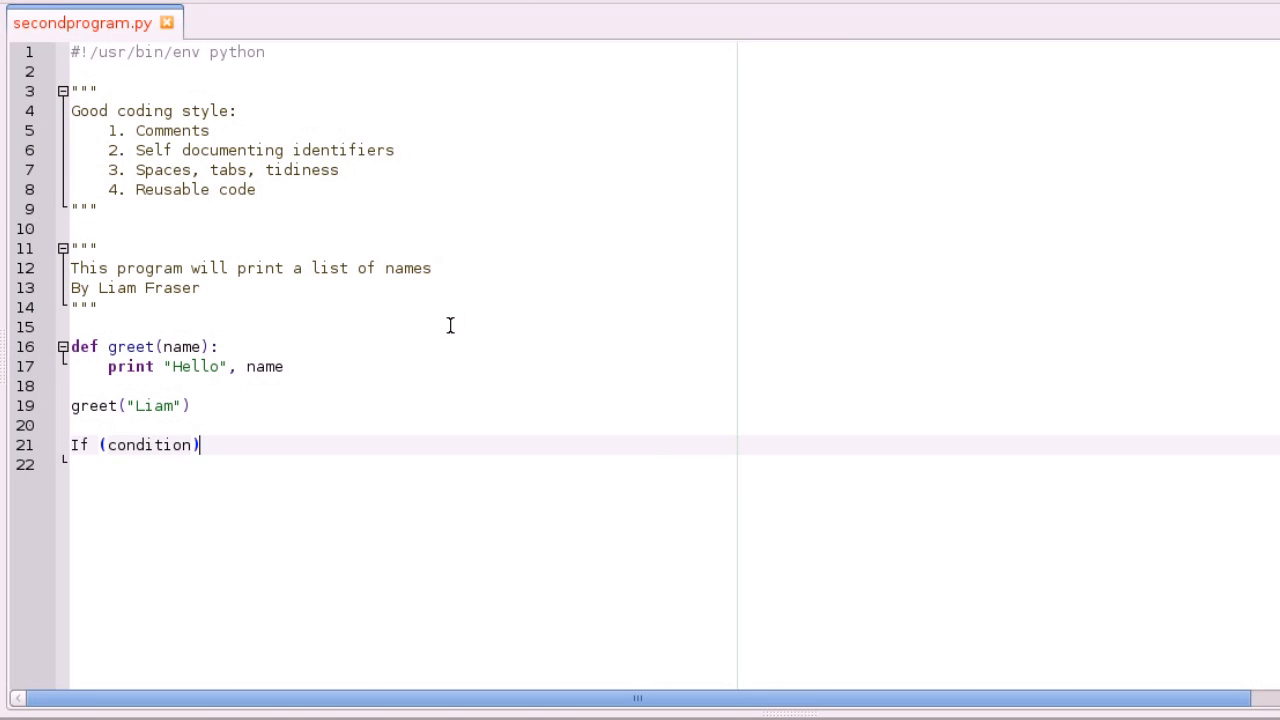
type(":")
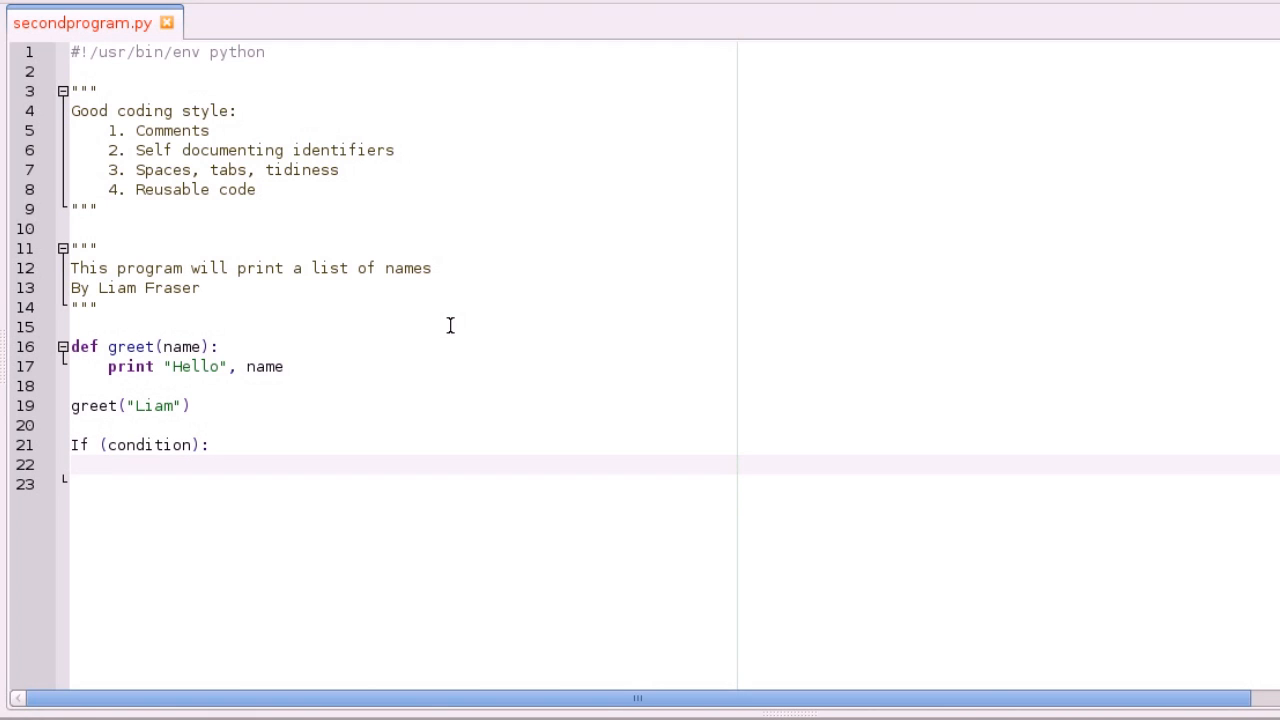
type("Where:")
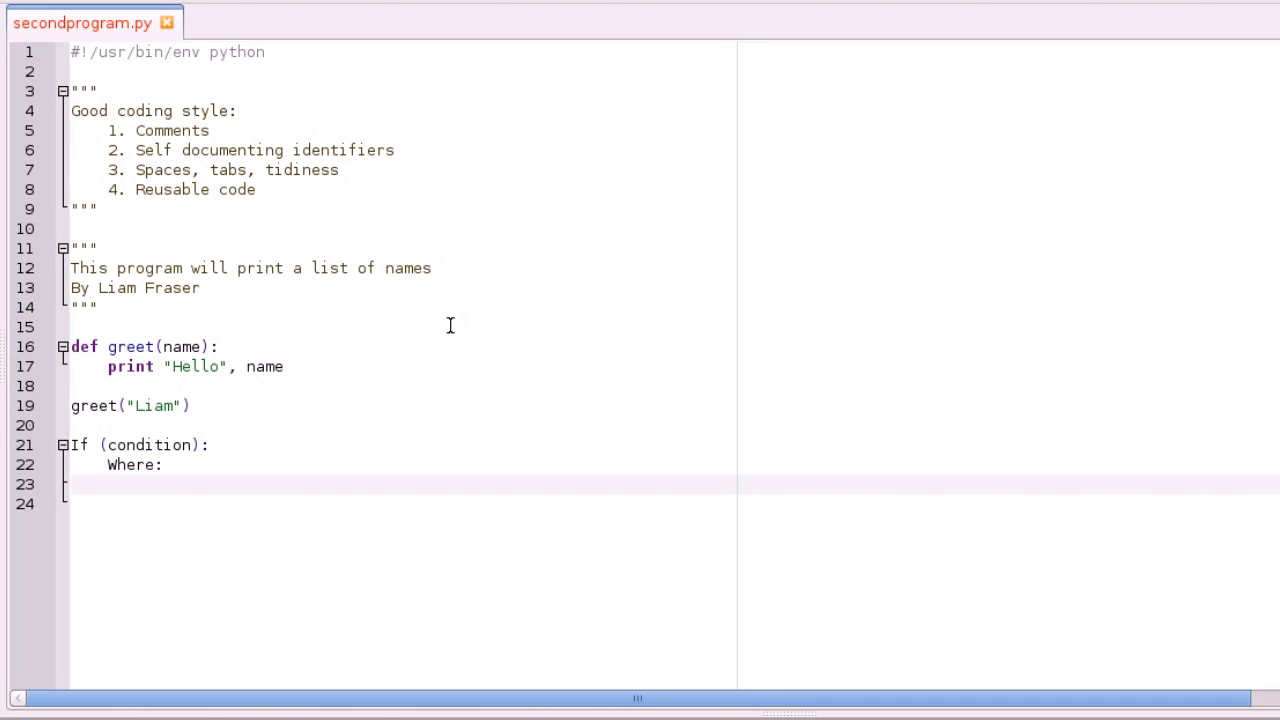
type("If:")
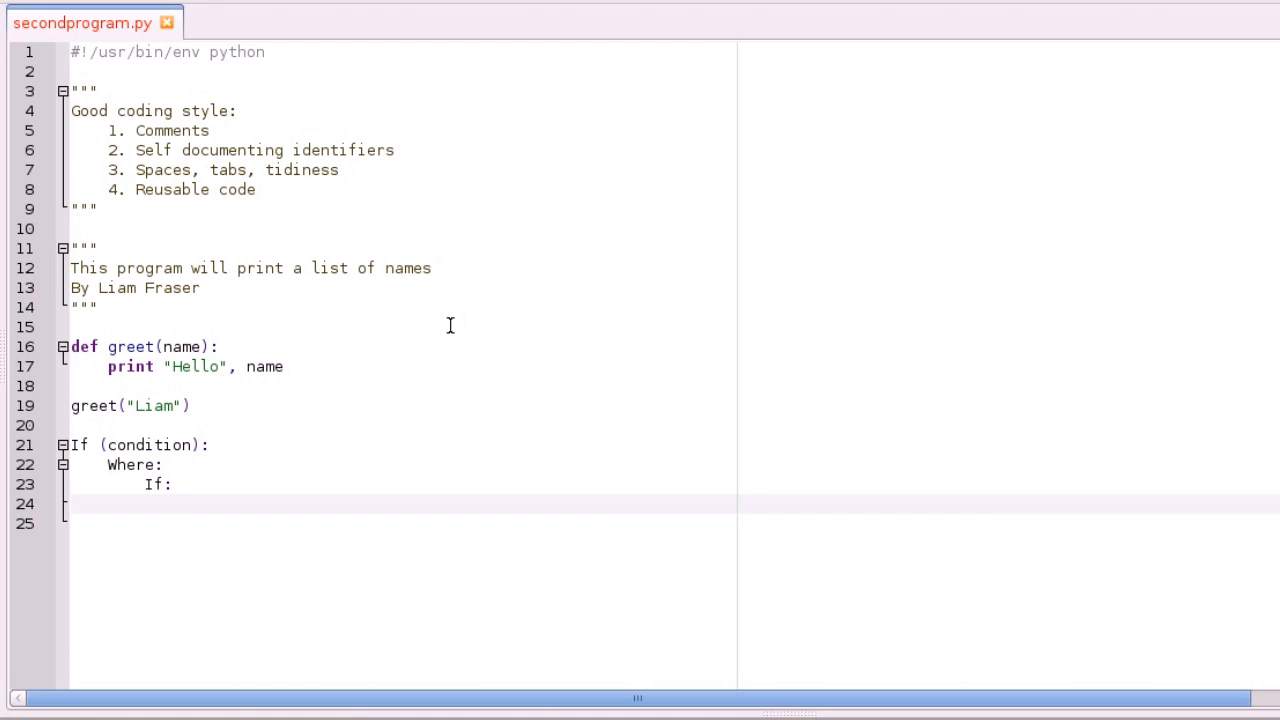
left_click(108, 464)
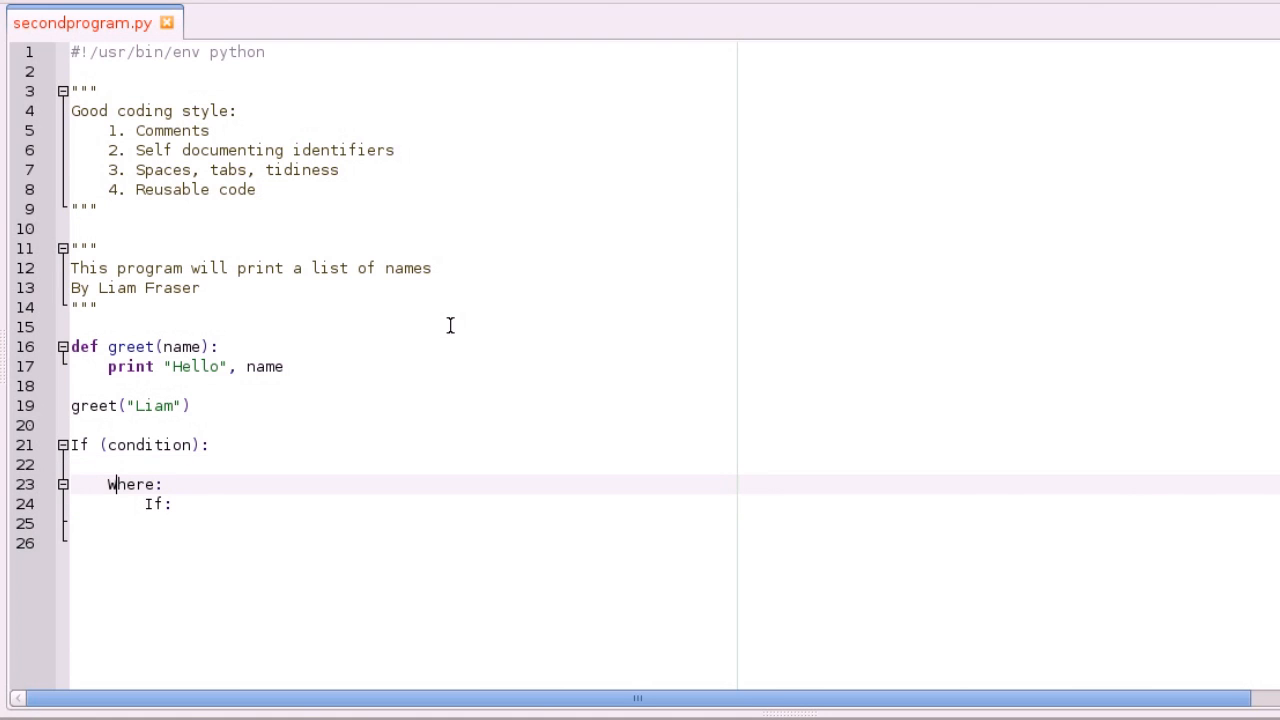
left_click(164, 504)
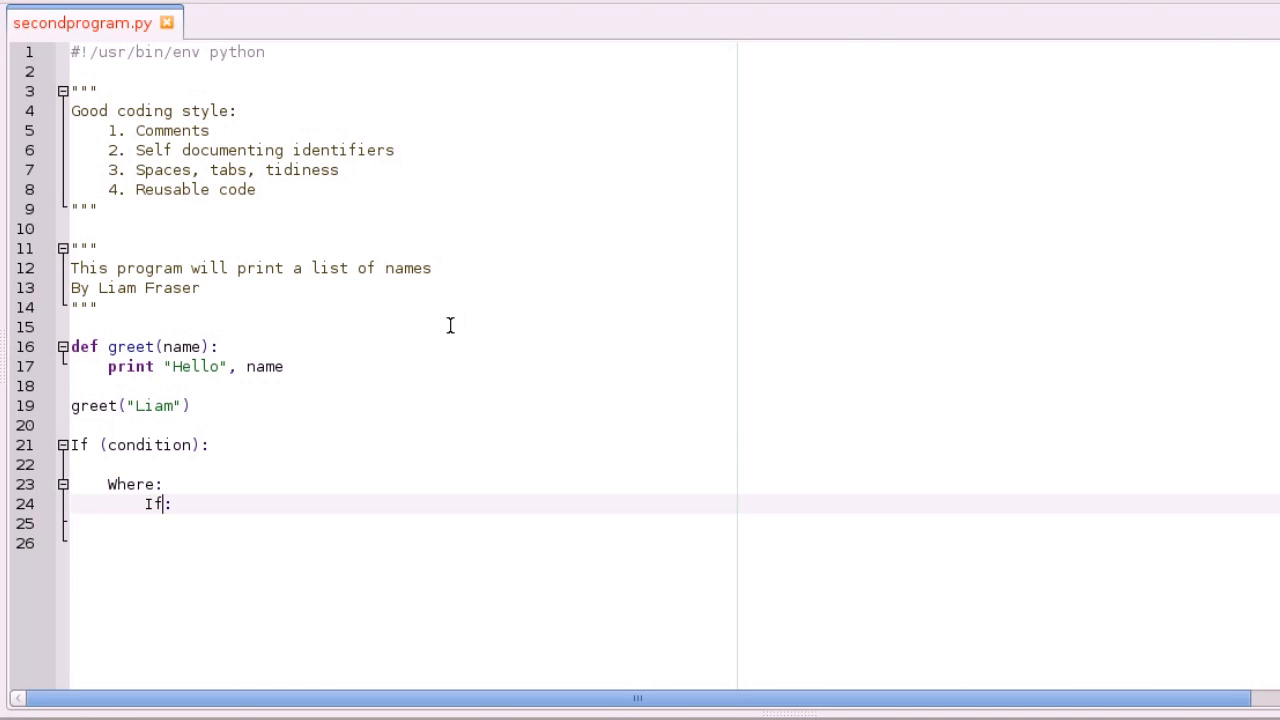
key("Return")
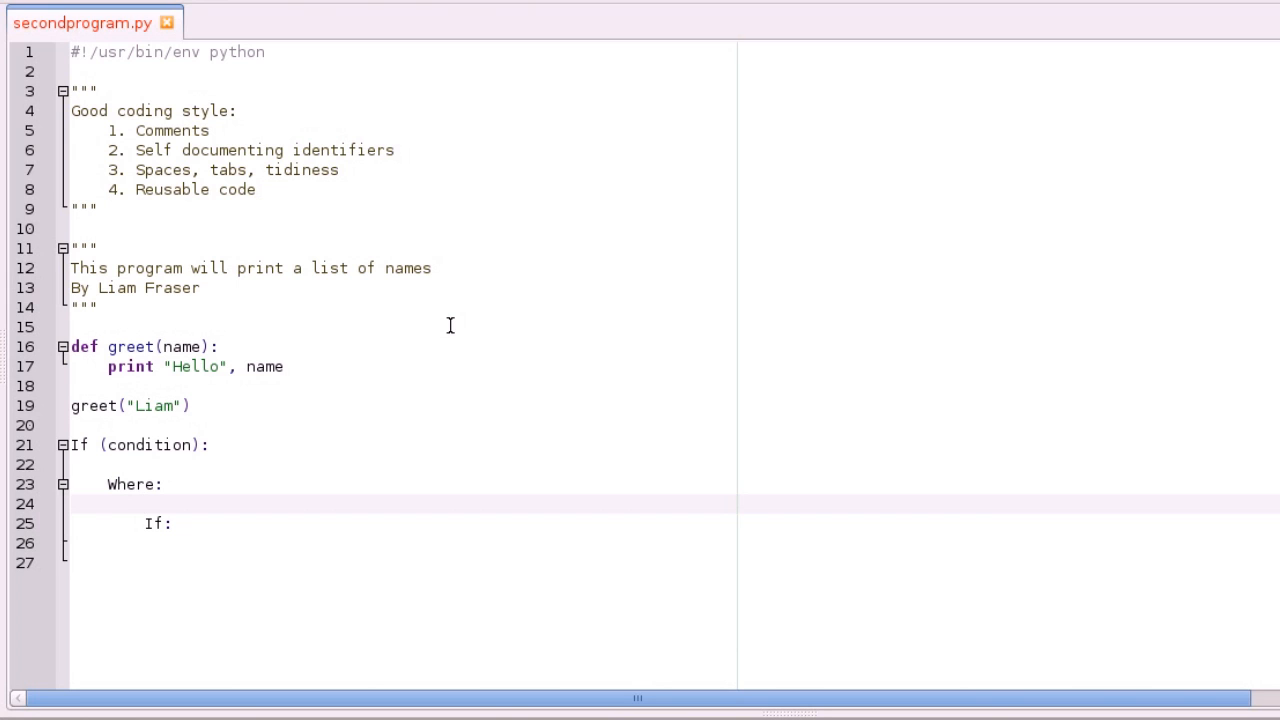
type("stateme")
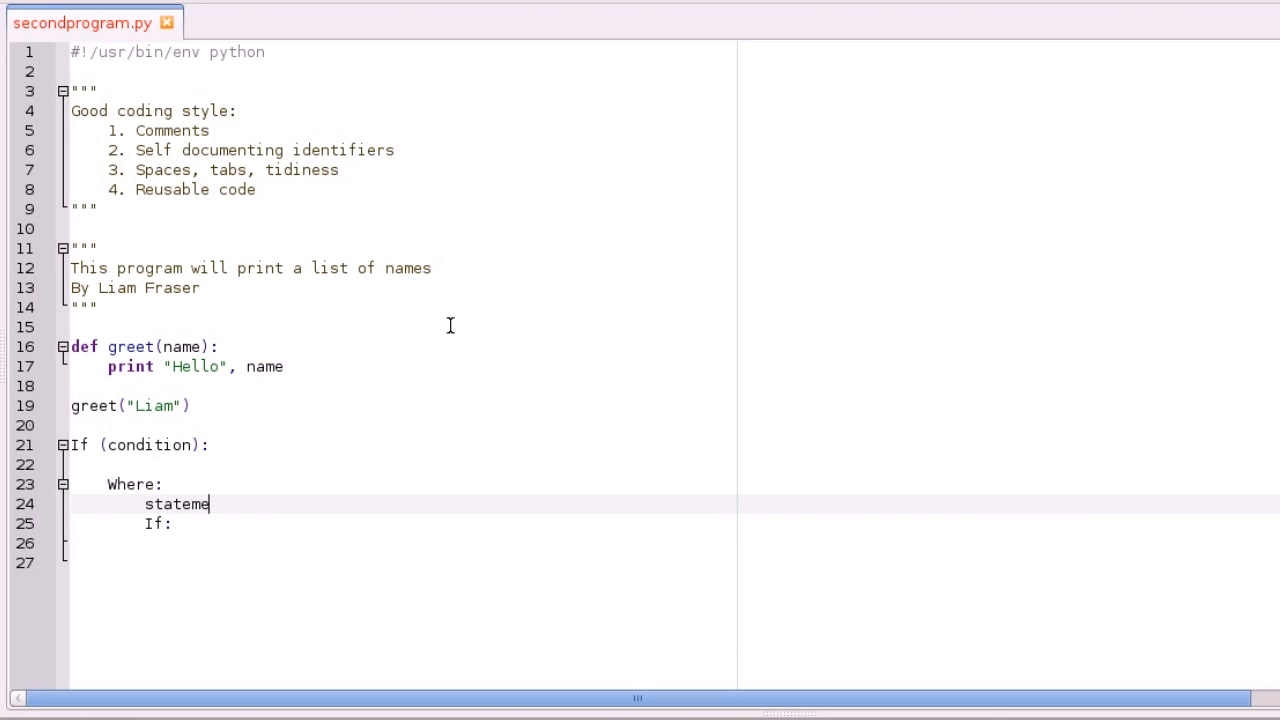
key("Return")
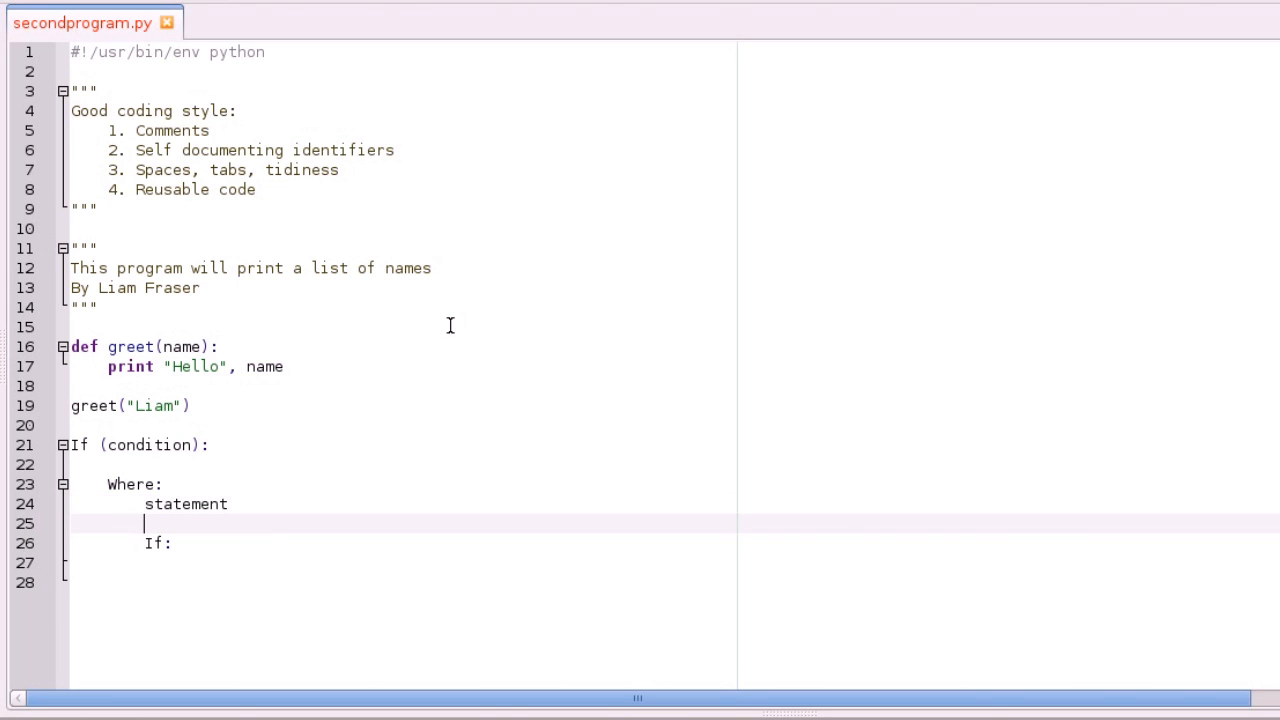
type("1 + 1")
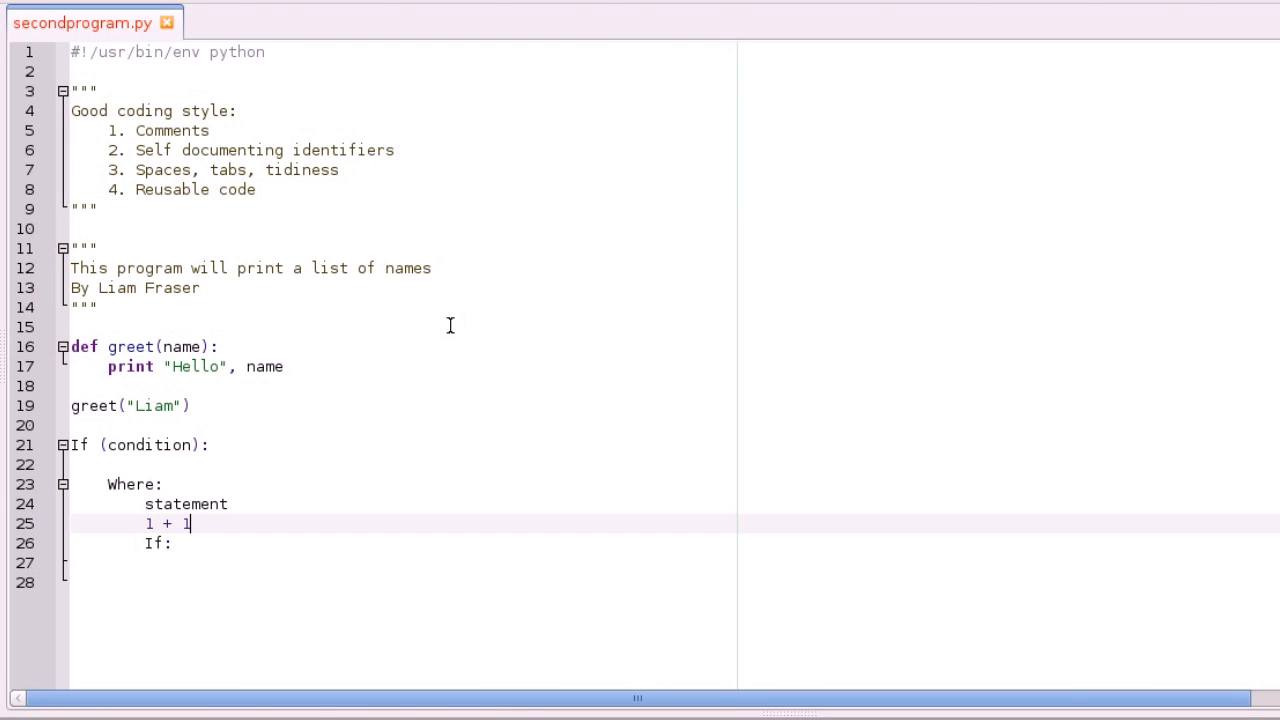
key("Return")
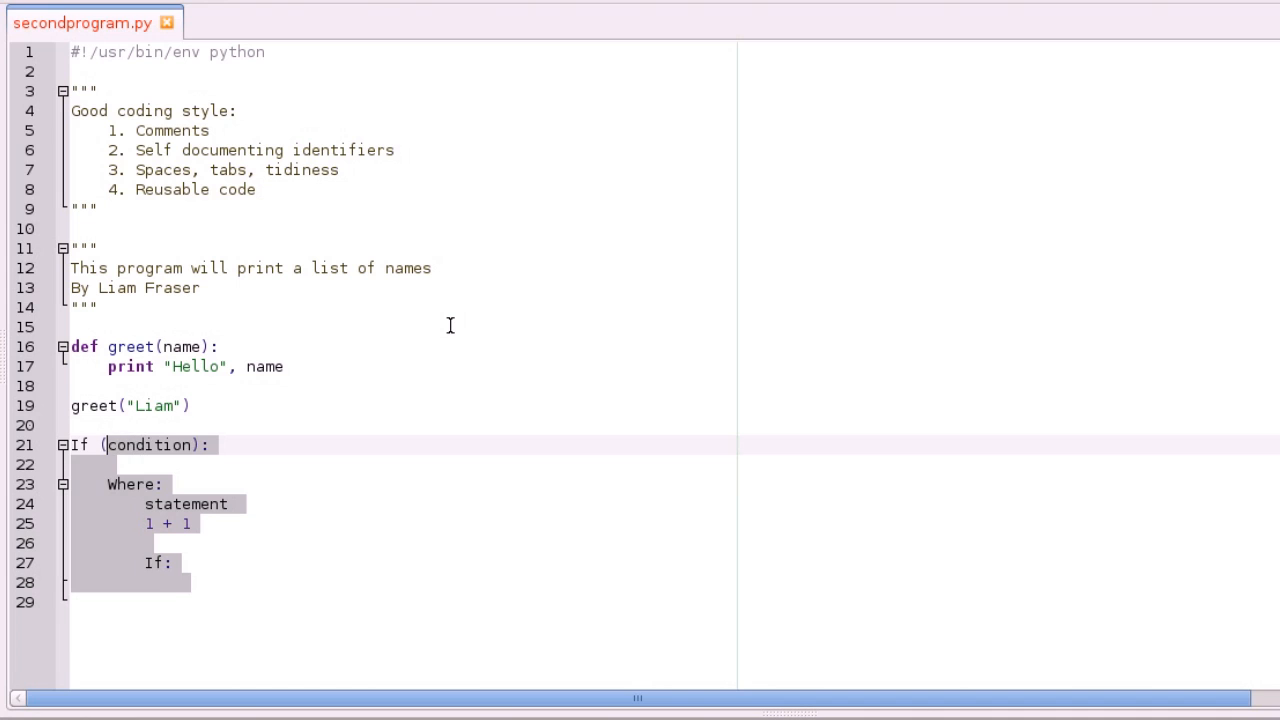
key("Delete")
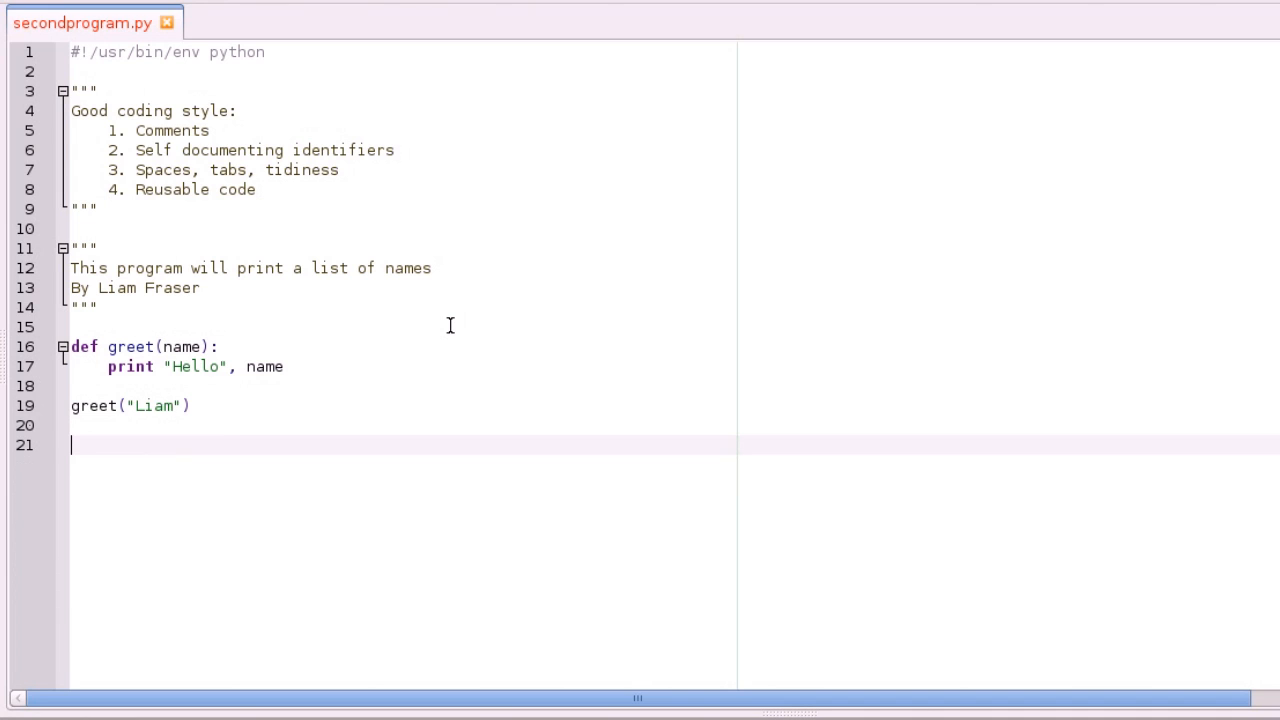
Add a second call greet("Raspberry Pi") below the first greet call
key("Backspace")
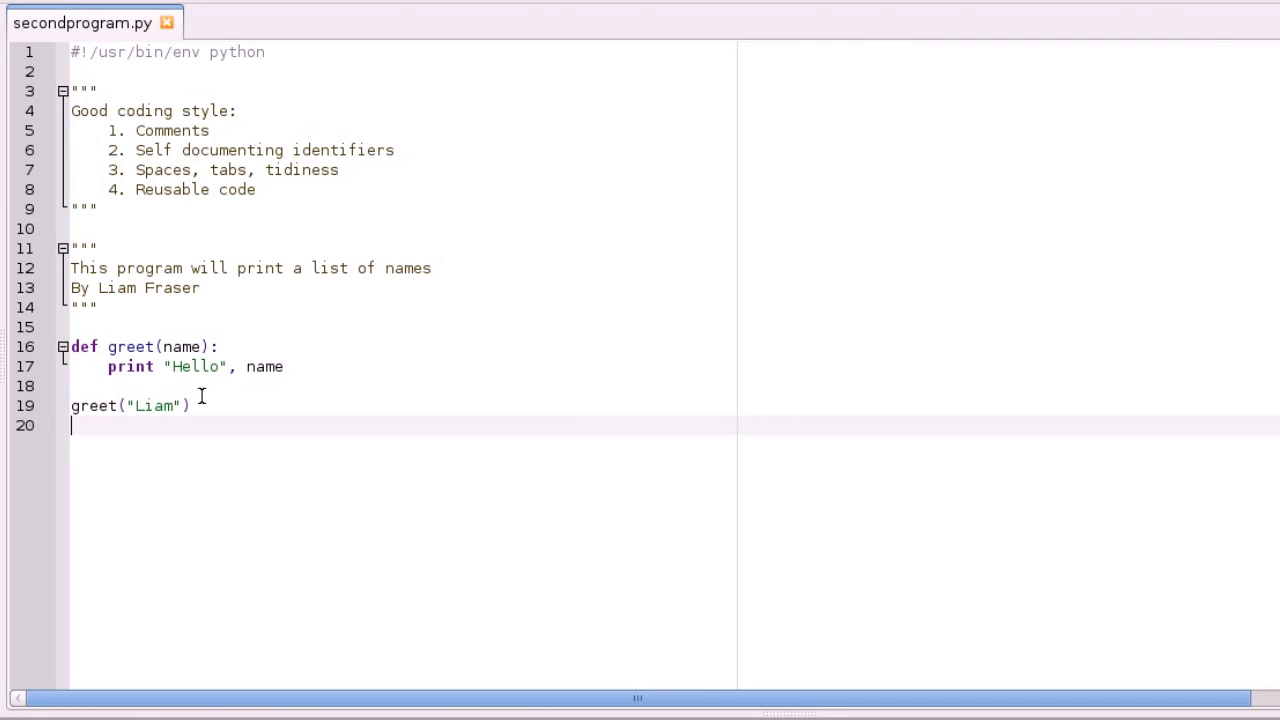
mouse_move(234, 422)
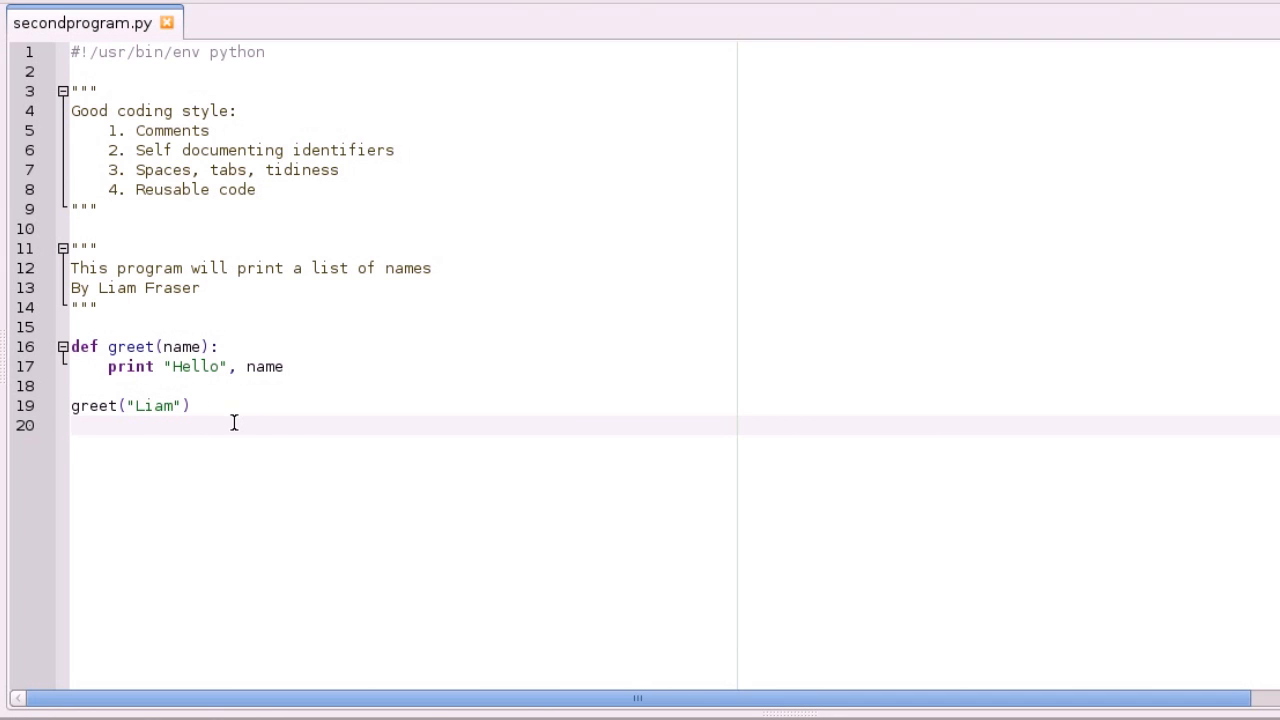
type("gr")
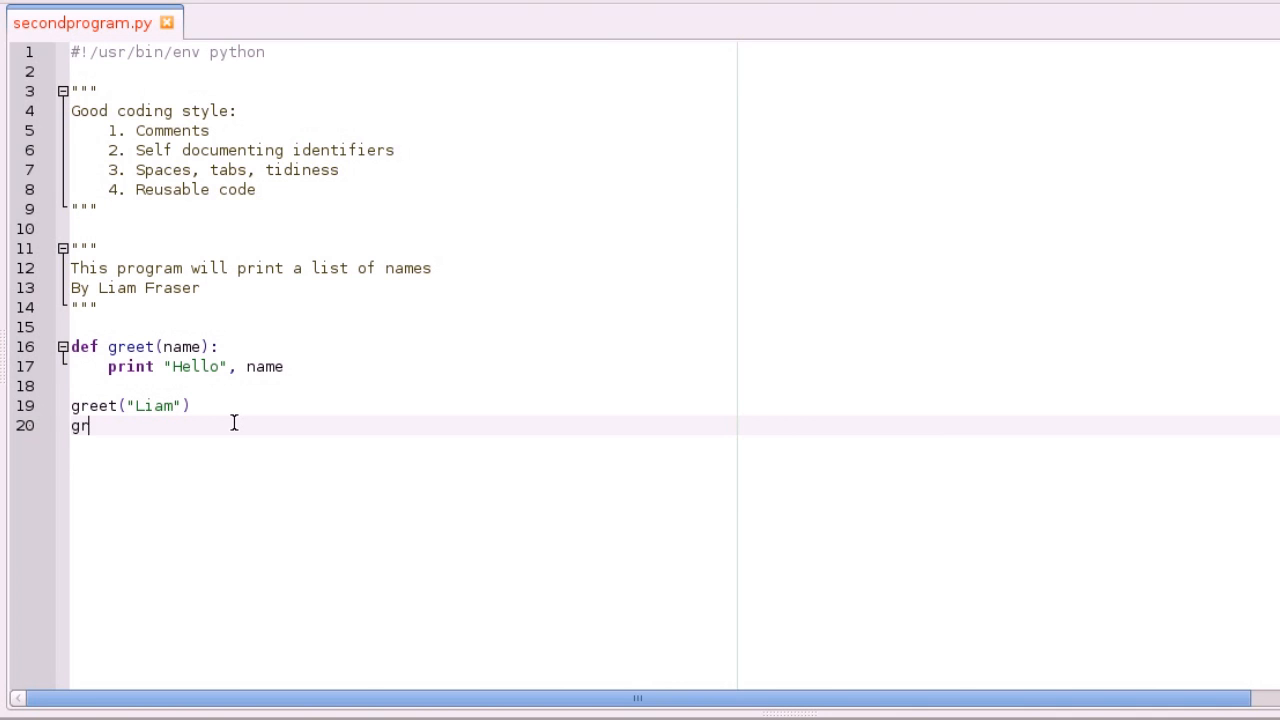
type("eet()")
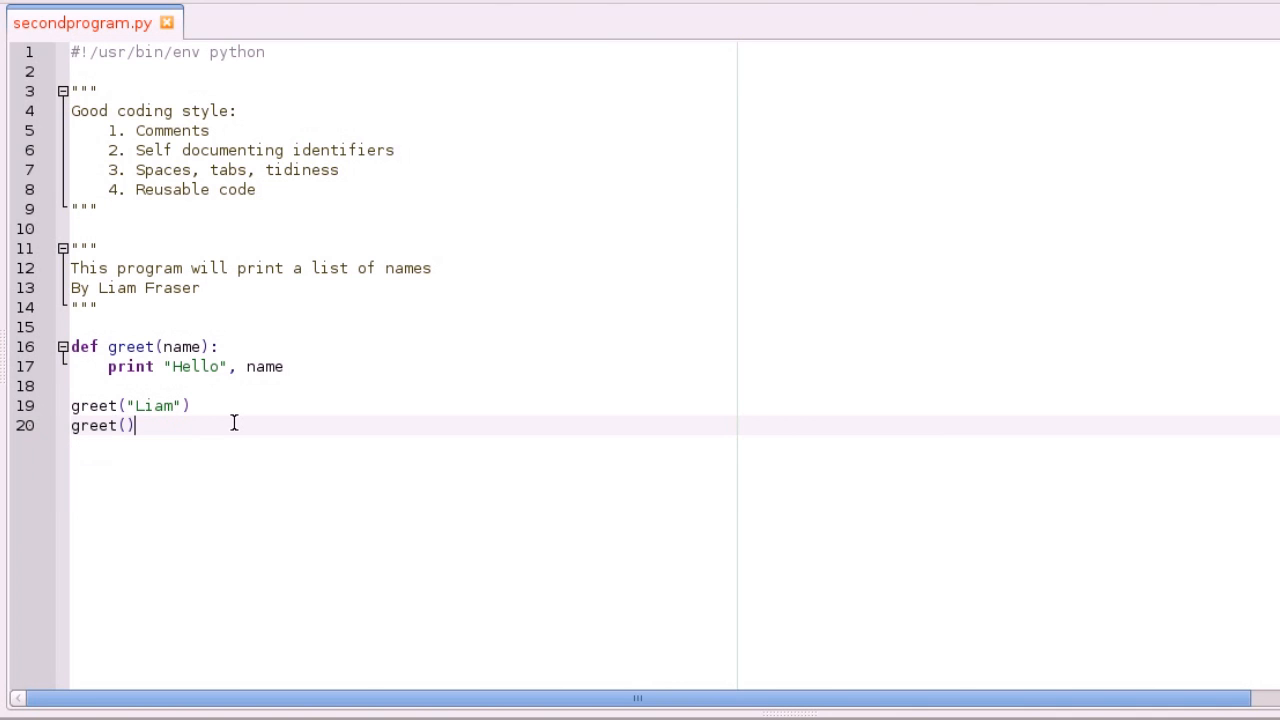
type("\"\"")
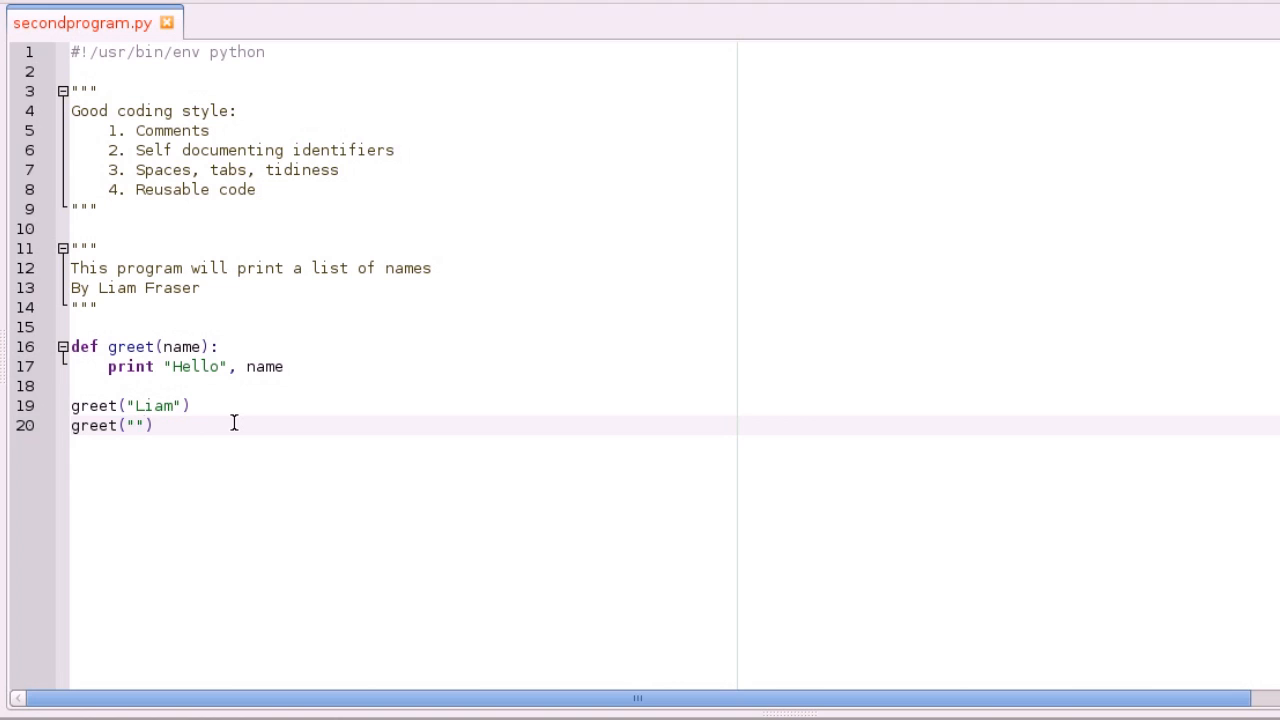
type("Raspberry Pi")
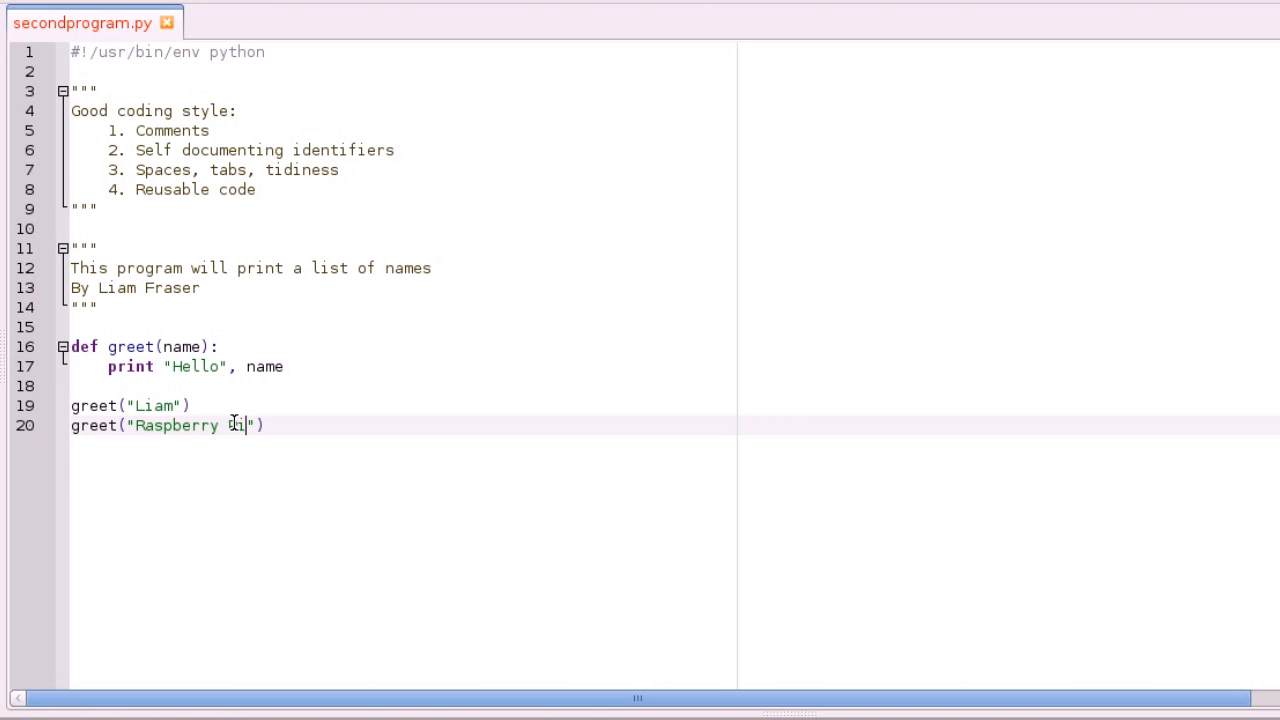
type("i")
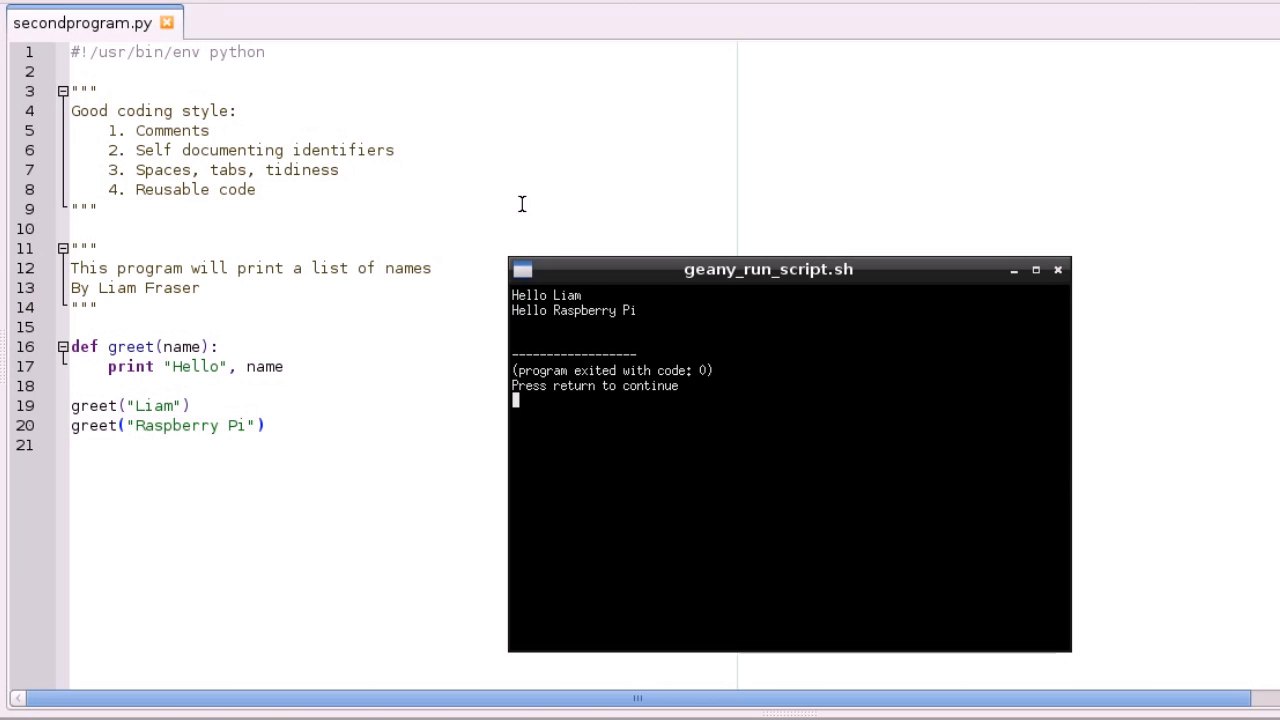
left_click(1058, 270)
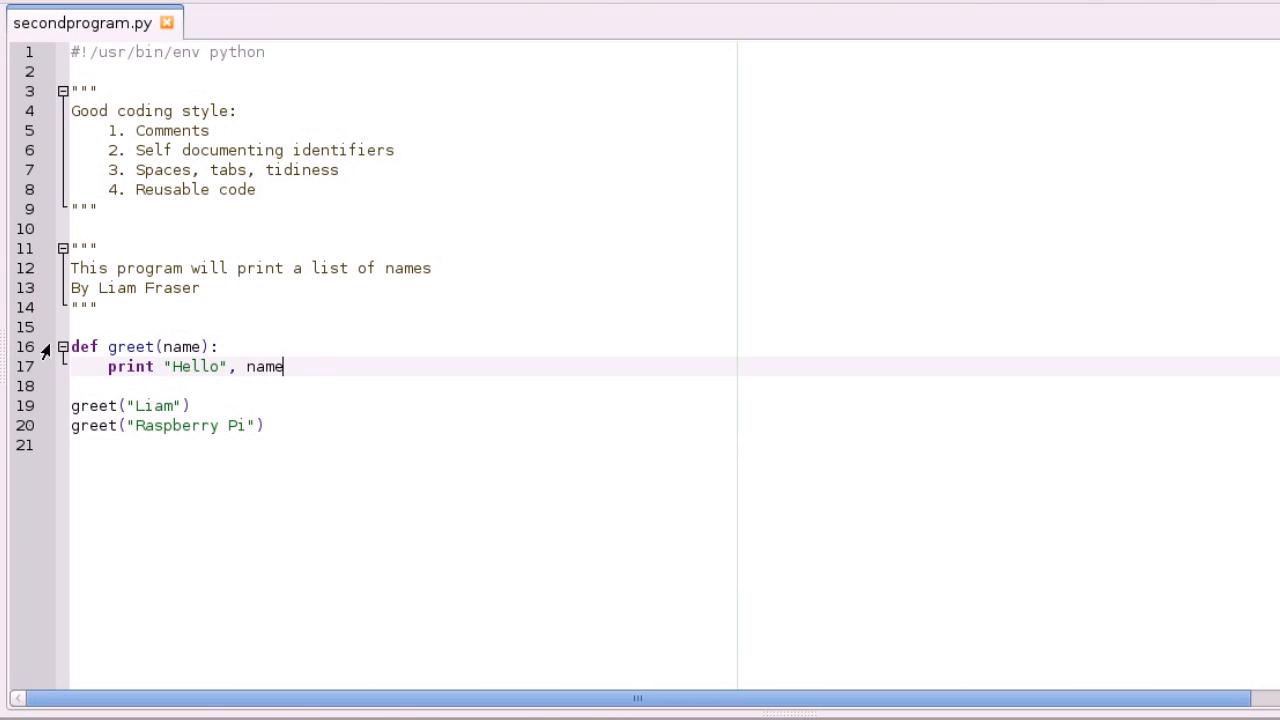
mouse_move(208, 352)
type("p")
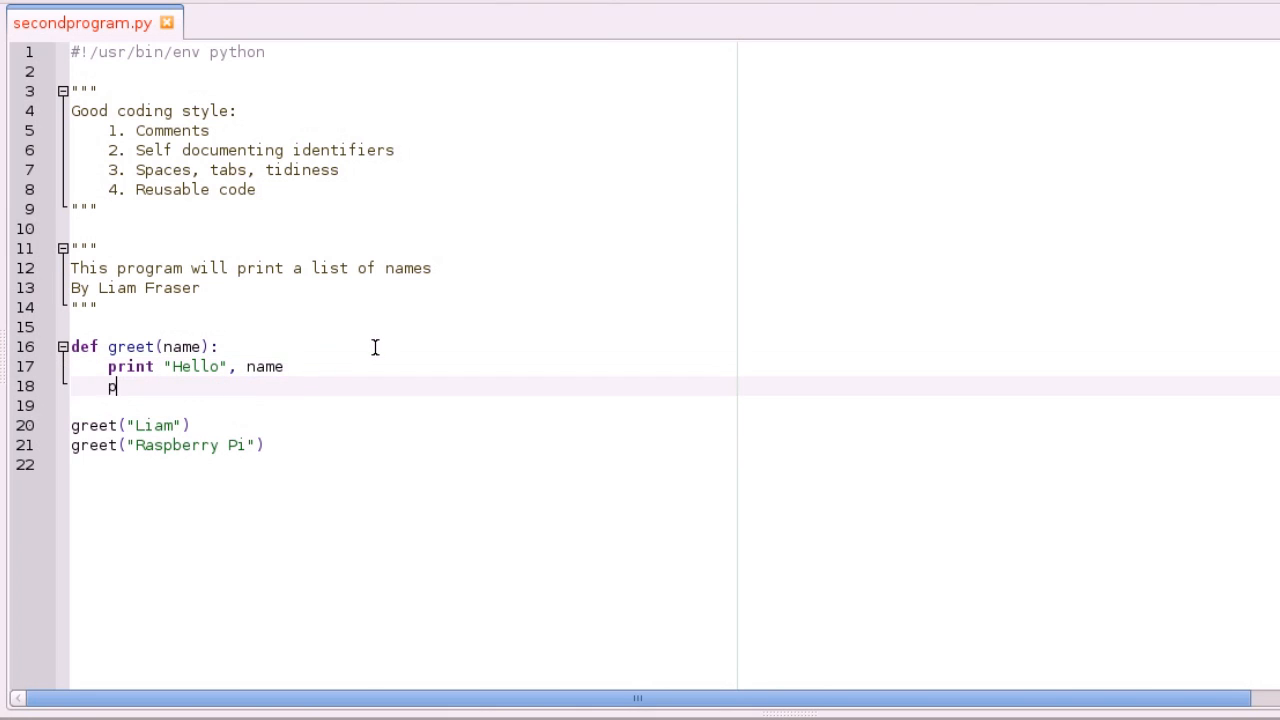
Add print "How are you?" inside greet and run the script in the terminal
type("rint \"Ho")
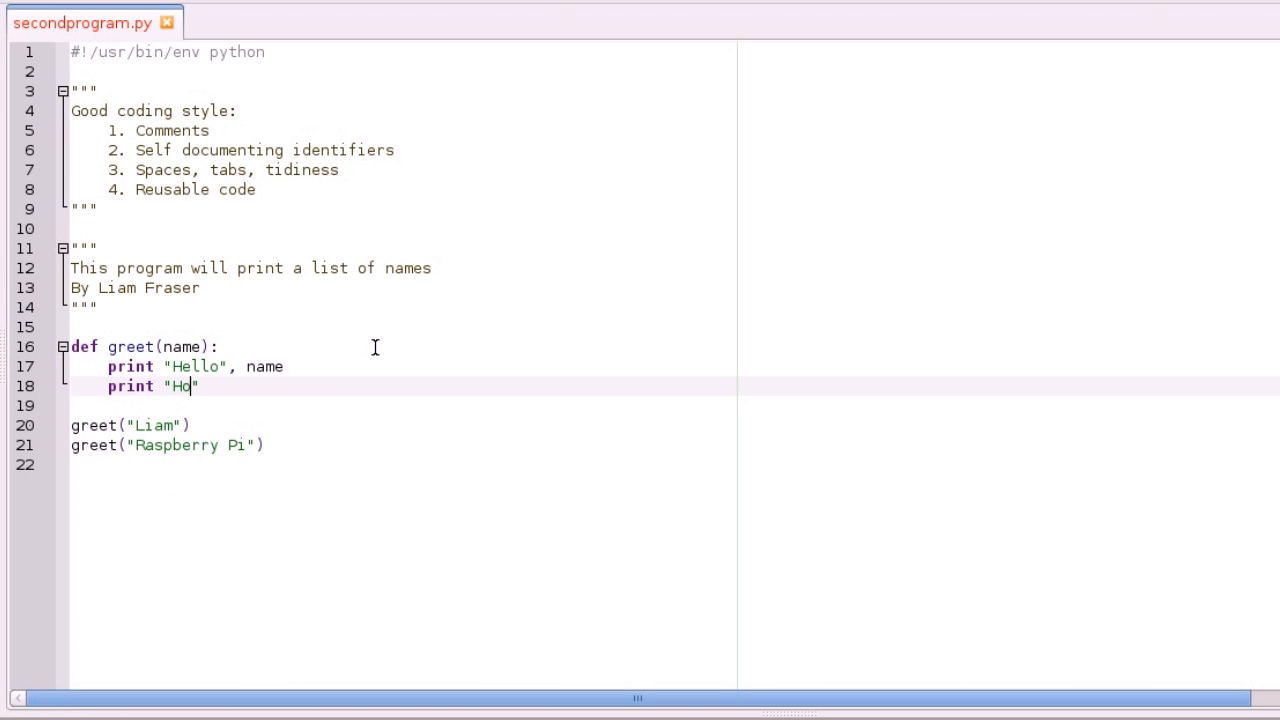
type("w are you?")
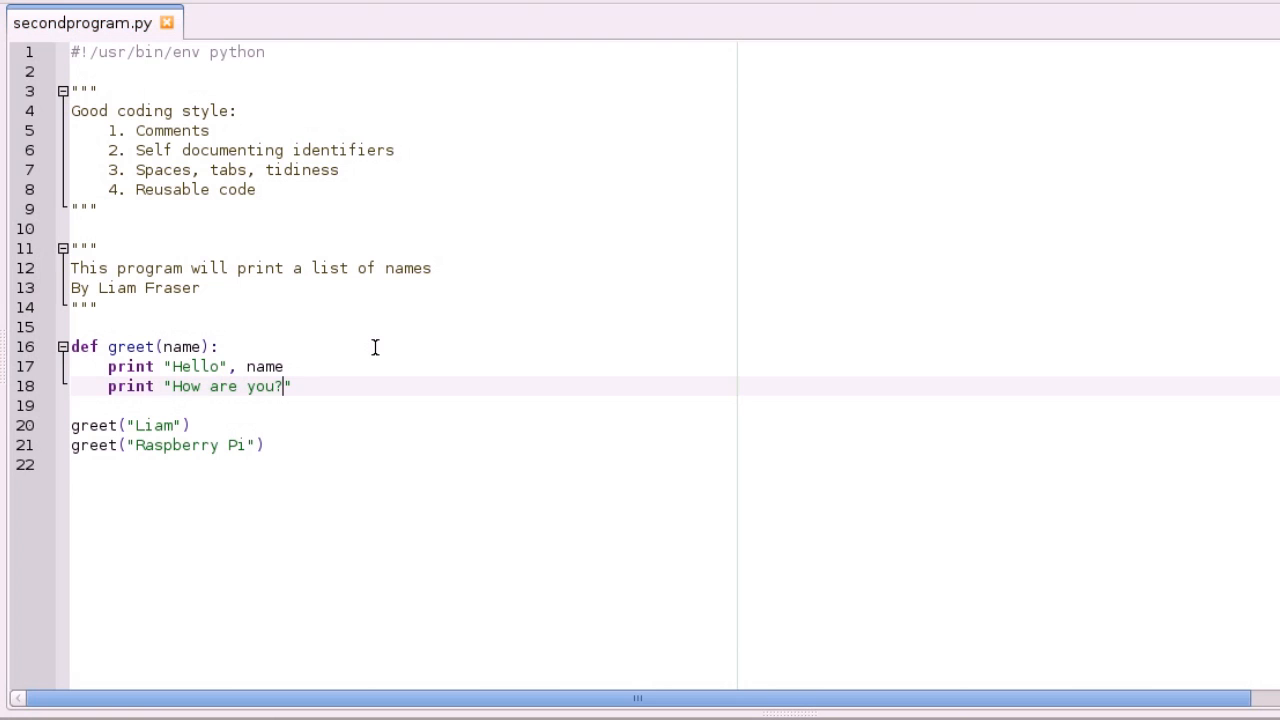
mouse_move(400, 4)
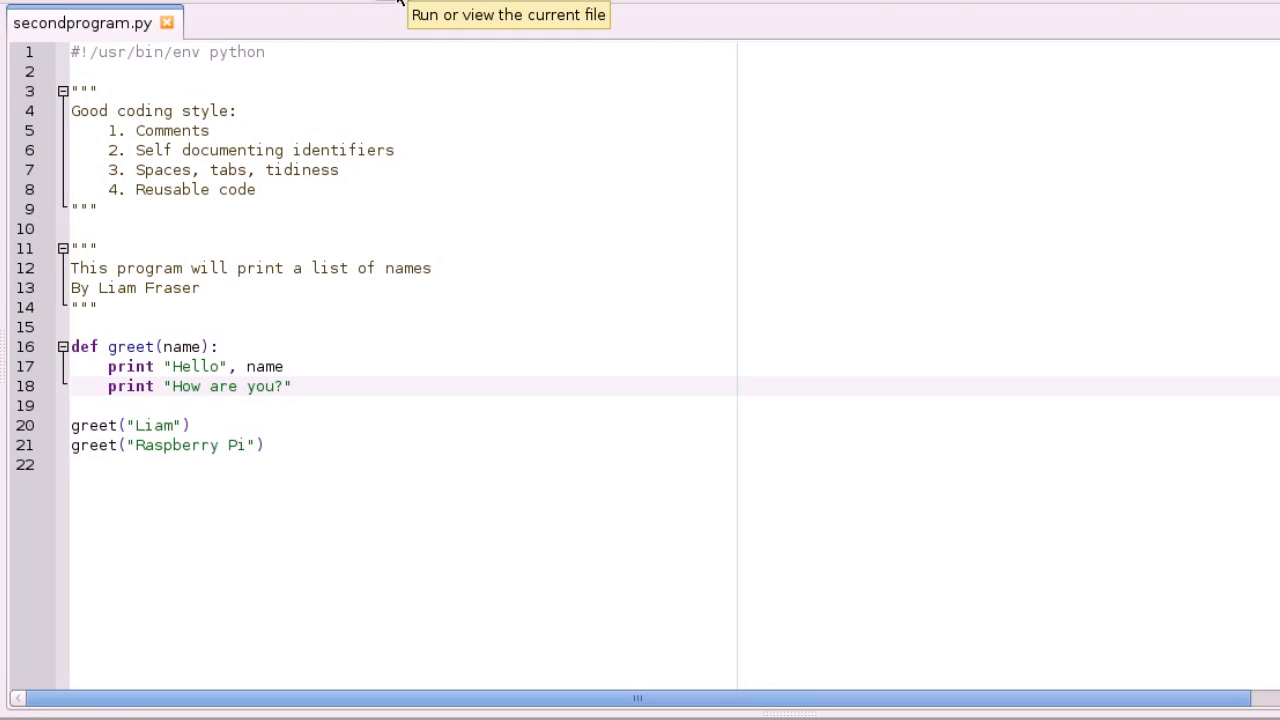
left_click(400, 4)
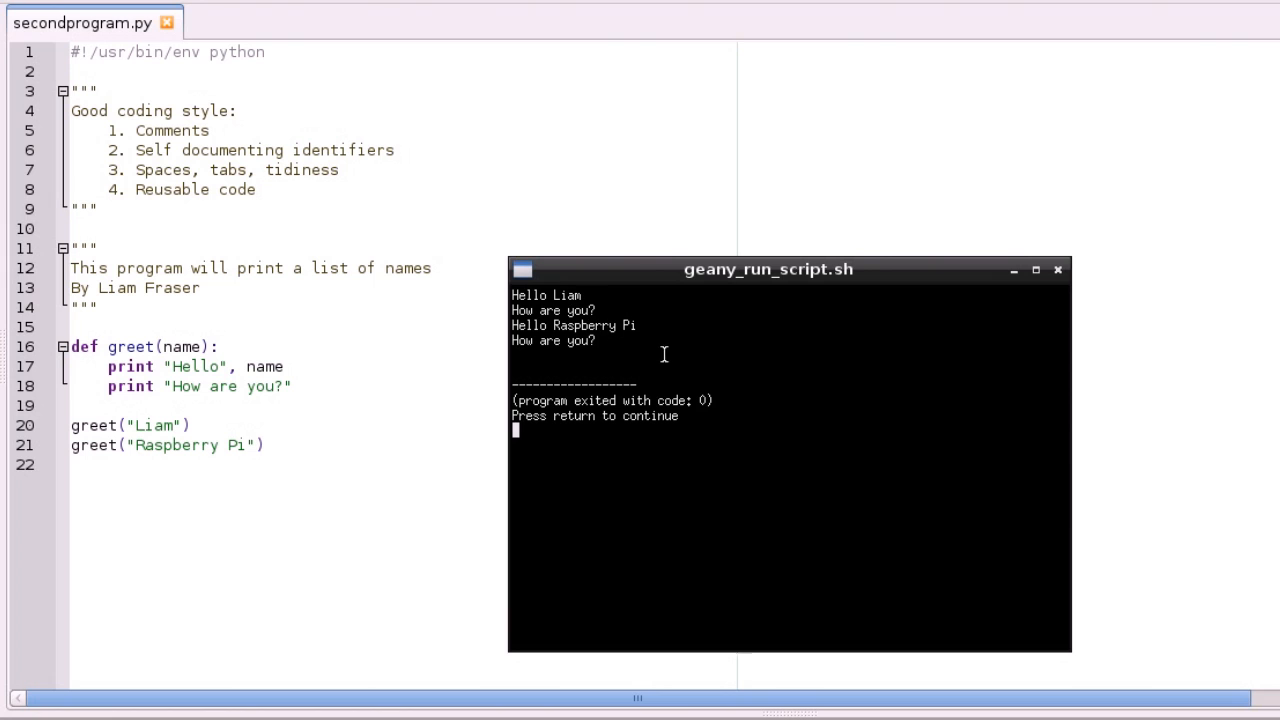
mouse_move(704, 344)
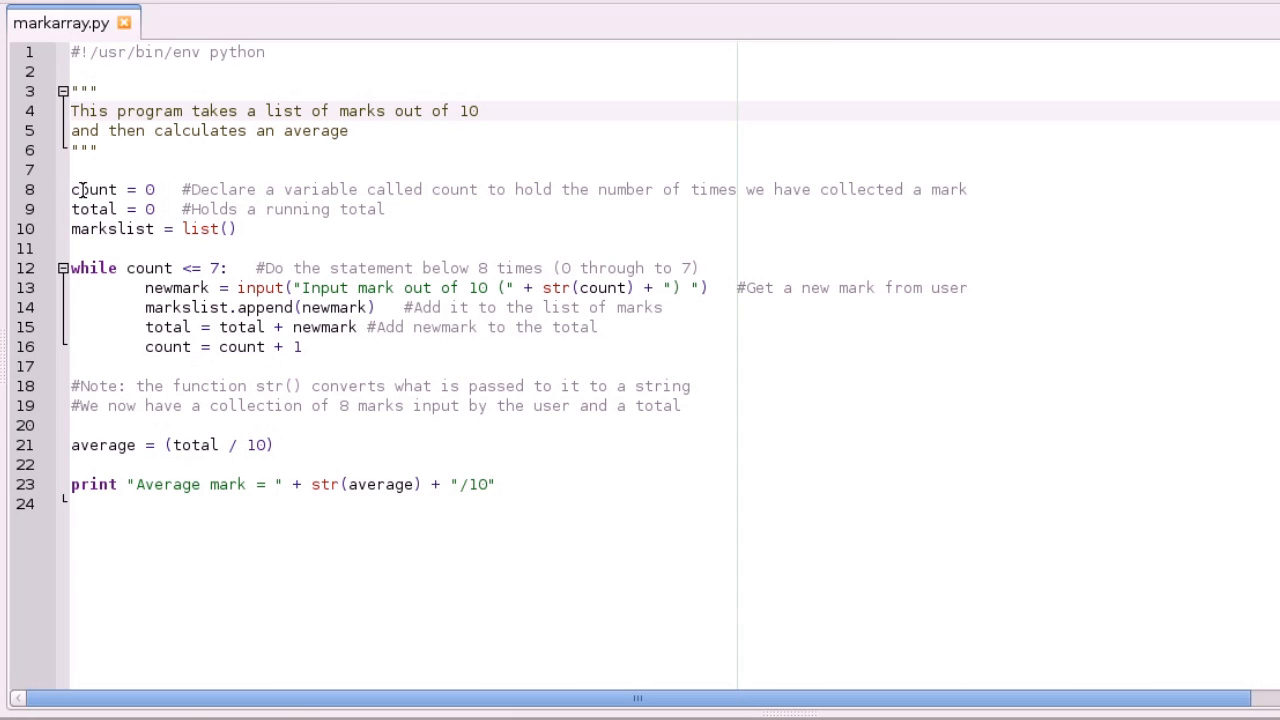
mouse_move(612, 196)
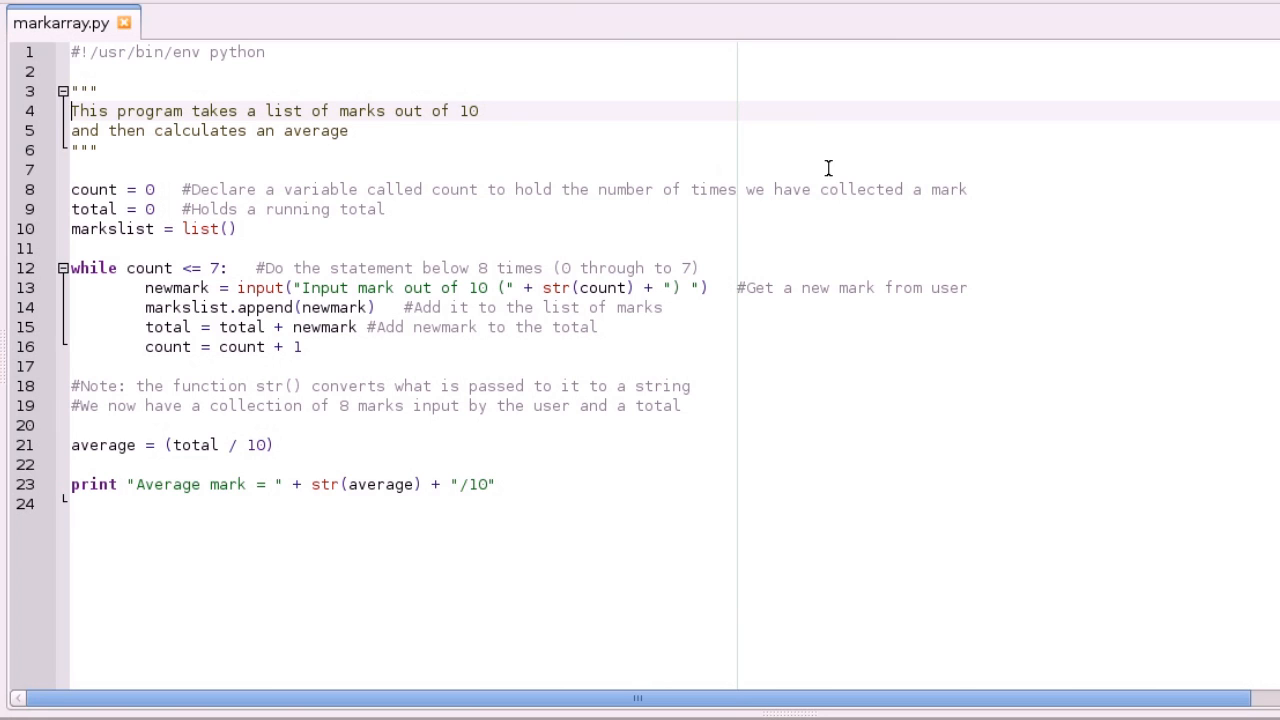
mouse_move(806, 232)
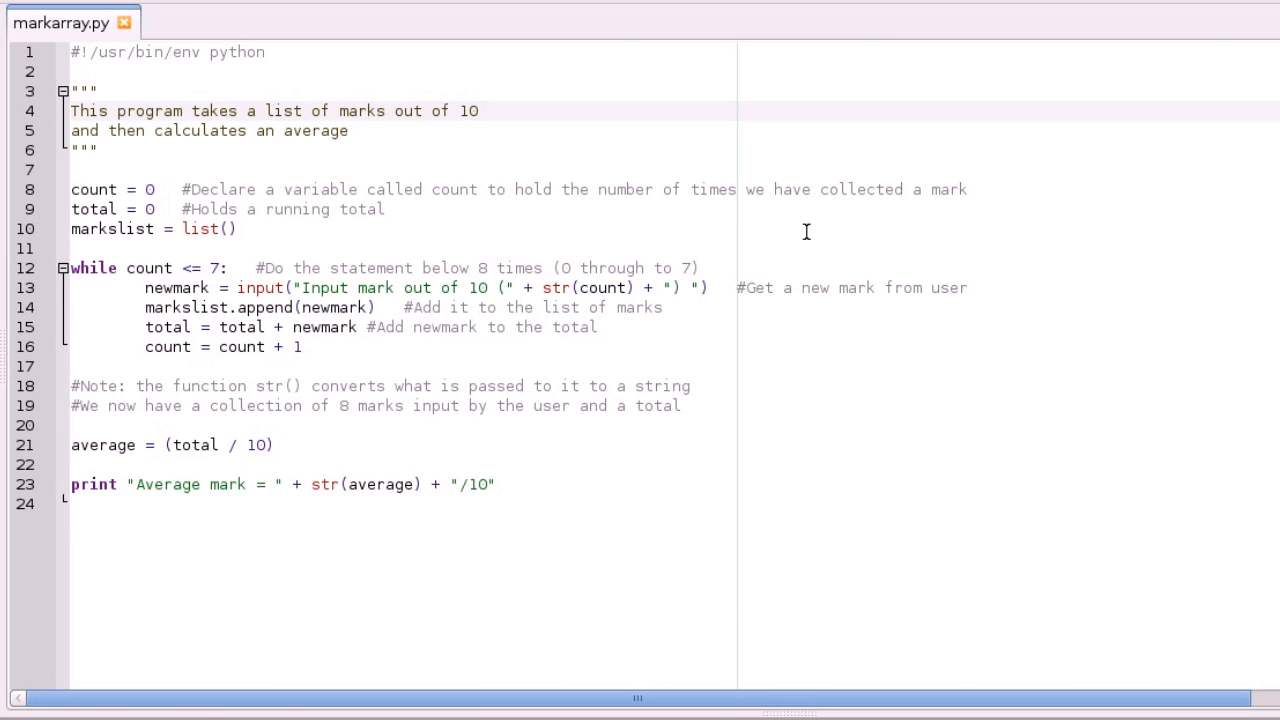
Append the comment #Make a new list called markslist to the markslist line in markarray.py
left_click(72, 110)
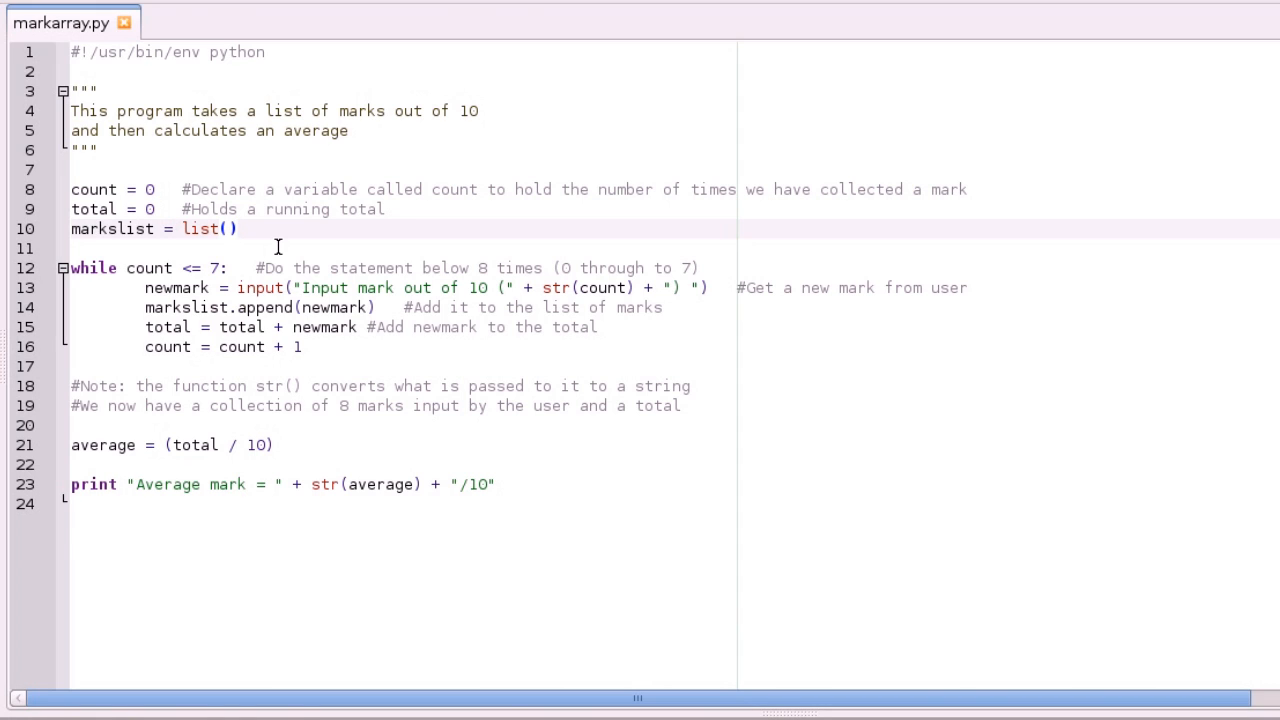
type("#")
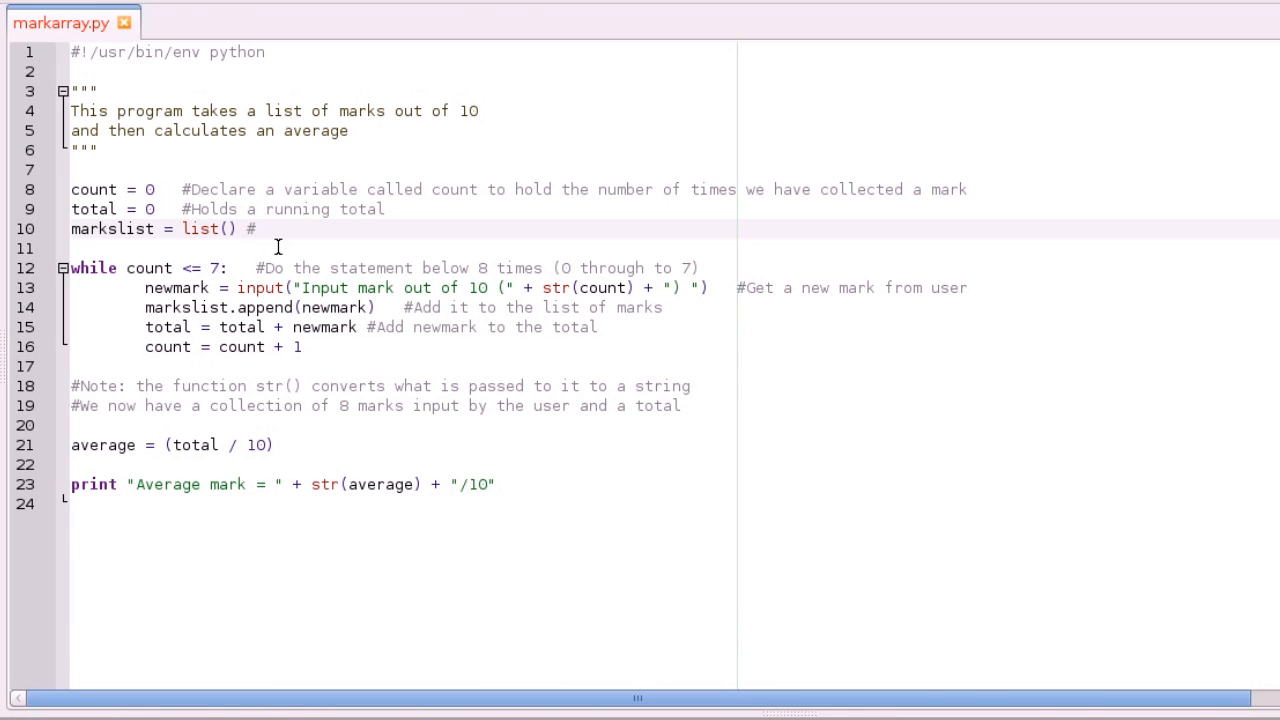
type("Make a new list called mar")
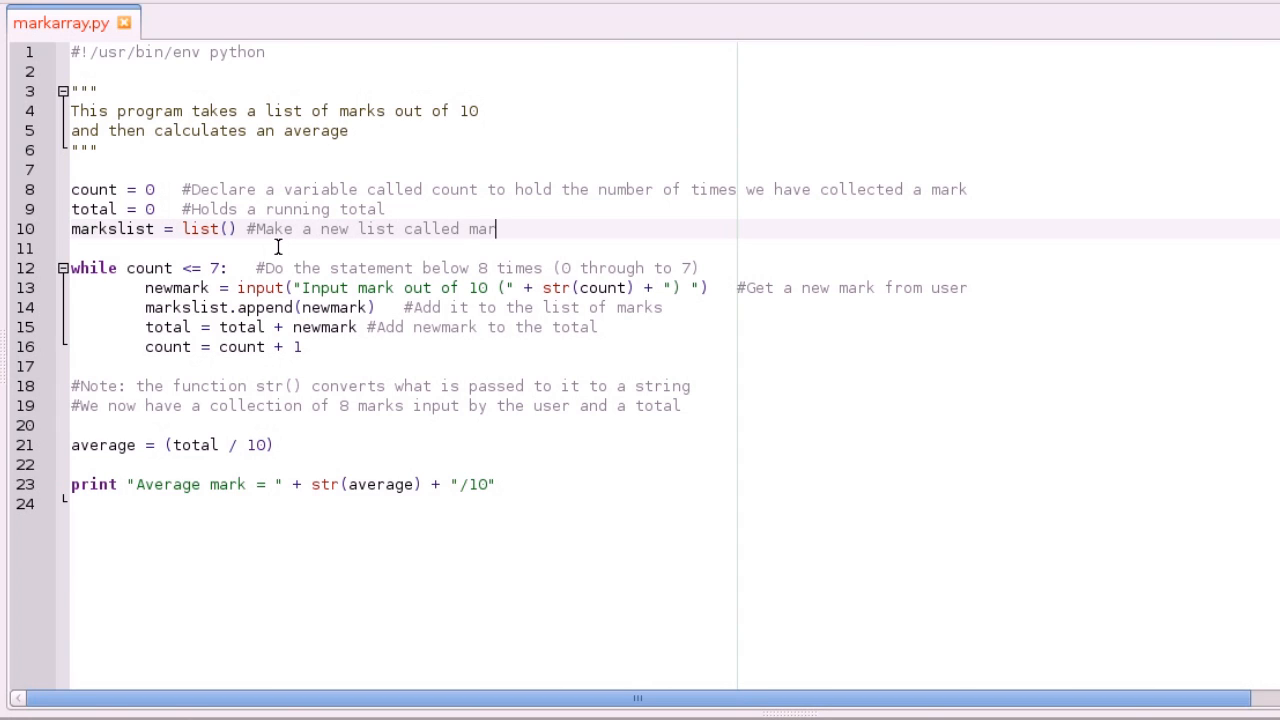
type("kslist")
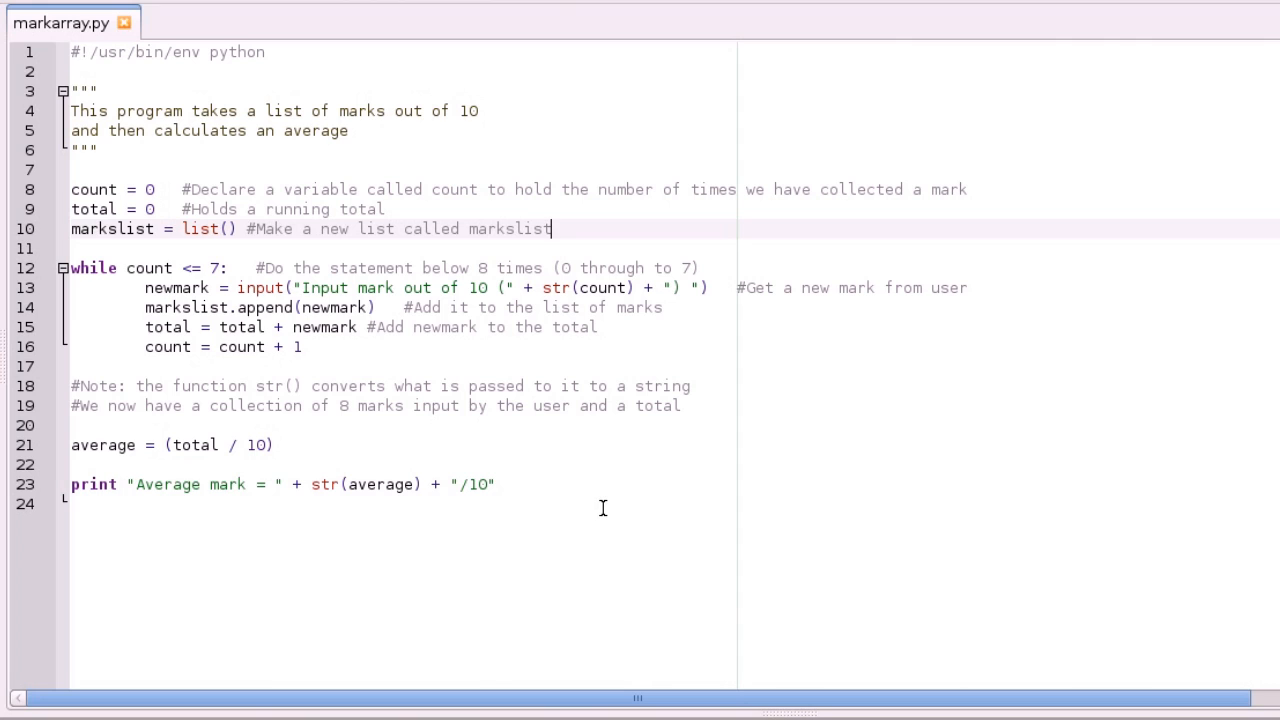
mouse_move(612, 452)
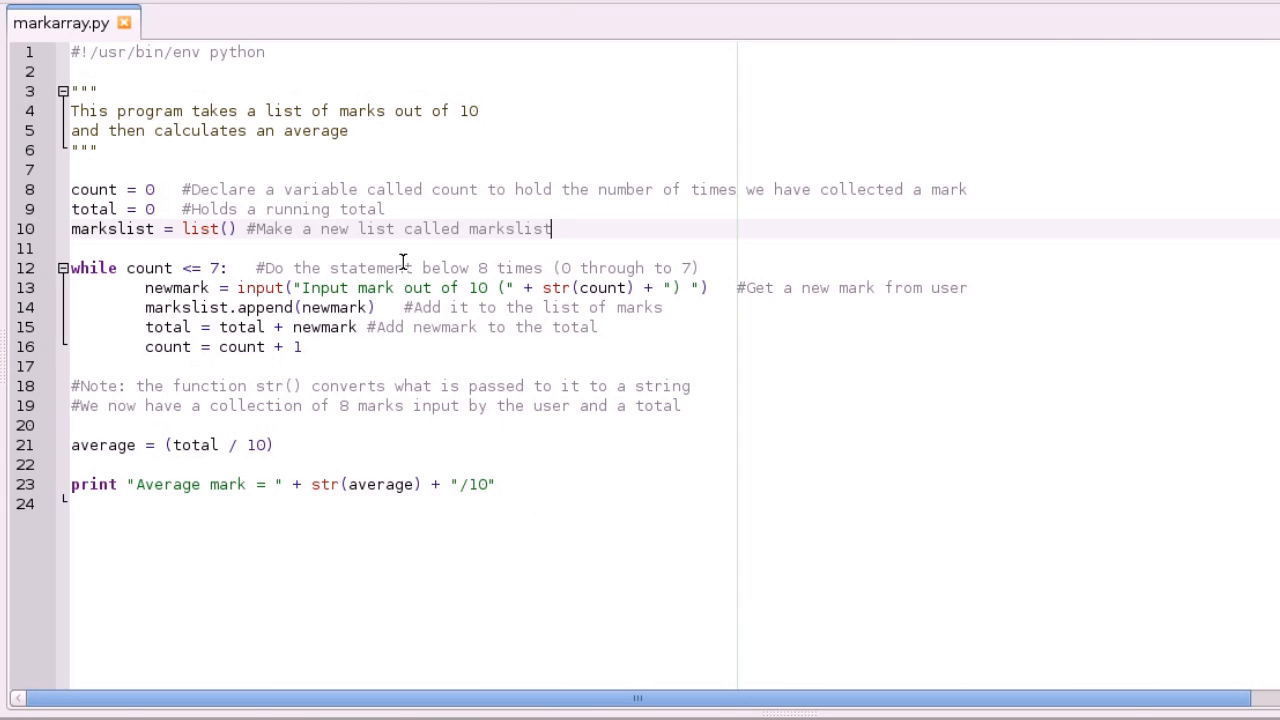
mouse_move(448, 240)
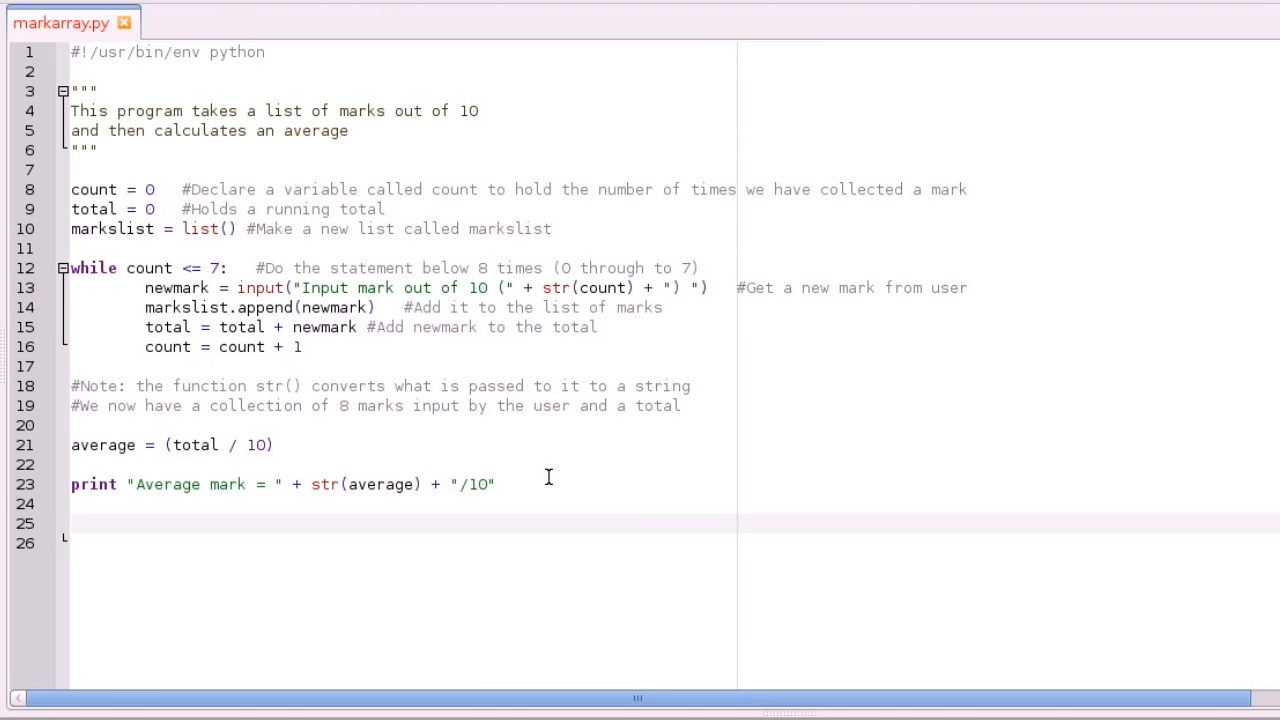
Start a triple-quoted block with 'List:' and an 'index value' heading
type("\"\"\"")
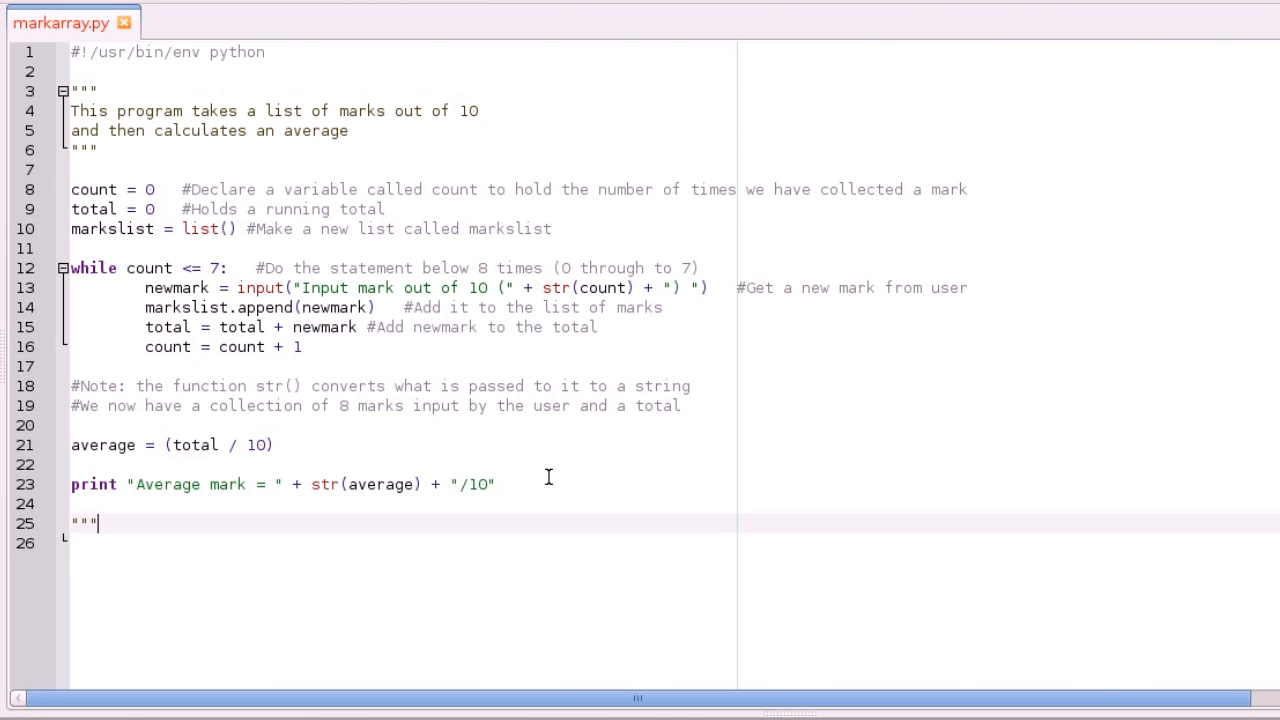
key("enter")
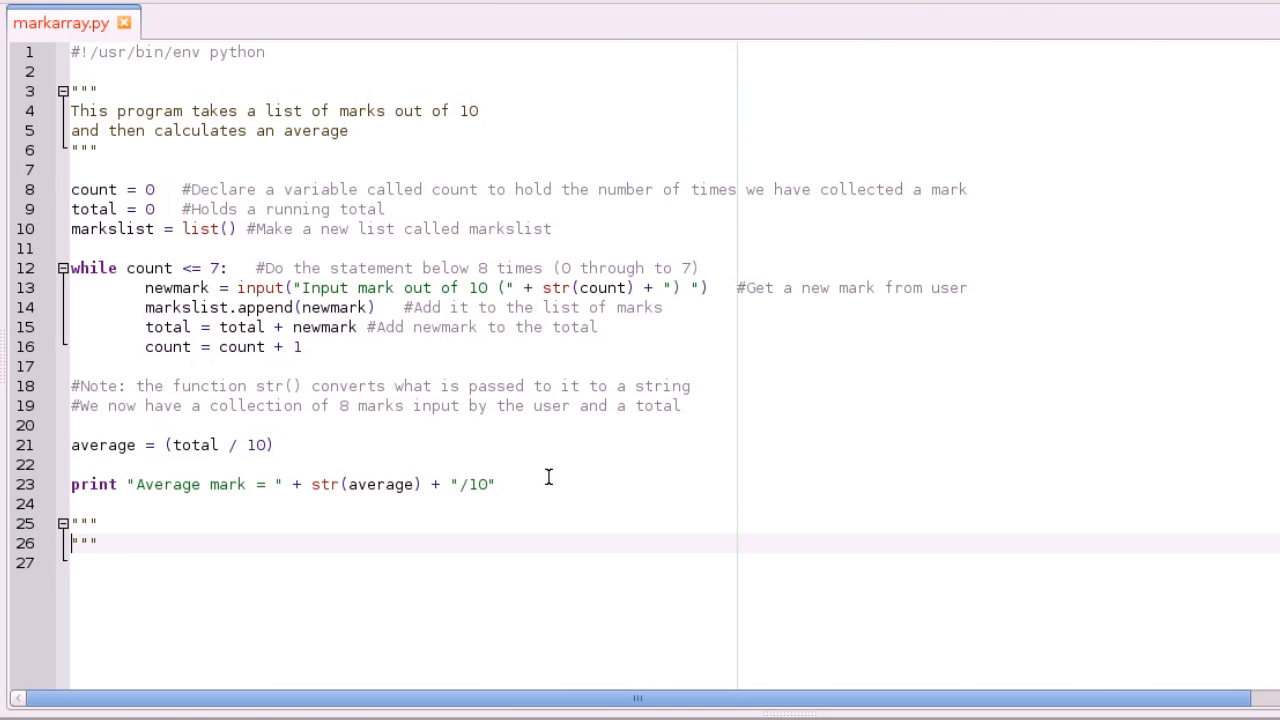
type("List:")
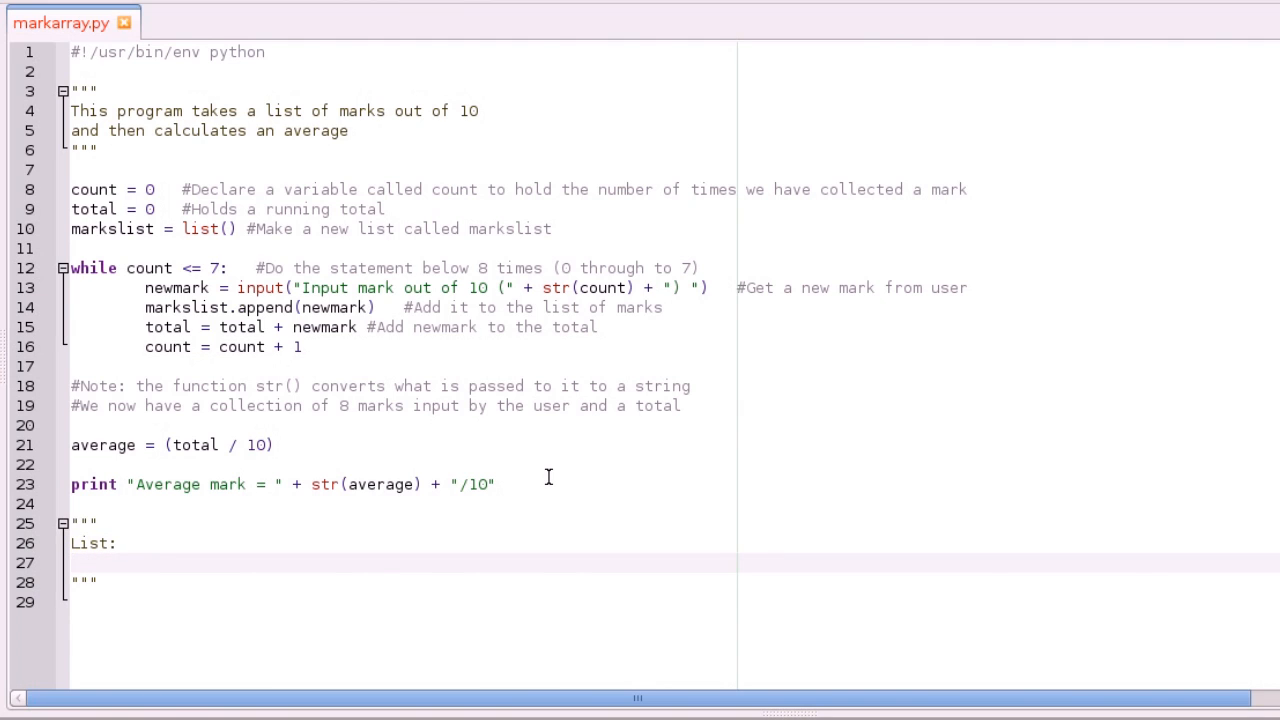
type("i")
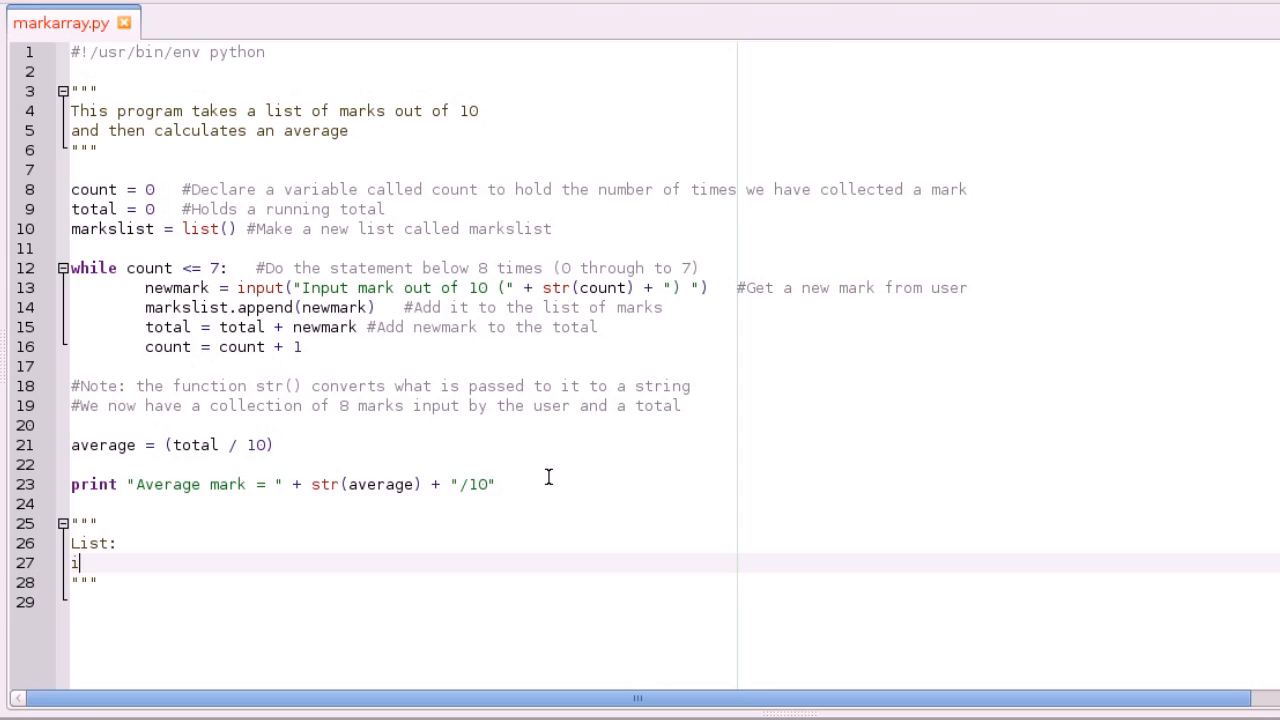
type("ndex   value")
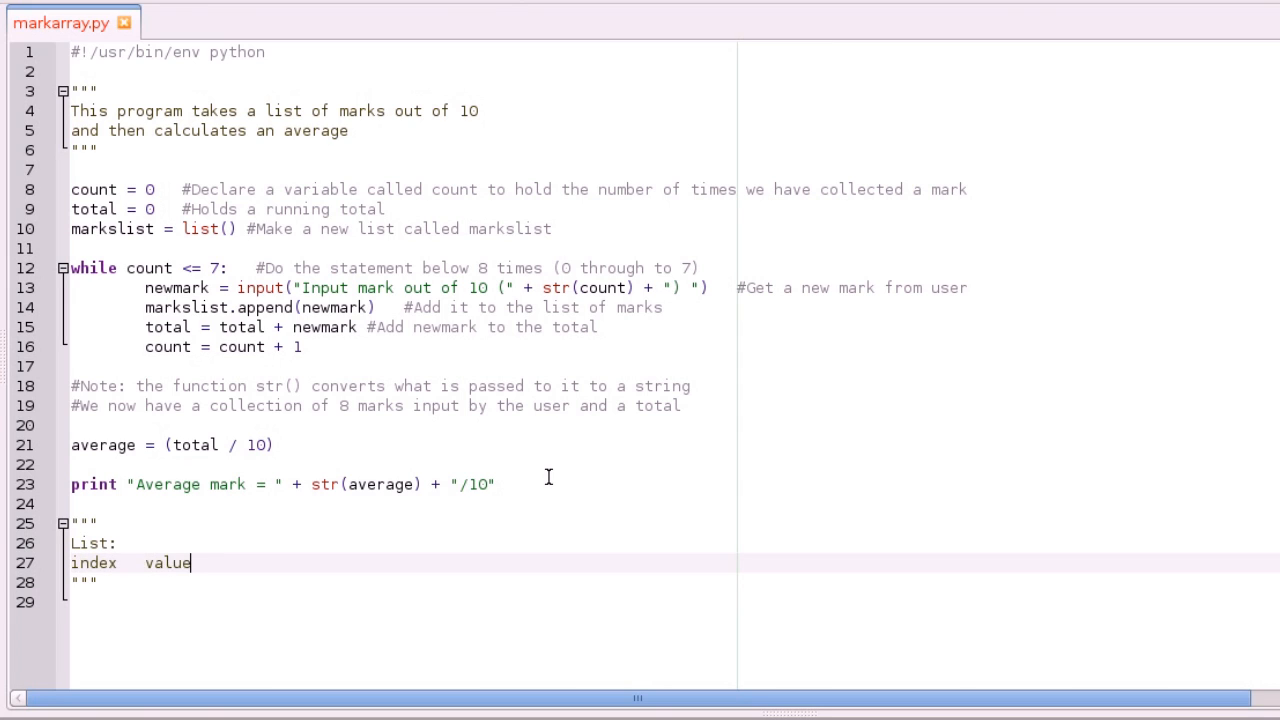
key("Return")
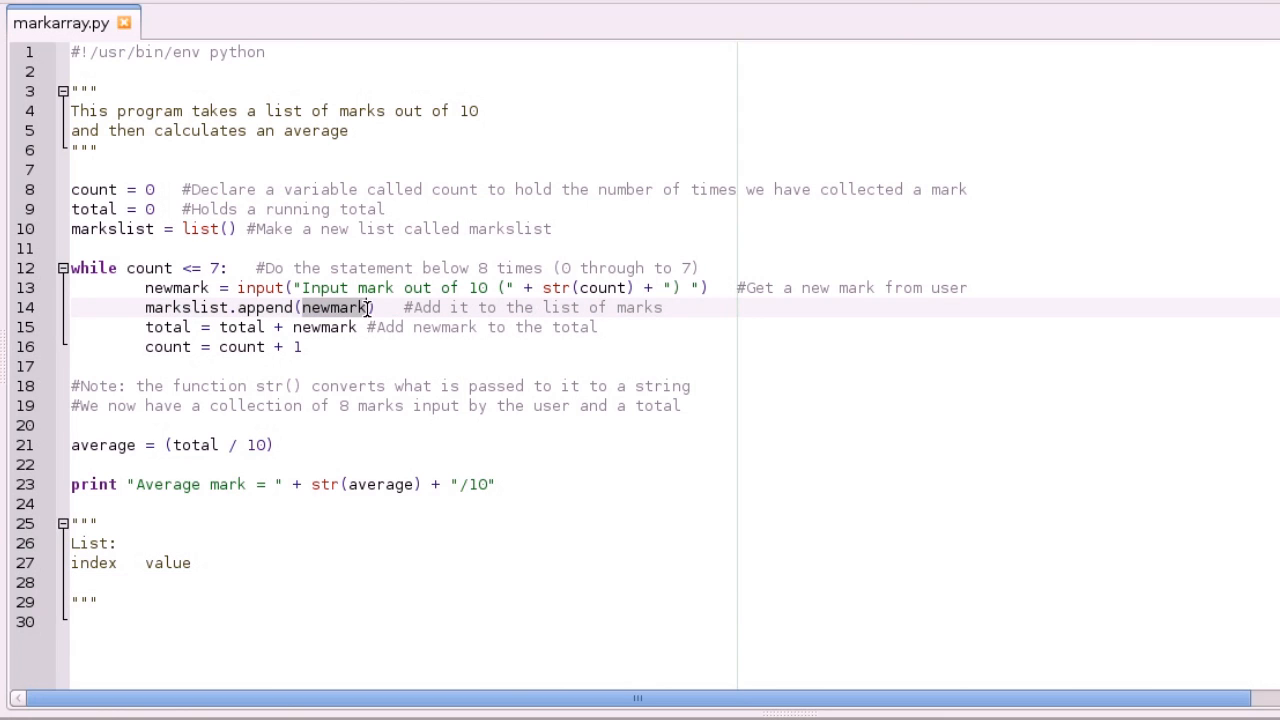
Fill the table rows 0 5 and 1 8 and close the triple-quoted block
left_click(278, 308)
type("0           5")
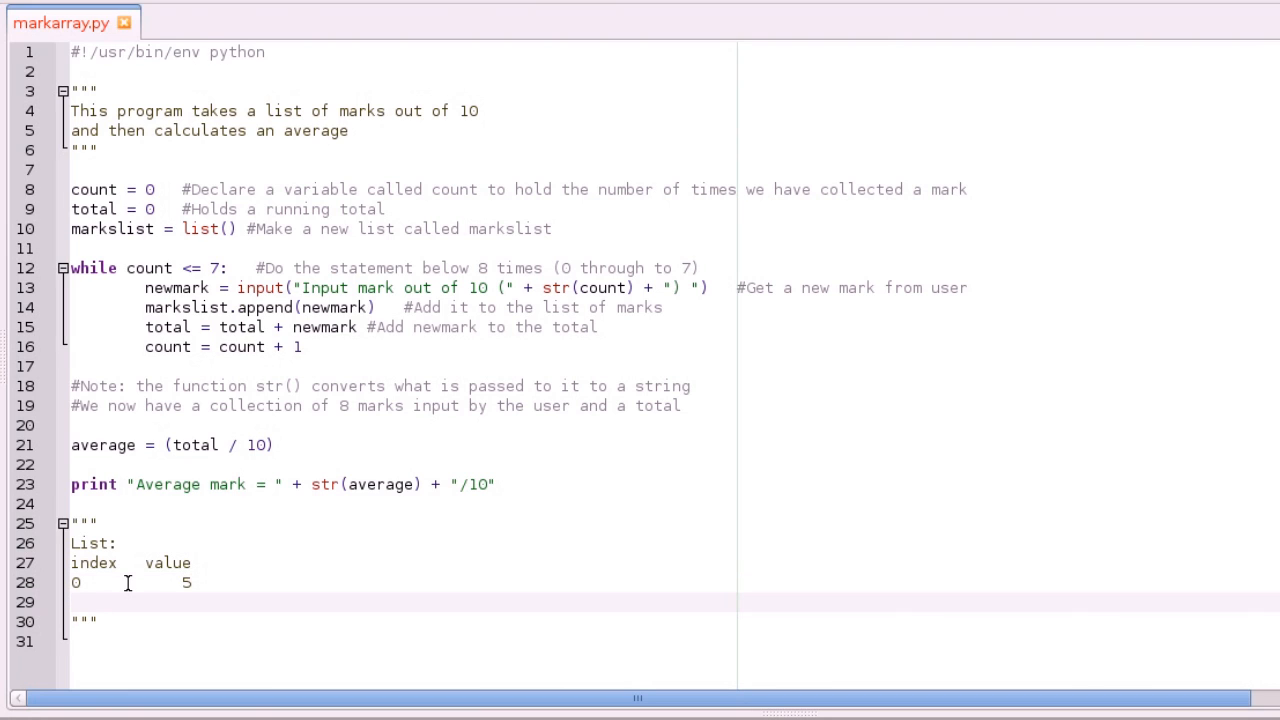
type("1")
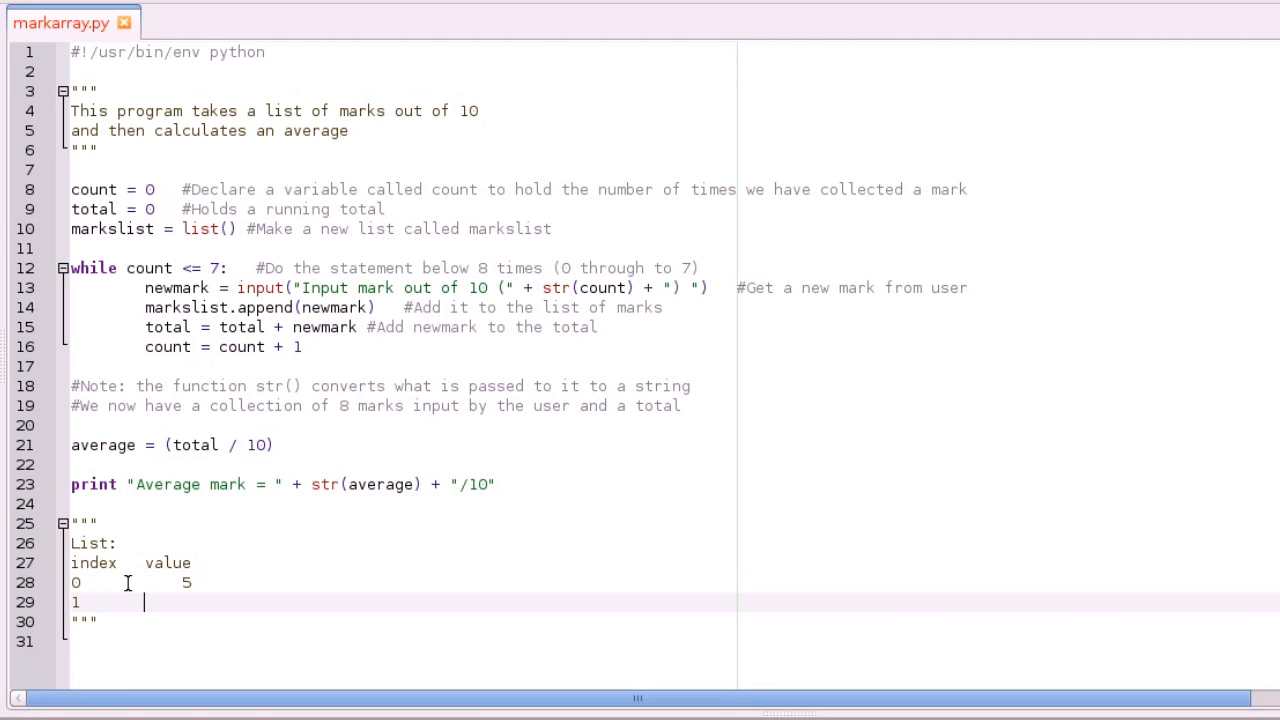
type("8")
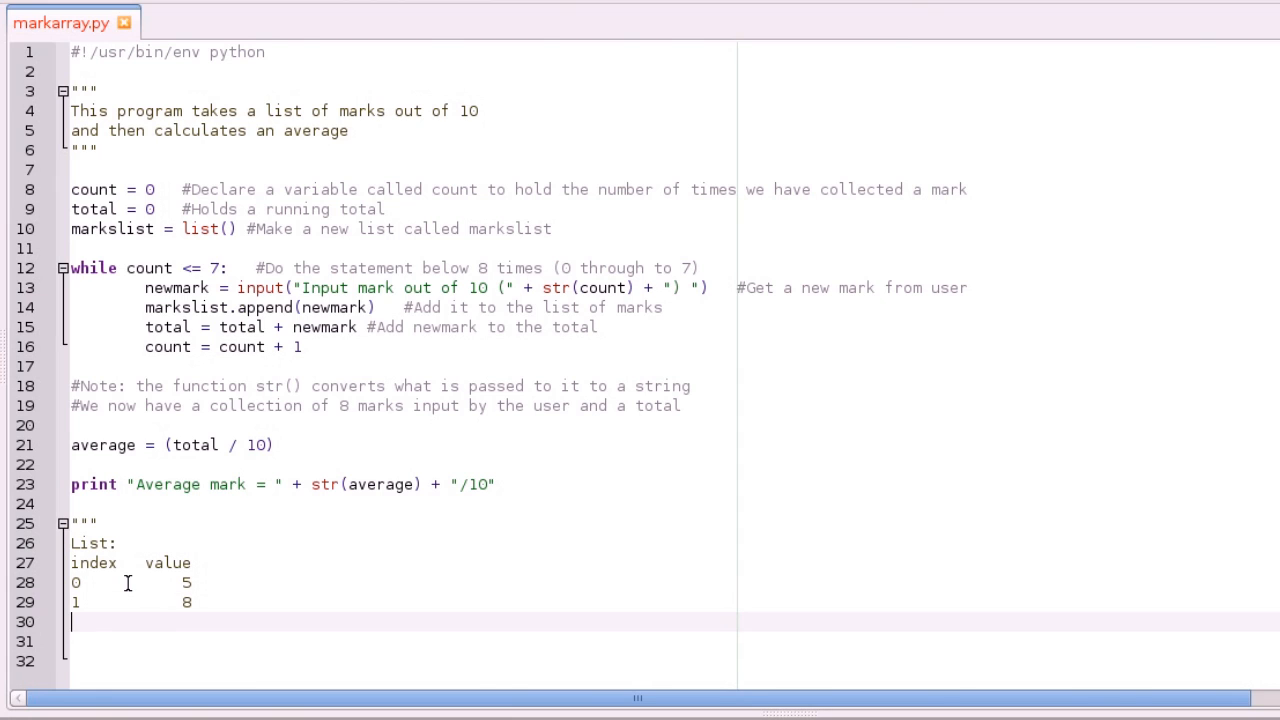
type("\"\"\"")
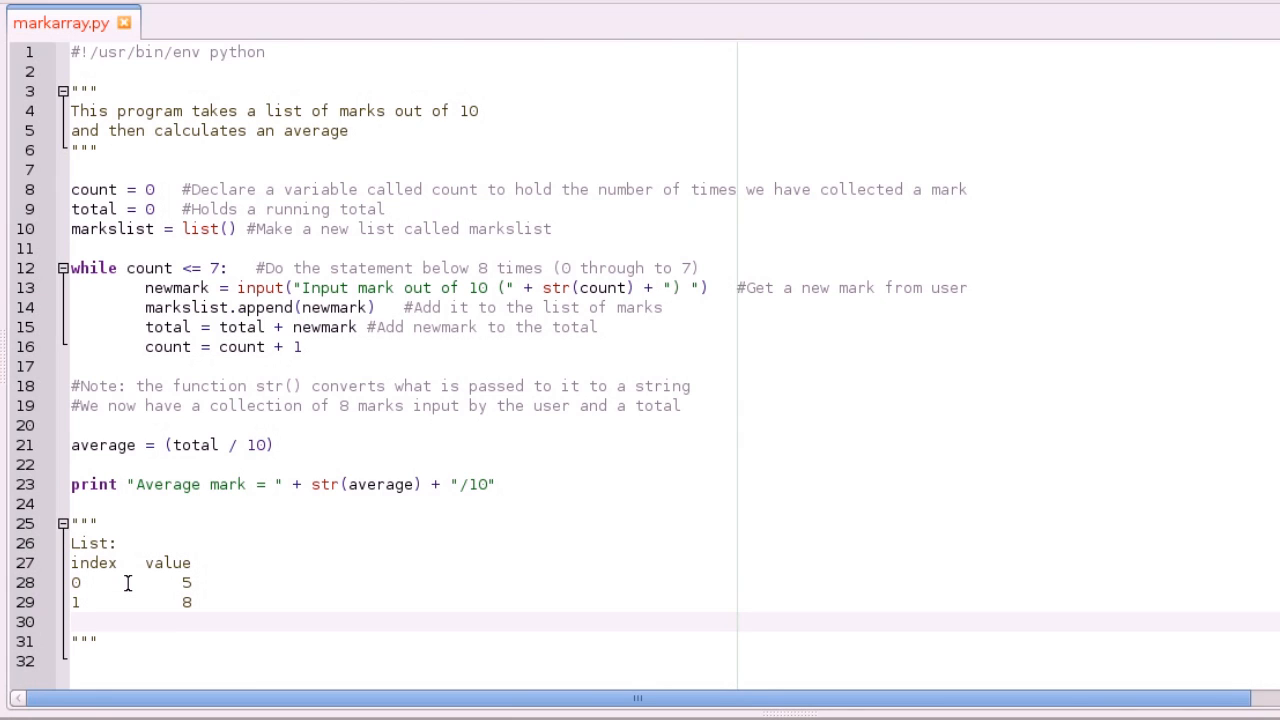
mouse_move(156, 270)
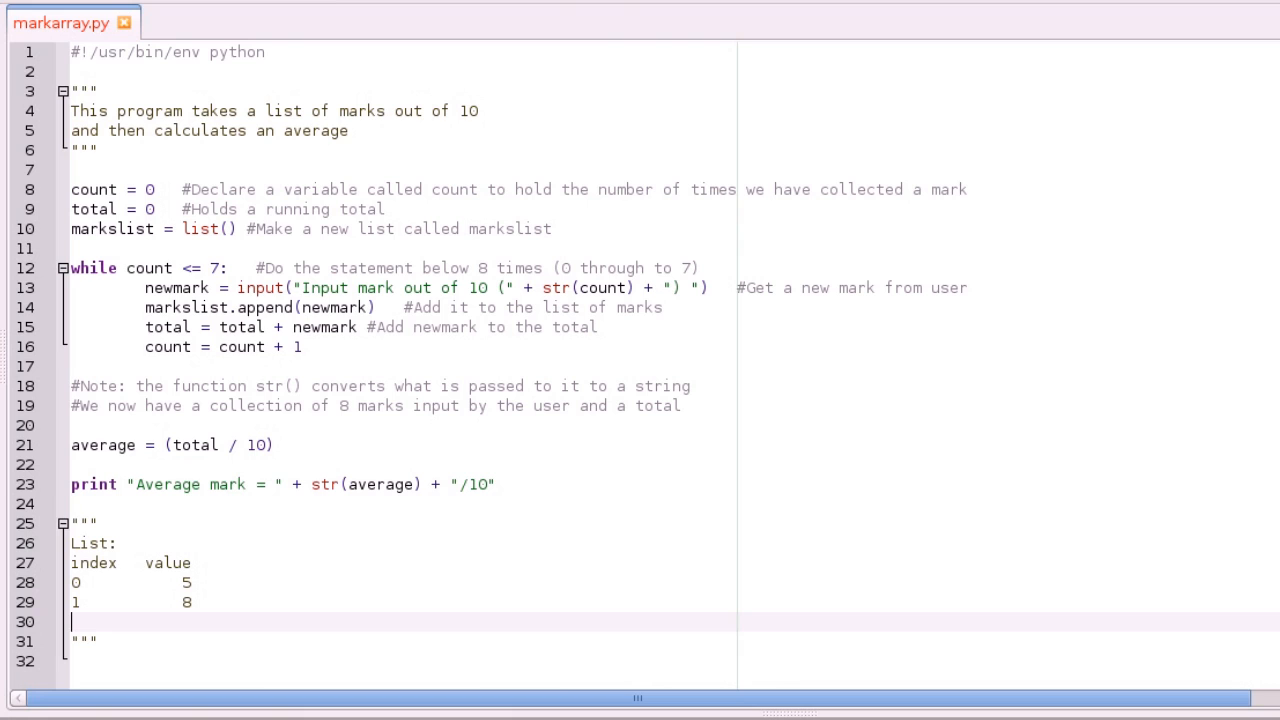
left_click(278, 288)
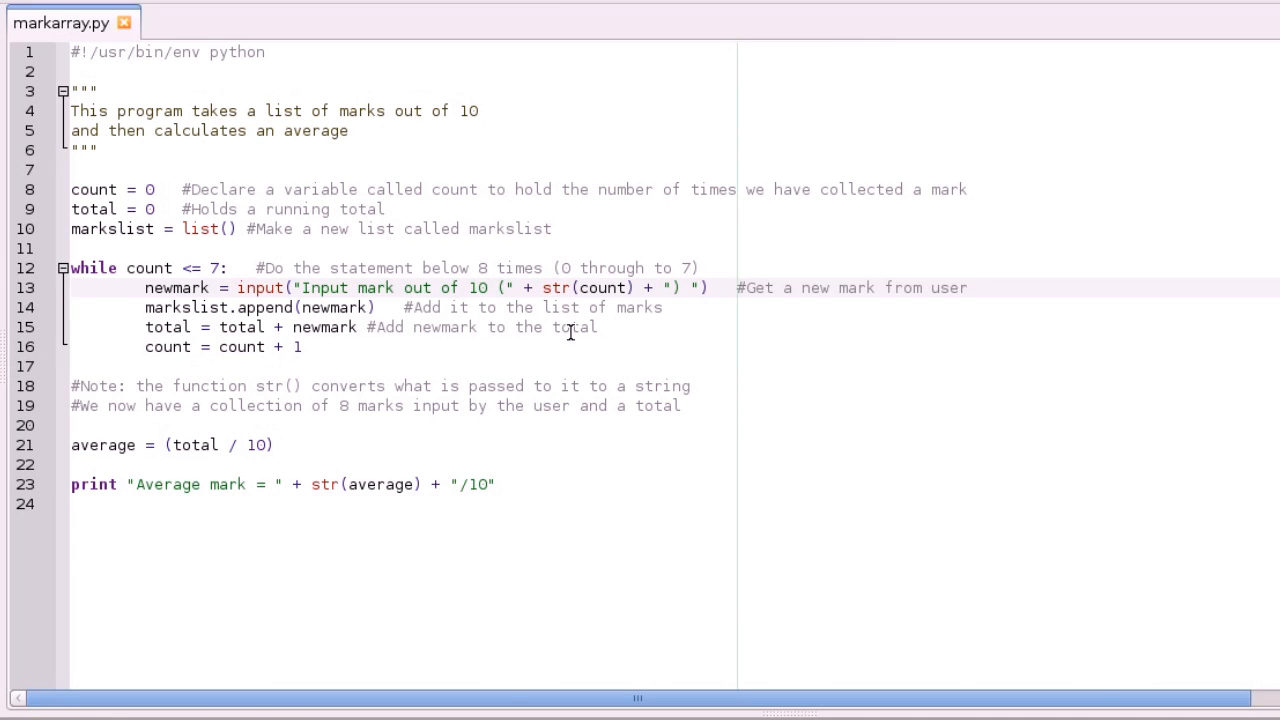
left_click(512, 288)
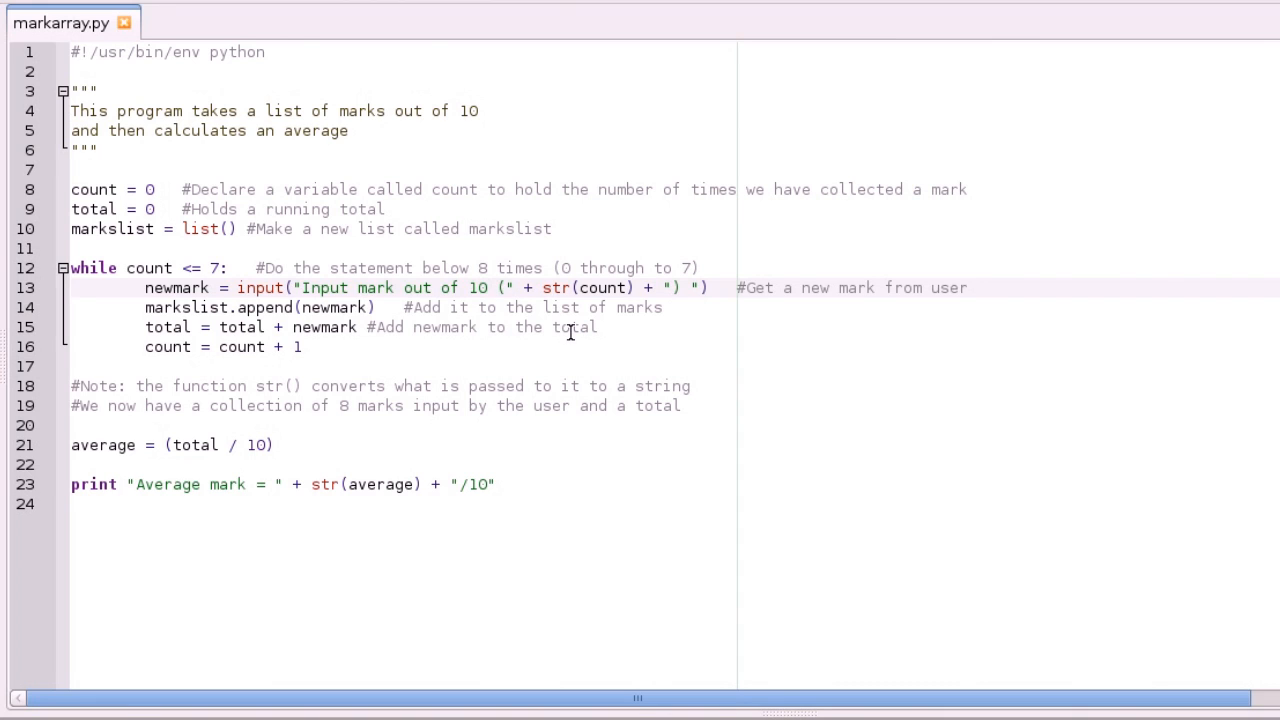
left_click(512, 288)
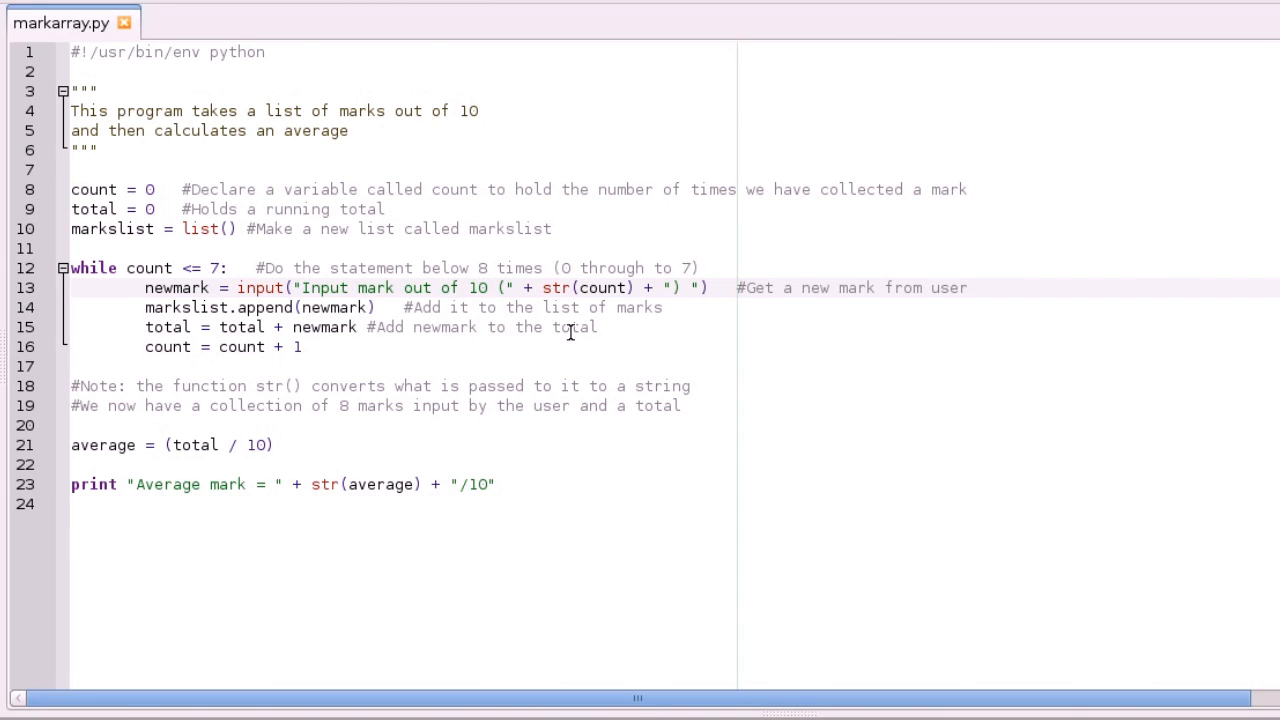
left_click(512, 288)
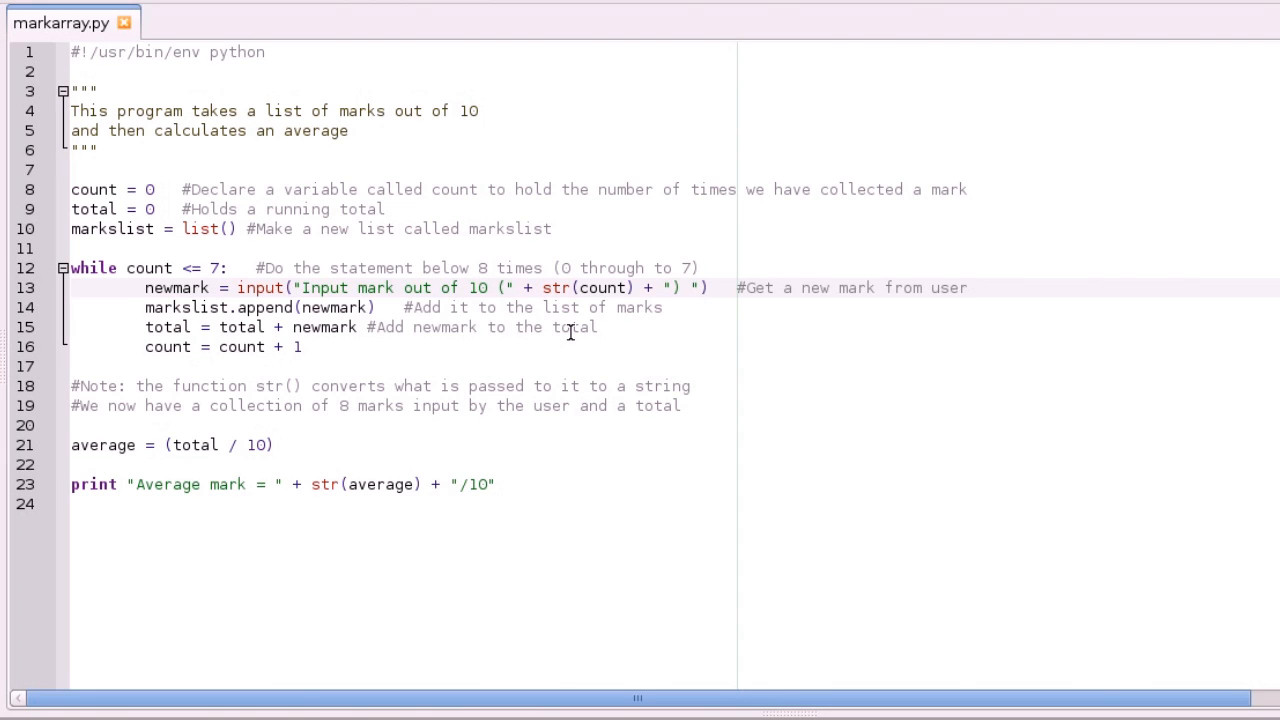
mouse_move(528, 288)
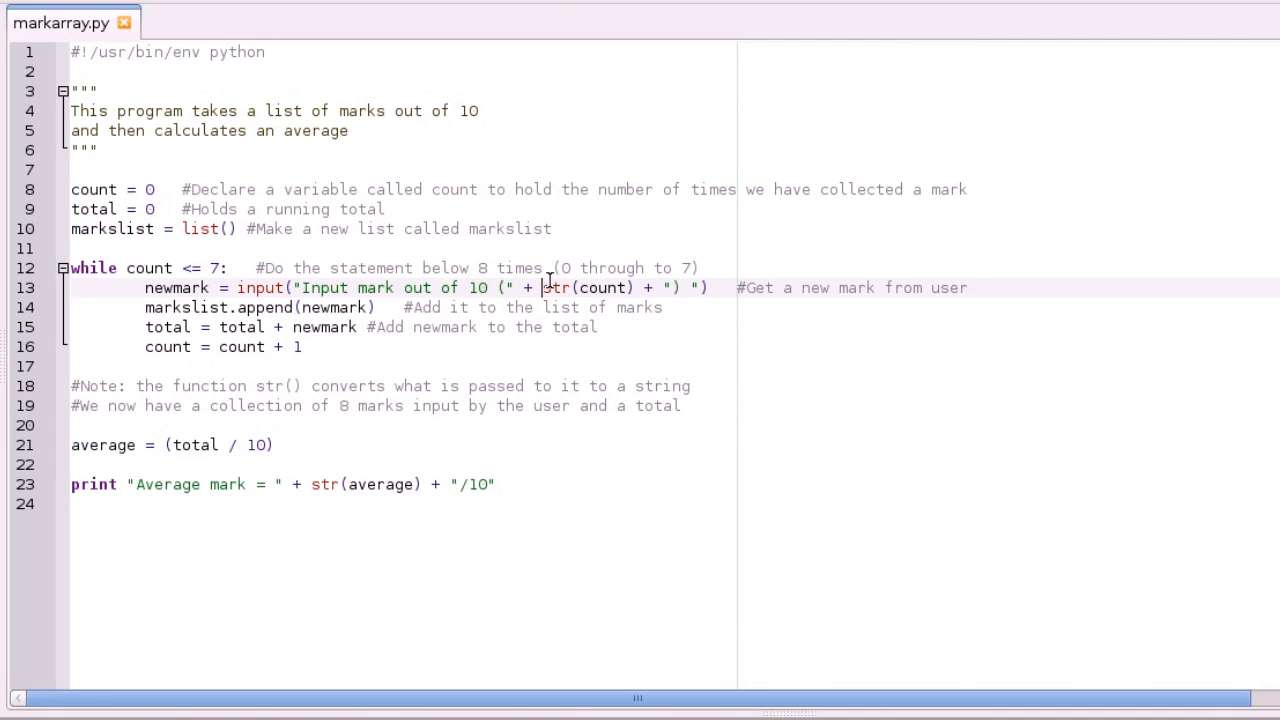
mouse_move(240, 288)
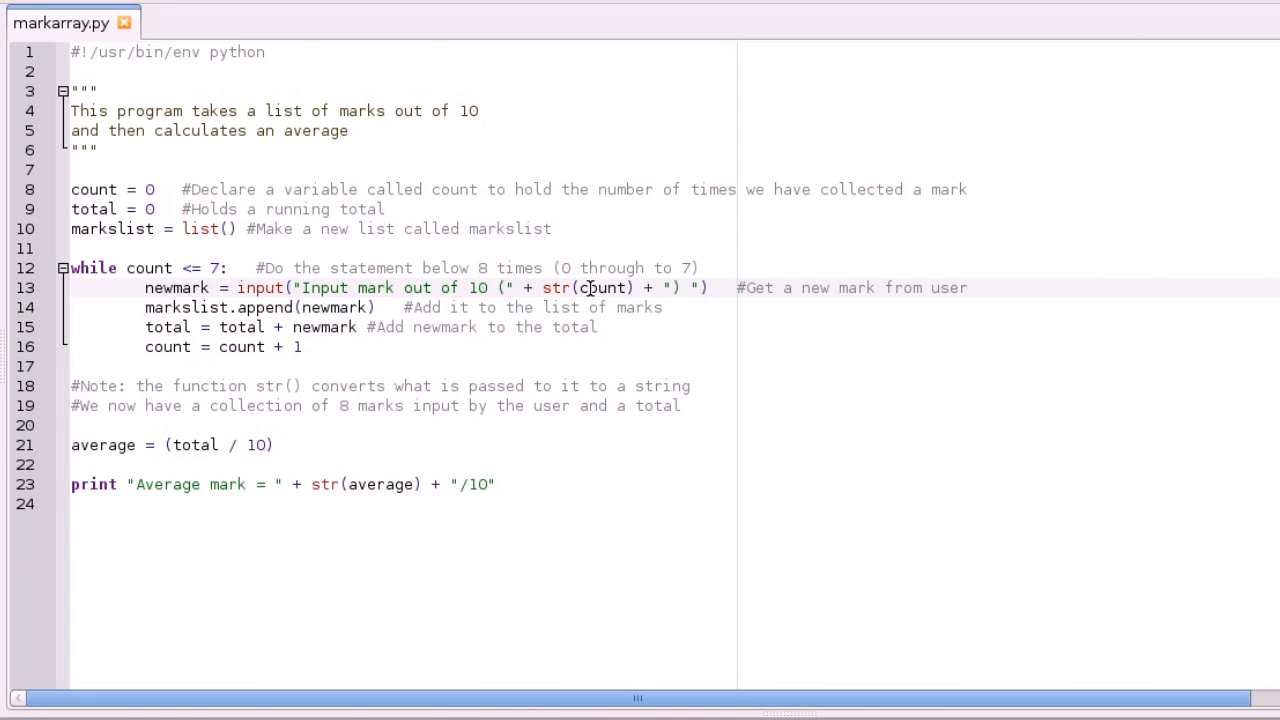
left_click(540, 288)
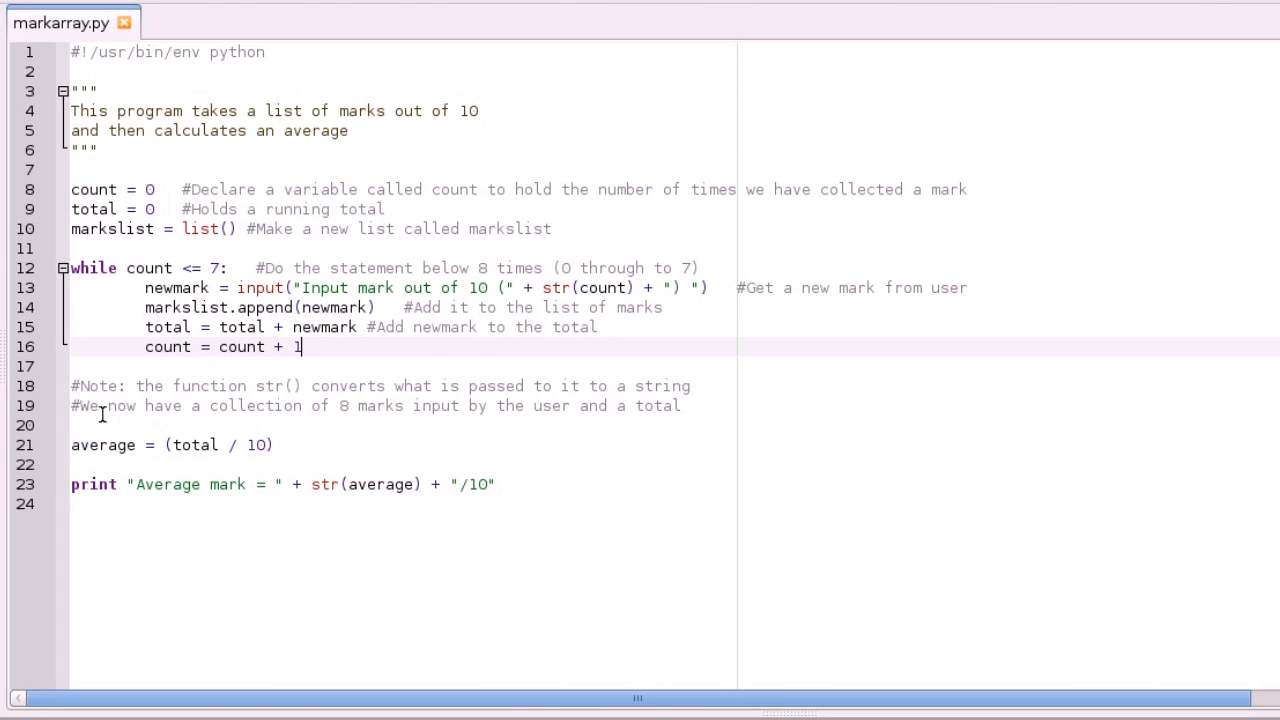
mouse_move(660, 408)
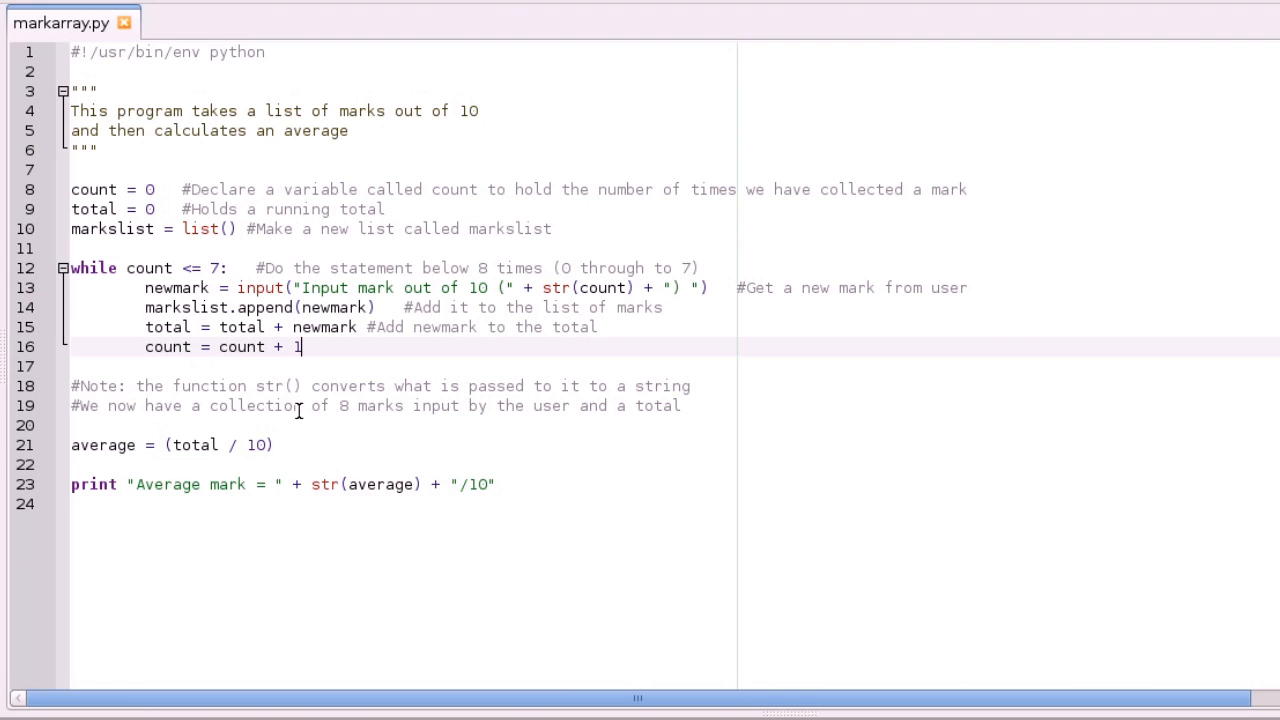
left_click(684, 404)
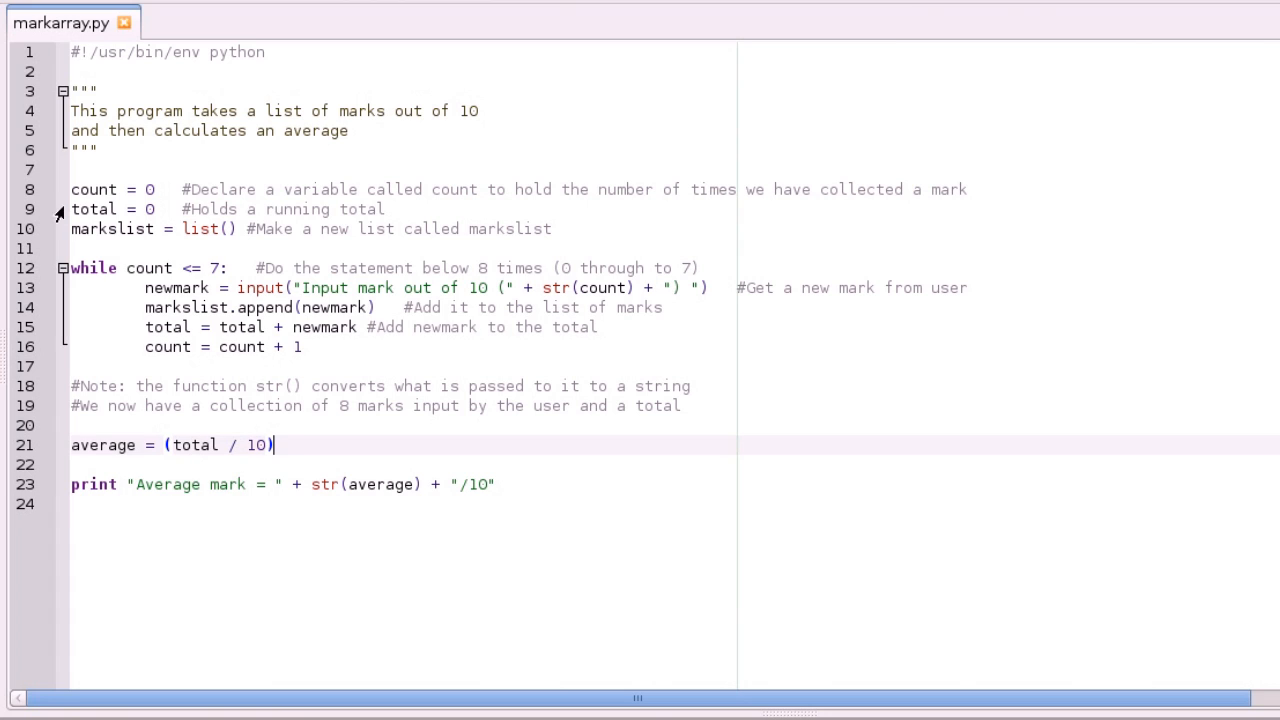
mouse_move(174, 420)
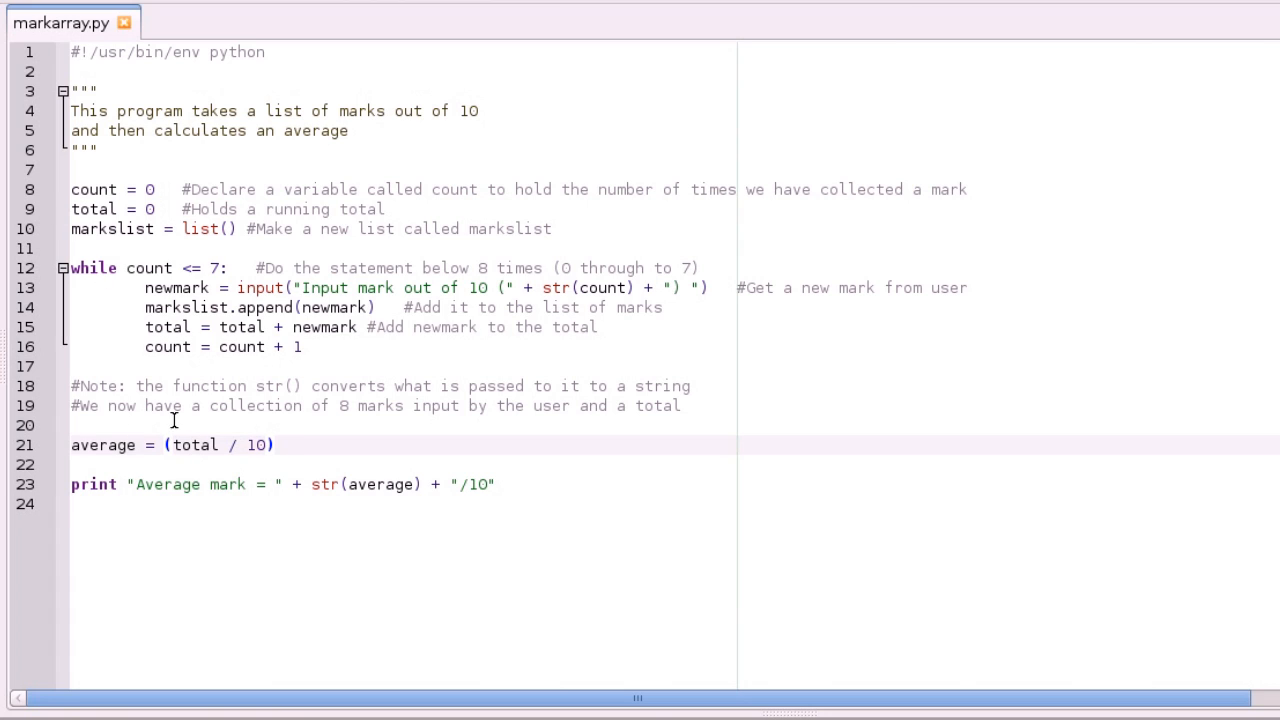
left_click(278, 444)
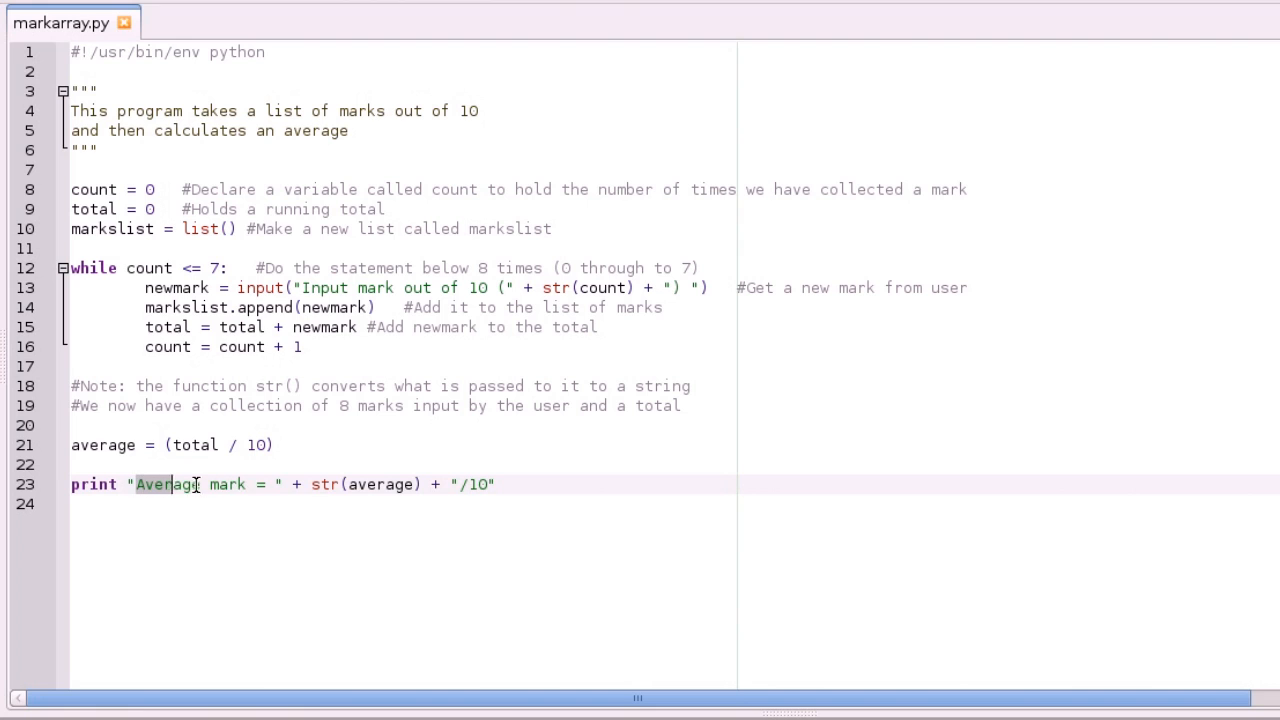
left_click(160, 484)
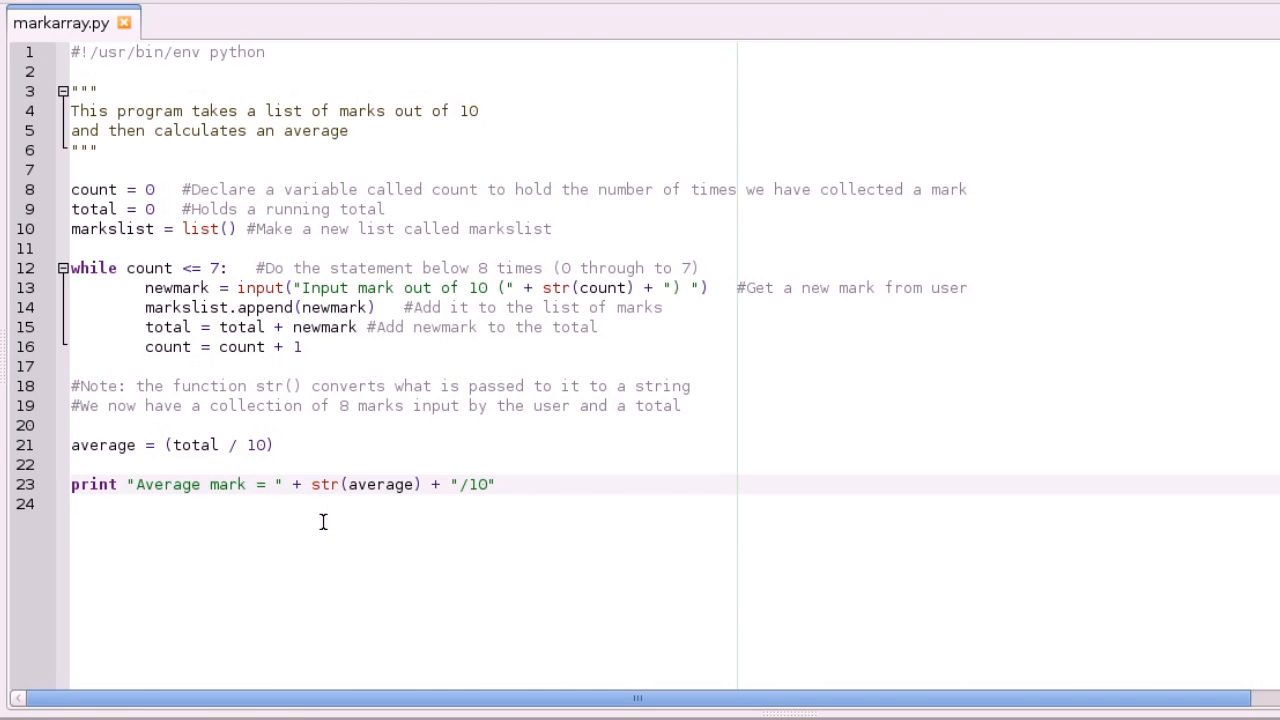
left_click(312, 484)
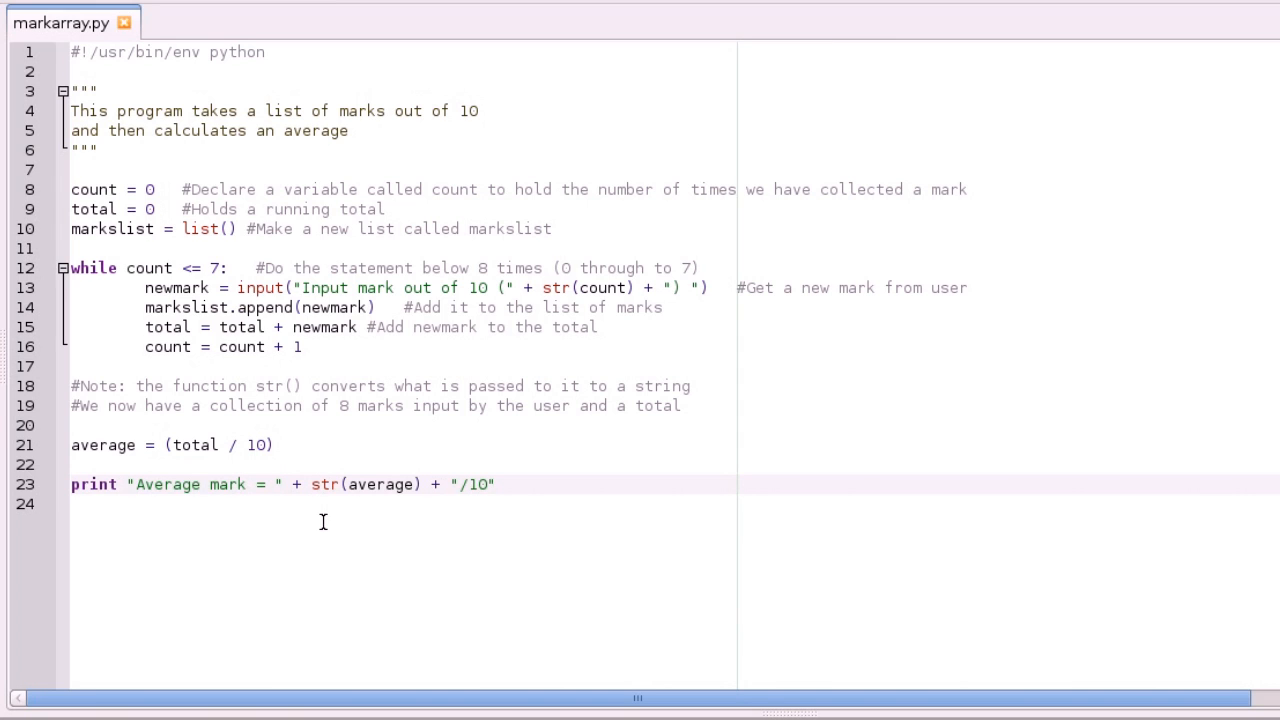
mouse_move(622, 580)
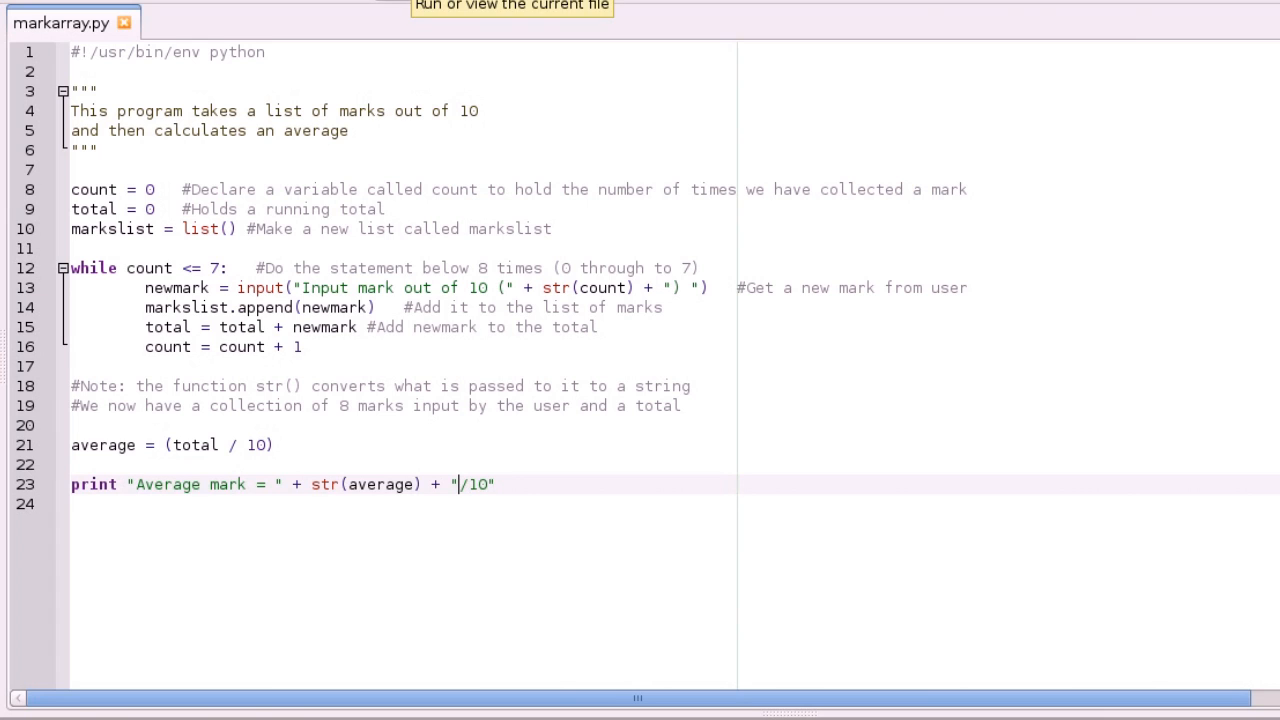
Run markarray.py and enter the eight marks in the terminal, giving Average mark = 5/10
left_click(512, 6)
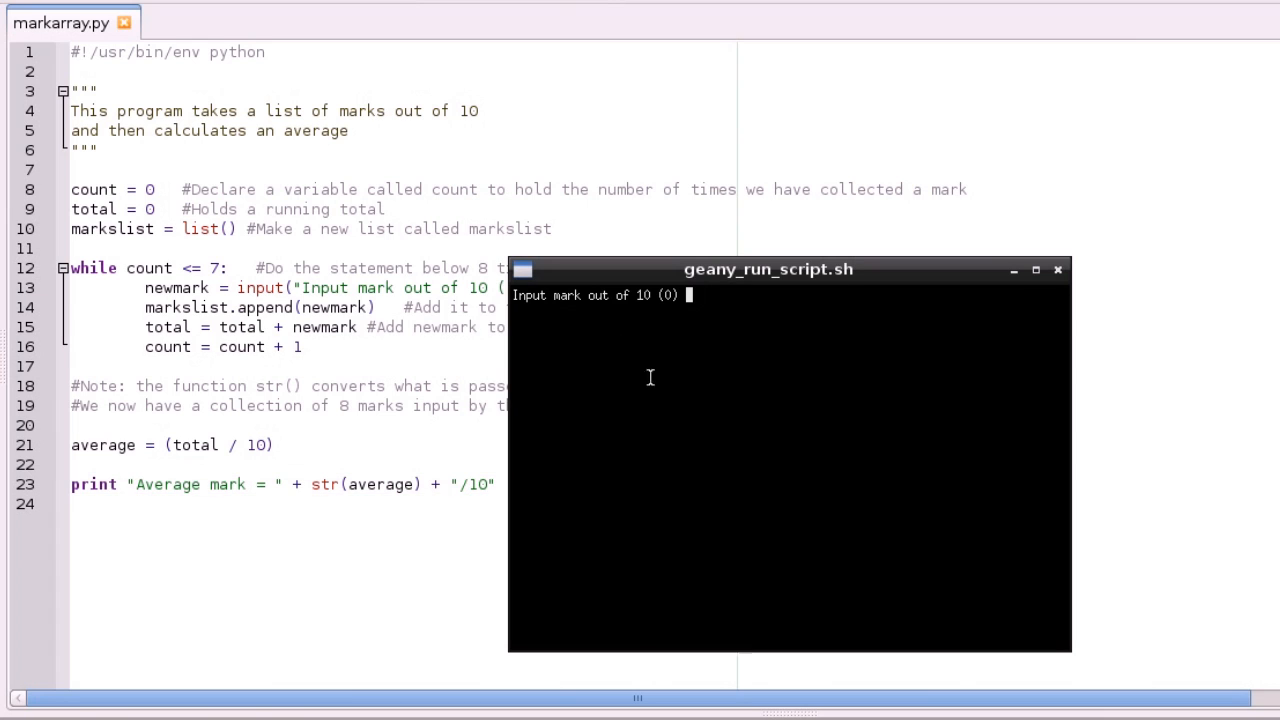
mouse_move(664, 388)
type("6")
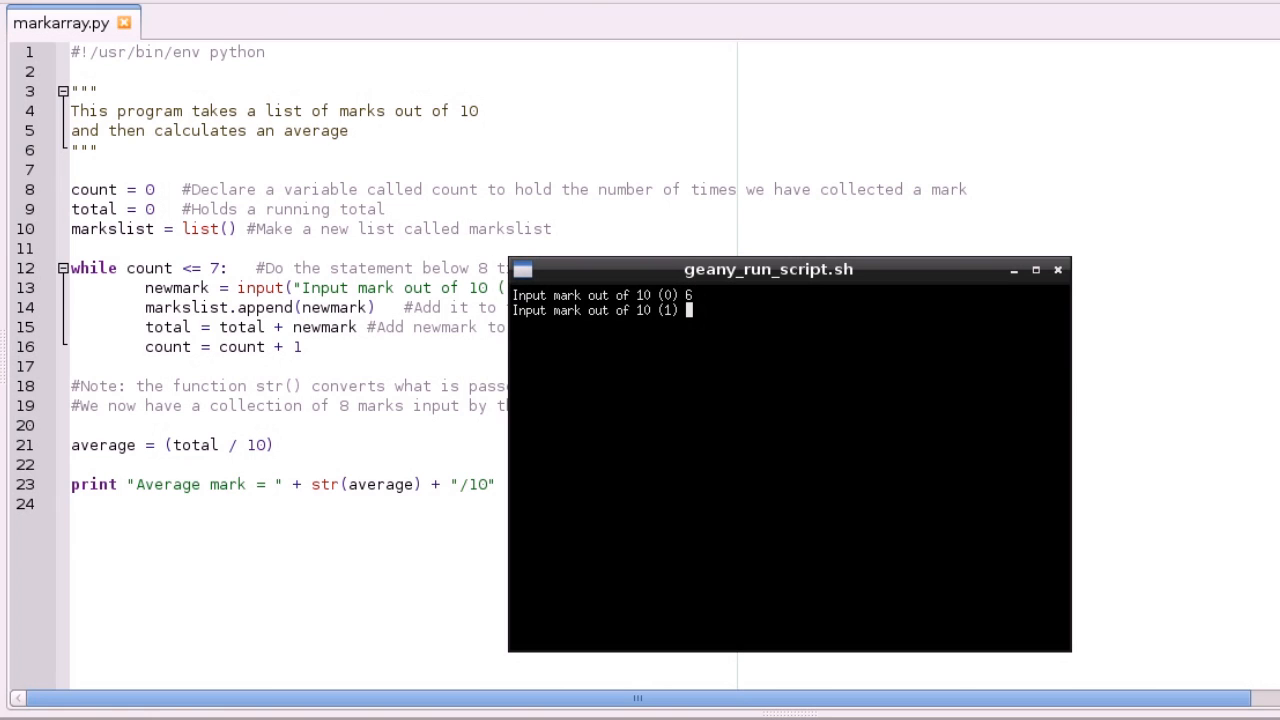
type("3")
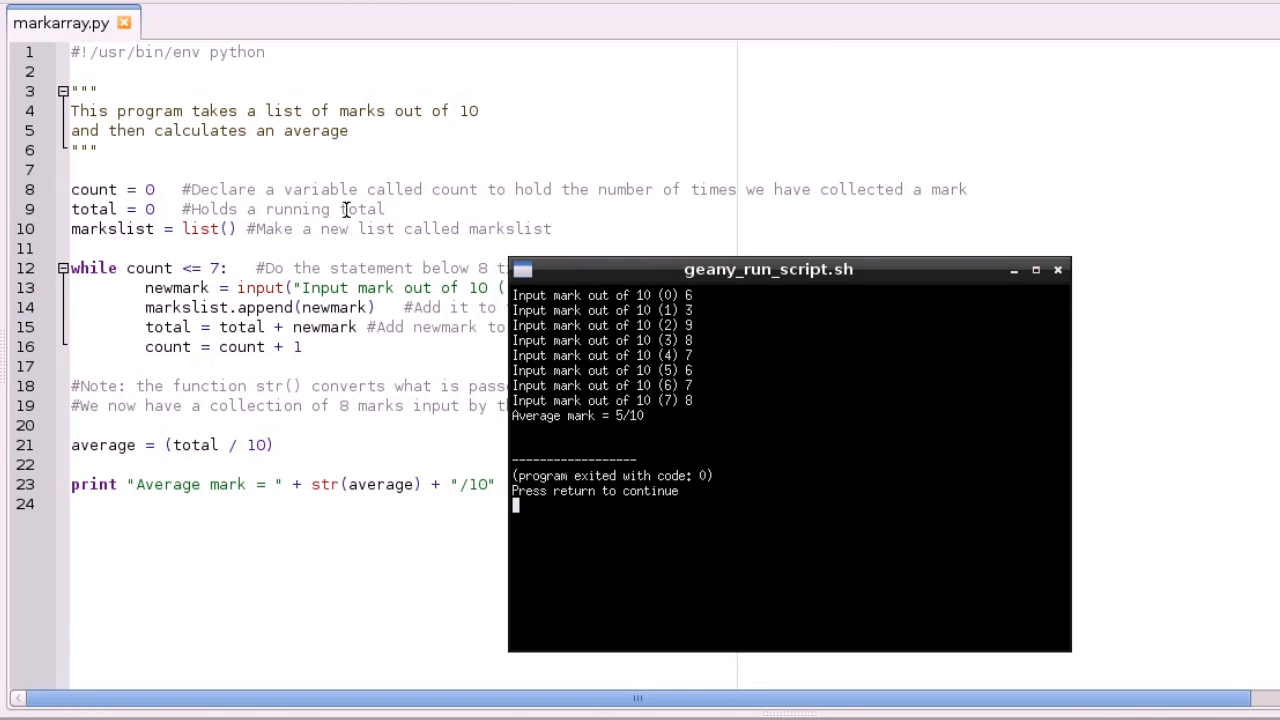
mouse_move(728, 288)
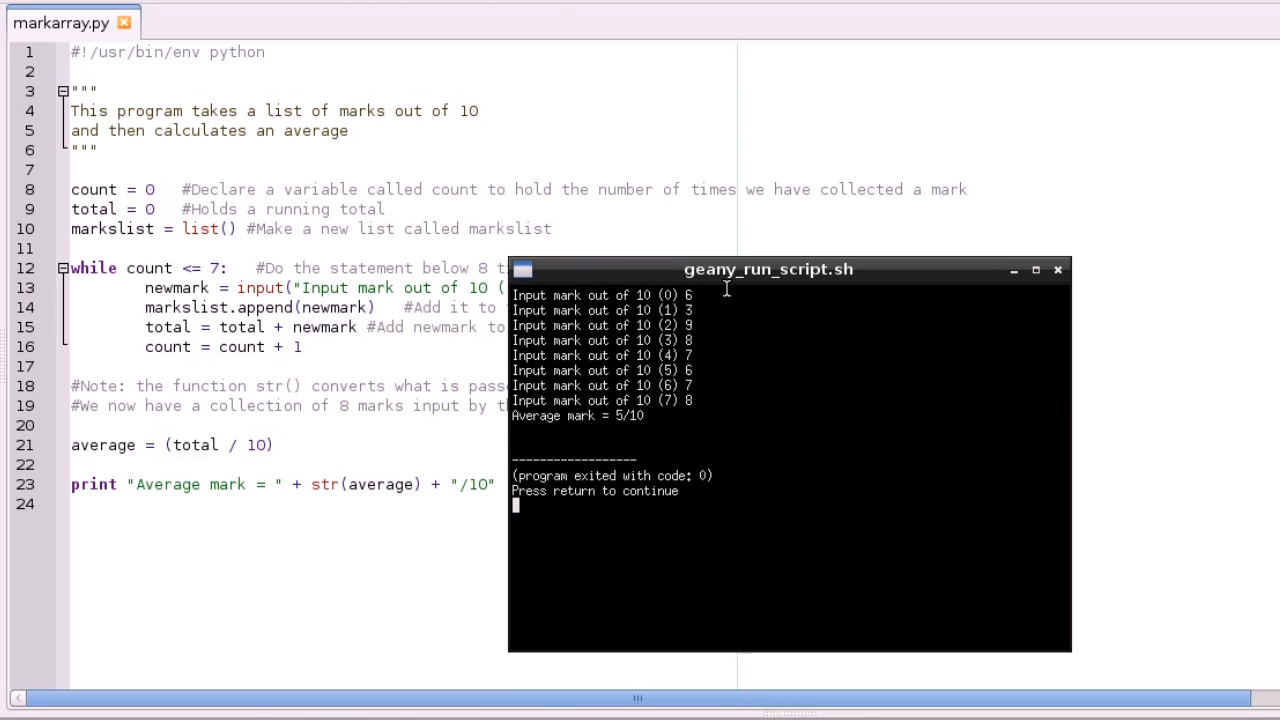
mouse_move(724, 298)
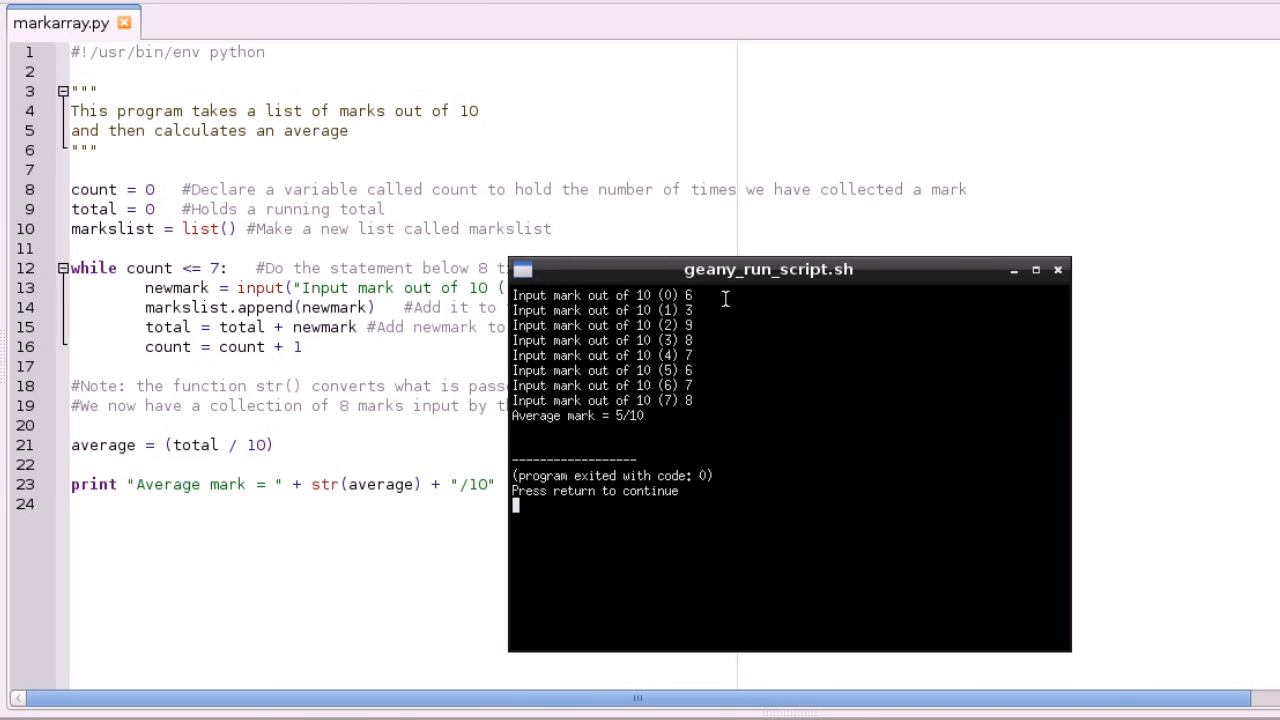
mouse_move(730, 304)
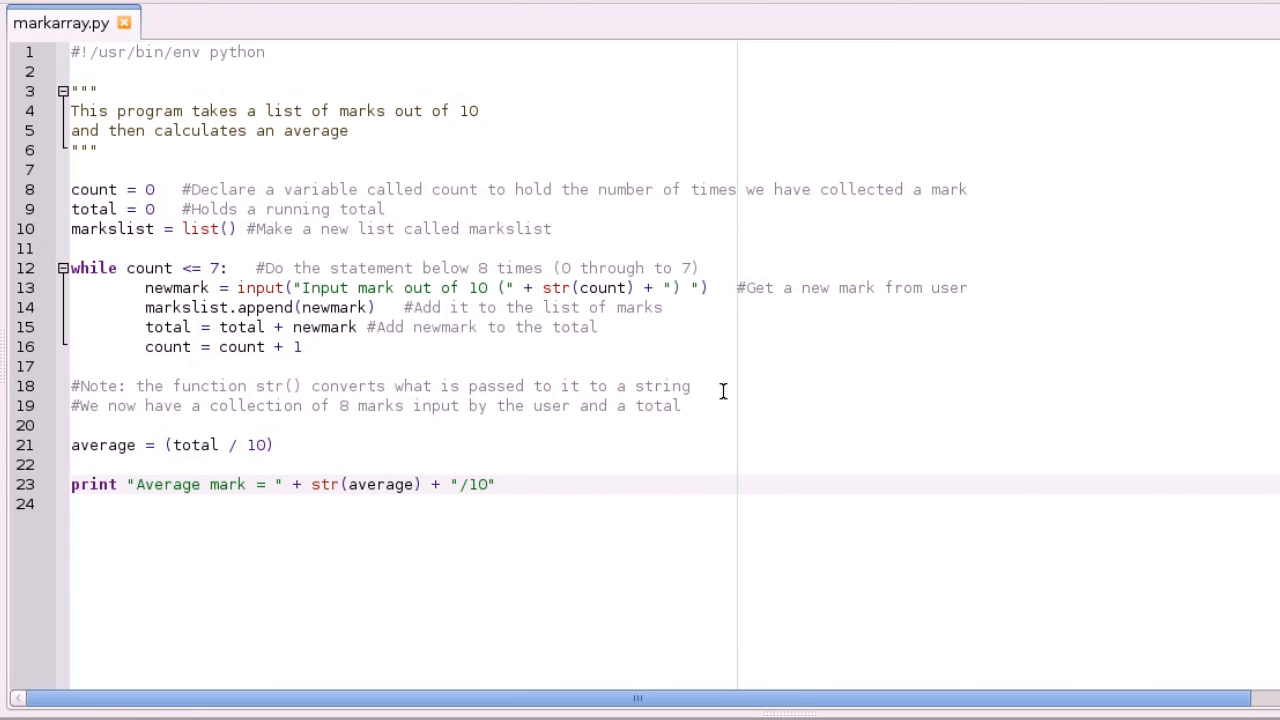
left_click(692, 484)
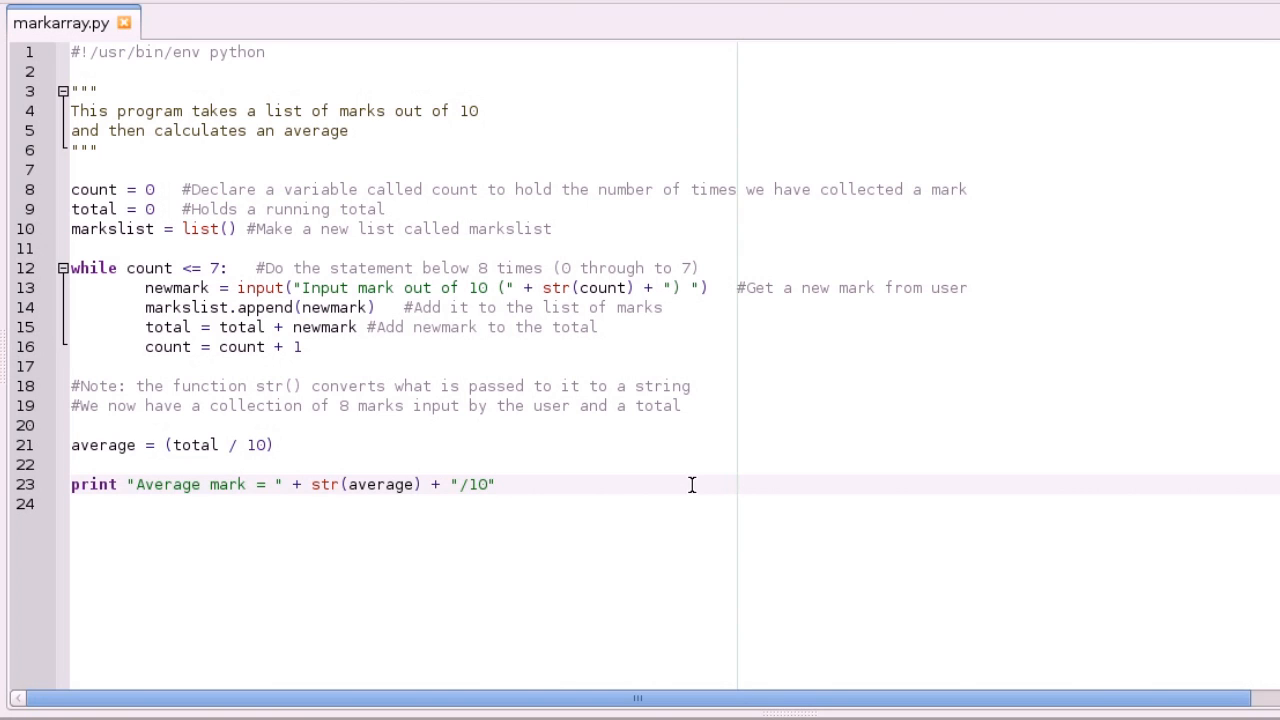
left_click(256, 444)
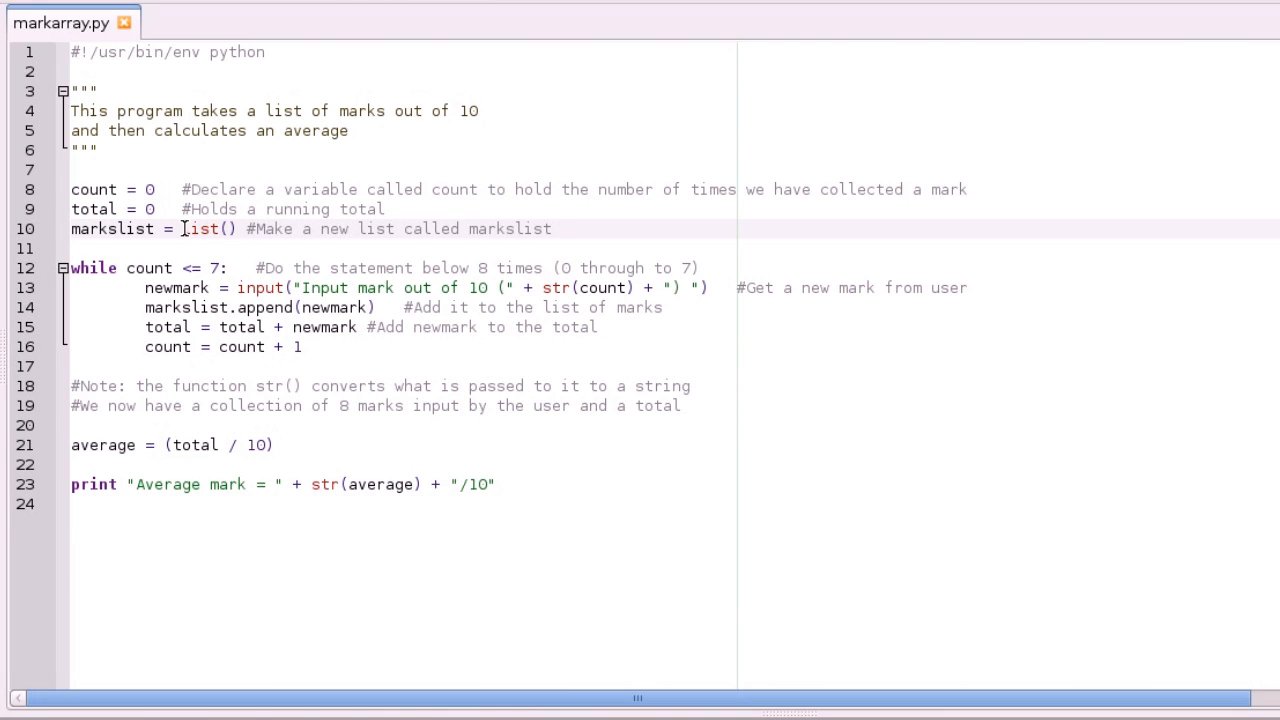
mouse_move(464, 334)
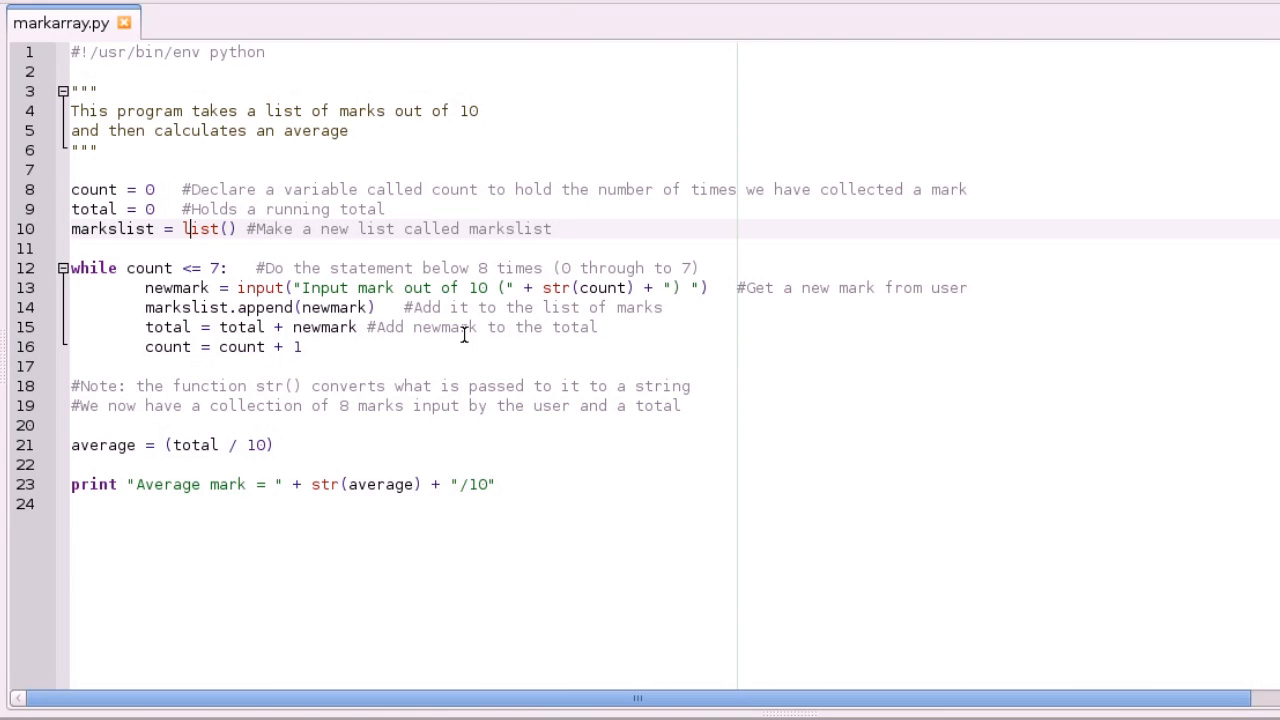
mouse_move(640, 508)
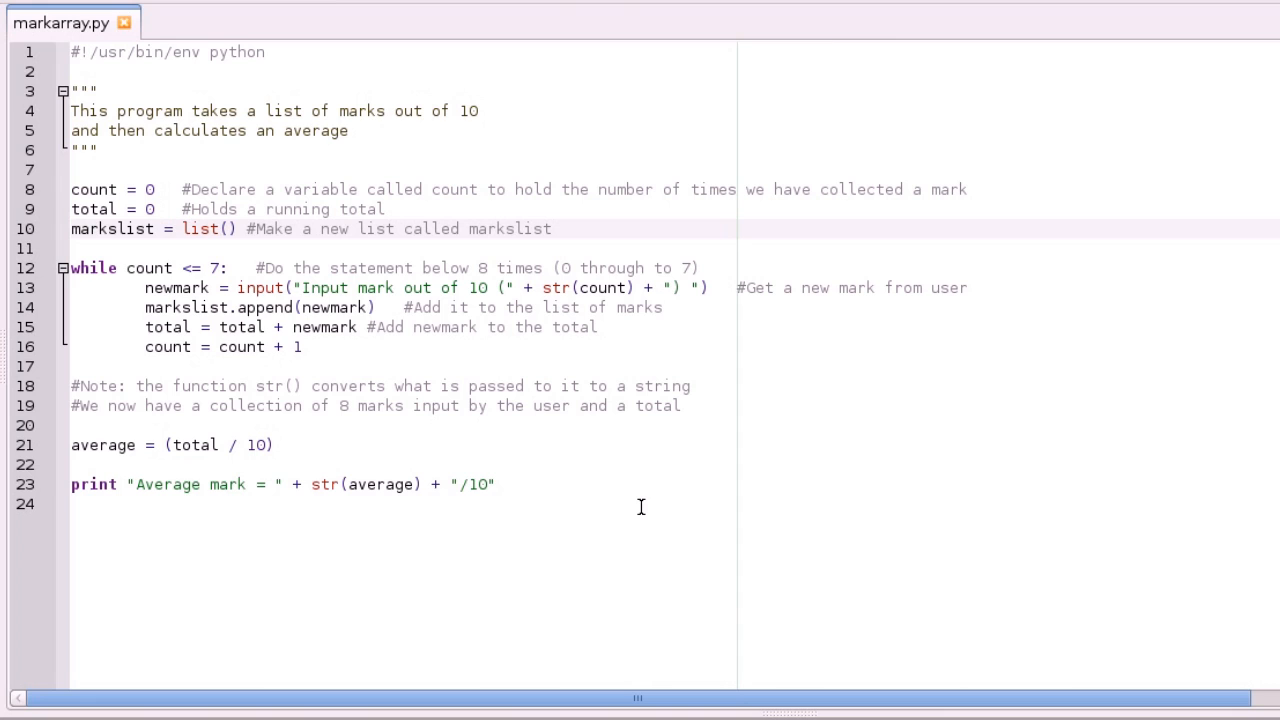
left_click(184, 228)
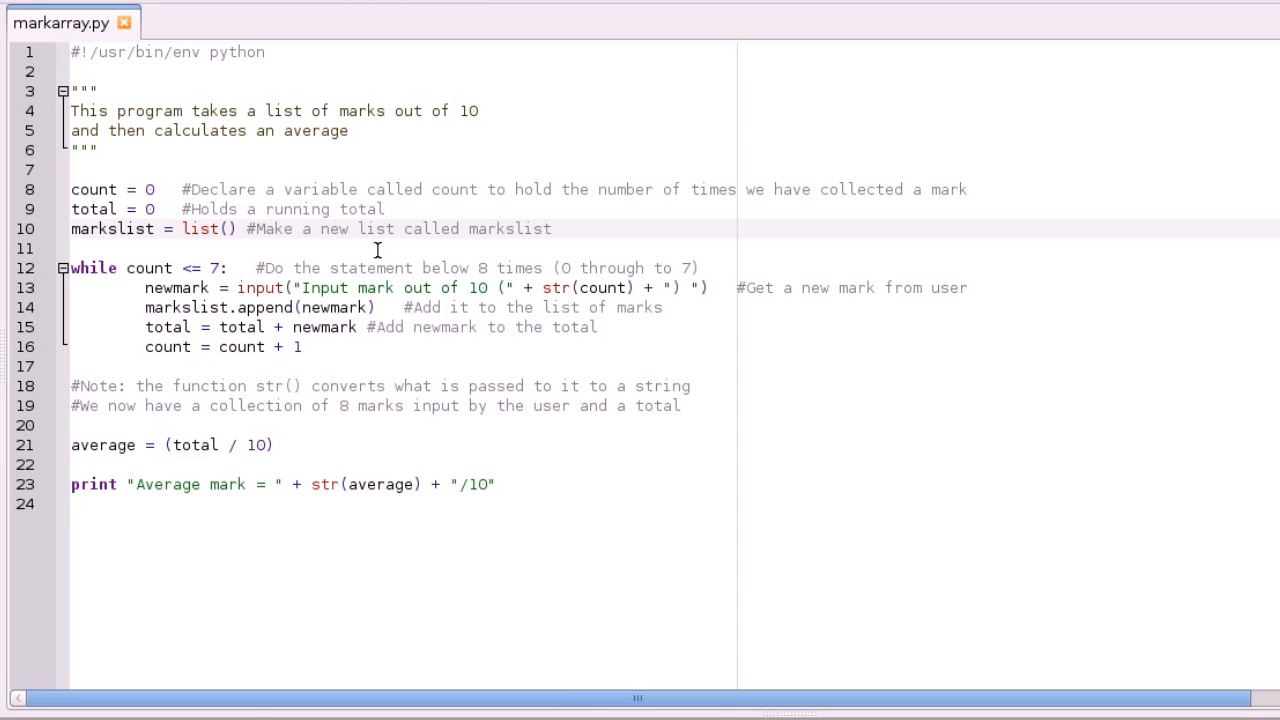
left_click(188, 228)
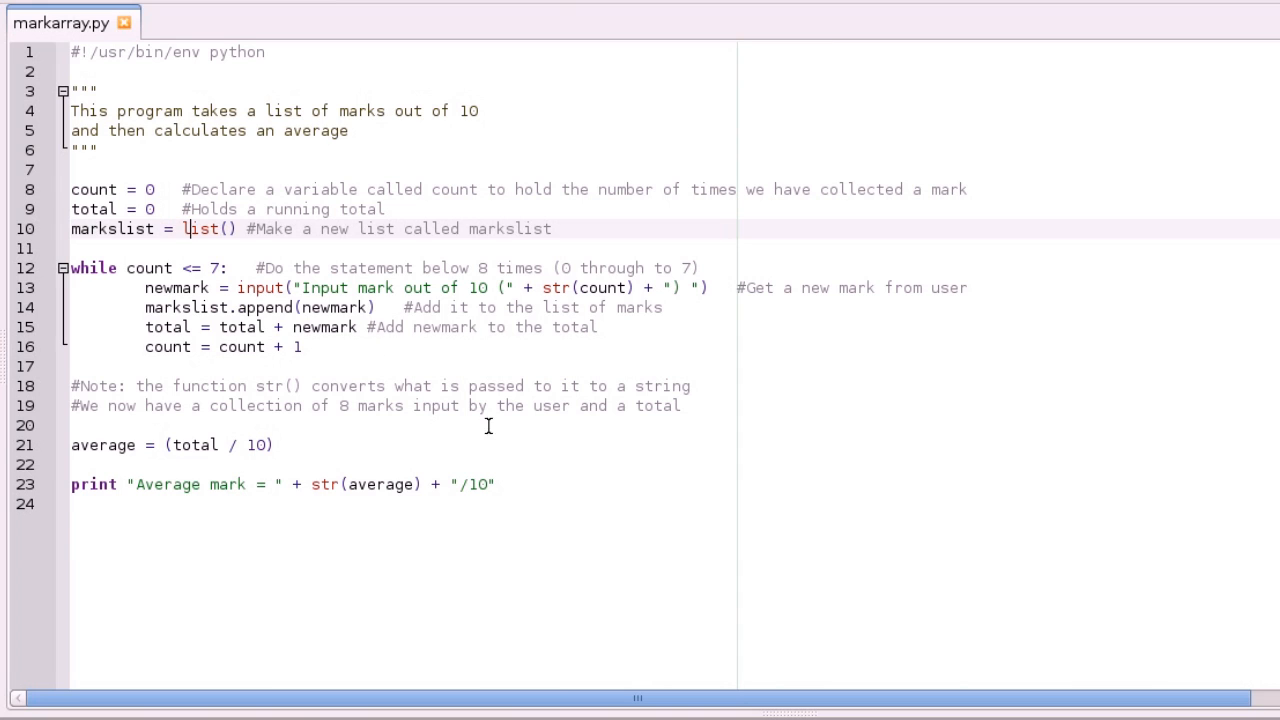
mouse_move(512, 452)
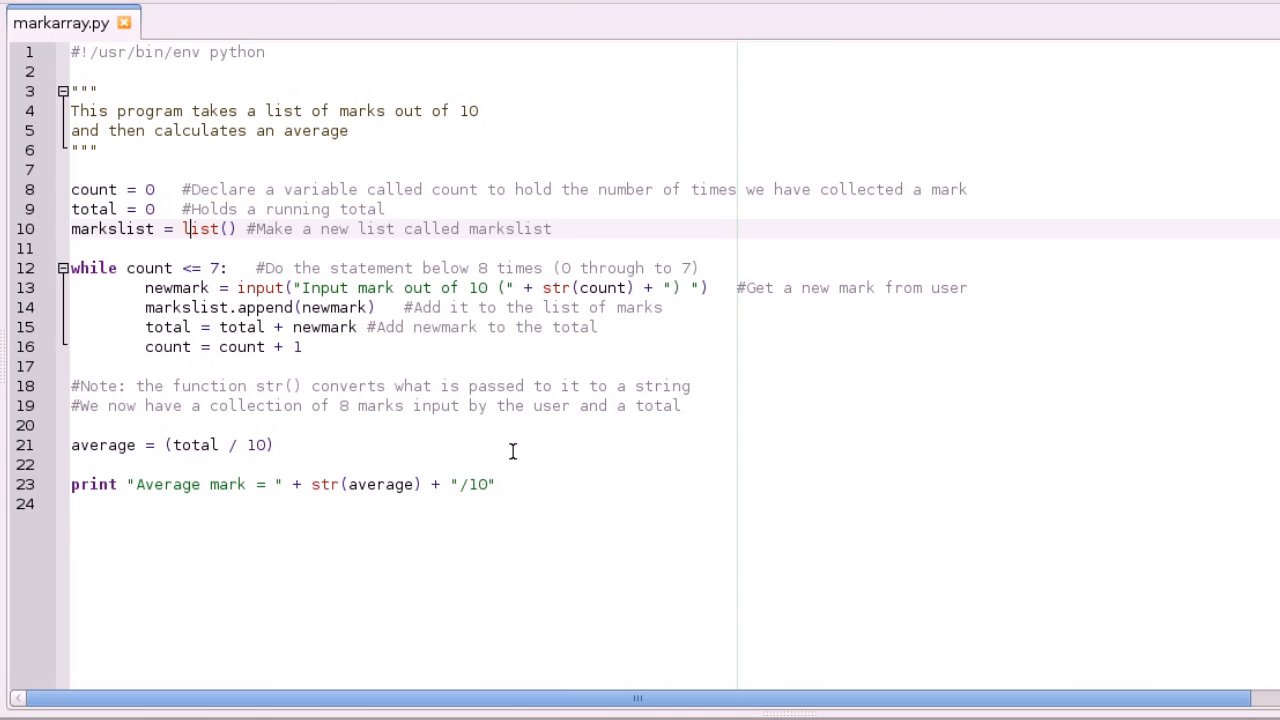